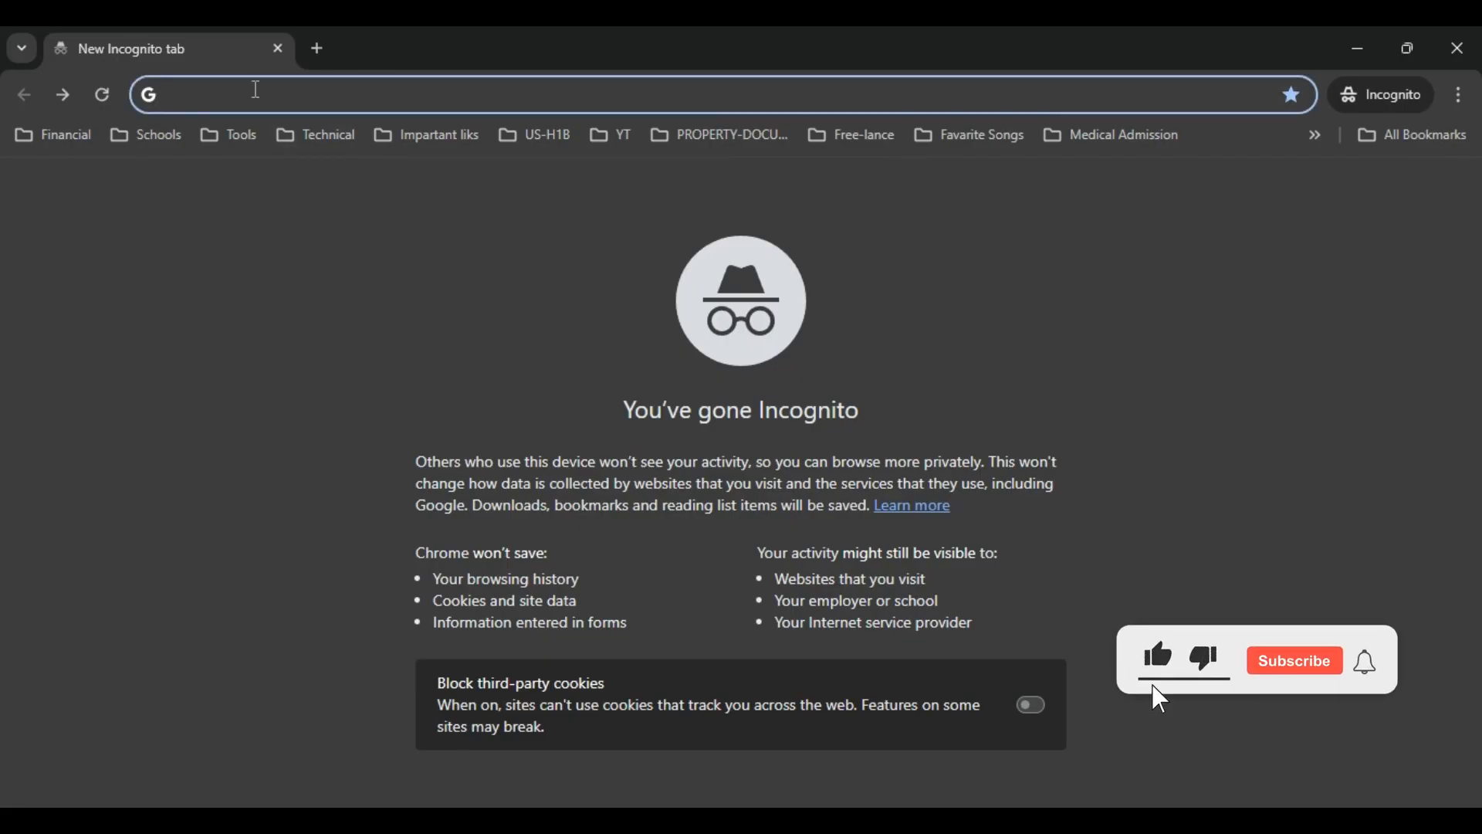
pyautogui.click(1294, 659)
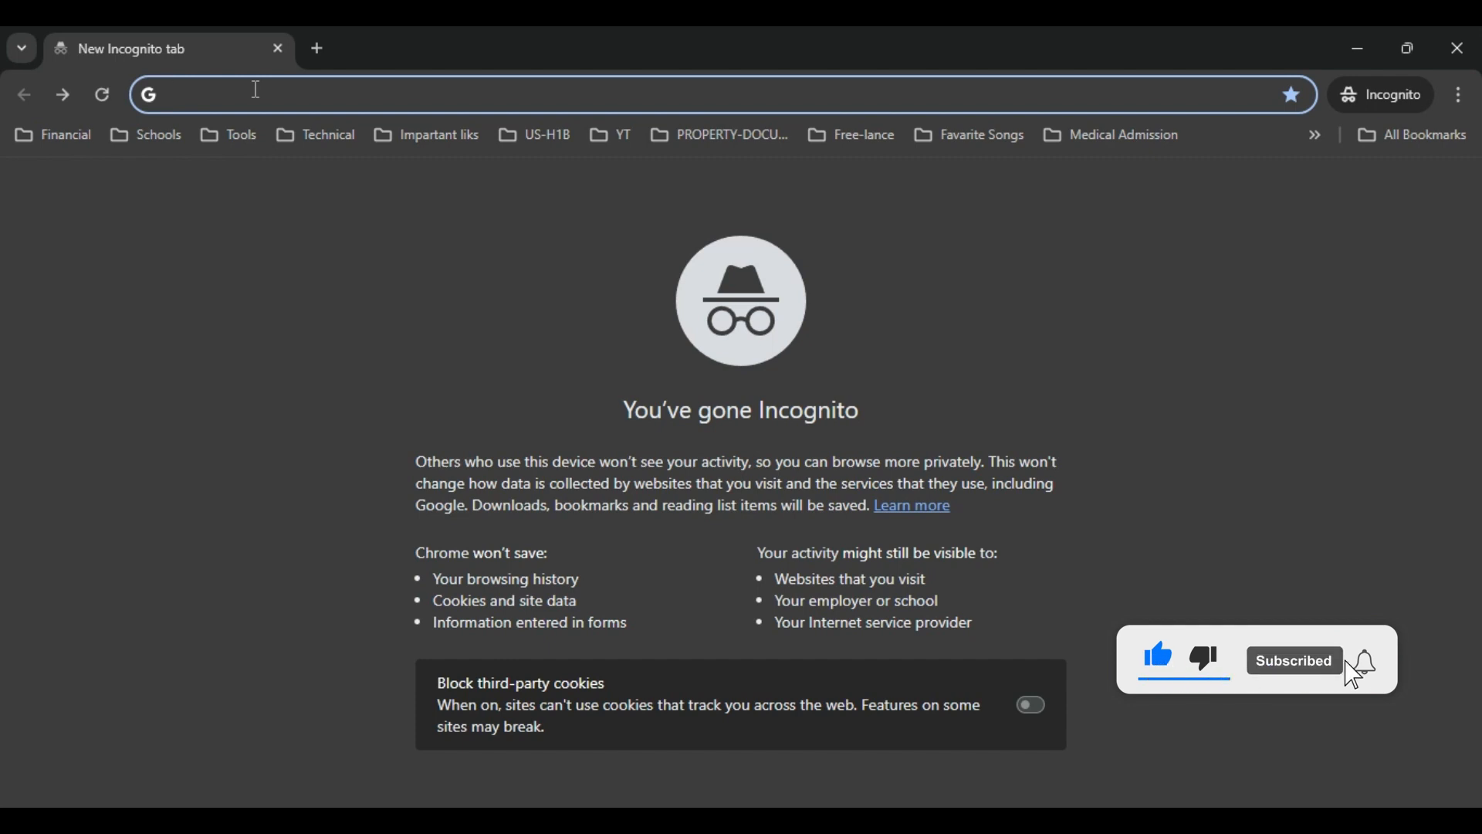
pyautogui.write('https://')
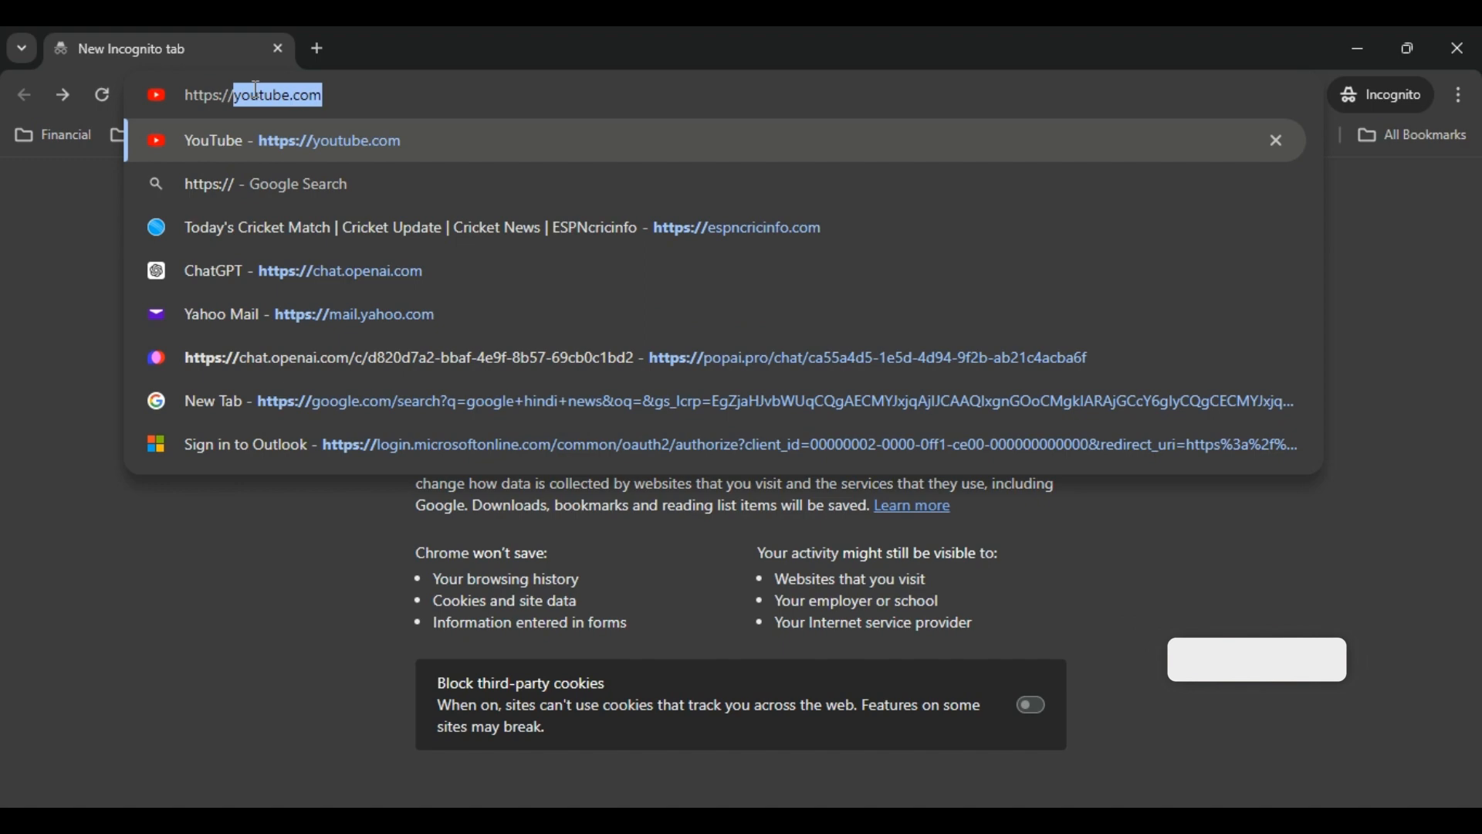
pyautogui.write('https://mico')
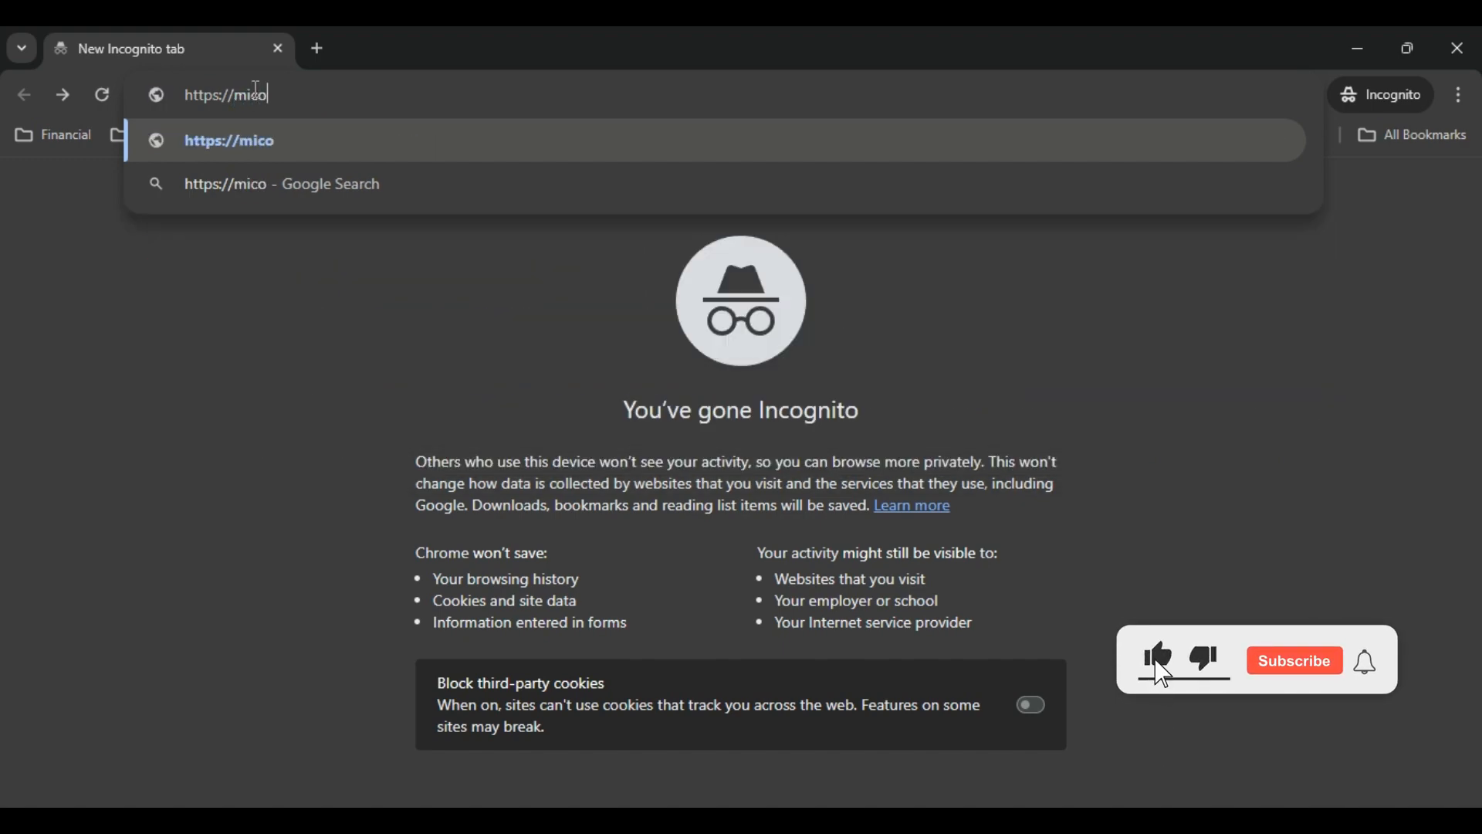
pyautogui.write('https://le')
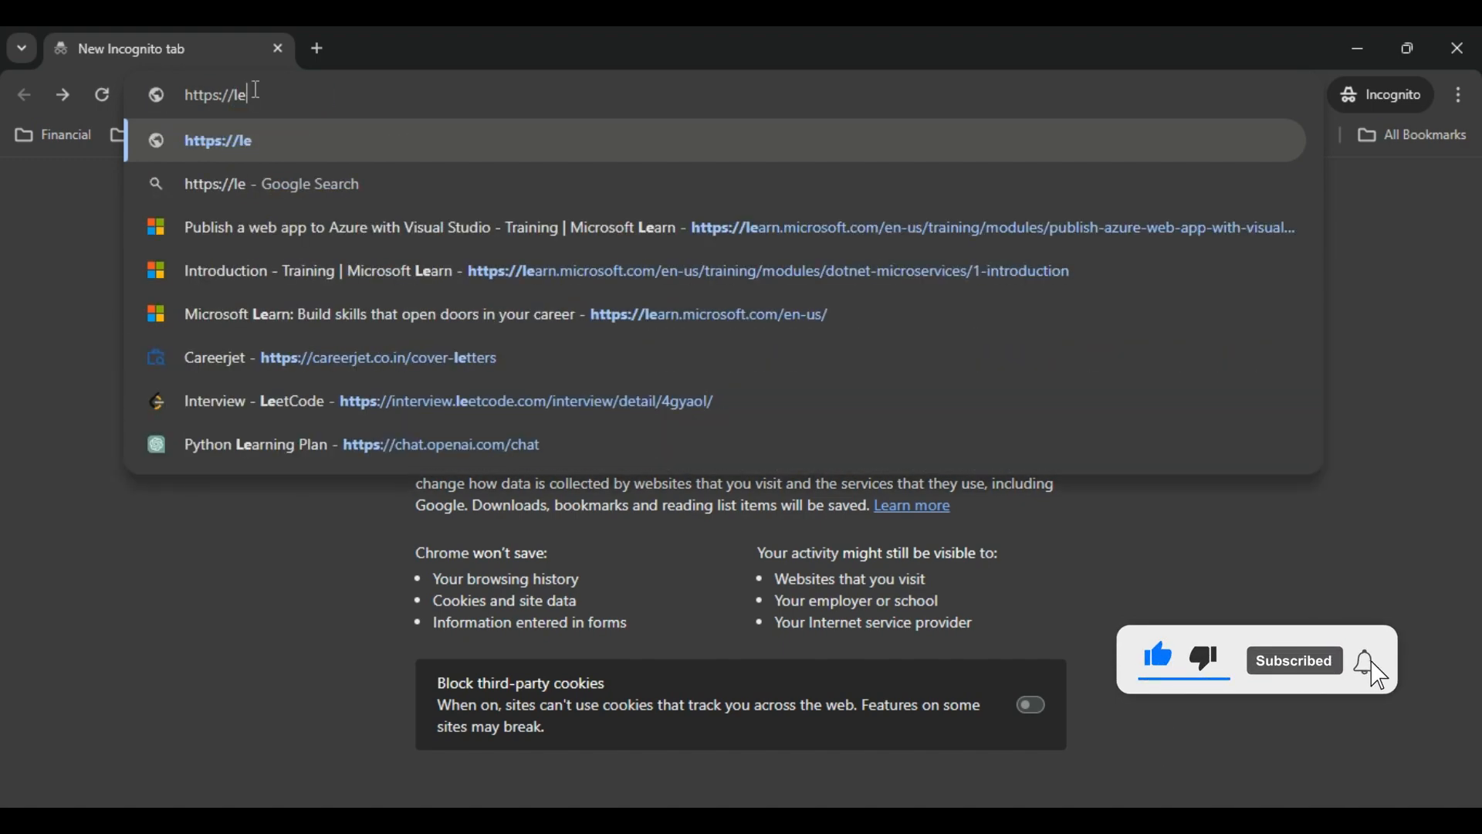
pyautogui.write('arn.microsoft.com')
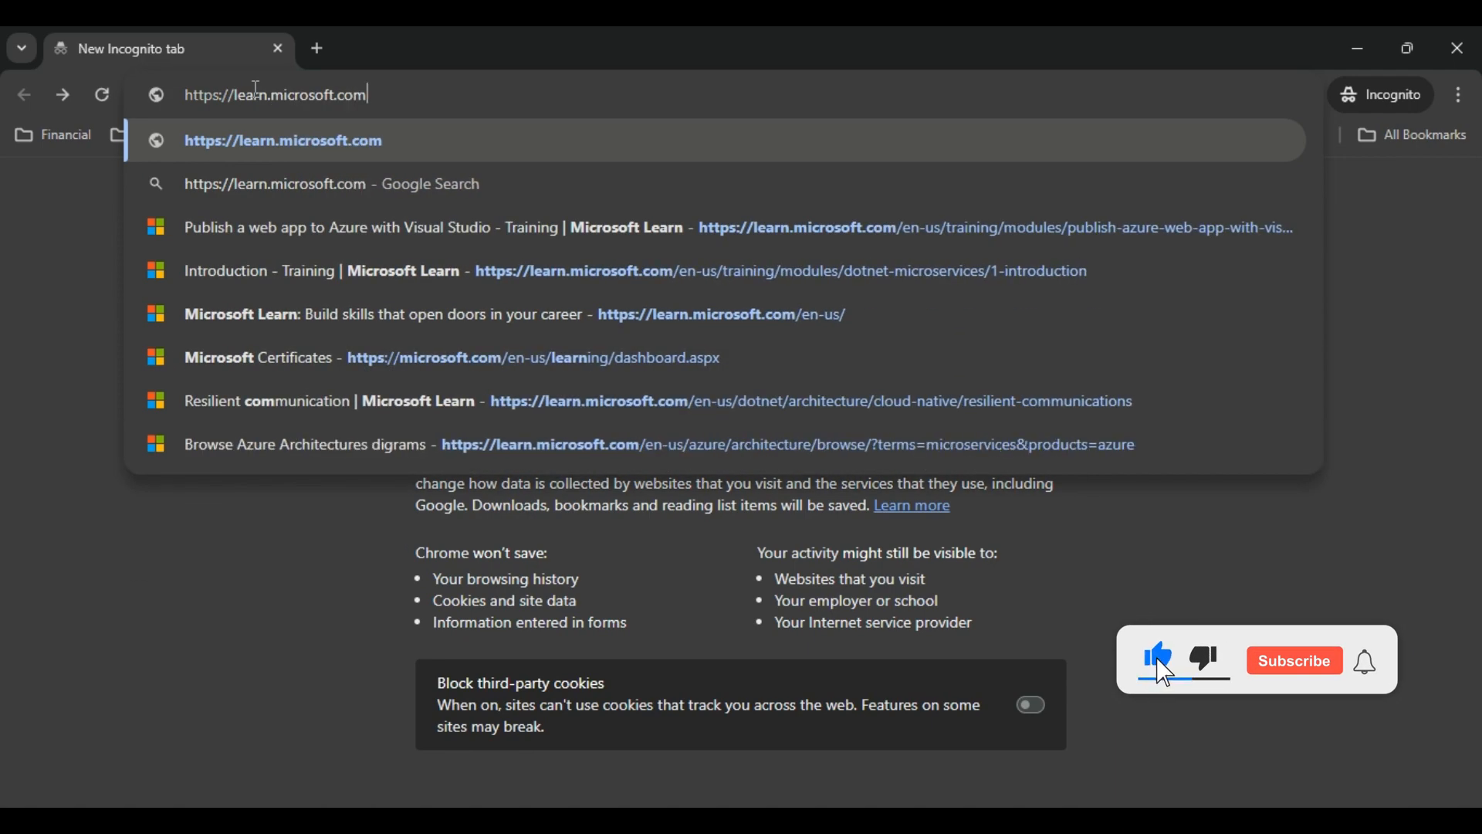
# Load Microsoft Learn and search for 'Publish a web app to Azure with Visual Studio - Training'.
pyautogui.press('Enter')
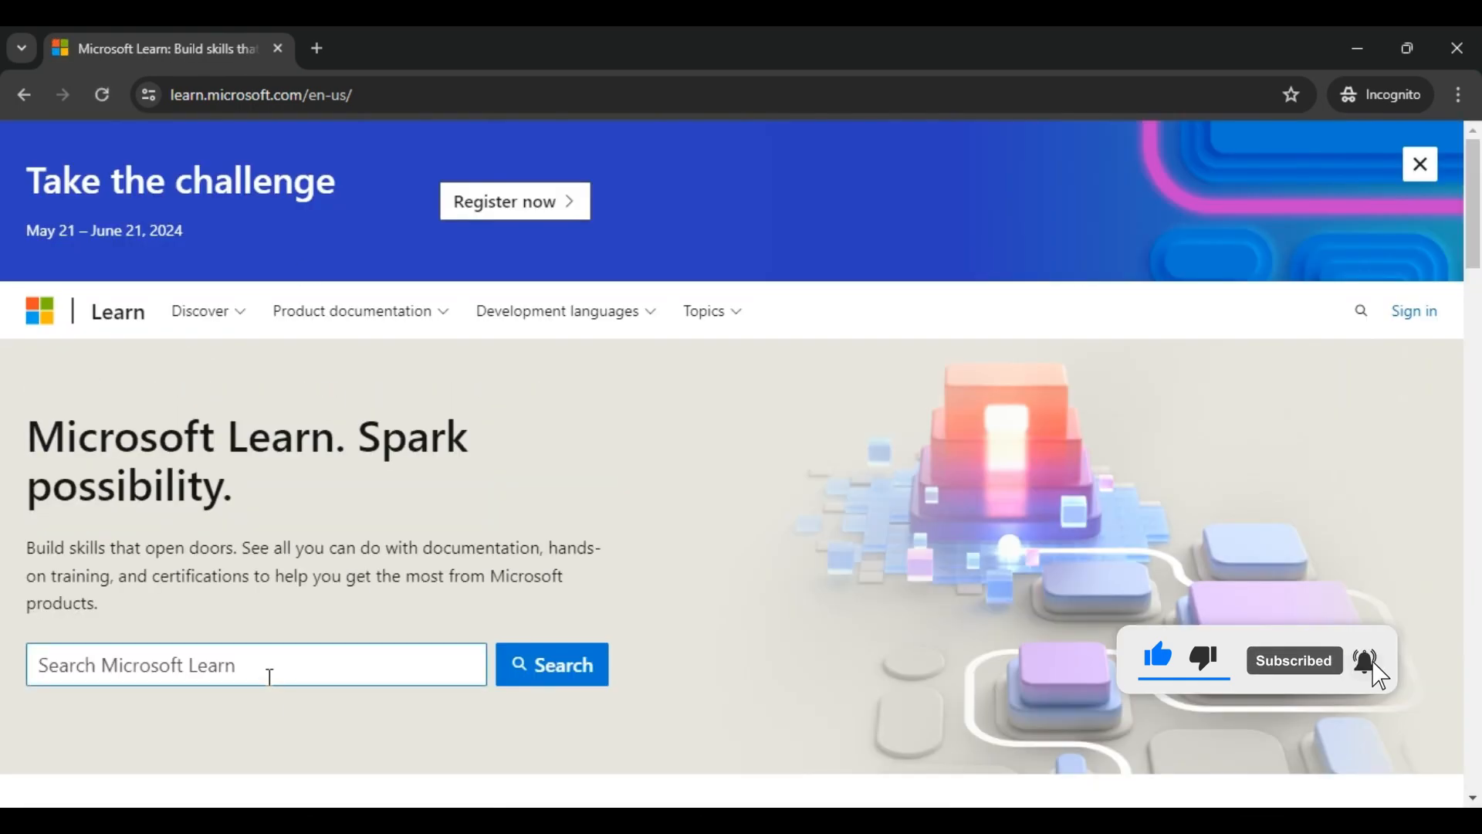
pyautogui.scroll(-3)
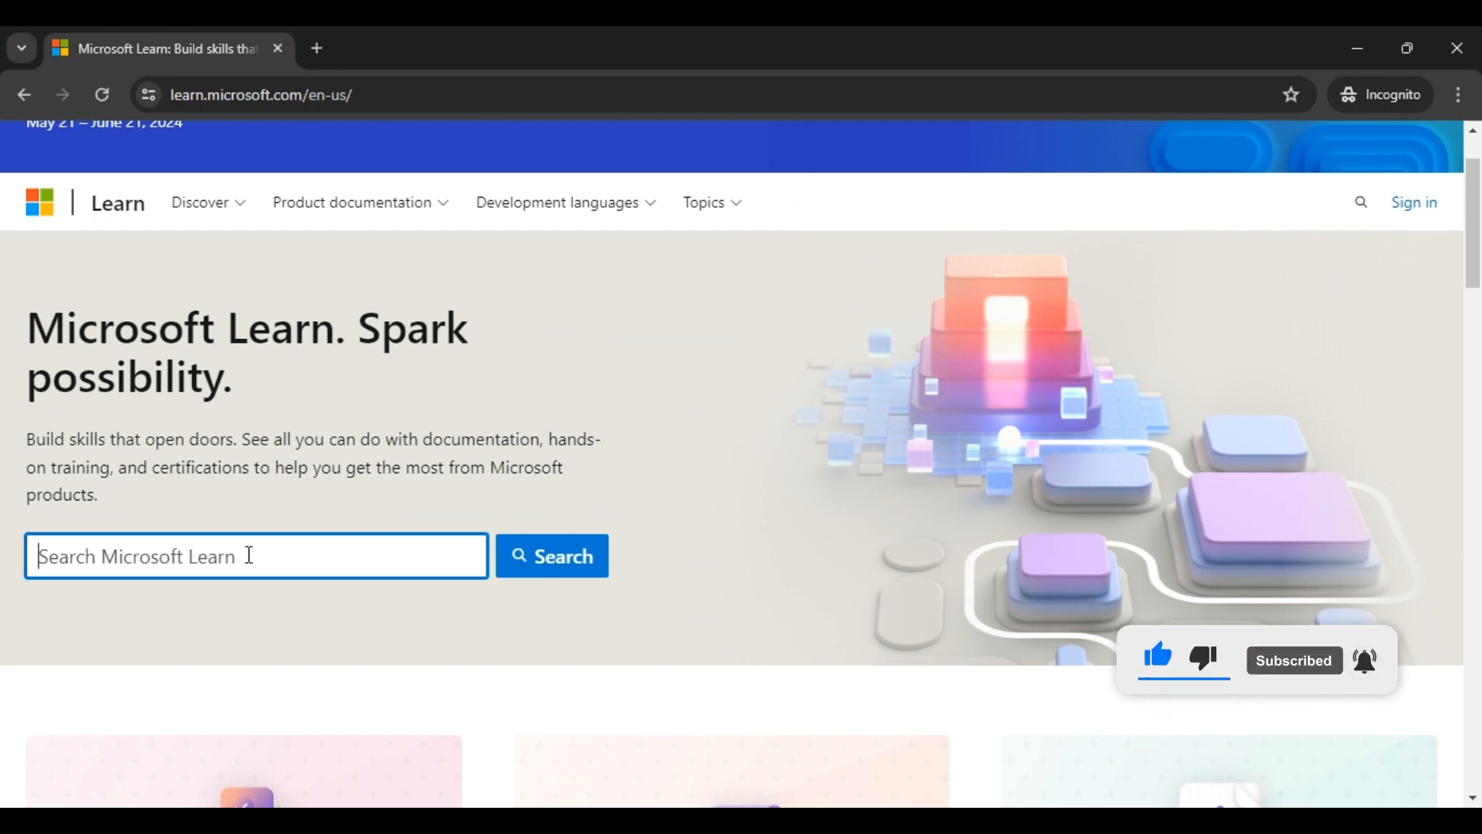
pyautogui.write('a web app to Azure with Visual Studio - Training')
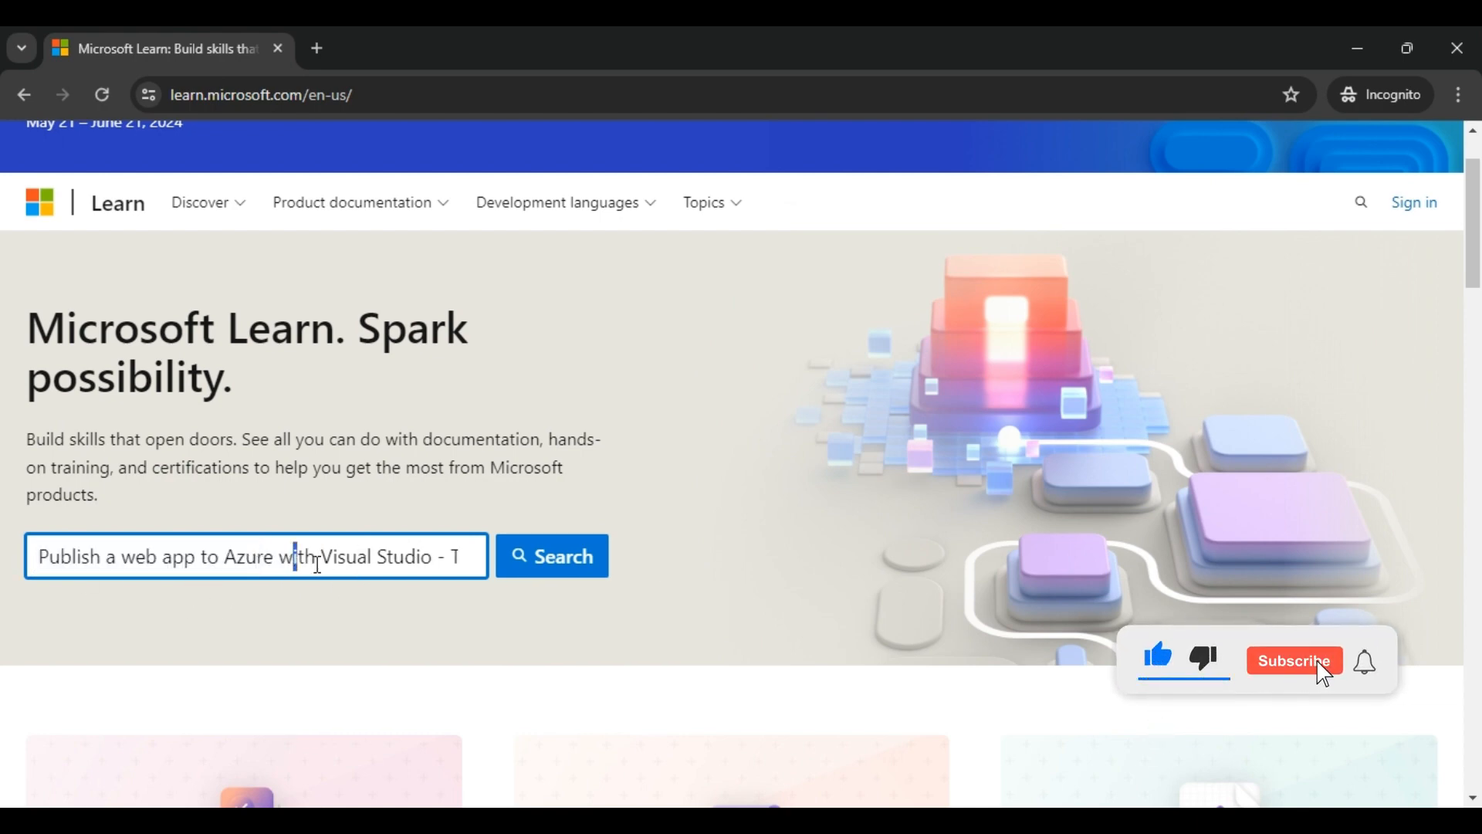
pyautogui.click(1294, 659)
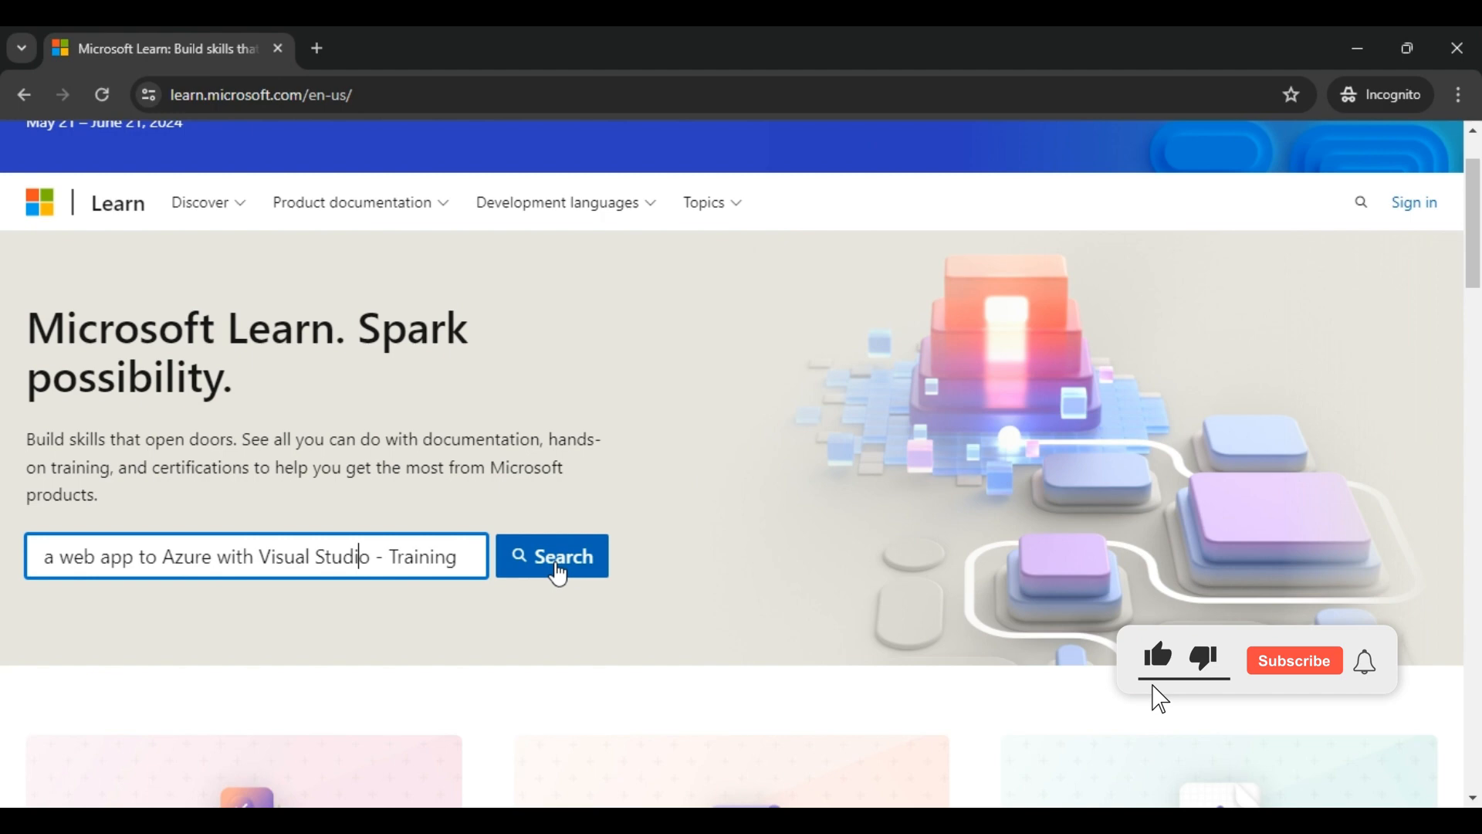
pyautogui.click(551, 556)
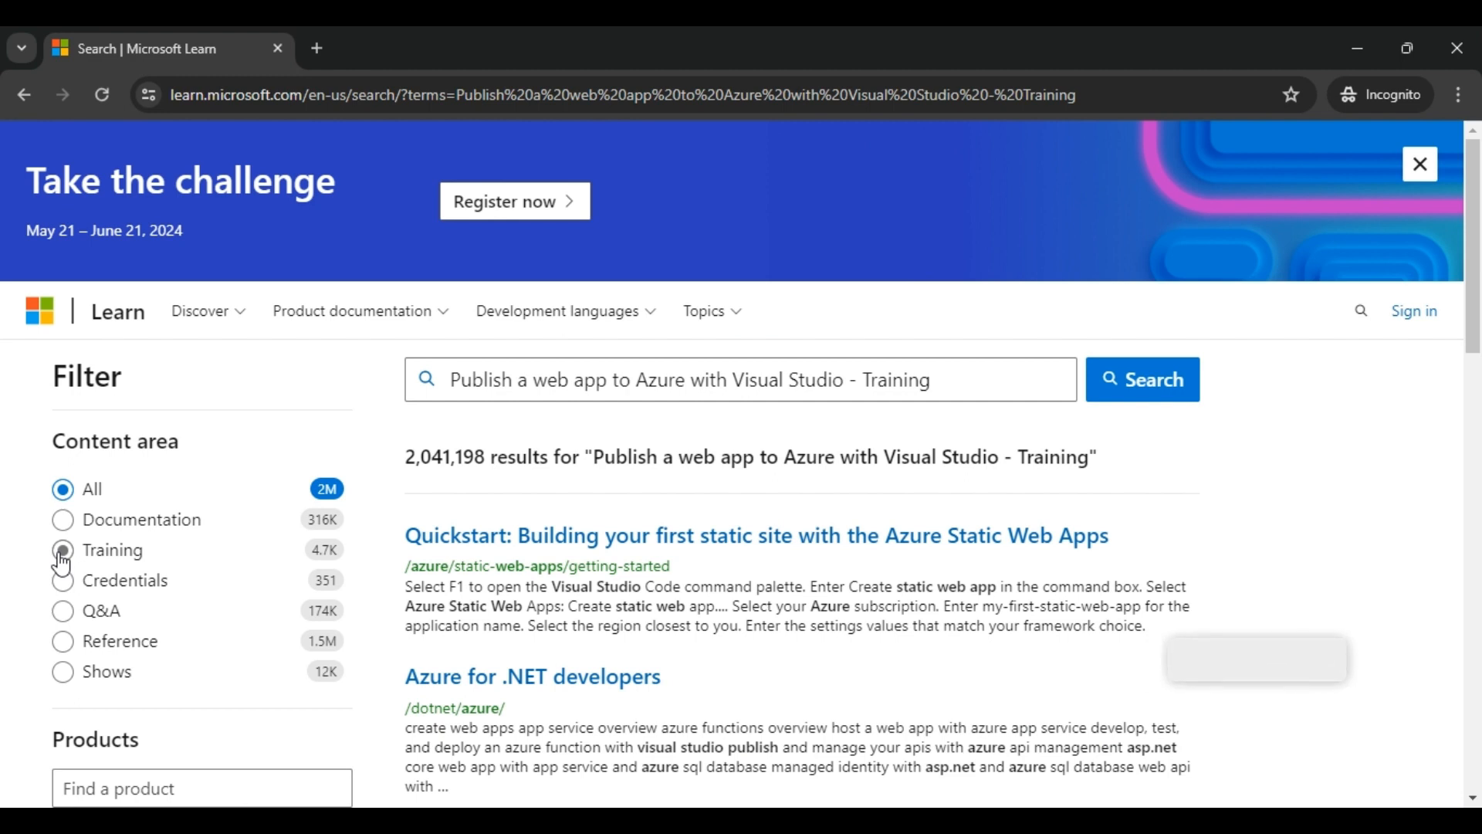
# Filter results to Training and search again with ' - Training' removed from the query.
pyautogui.click(62, 549)
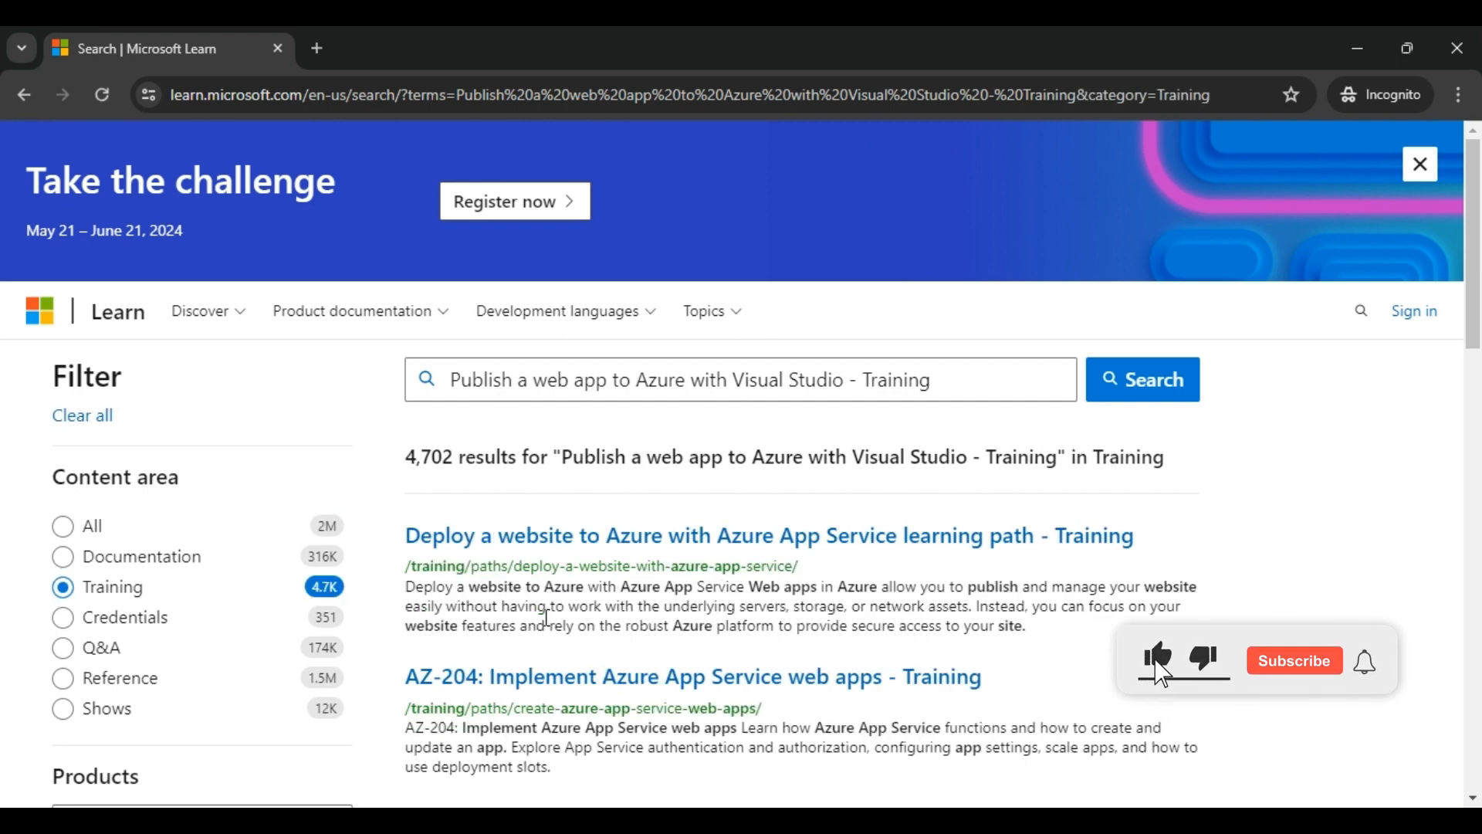
pyautogui.click(1157, 660)
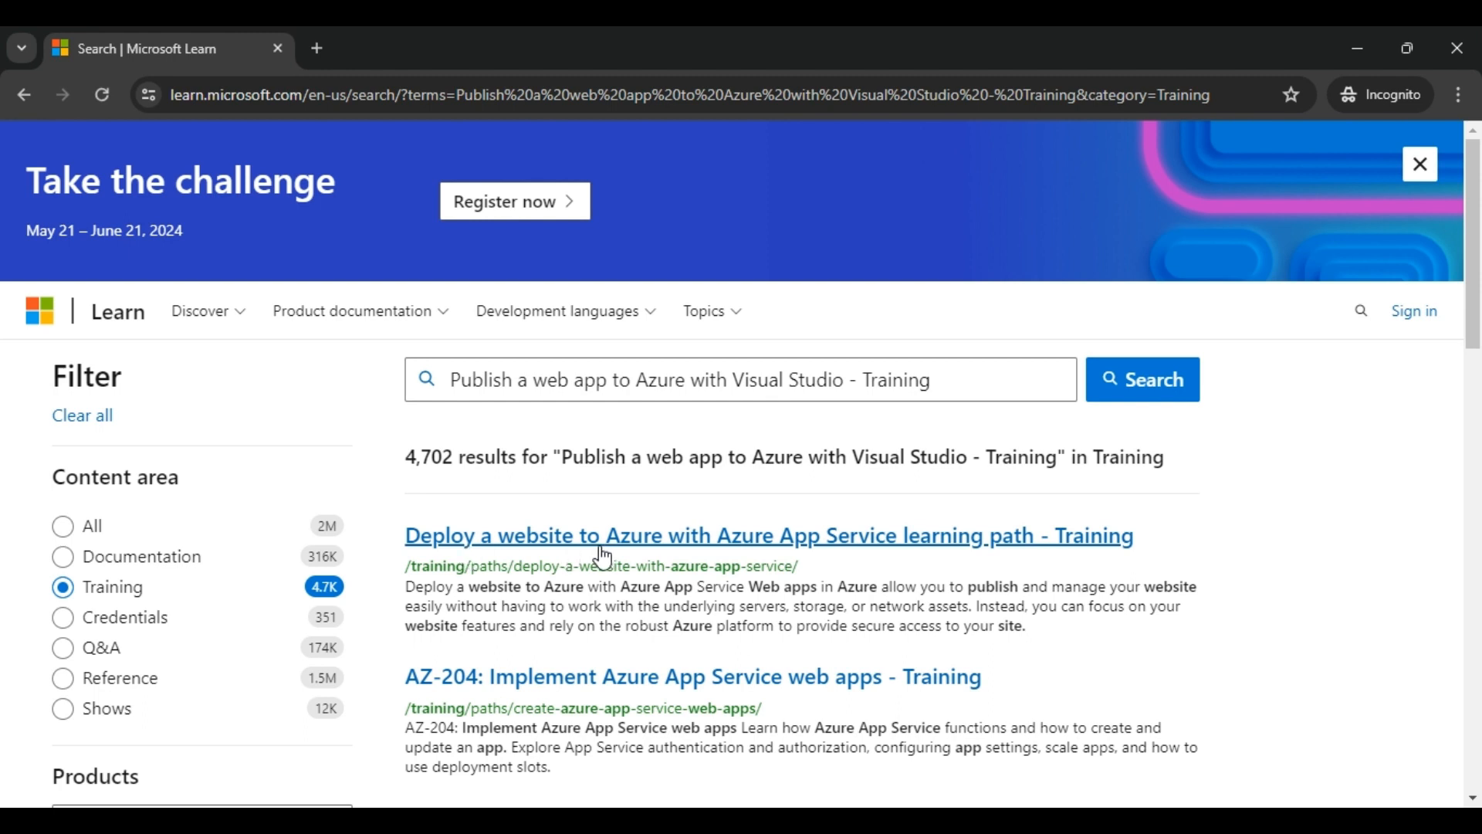
pyautogui.moveTo(899, 553)
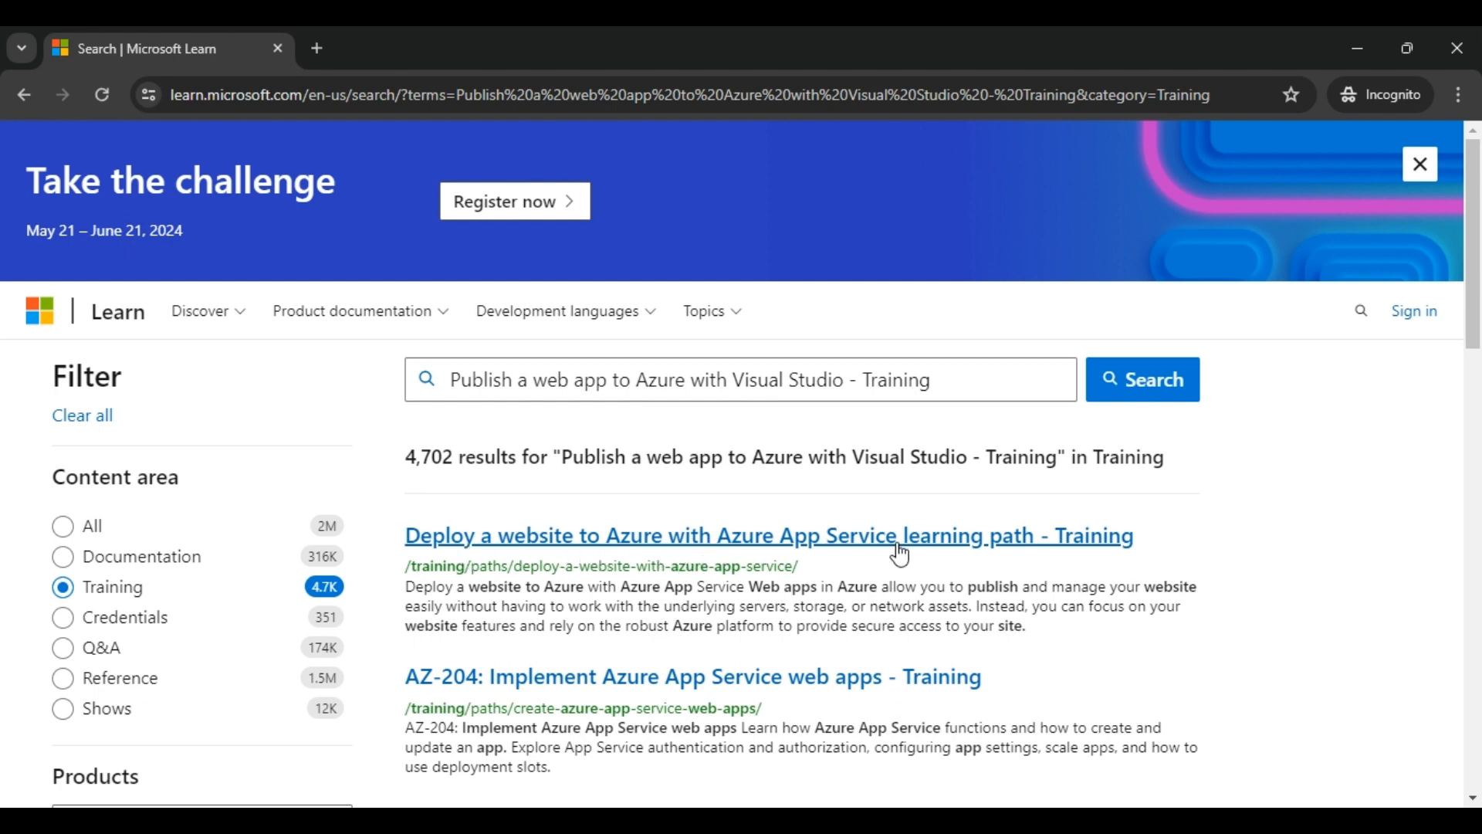
pyautogui.moveTo(691, 431)
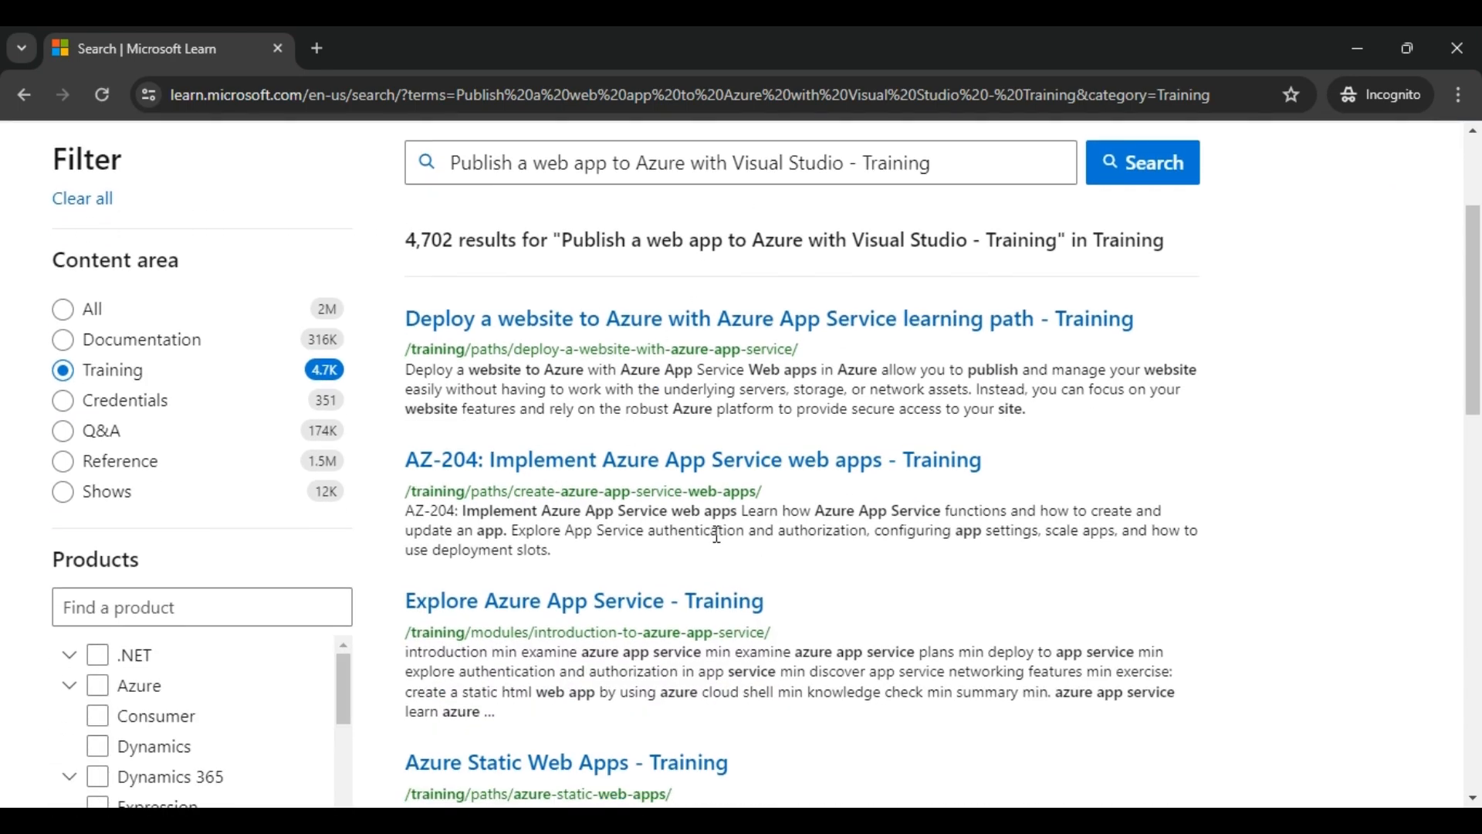
pyautogui.scroll(-3)
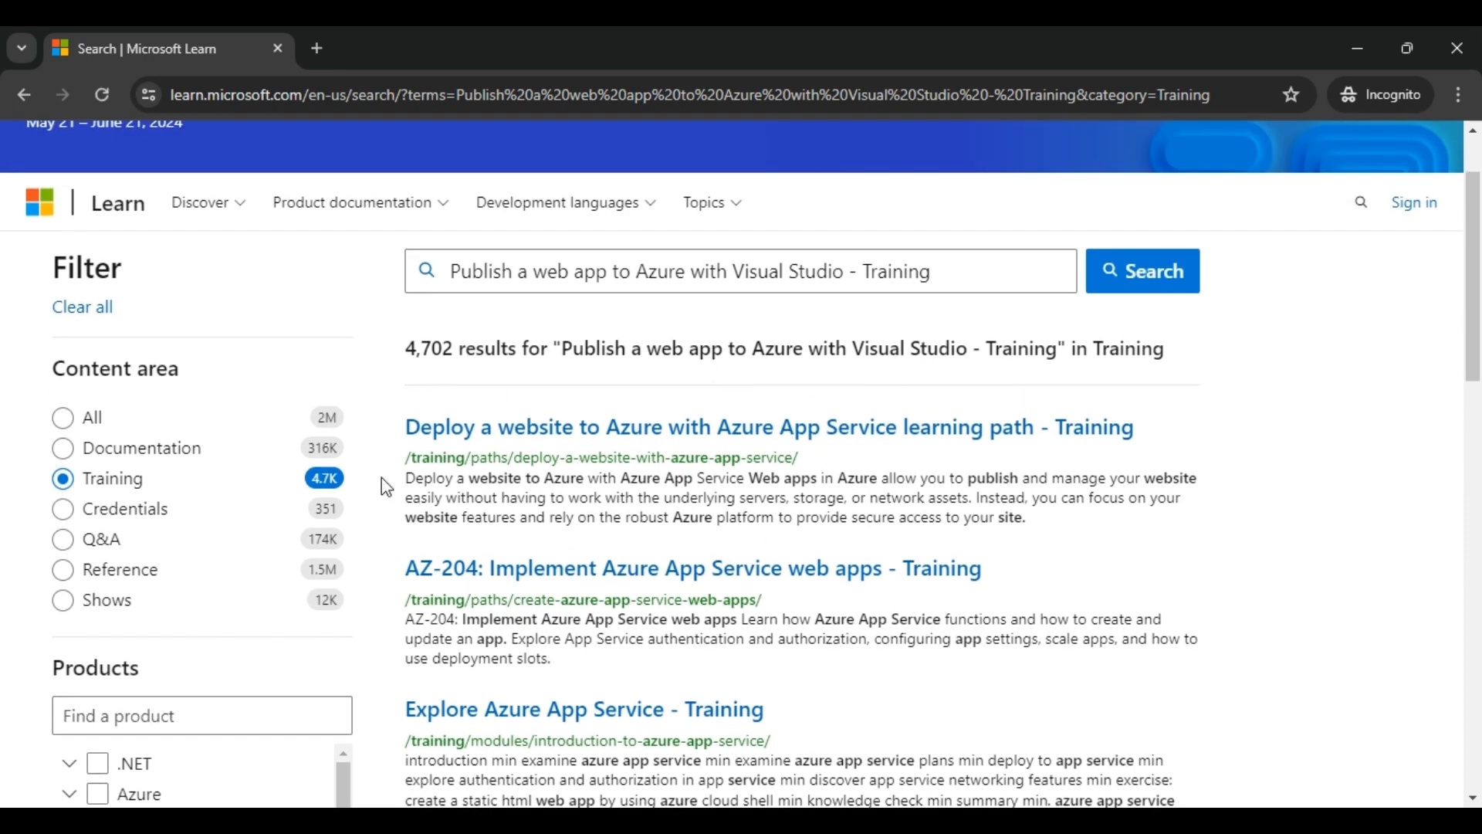
pyautogui.moveTo(616, 646)
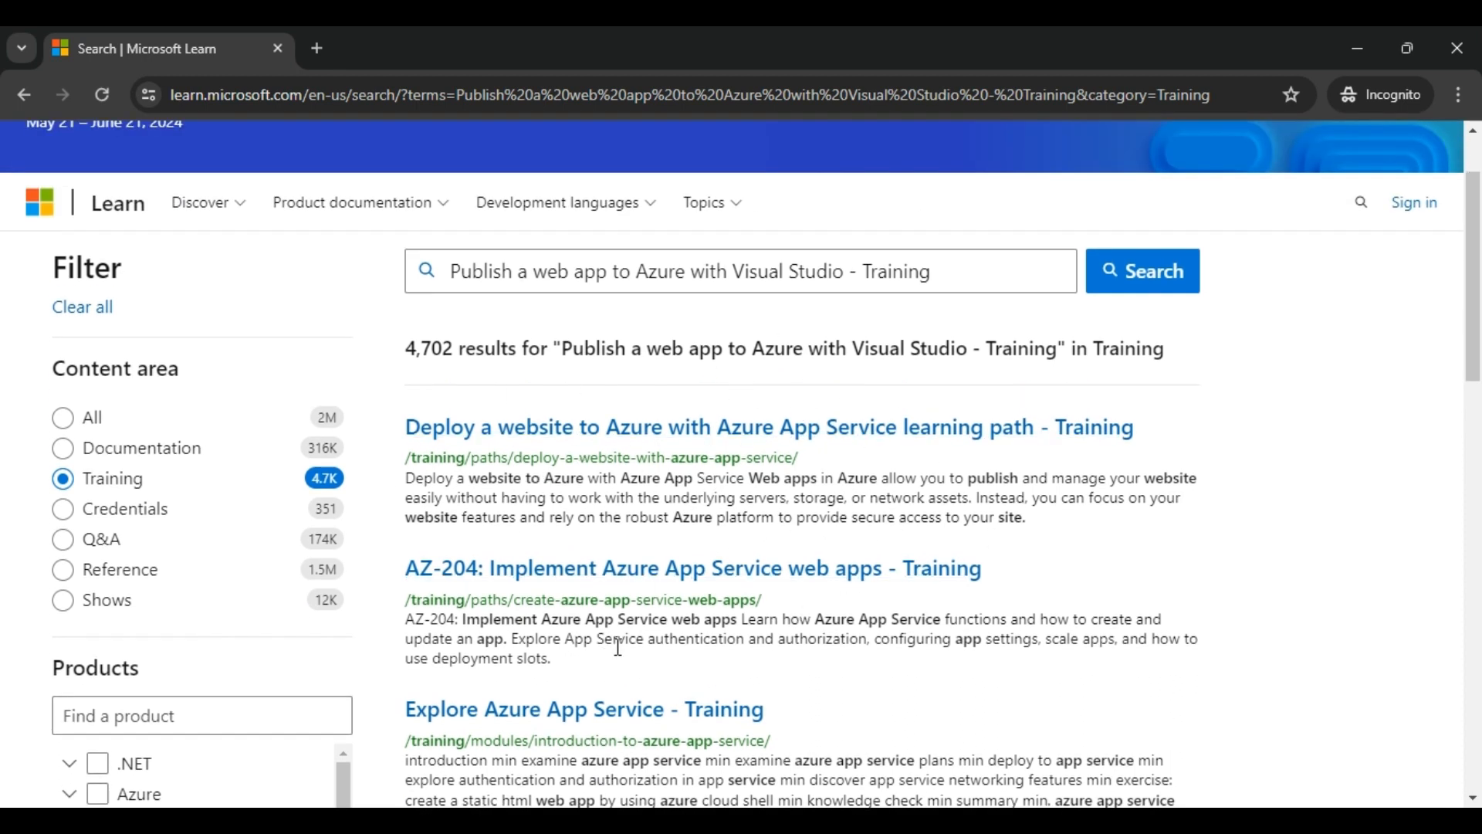
pyautogui.moveTo(668, 435)
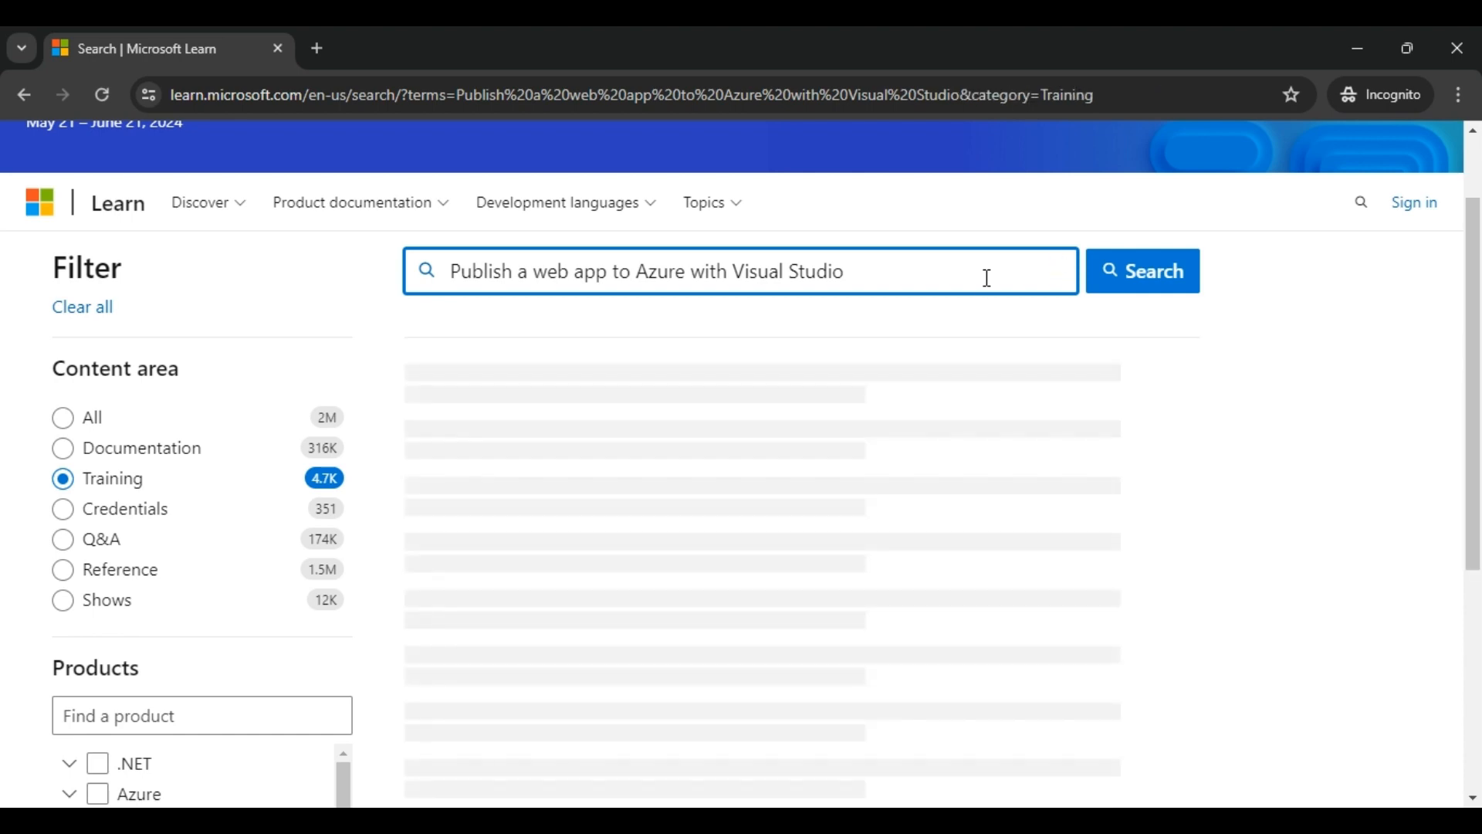
pyautogui.click(1143, 271)
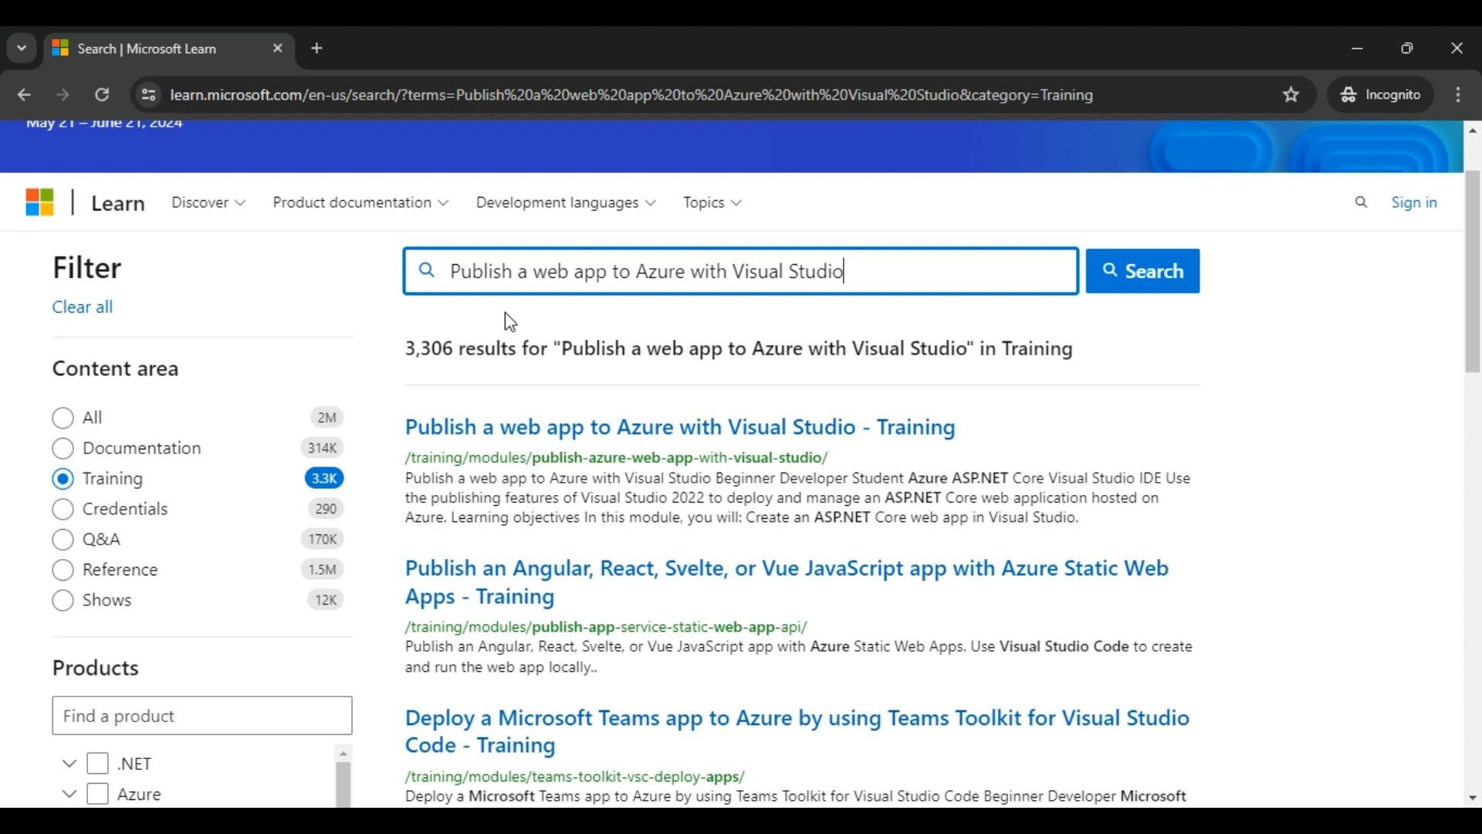
pyautogui.moveTo(434, 445)
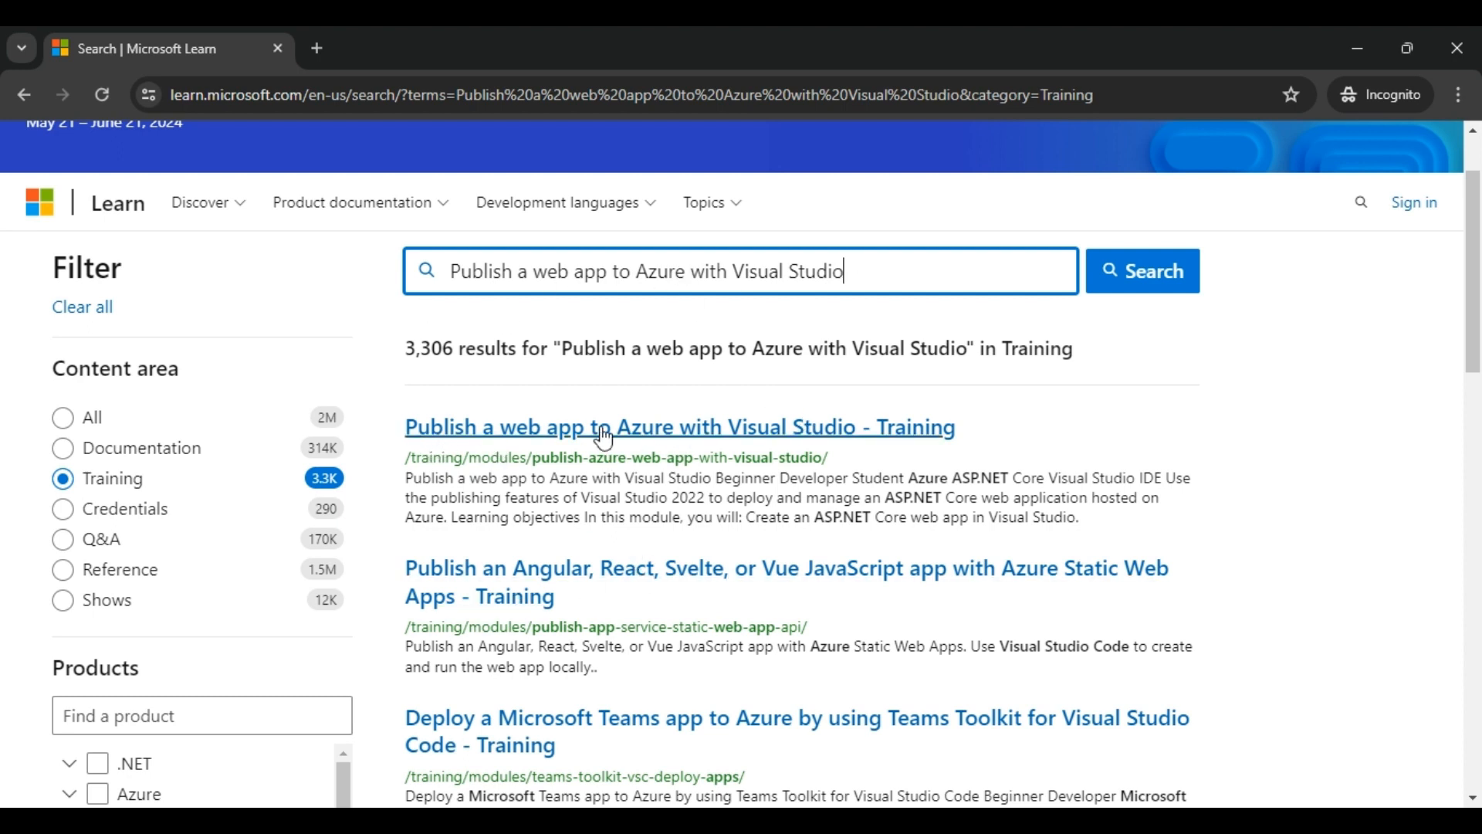
pyautogui.moveTo(642, 444)
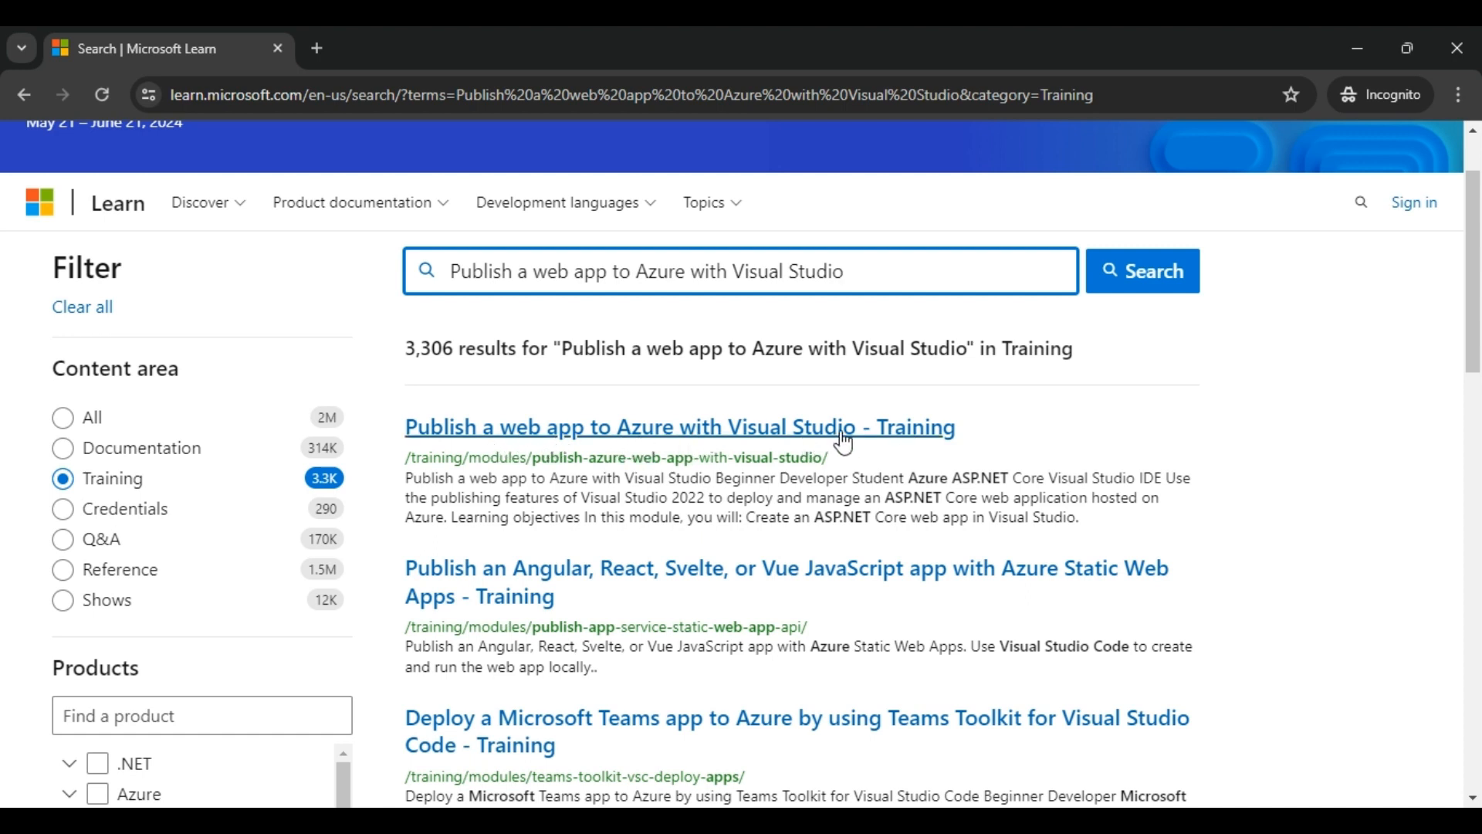
pyautogui.moveTo(789, 450)
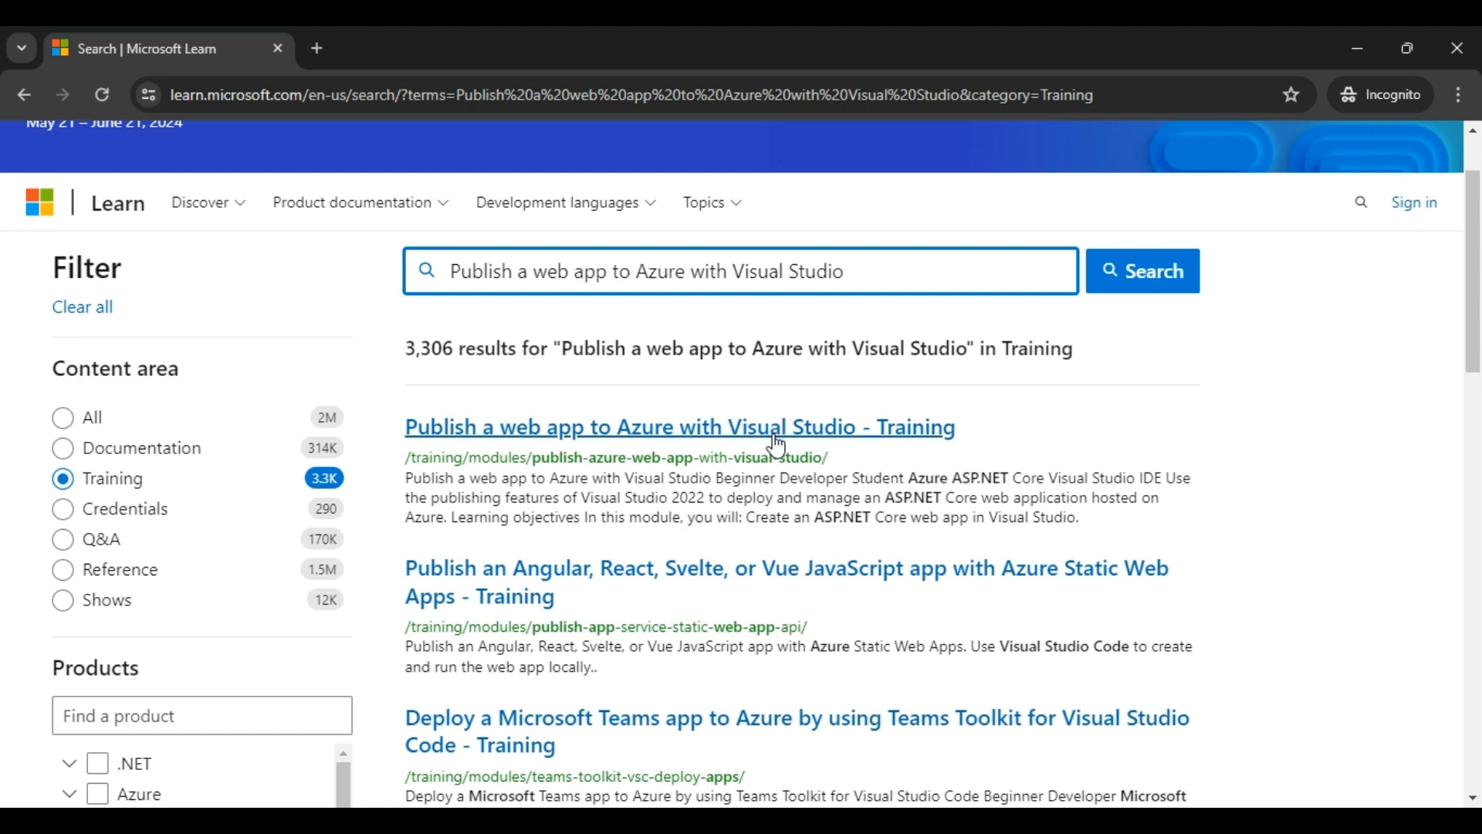
pyautogui.click(679, 426)
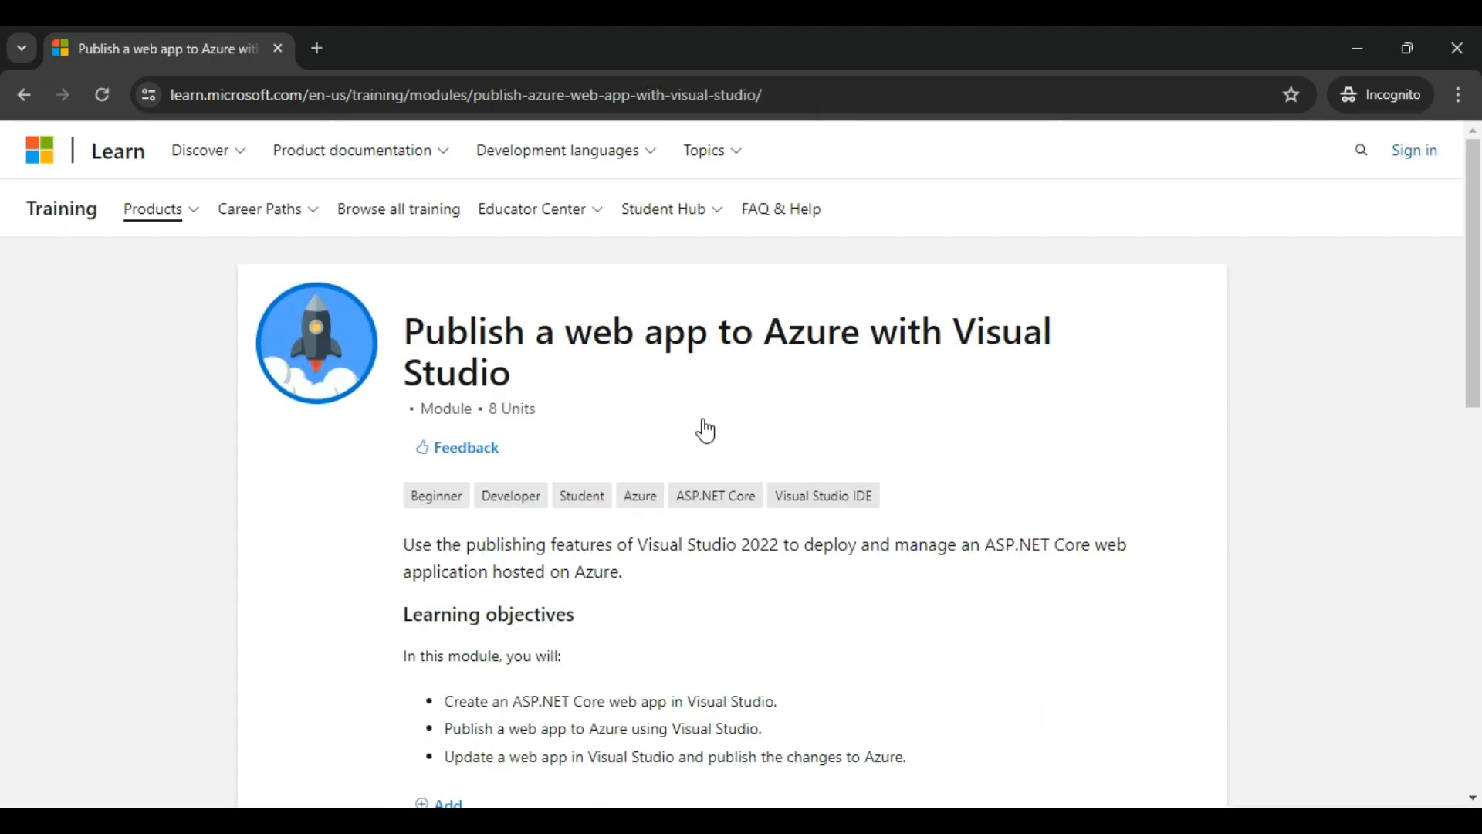
pyautogui.scroll(-3)
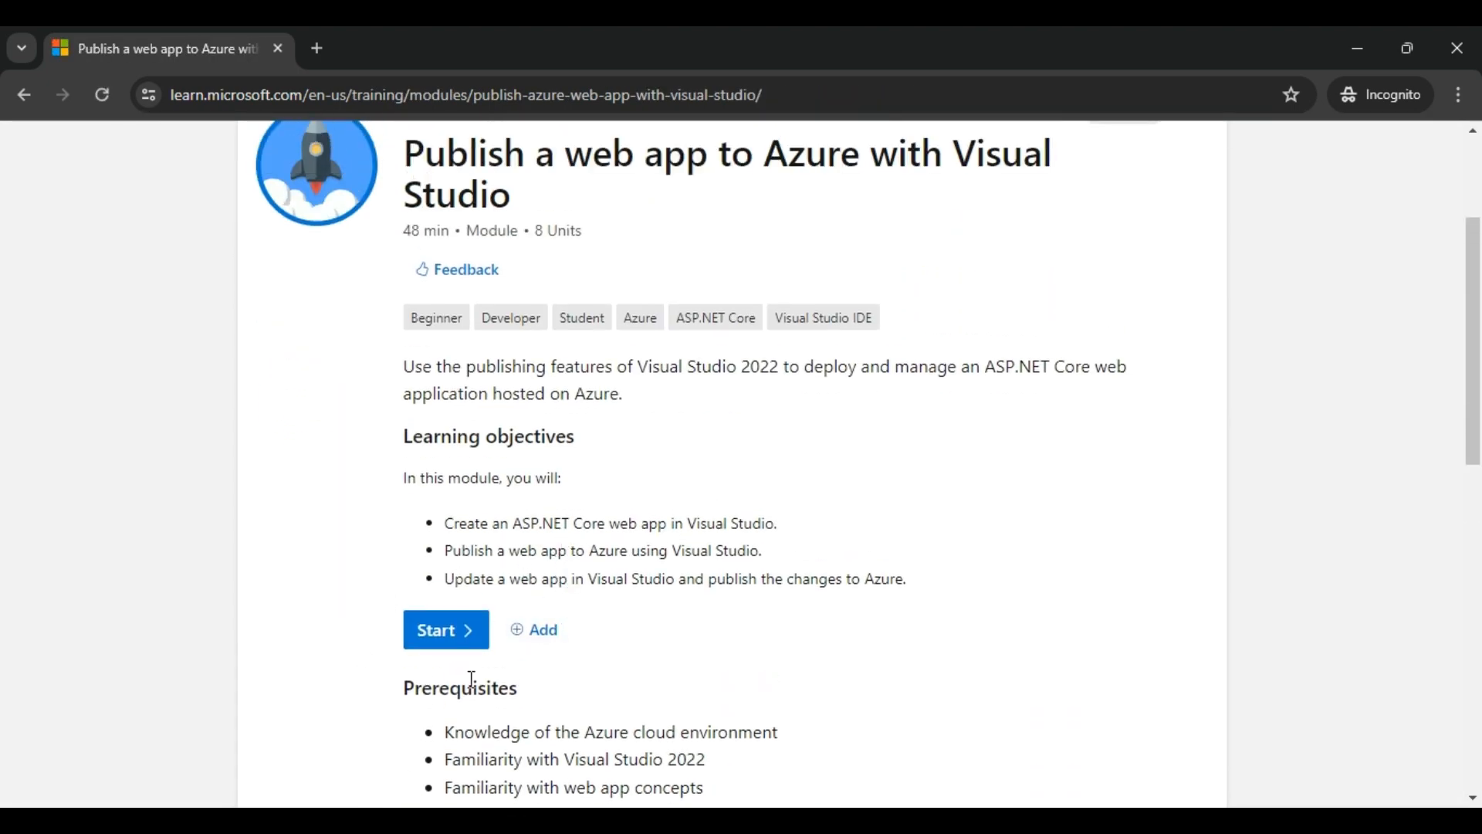
pyautogui.click(444, 630)
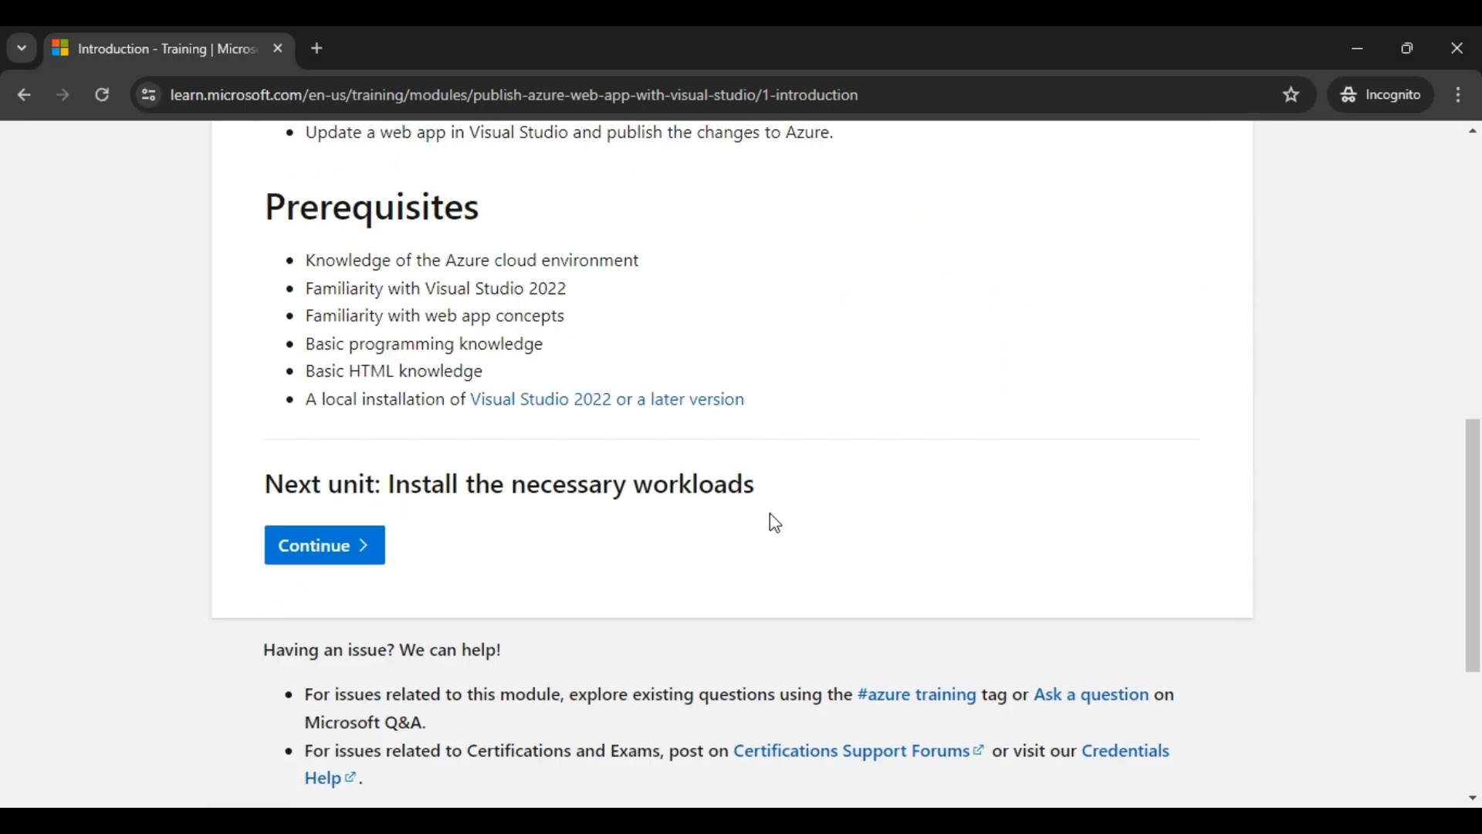
pyautogui.click(323, 545)
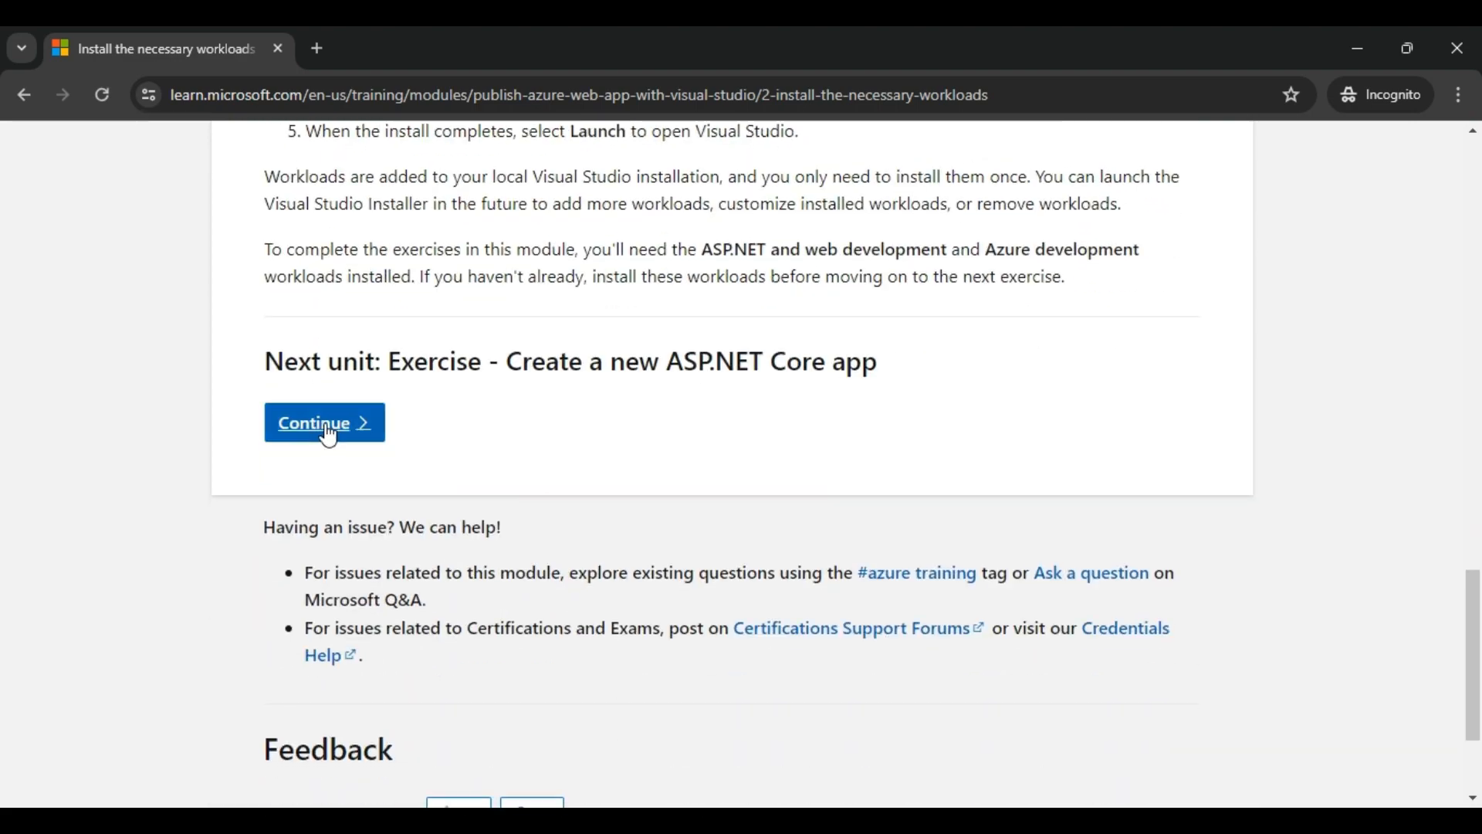
pyautogui.click(322, 423)
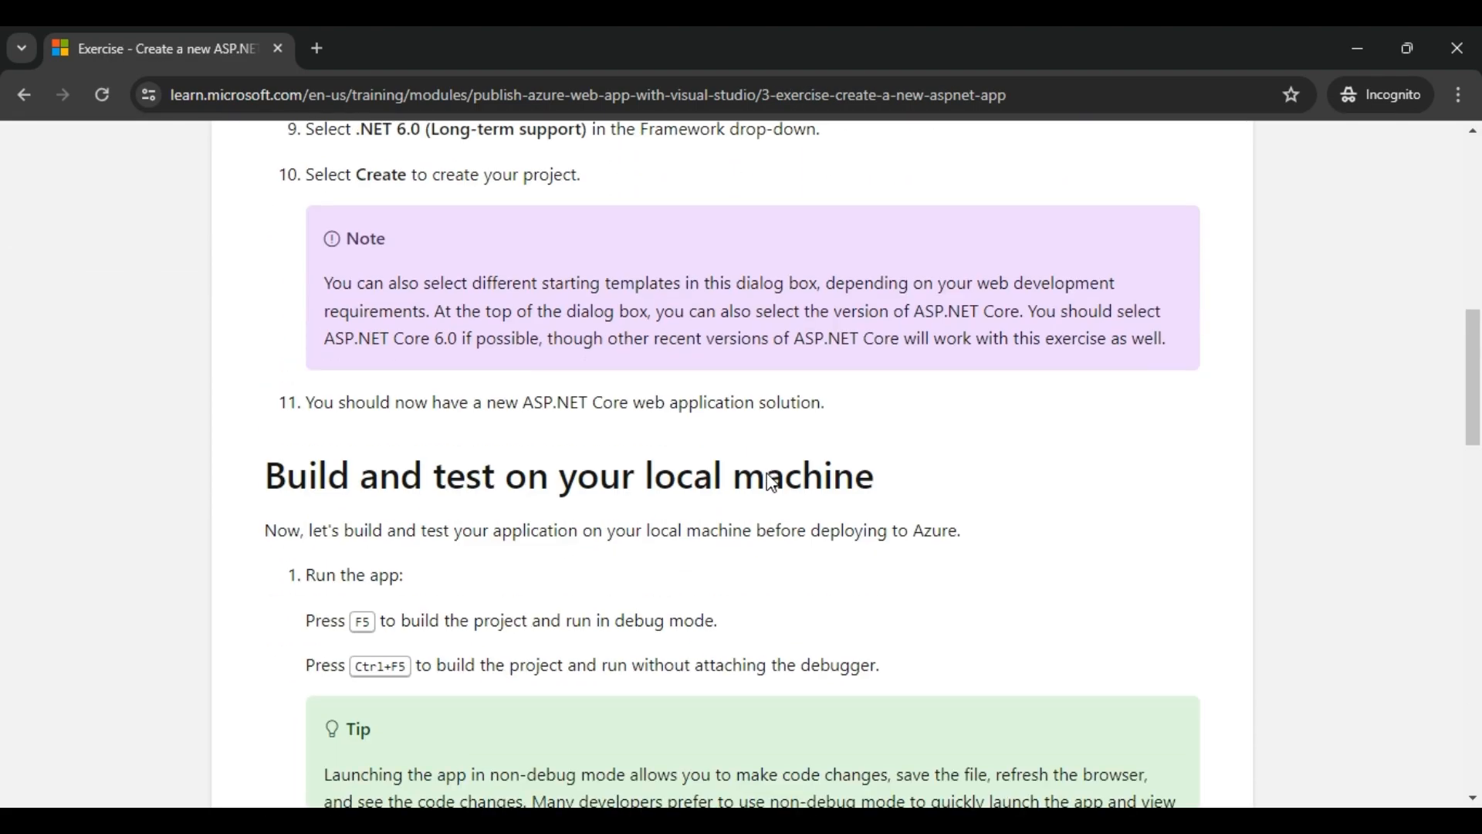
pyautogui.scroll(-3)
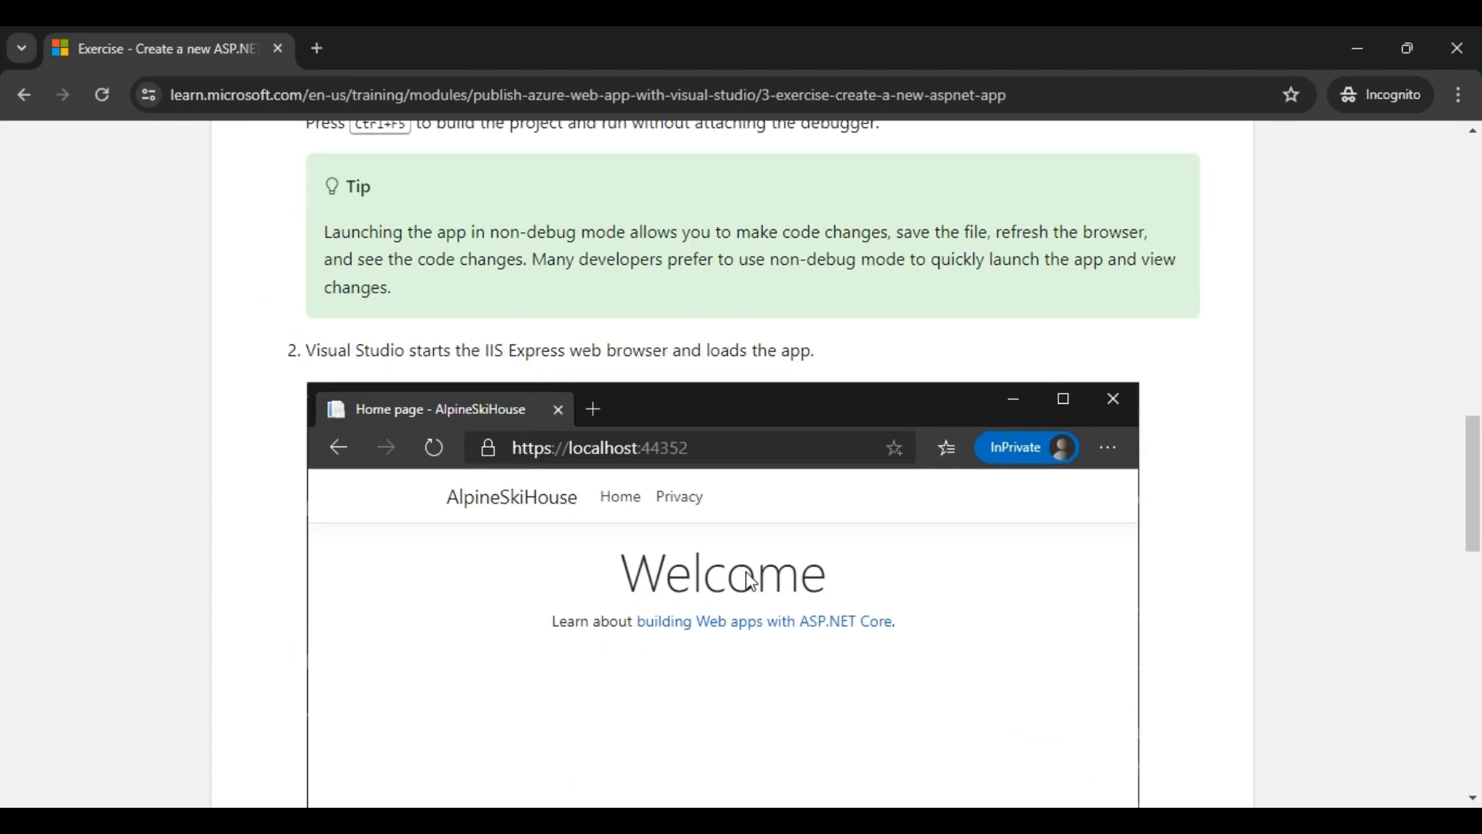
pyautogui.moveTo(718, 551)
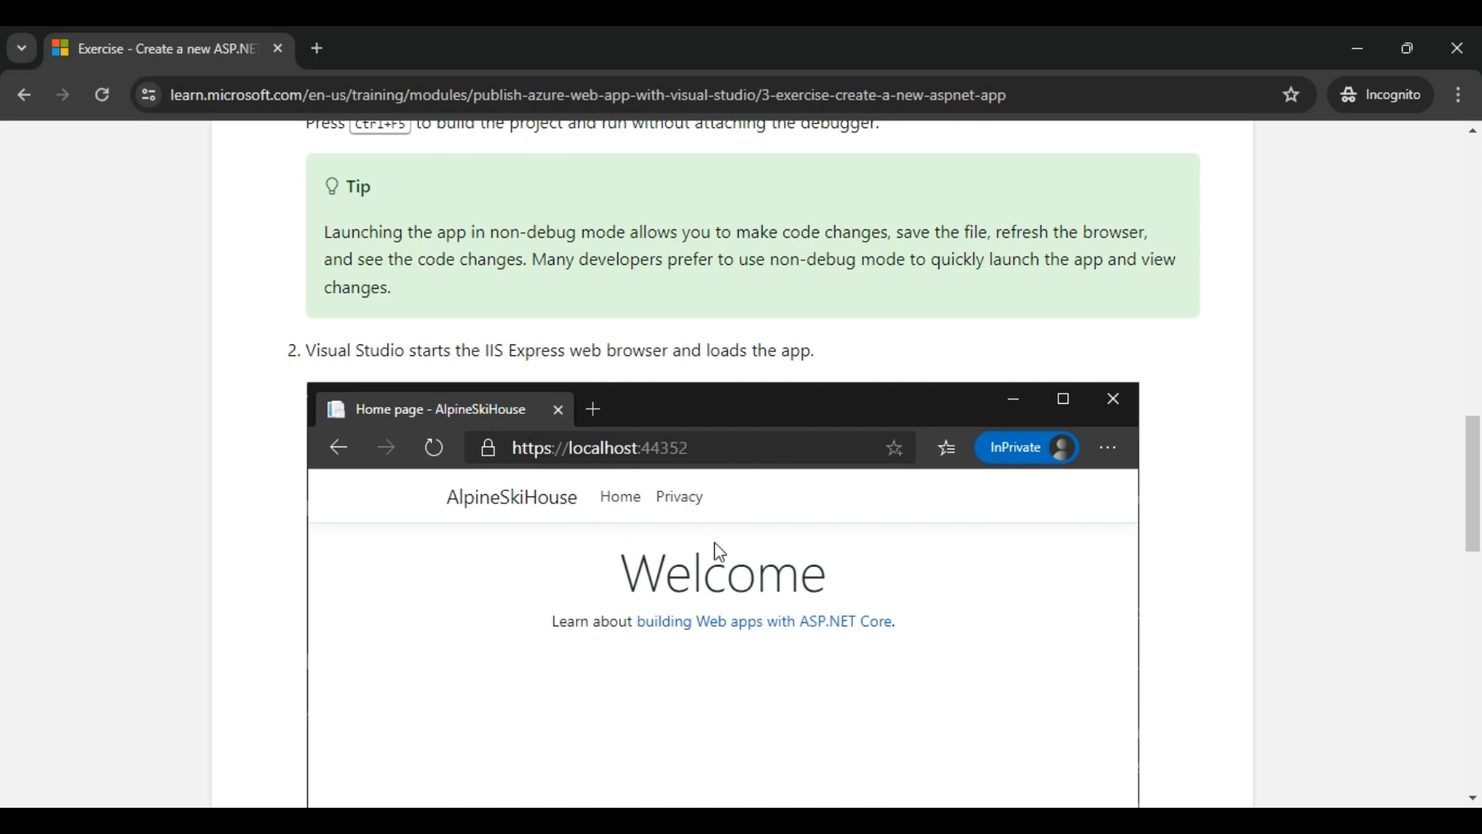
pyautogui.scroll(-3)
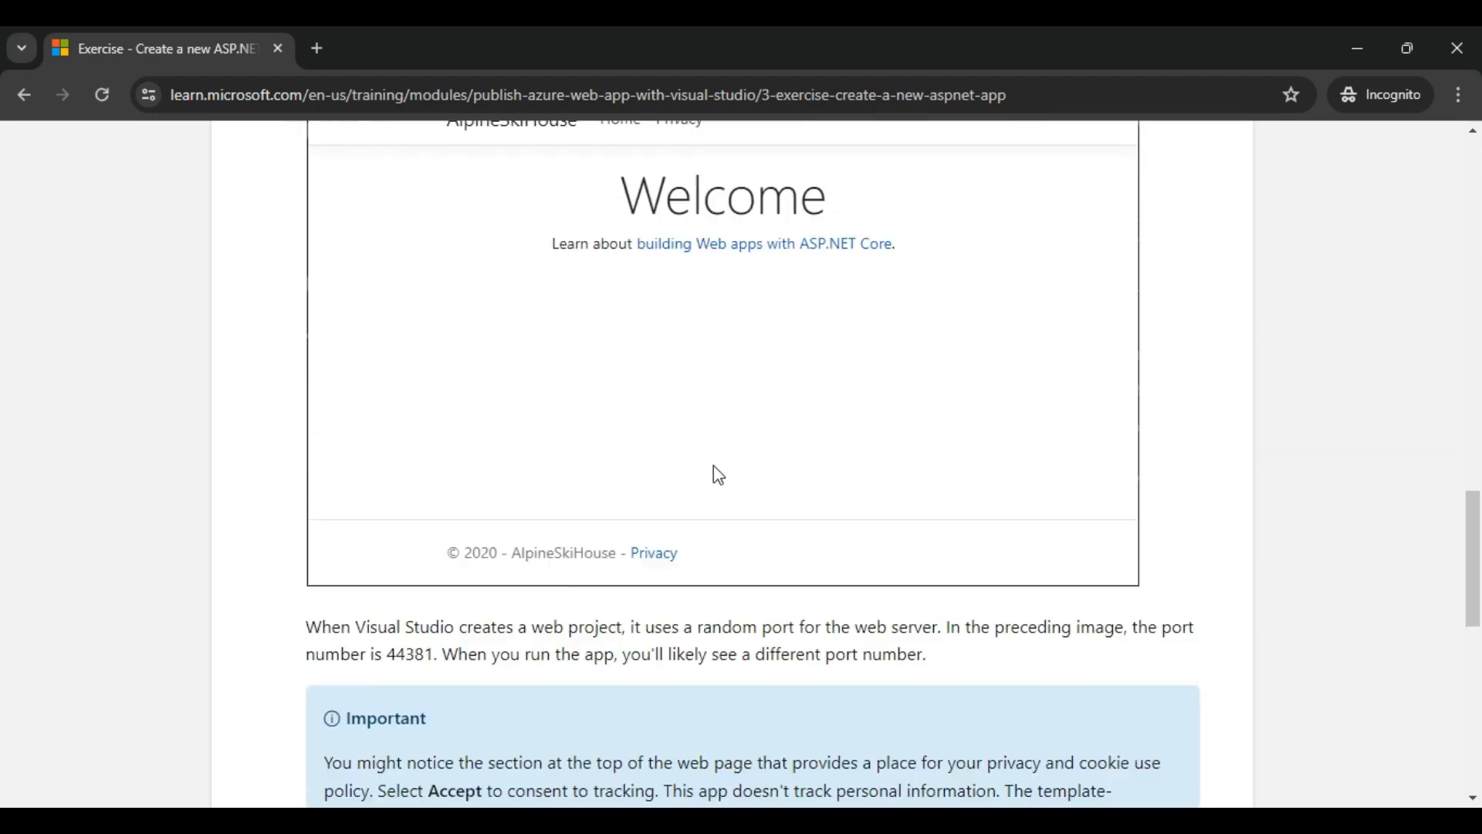
pyautogui.scroll(-3)
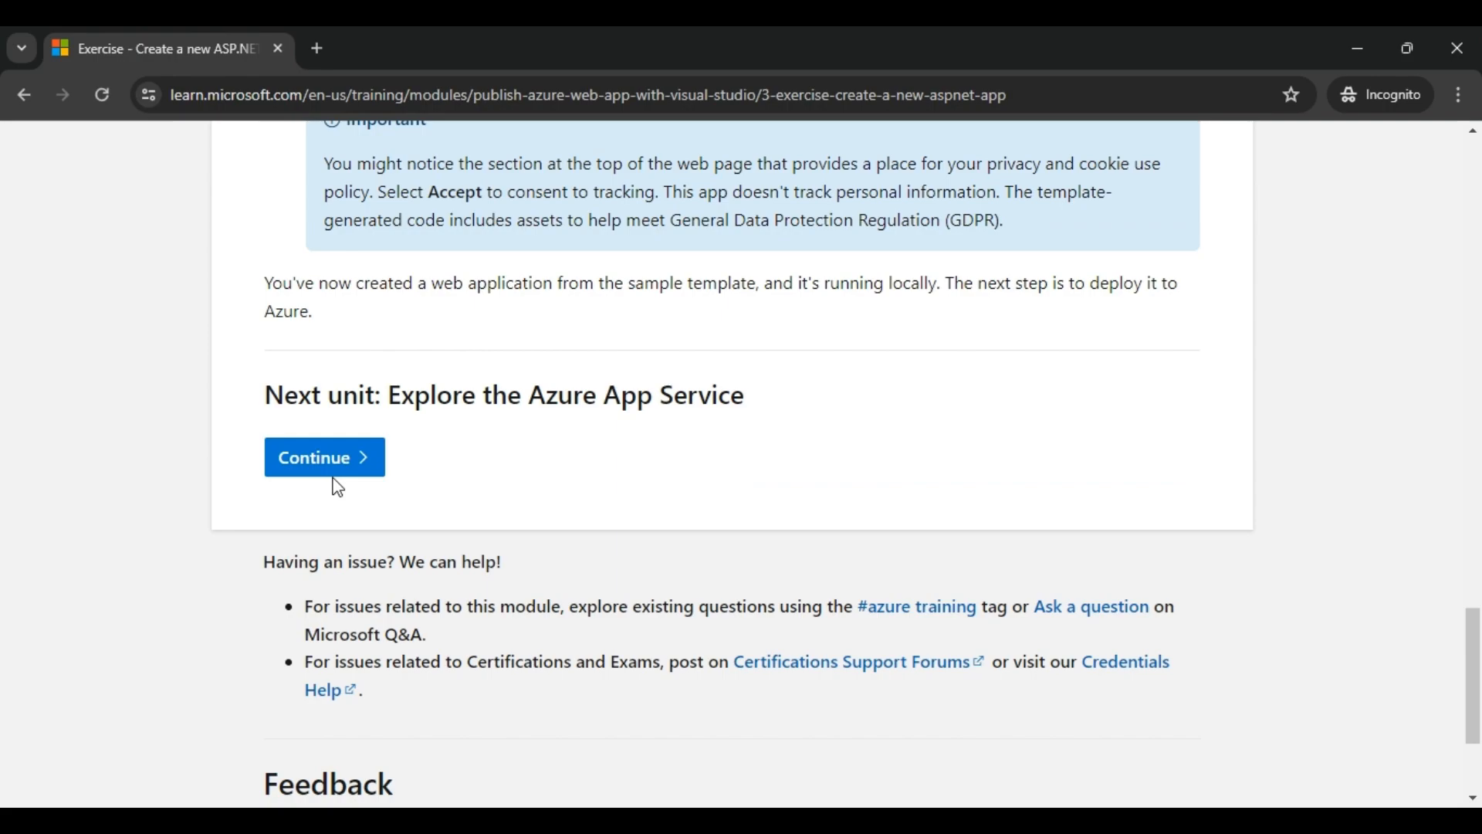
# Advance to the unit 5 Publish an ASP.NET app exercise and start sandbox sign-in.
pyautogui.click(322, 457)
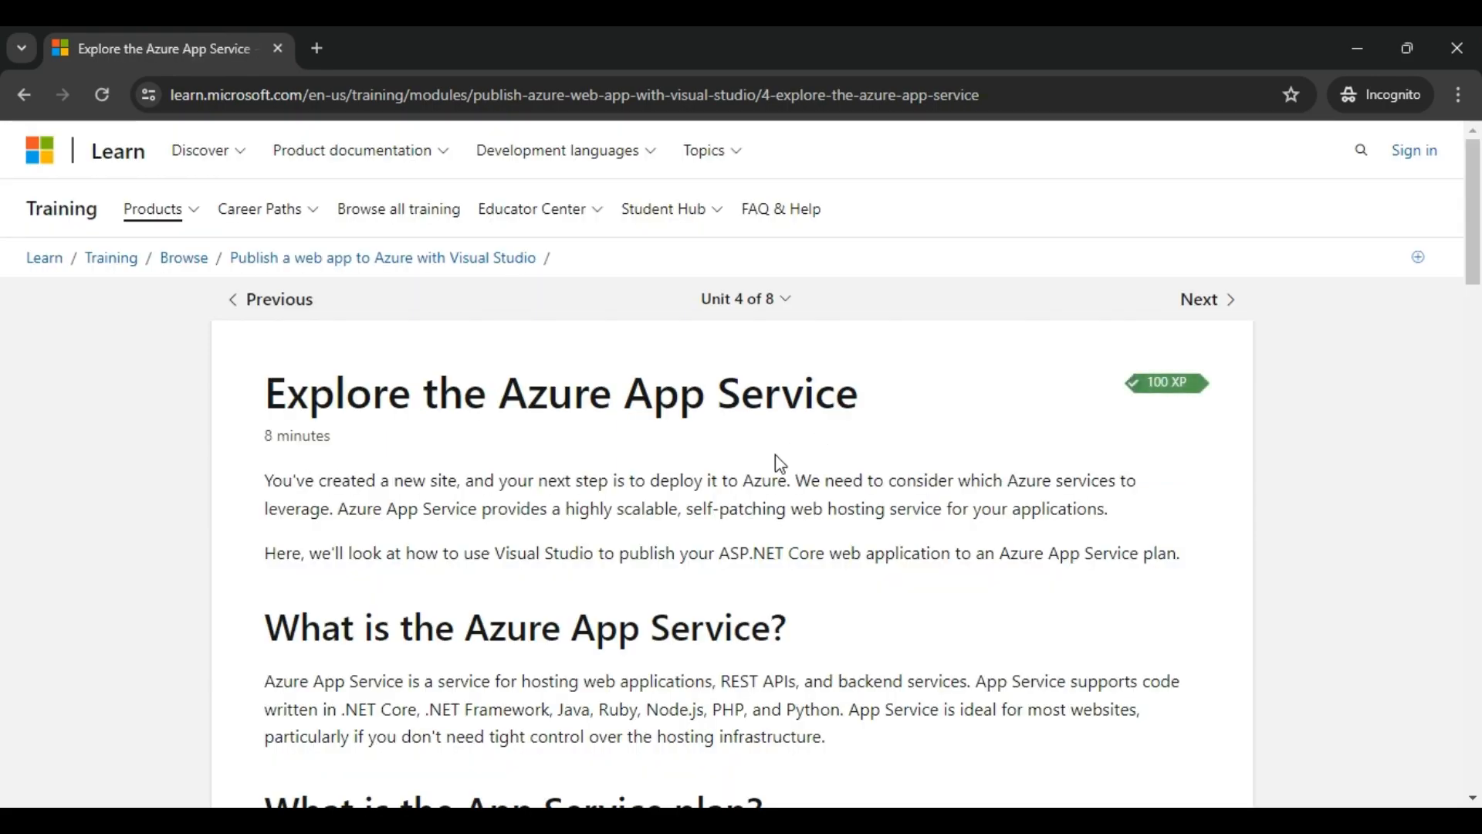
pyautogui.scroll(-3)
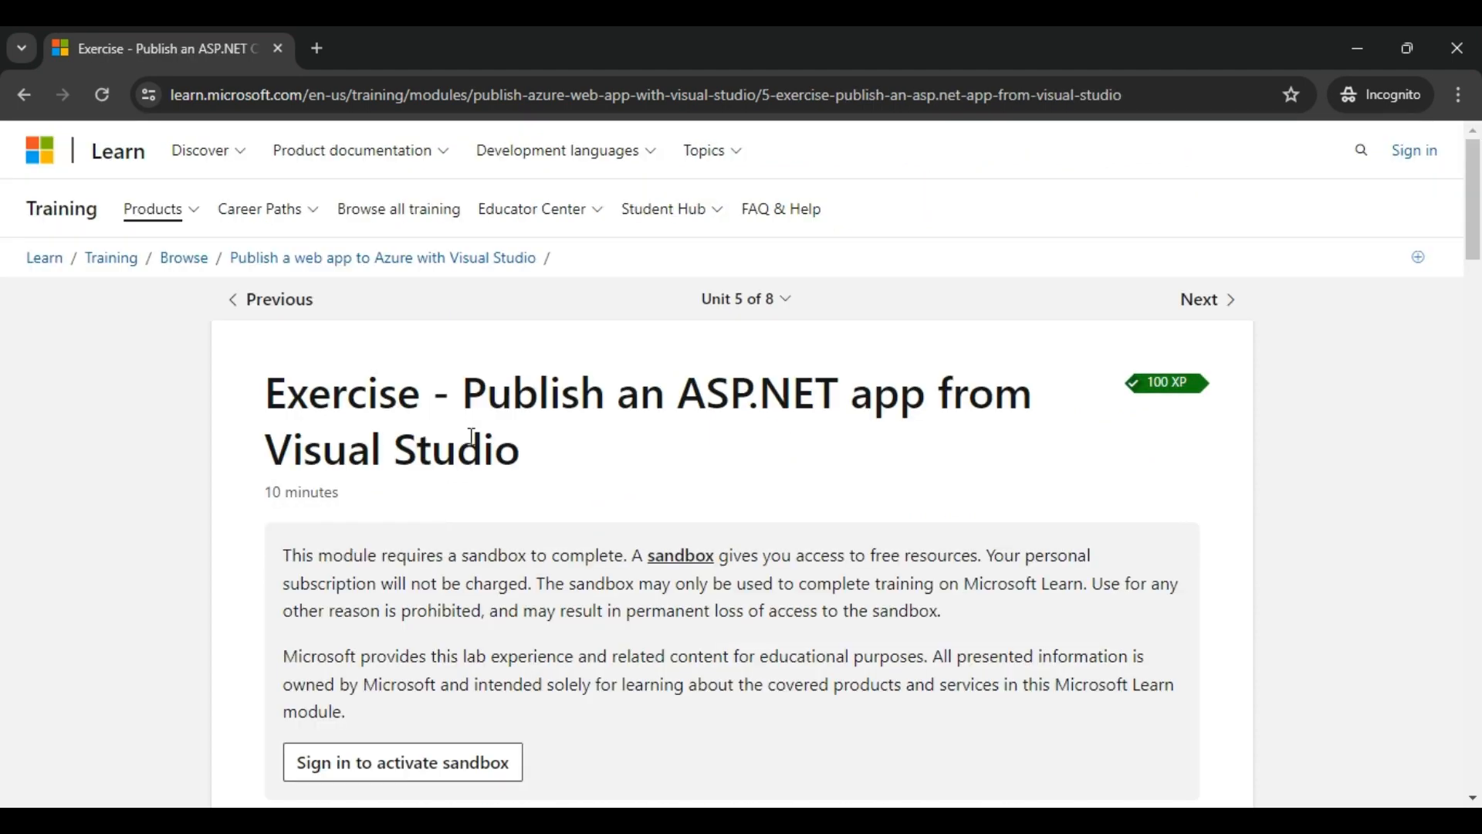
pyautogui.moveTo(437, 596)
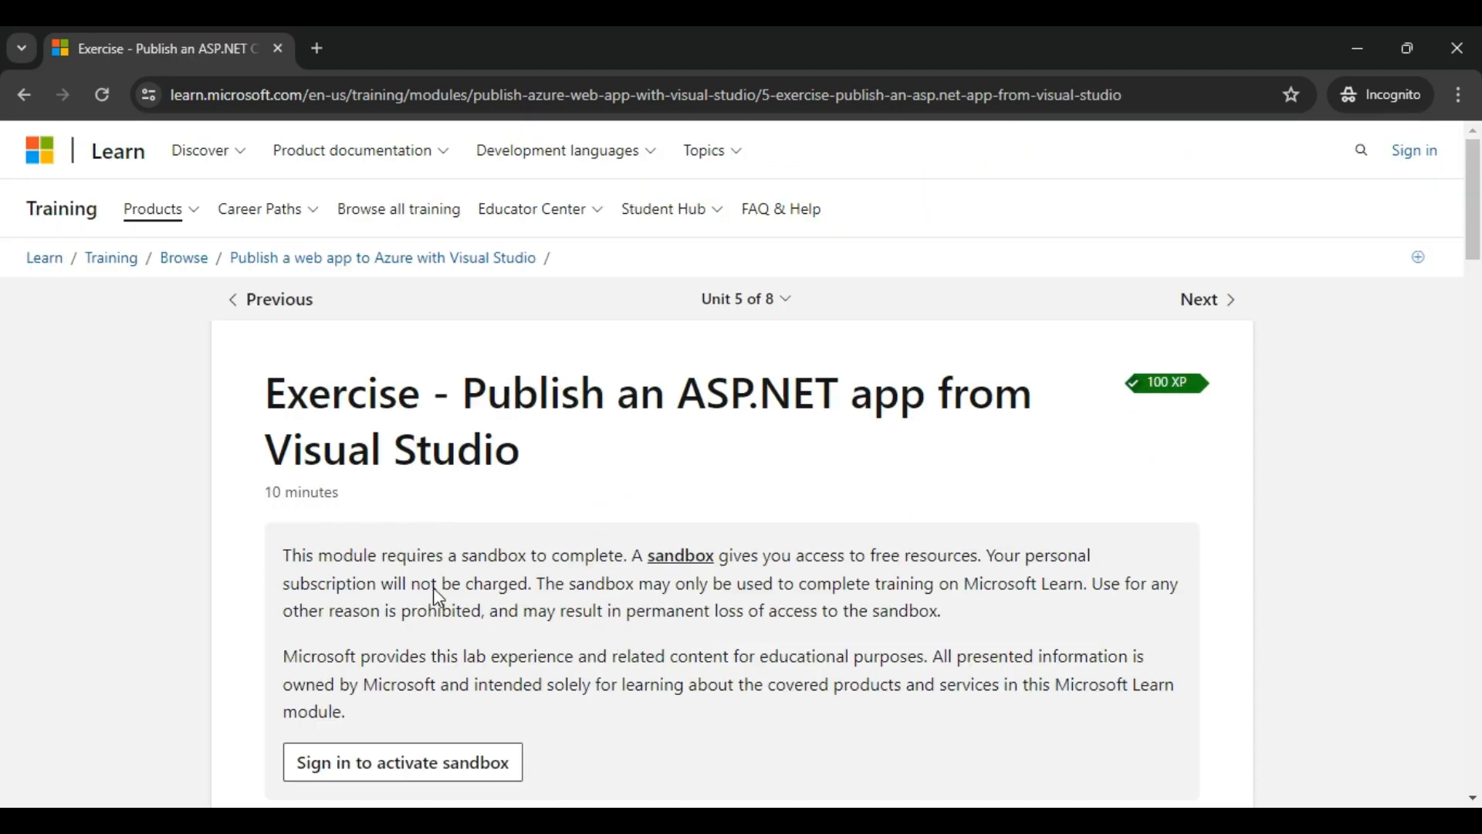
pyautogui.moveTo(301, 554); pyautogui.dragTo(566, 554)
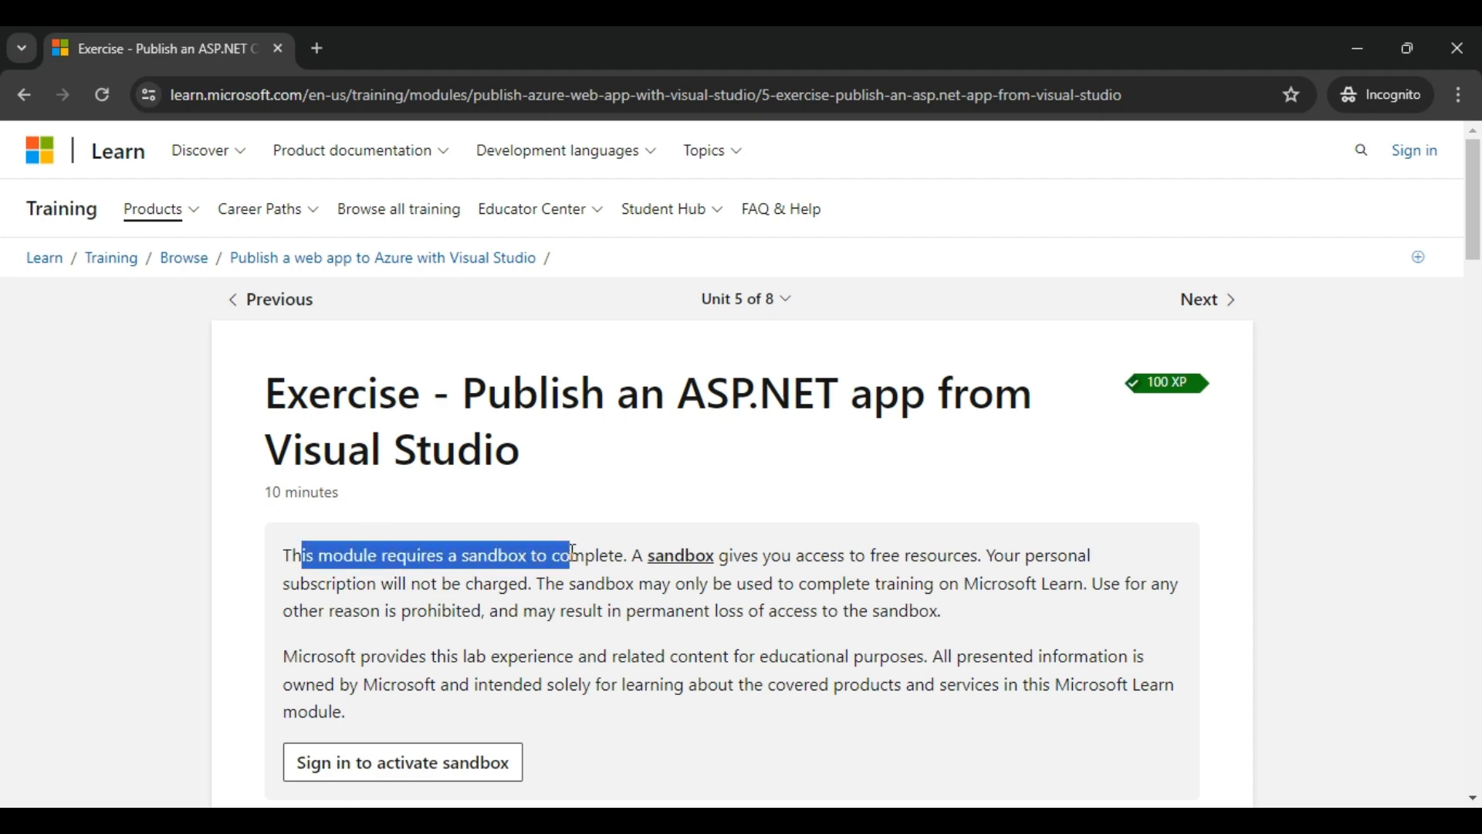
pyautogui.scroll(-3)
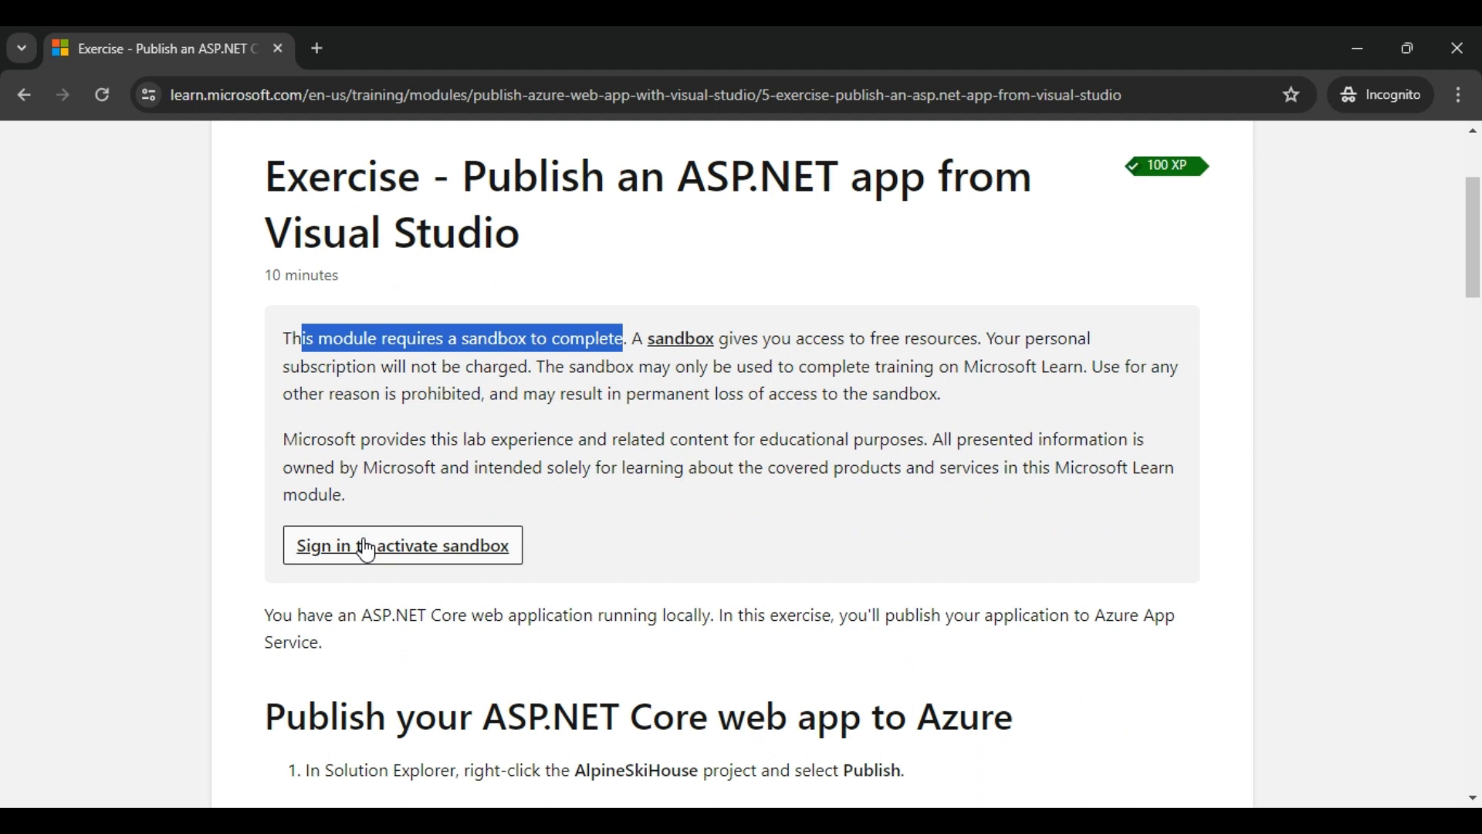
pyautogui.moveTo(369, 555)
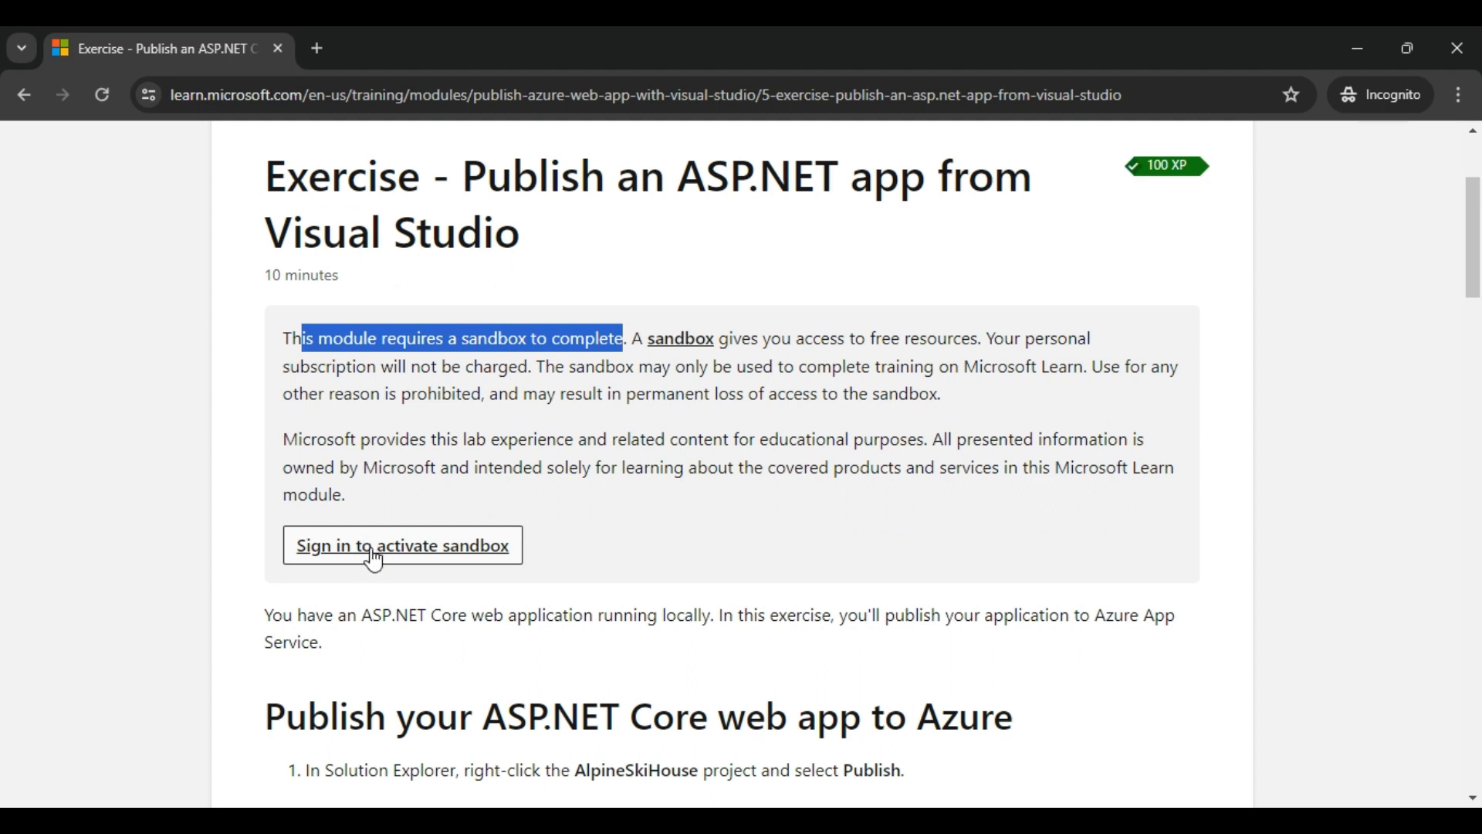
pyautogui.click(402, 544)
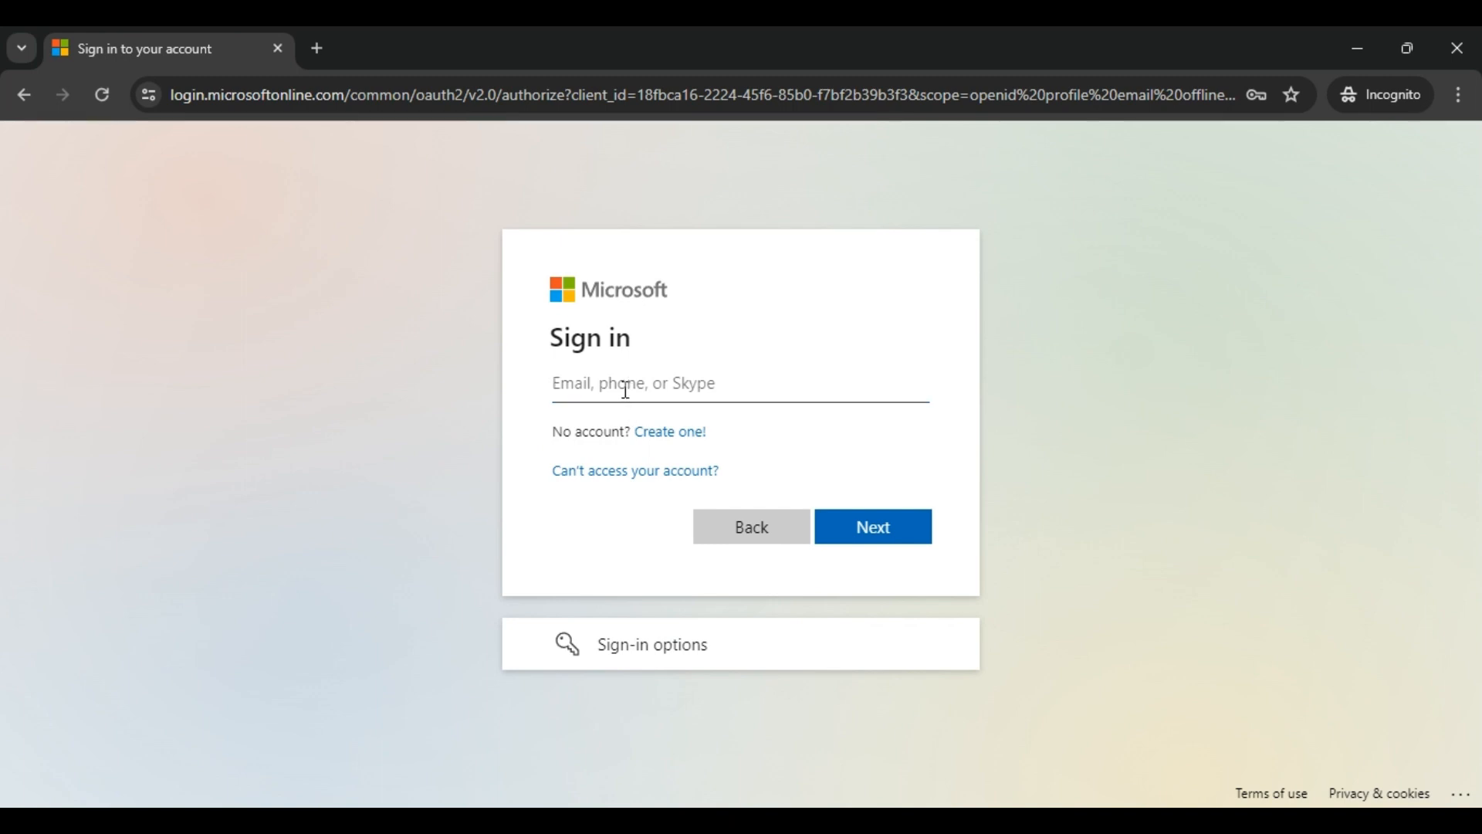
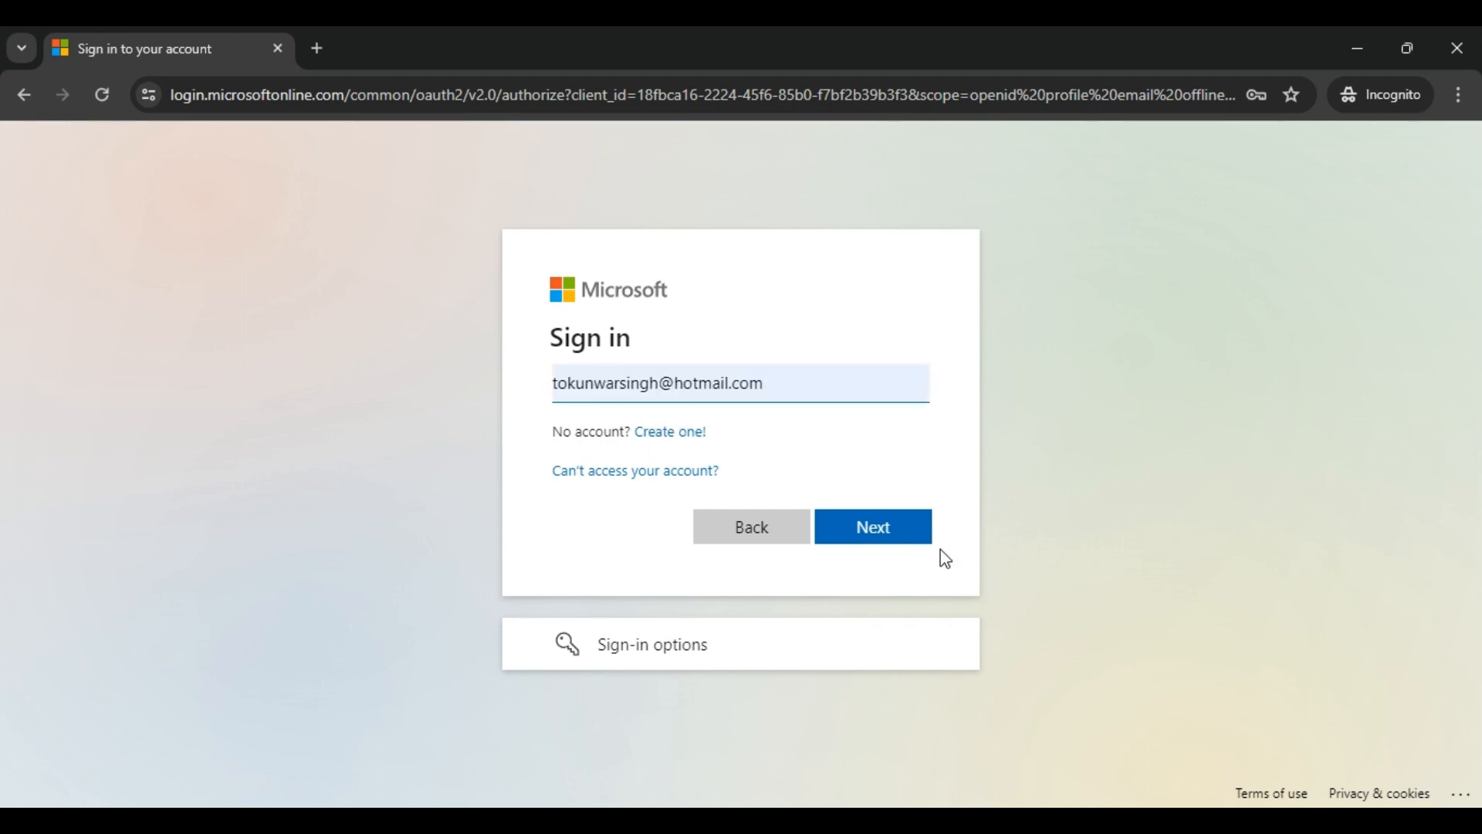
pyautogui.click(871, 527)
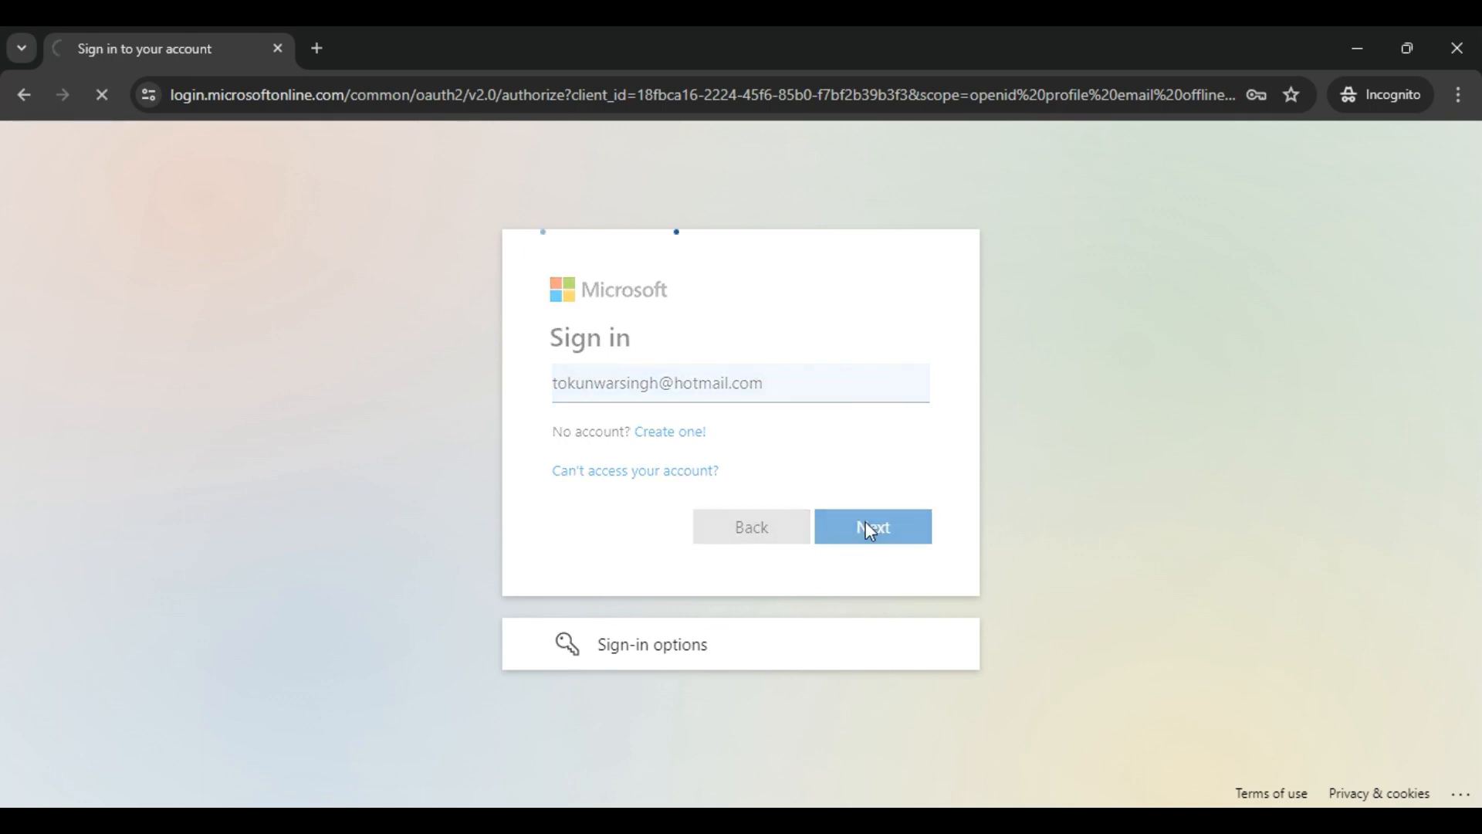
pyautogui.click(870, 526)
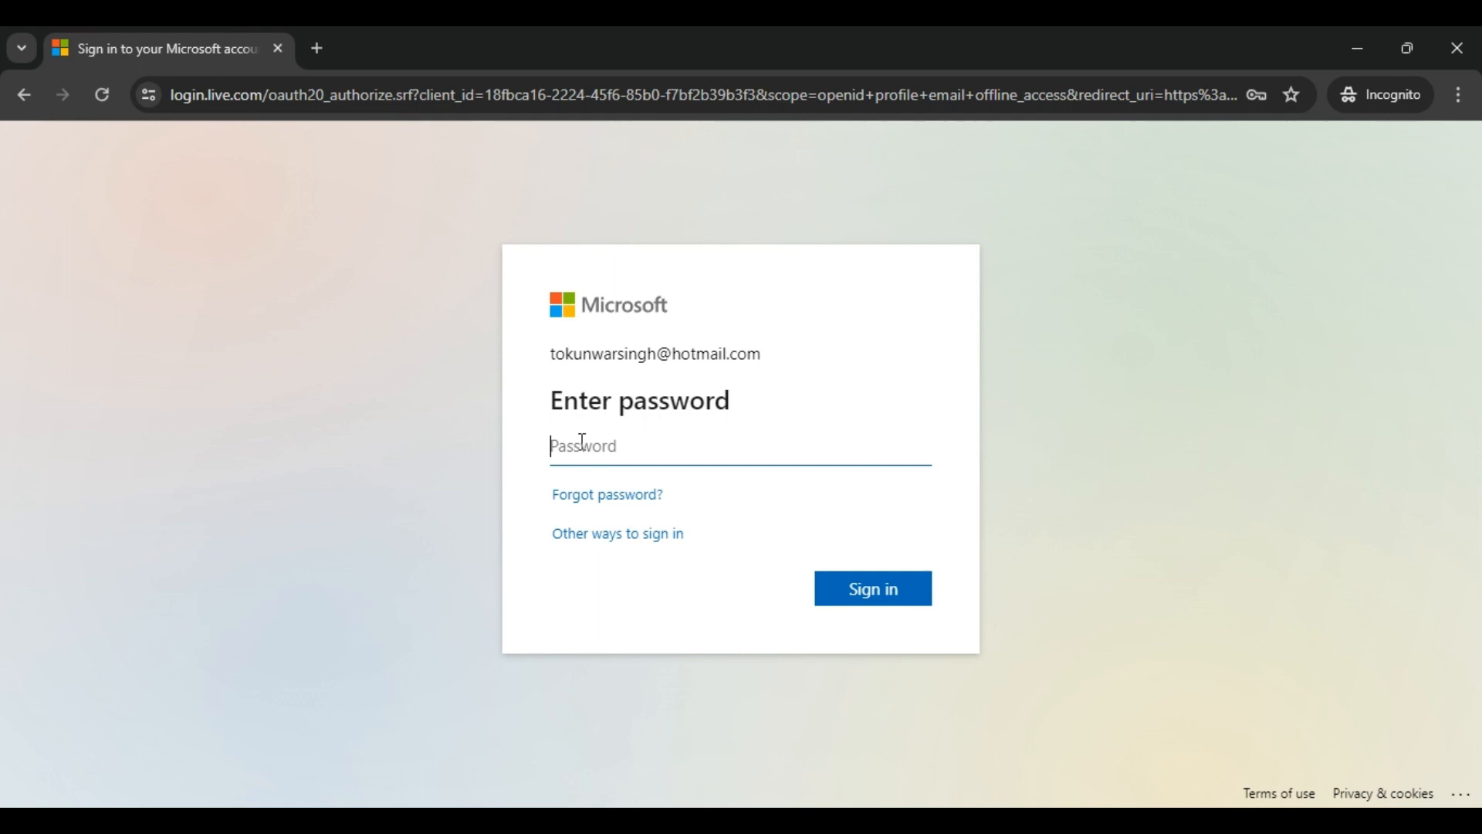
pyautogui.click(871, 588)
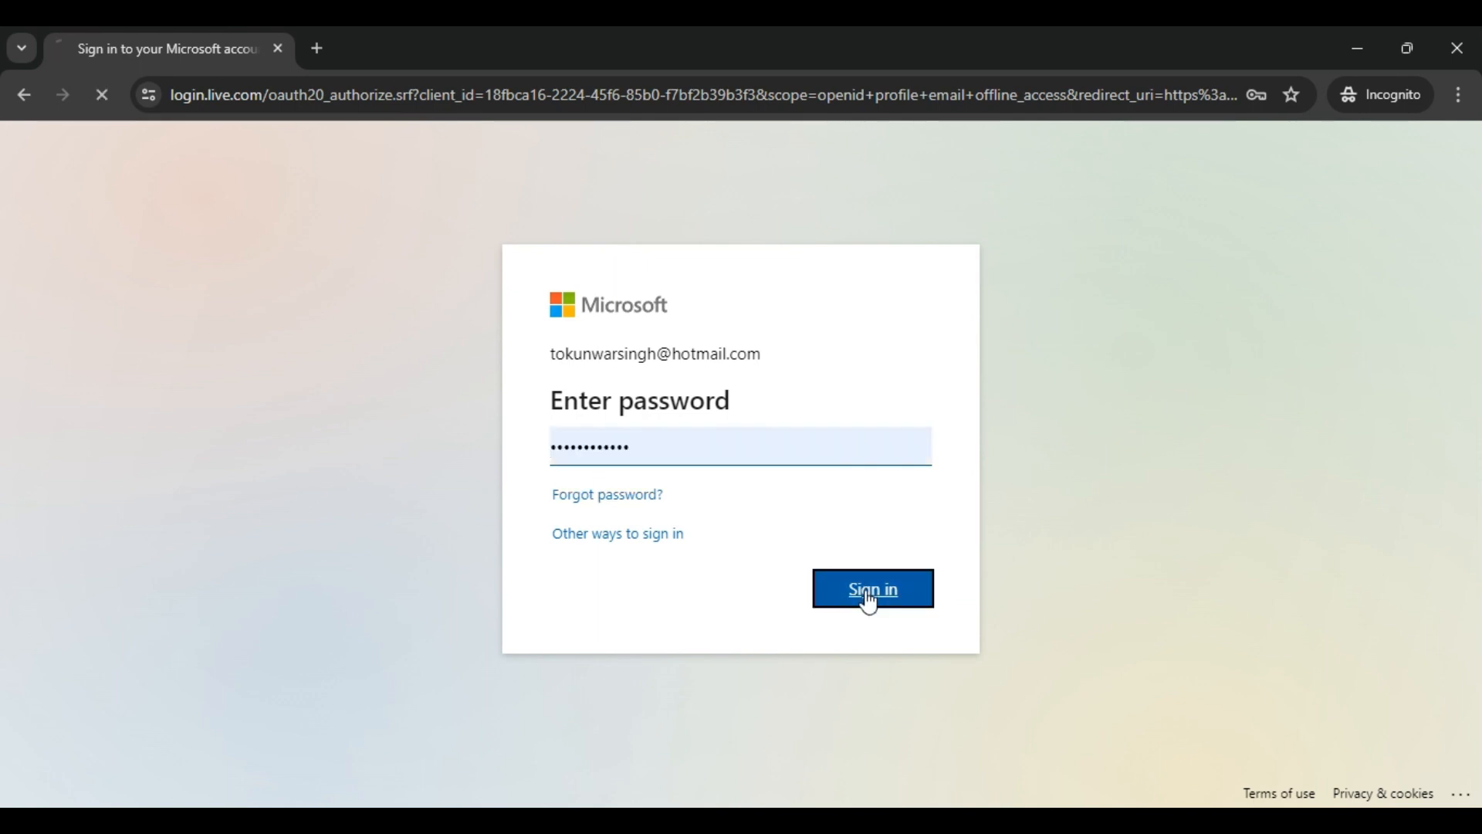
pyautogui.click(870, 588)
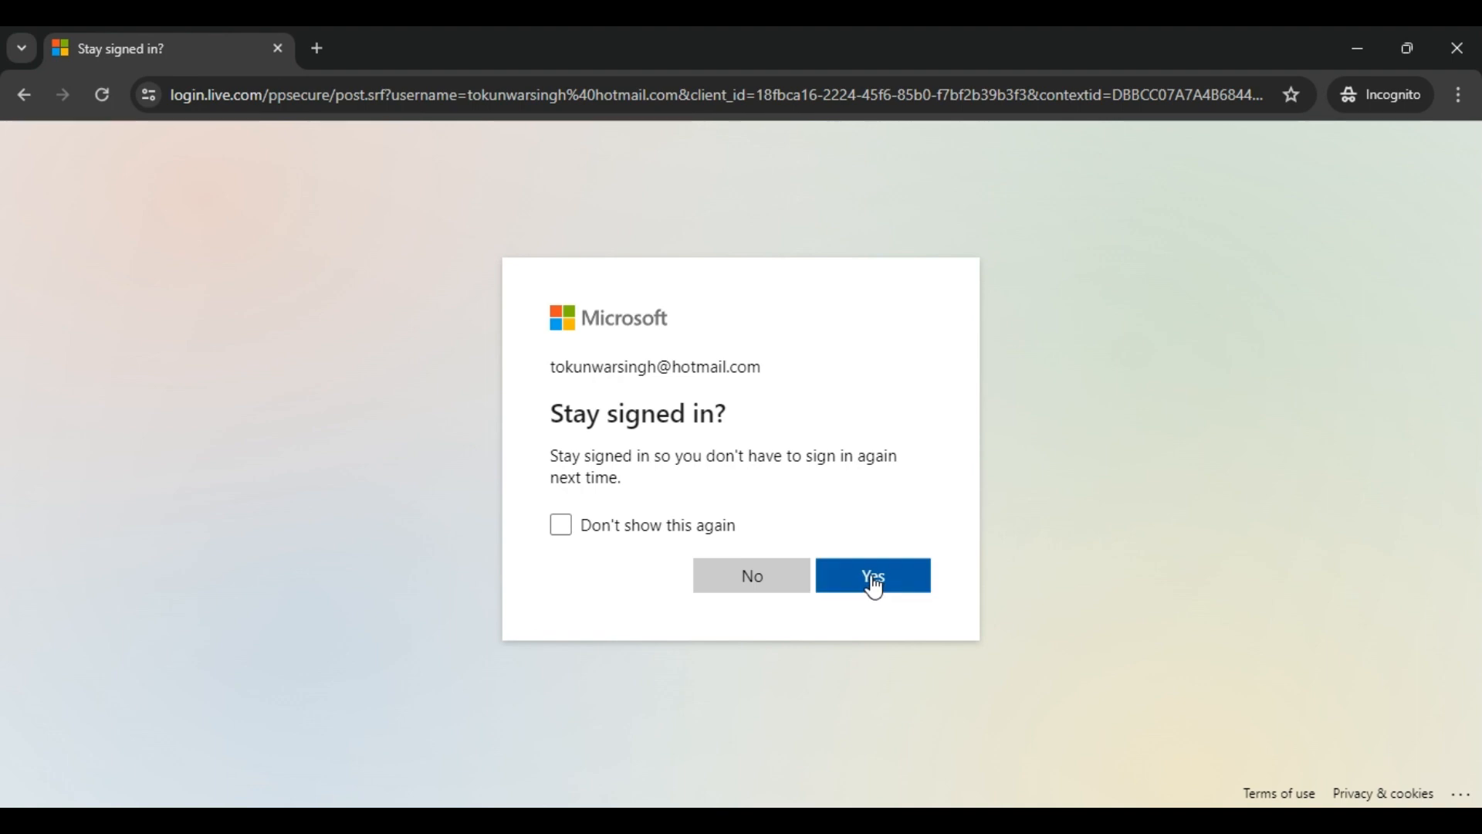
pyautogui.click(870, 576)
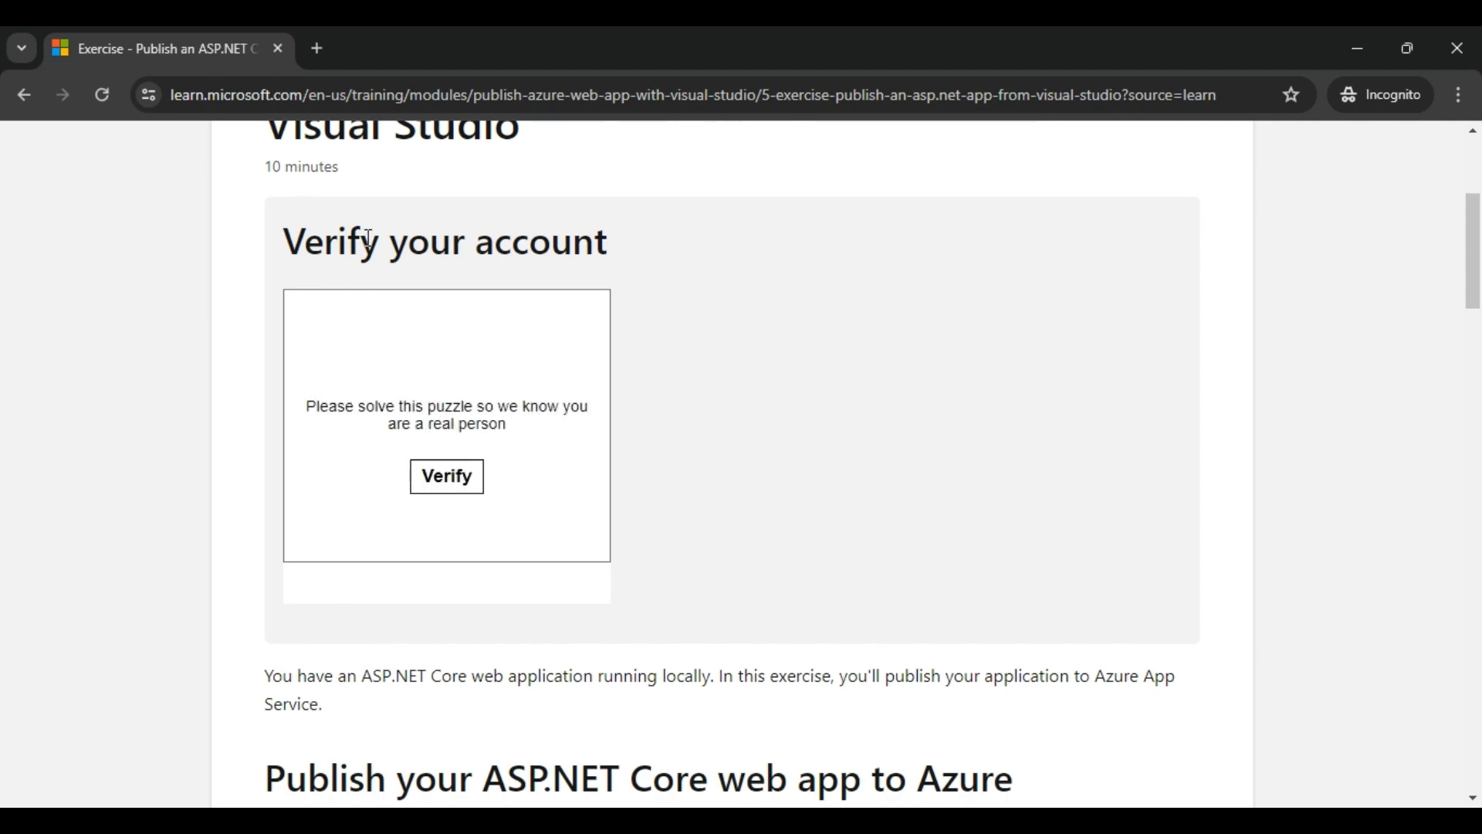
# Work through the Verify your account puzzle, picking squares with two identical objects and refreshing images.
pyautogui.click(445, 476)
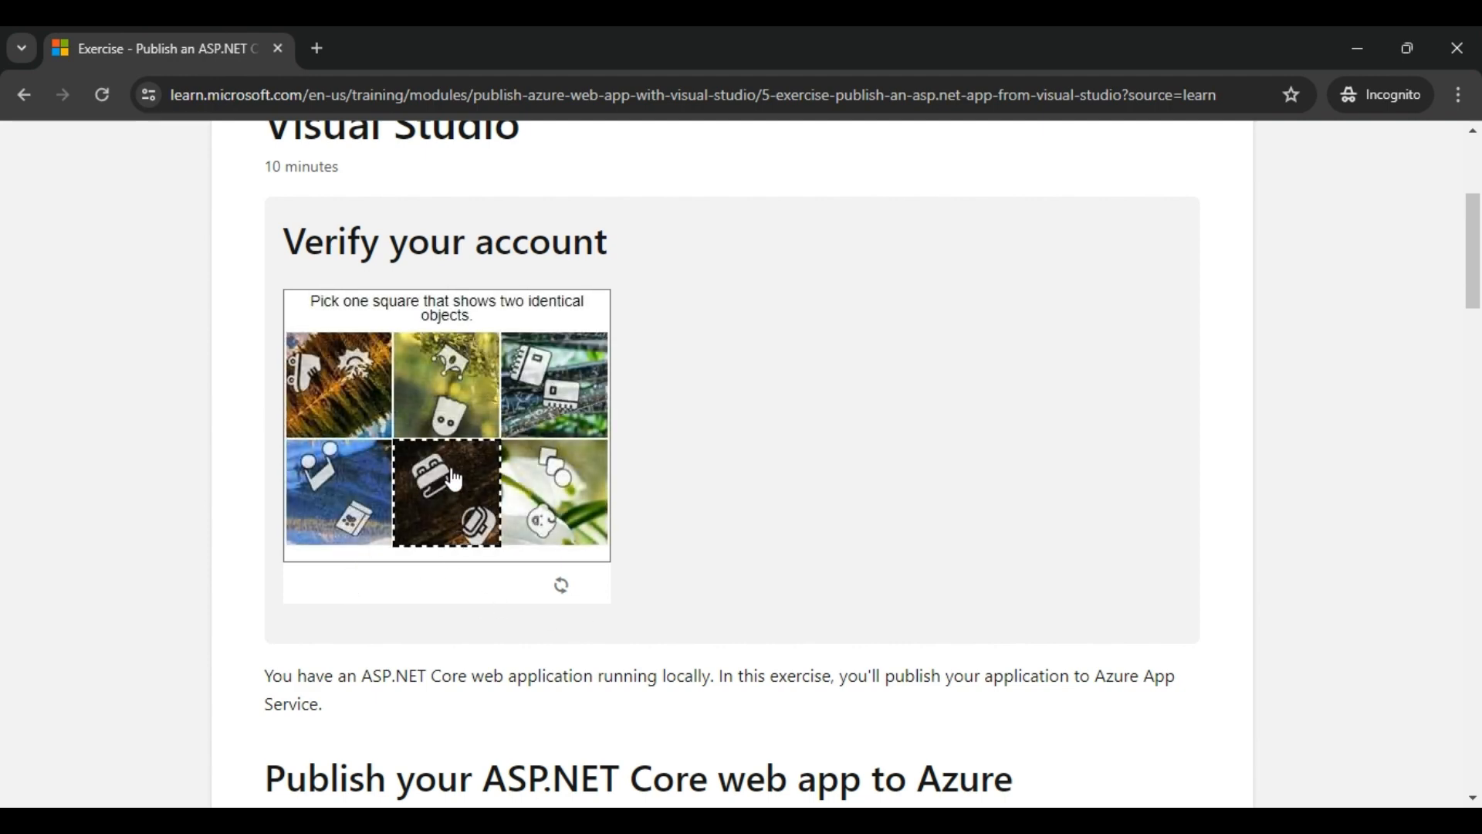
pyautogui.click(561, 584)
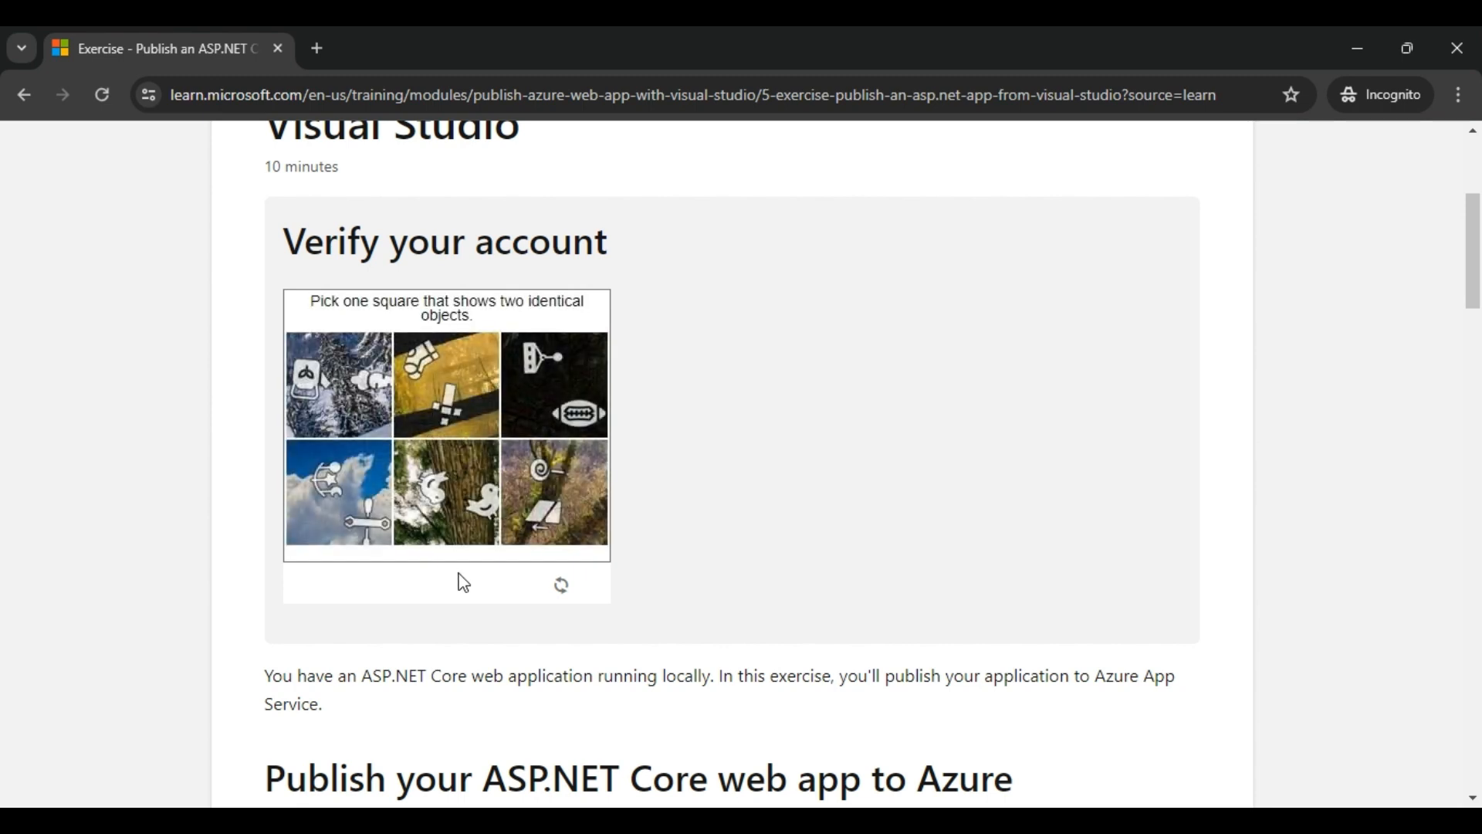
pyautogui.click(445, 383)
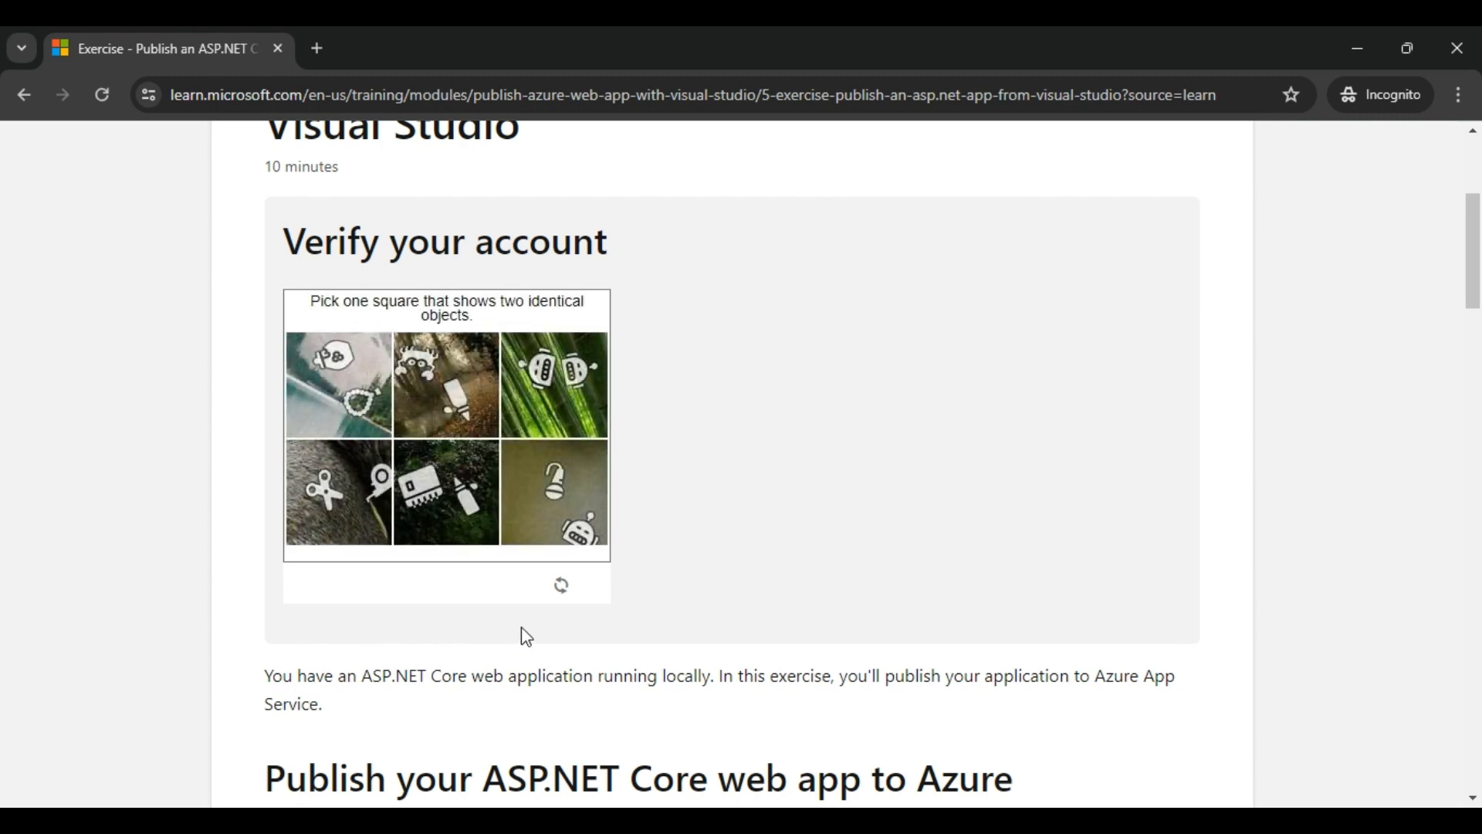
pyautogui.click(554, 384)
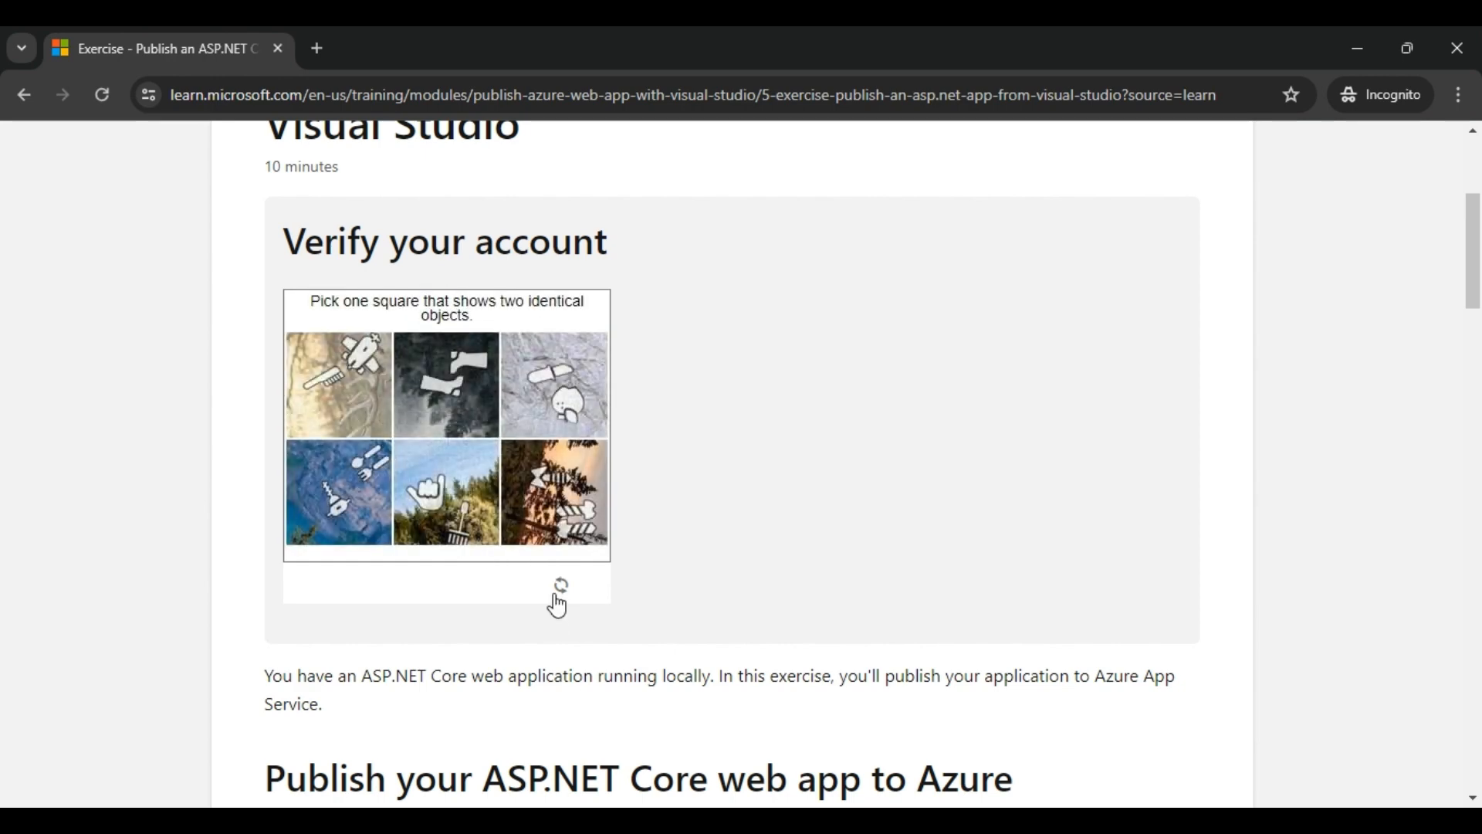
pyautogui.click(560, 585)
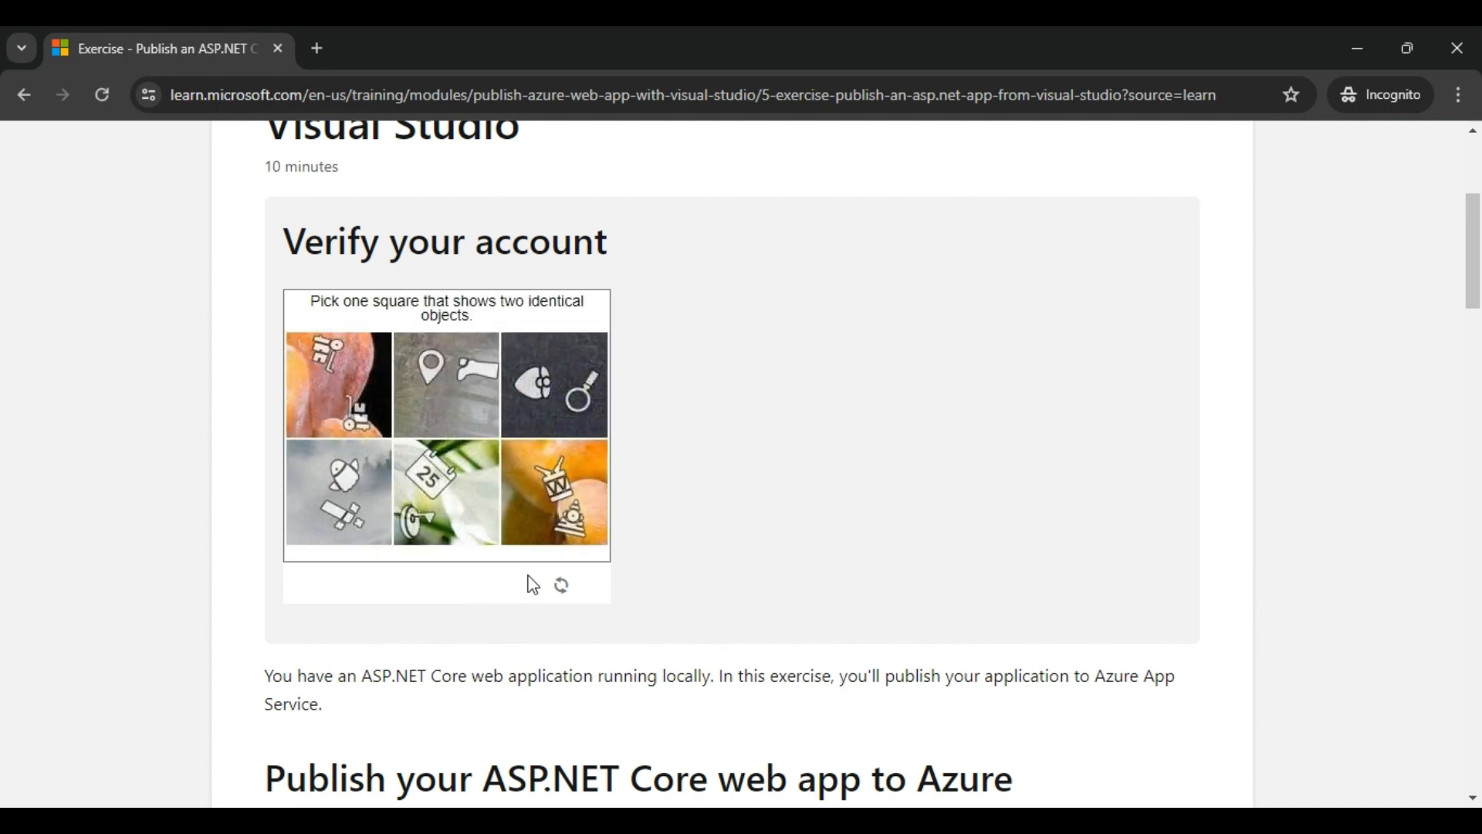
pyautogui.click(446, 492)
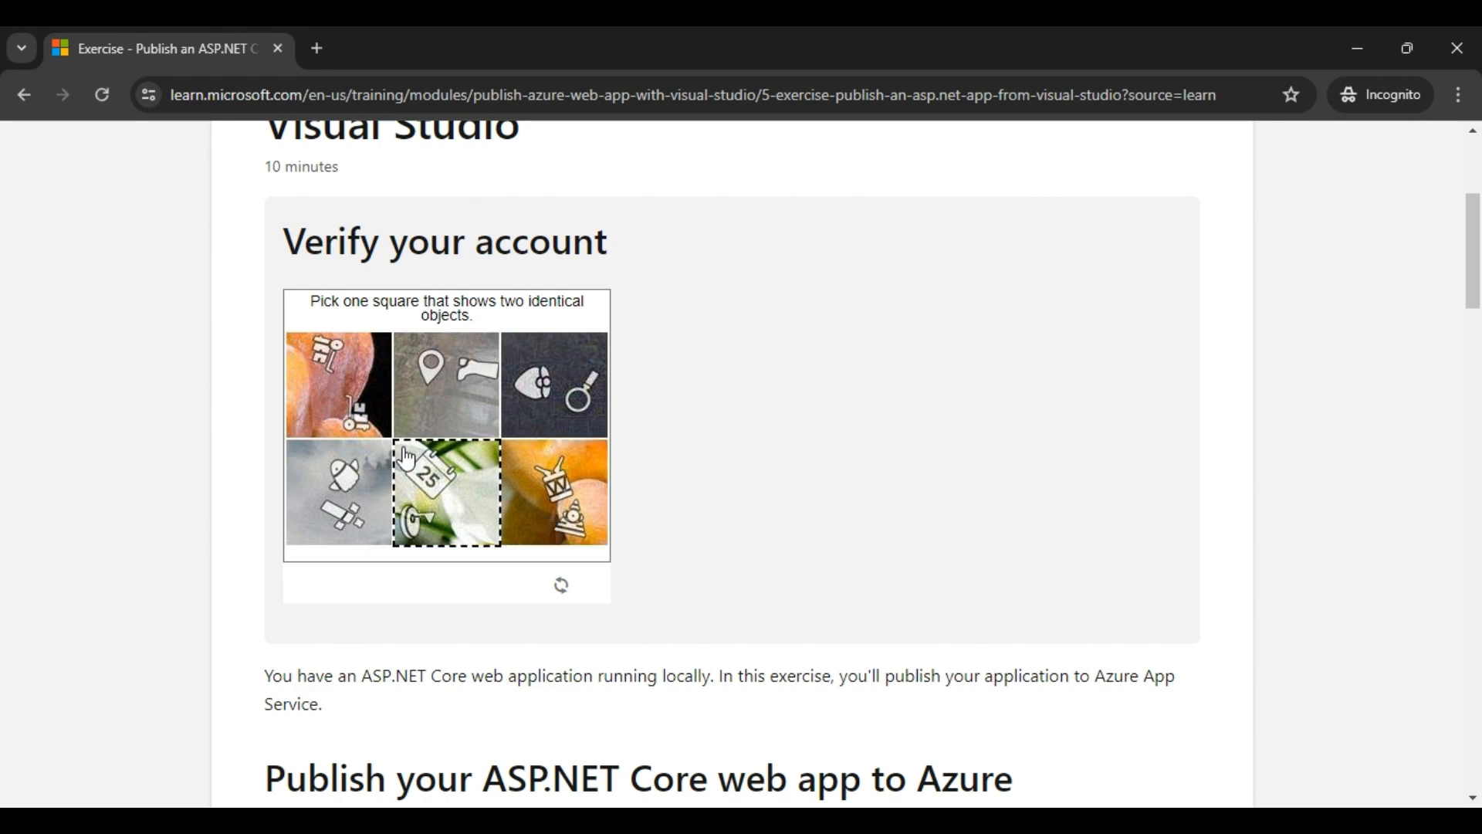
pyautogui.click(445, 492)
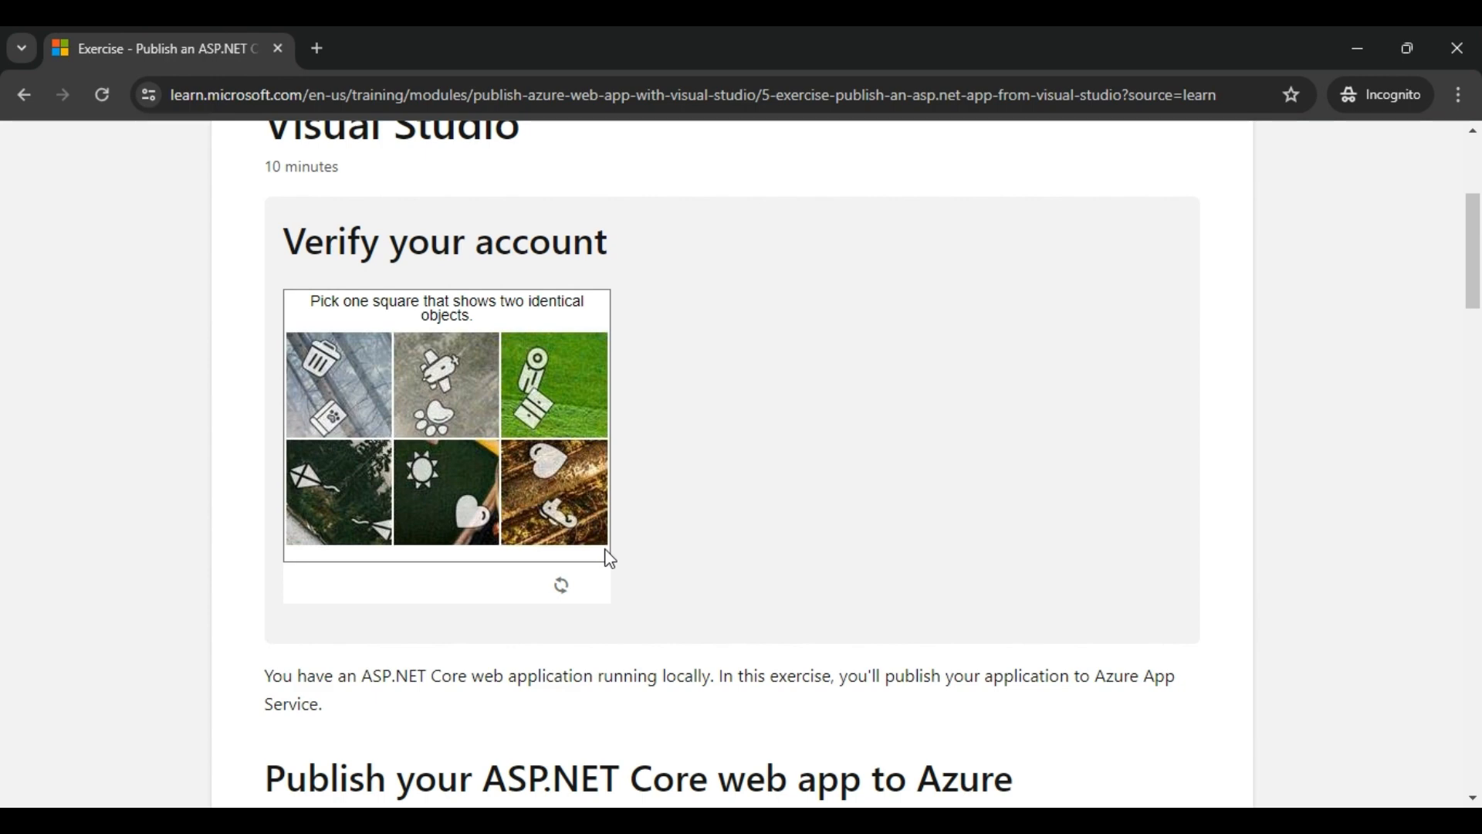
pyautogui.click(554, 492)
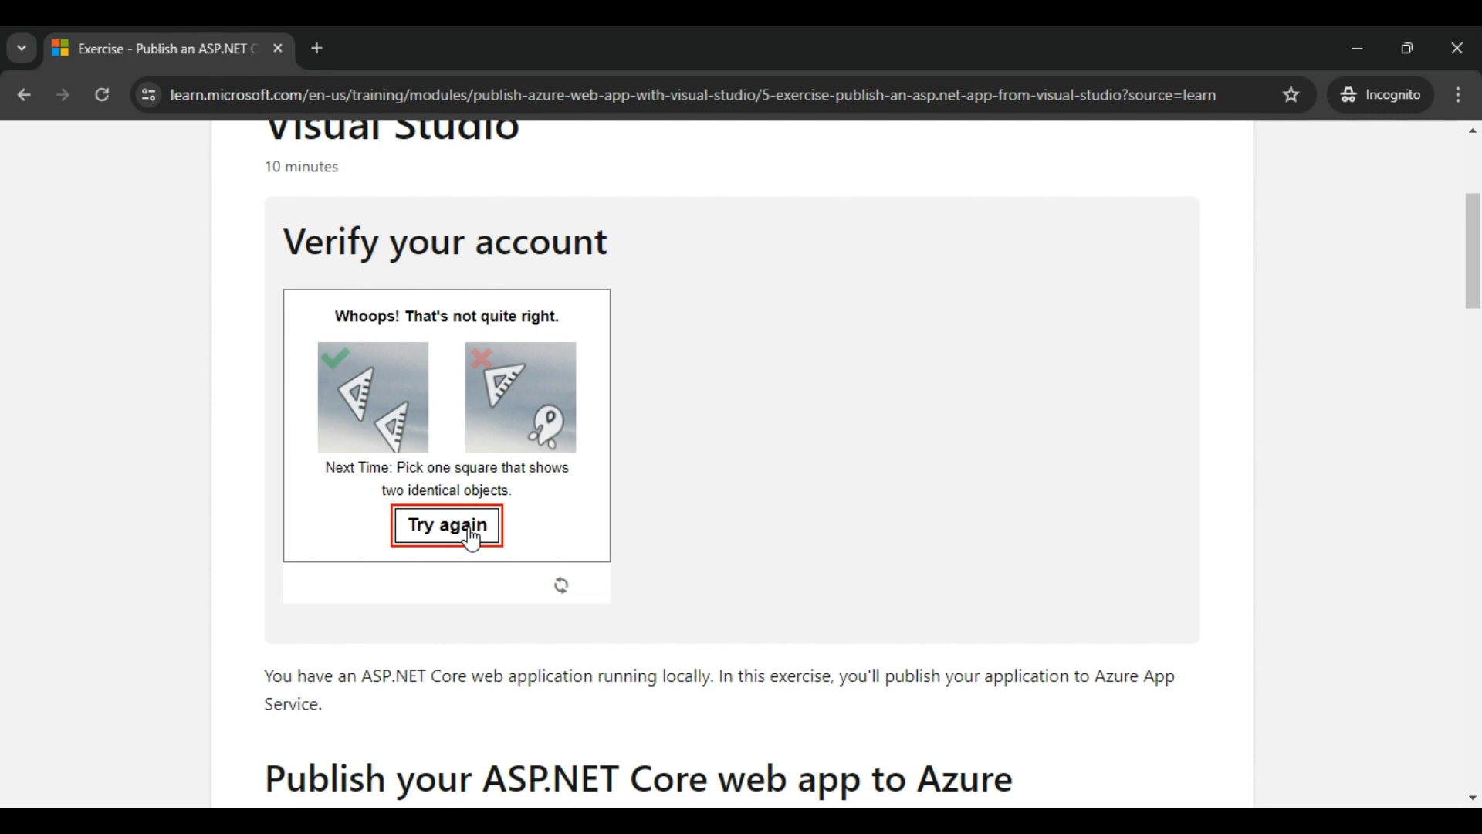
# Retry the puzzle and confirm the matching squares so sandbox activation begins.
pyautogui.click(446, 525)
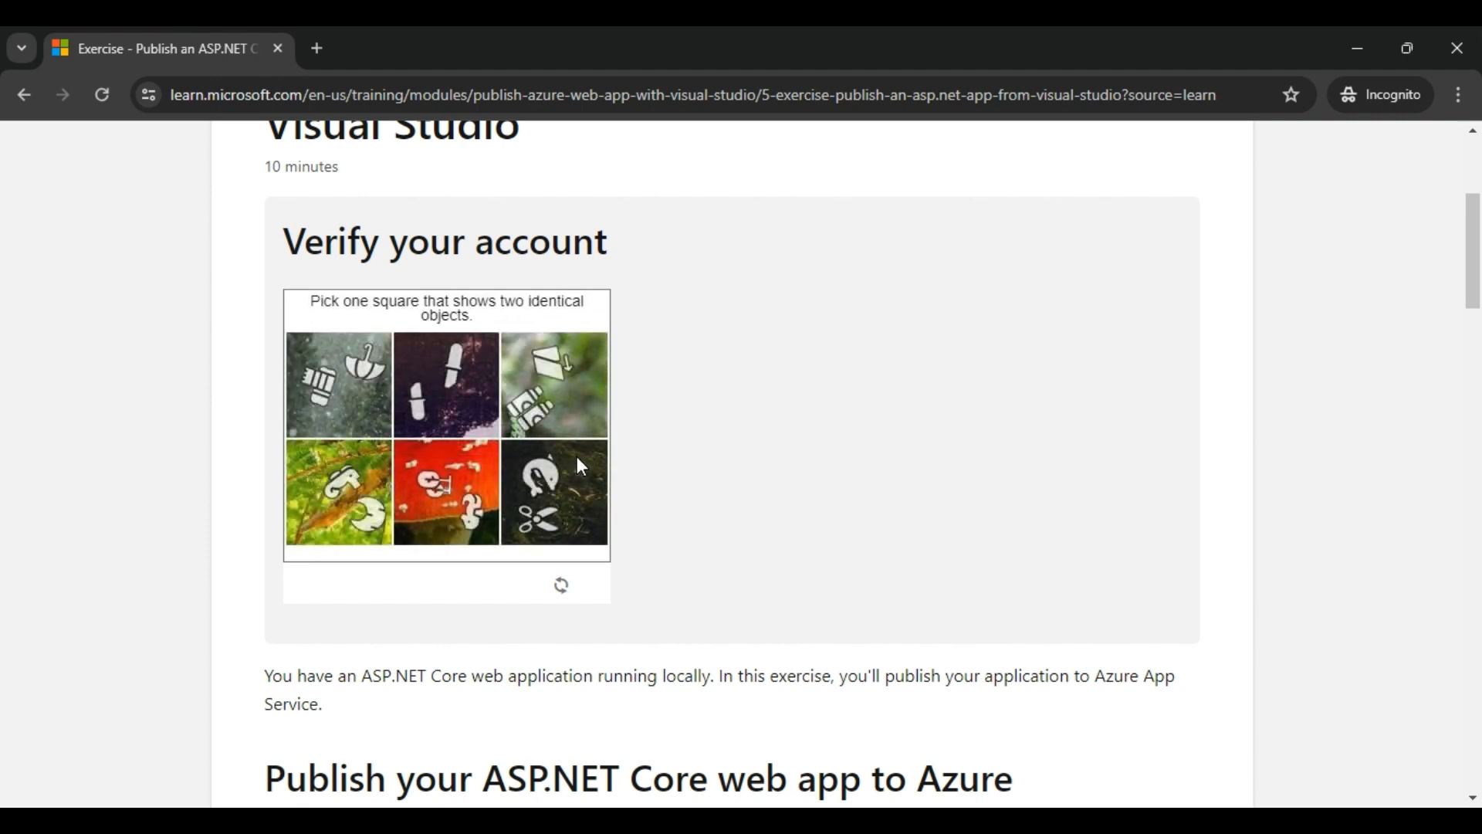
pyautogui.click(444, 384)
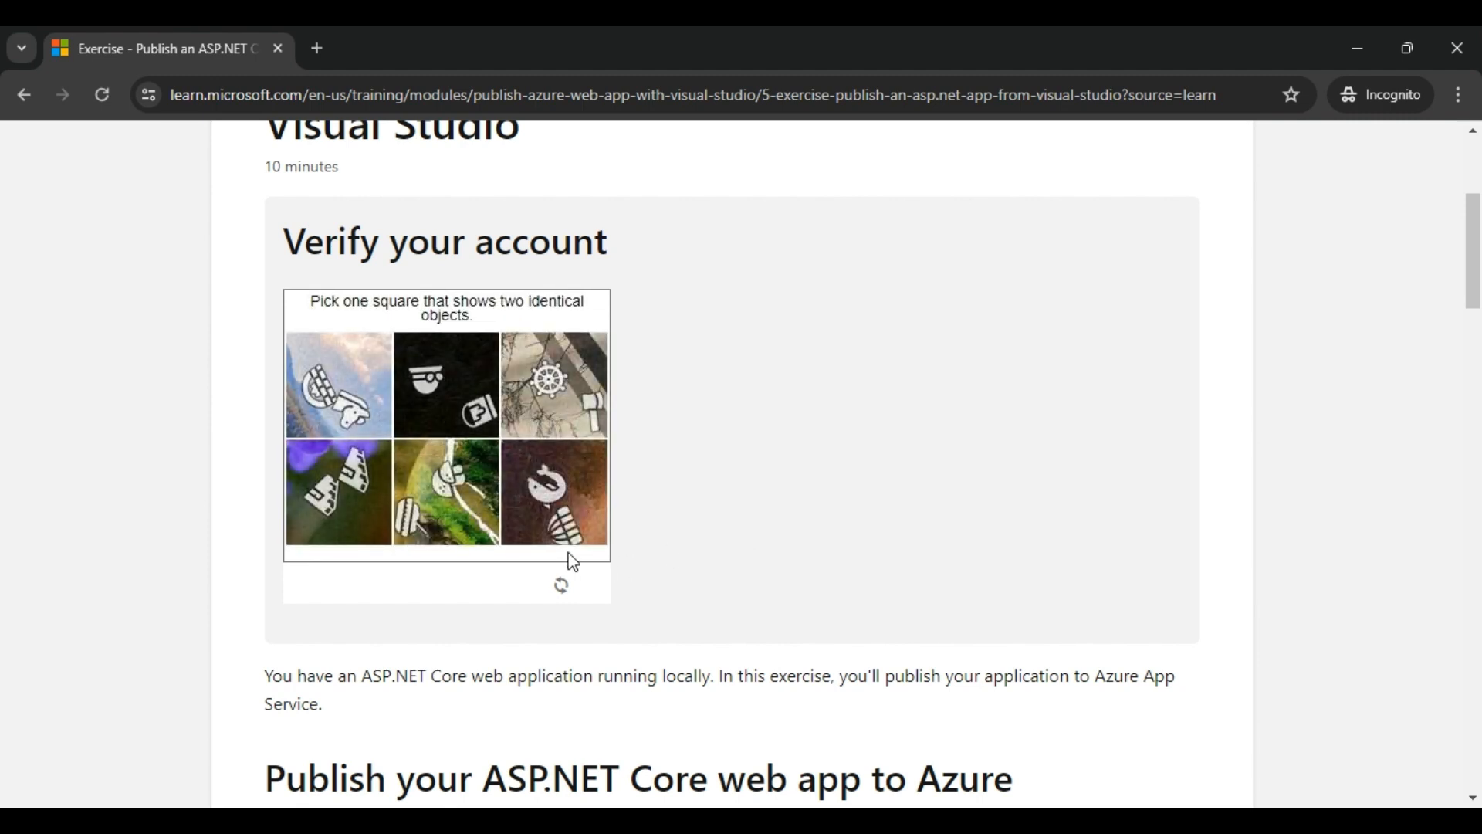
pyautogui.click(555, 491)
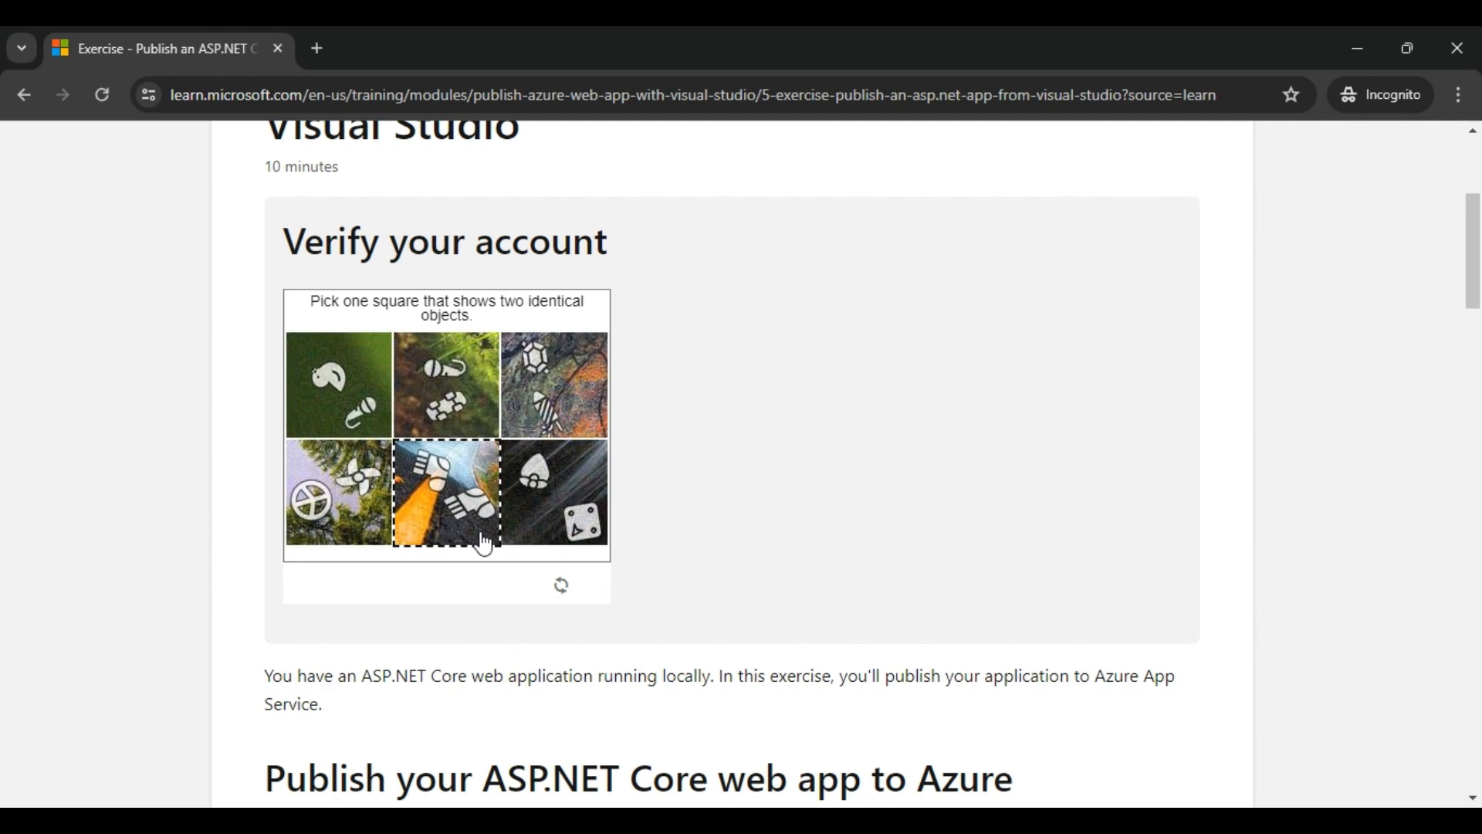
pyautogui.click(444, 492)
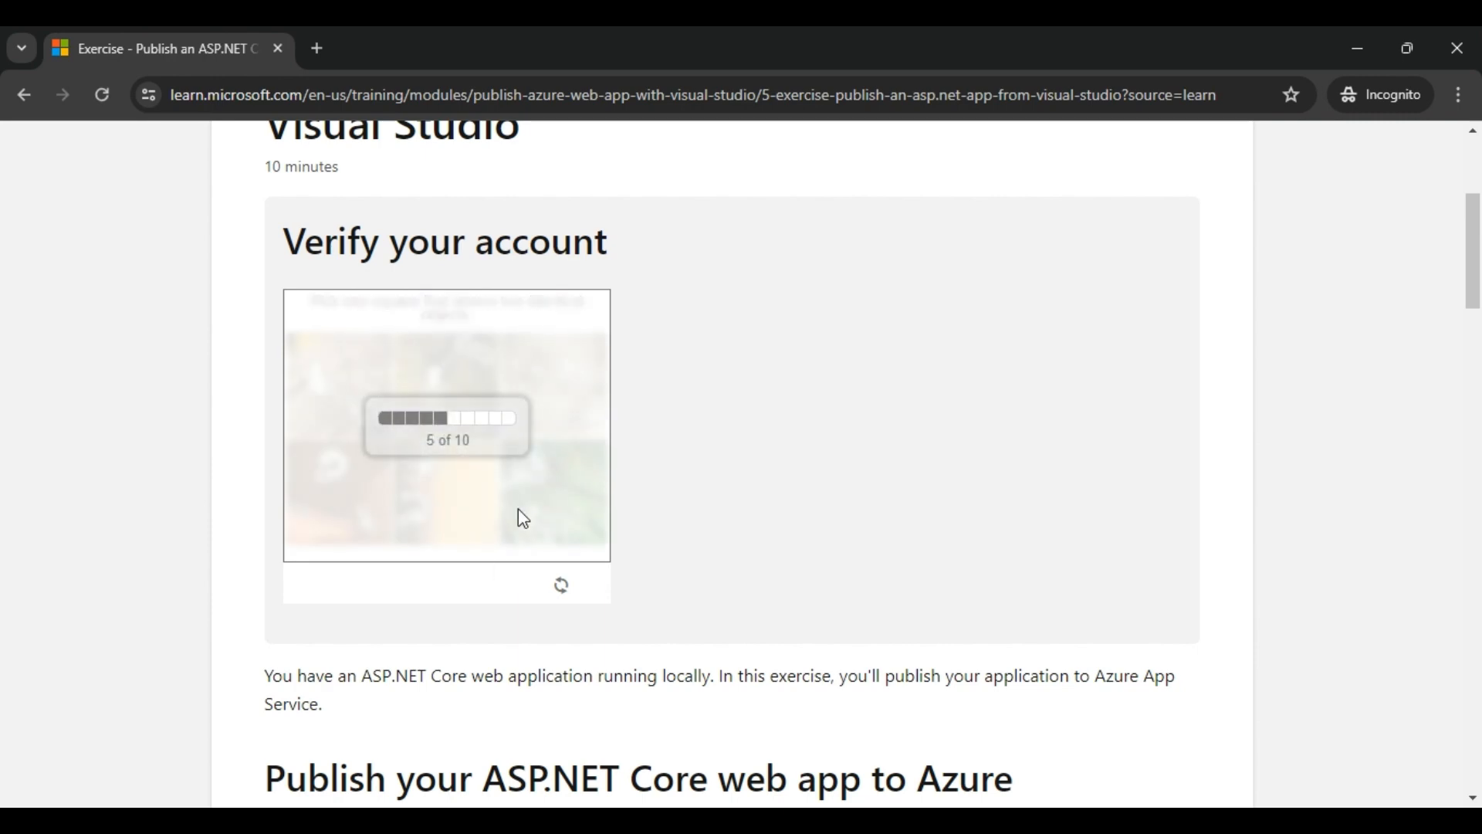
pyautogui.click(444, 496)
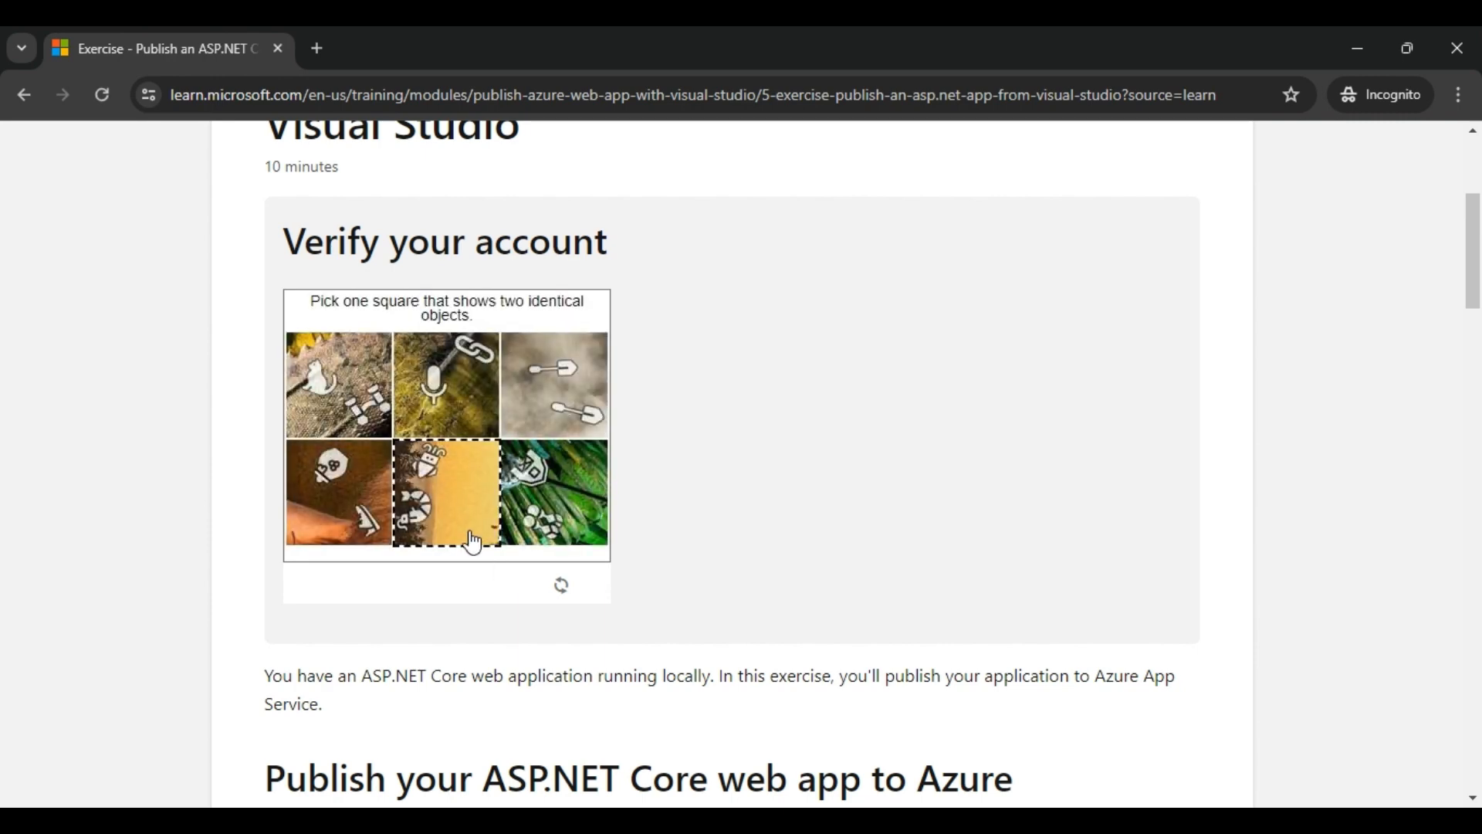
pyautogui.click(554, 384)
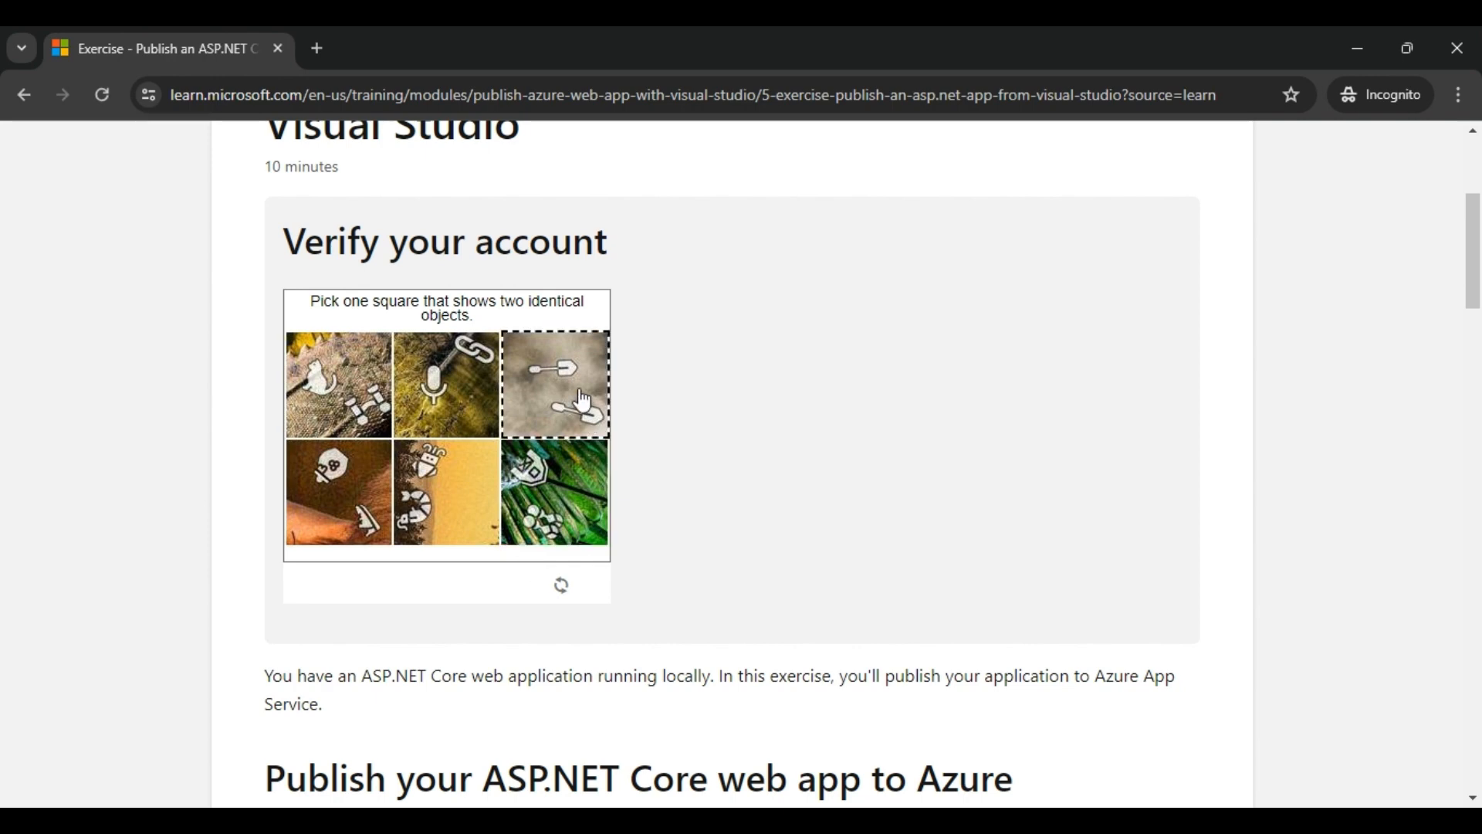
pyautogui.click(561, 584)
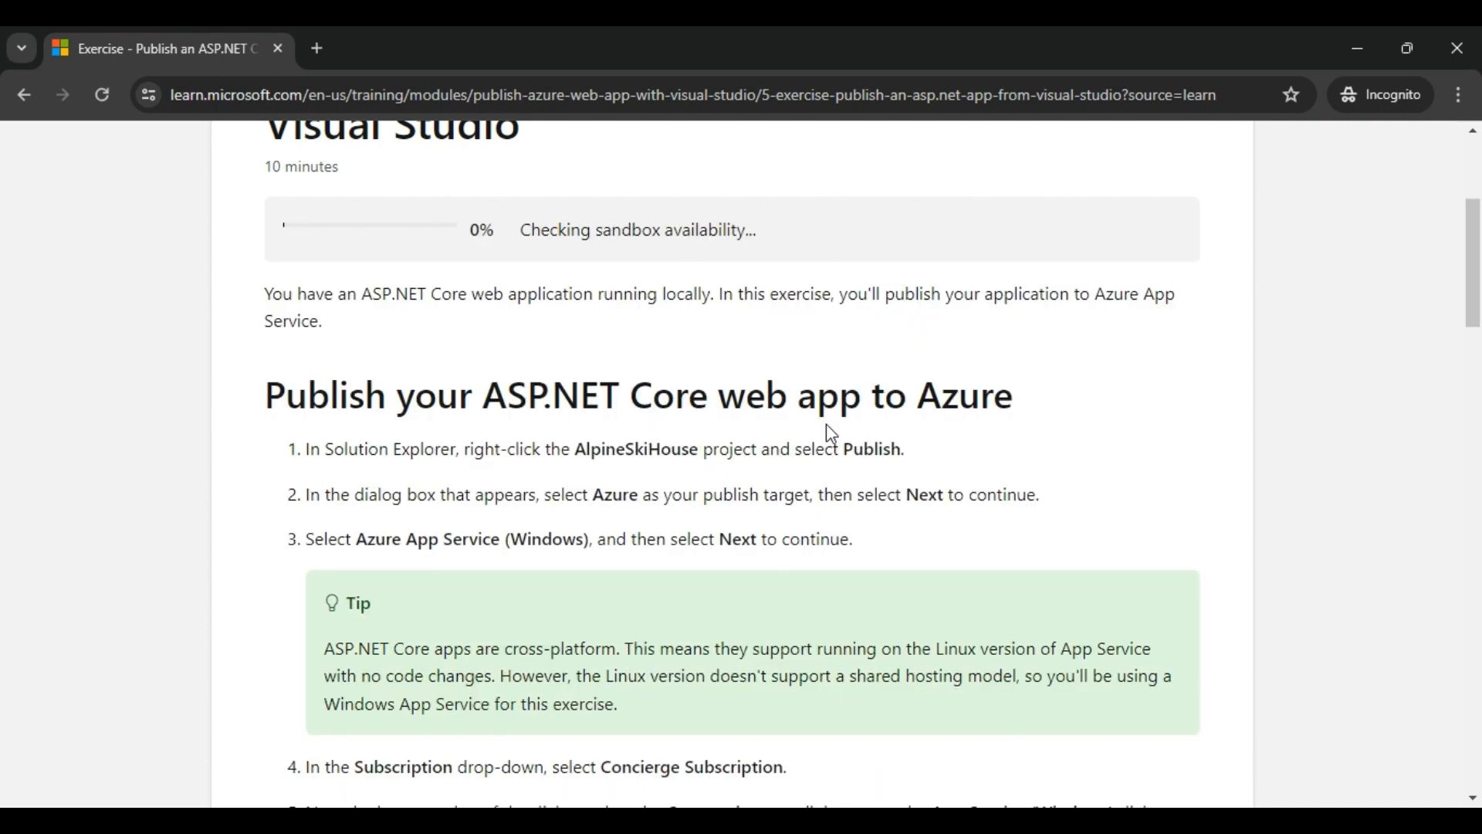
pyautogui.moveTo(636, 288)
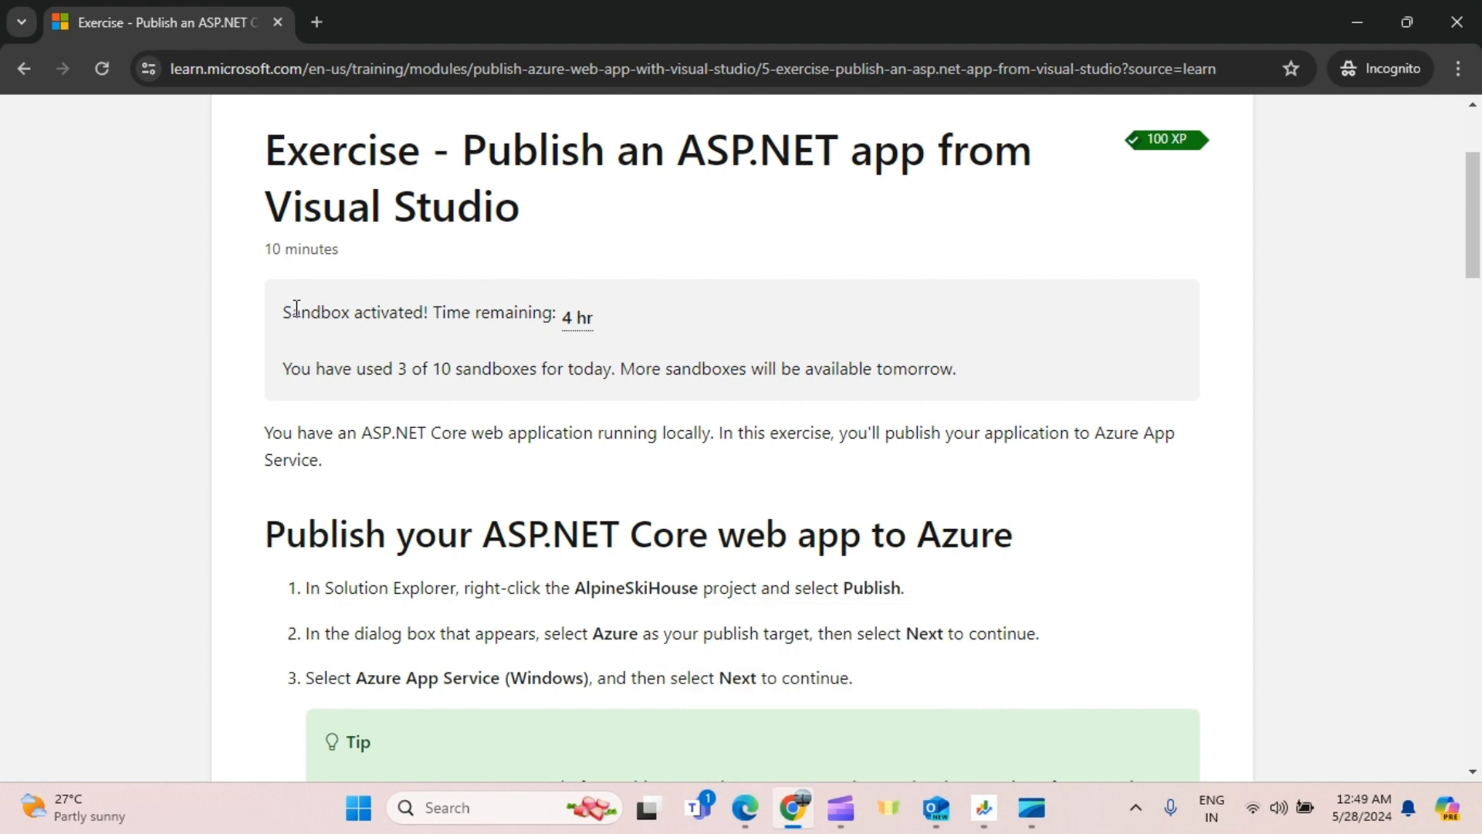
pyautogui.moveTo(305, 305)
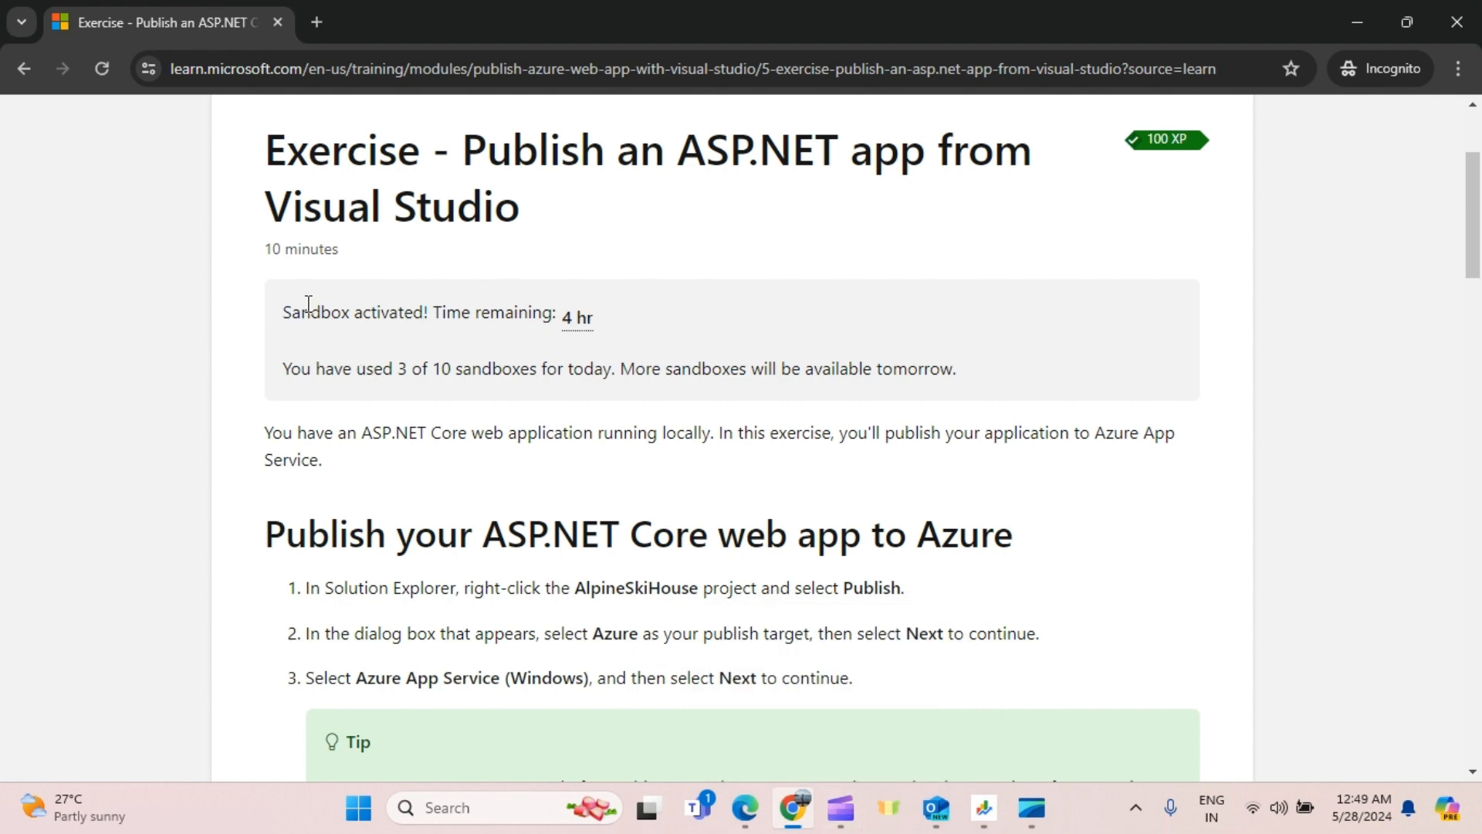
# Review the activated sandbox's publishing steps and search the taskbar for Visual Studio 2022.
pyautogui.moveTo(301, 314); pyautogui.dragTo(543, 314)
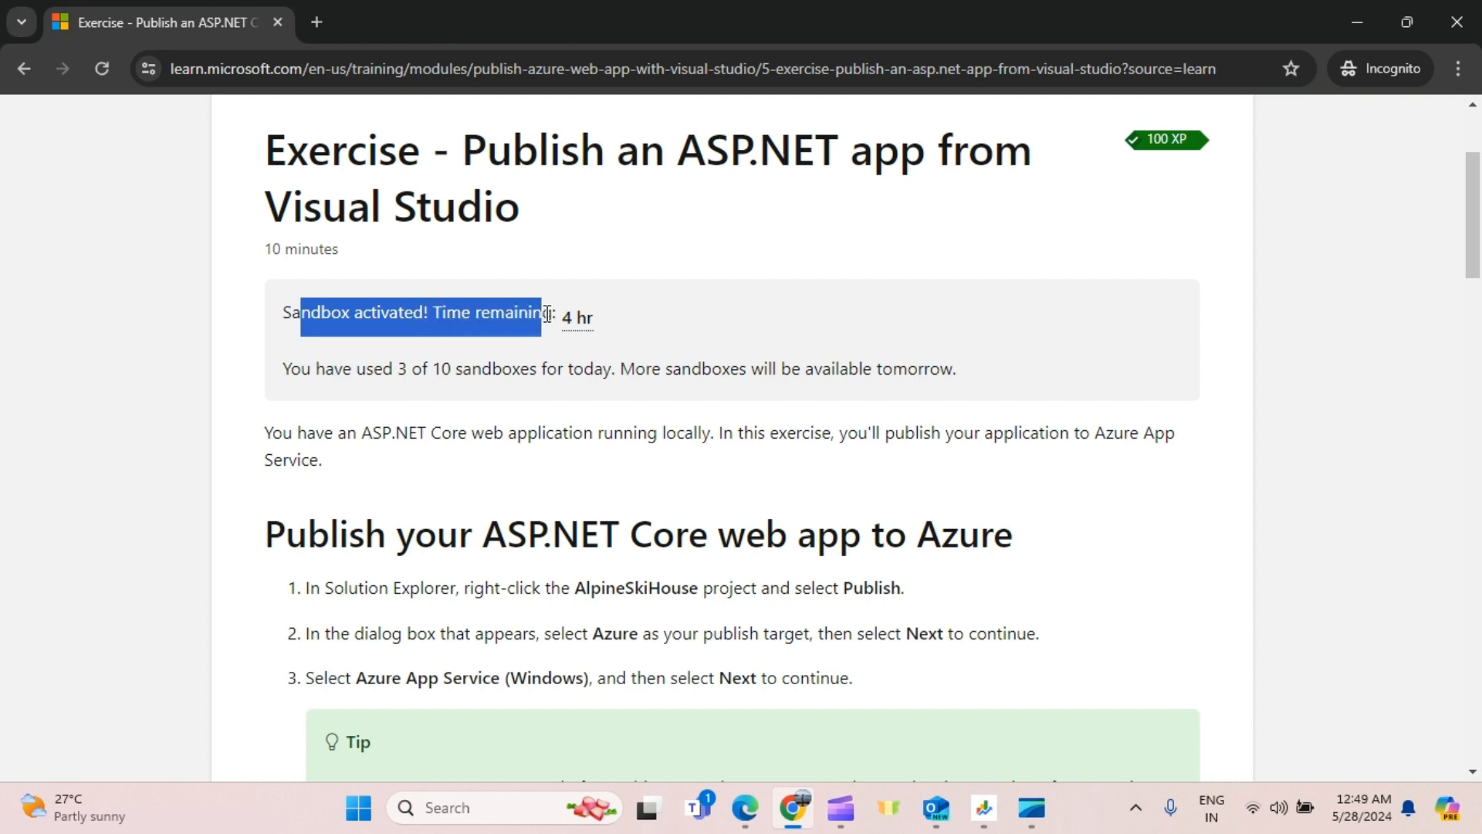
pyautogui.moveTo(488, 428)
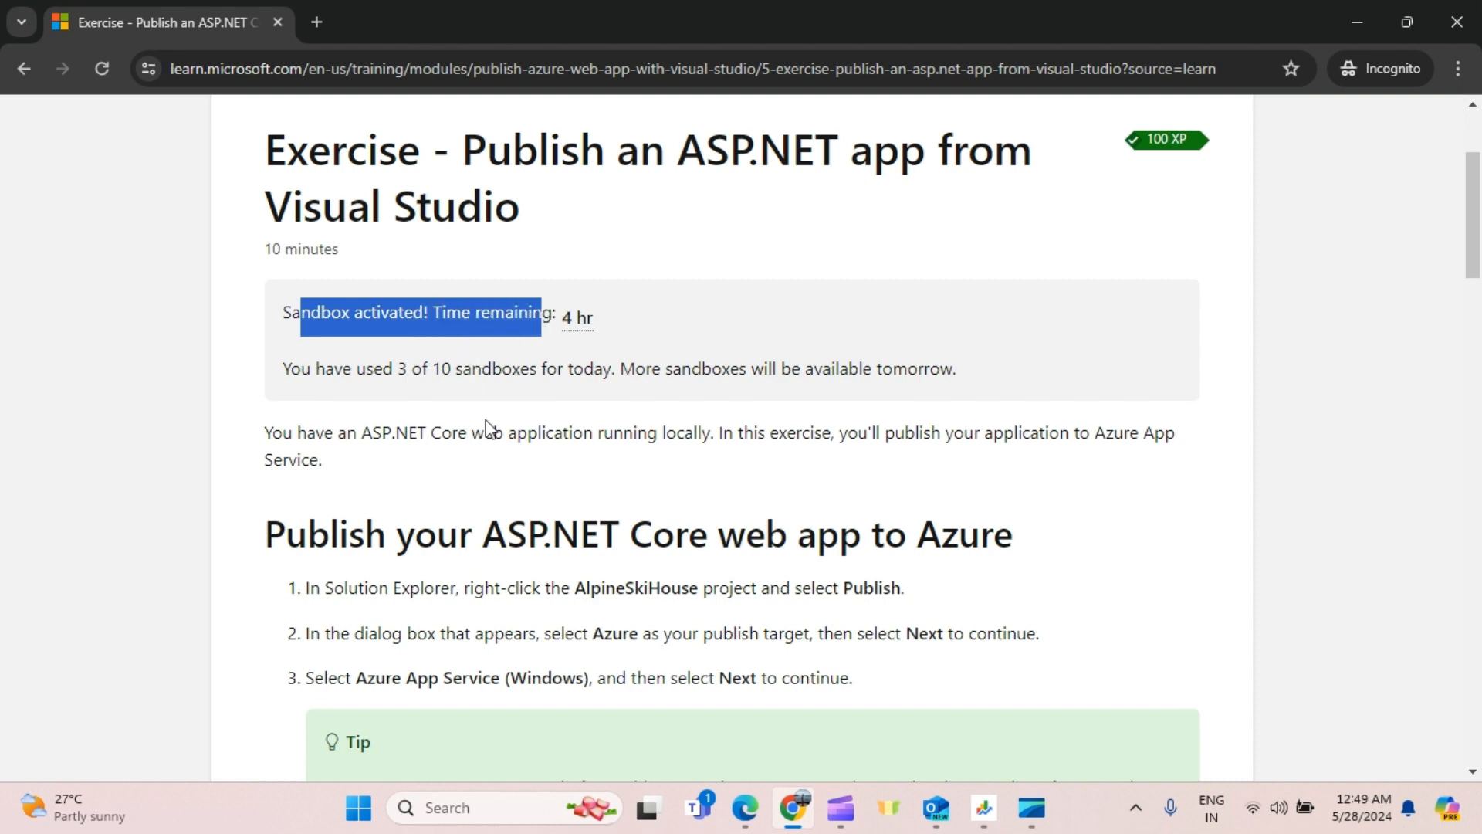
pyautogui.scroll(-3)
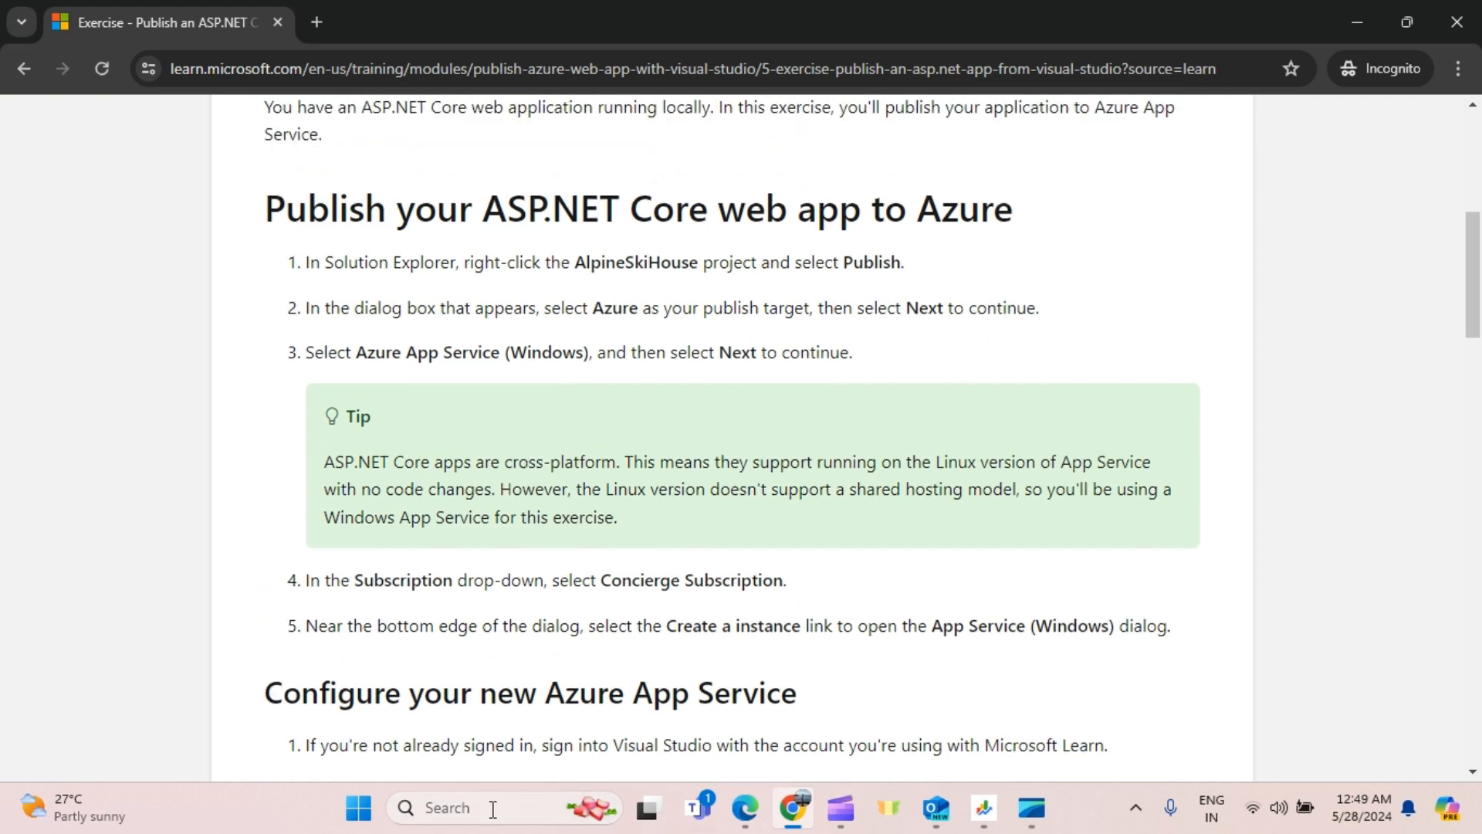
pyautogui.write('visual Studio 2022')
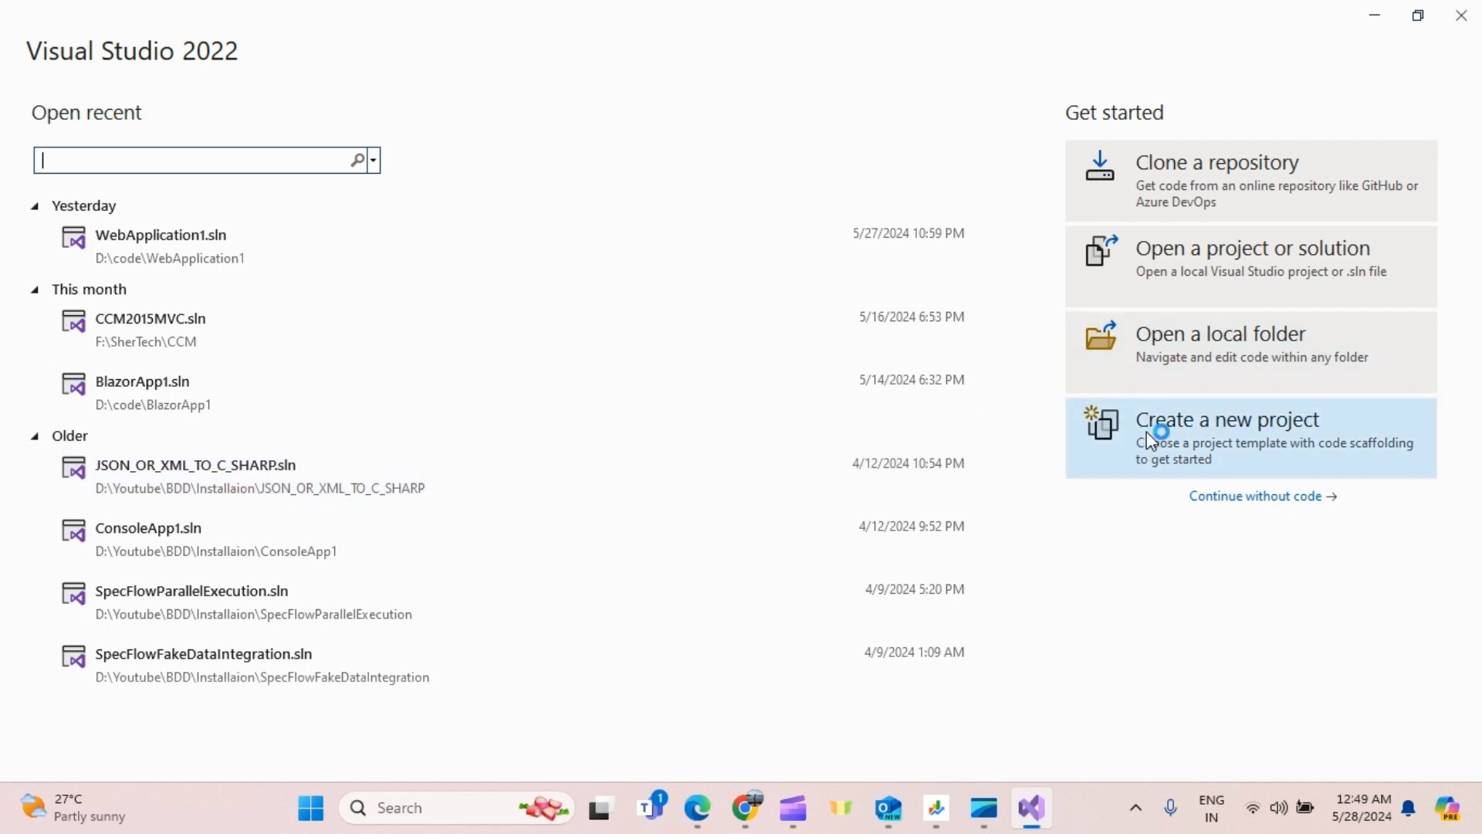
# Start a new project from the ASP.NET Core Web App (Model-View-Controller) template found via MVC search.
pyautogui.click(1248, 437)
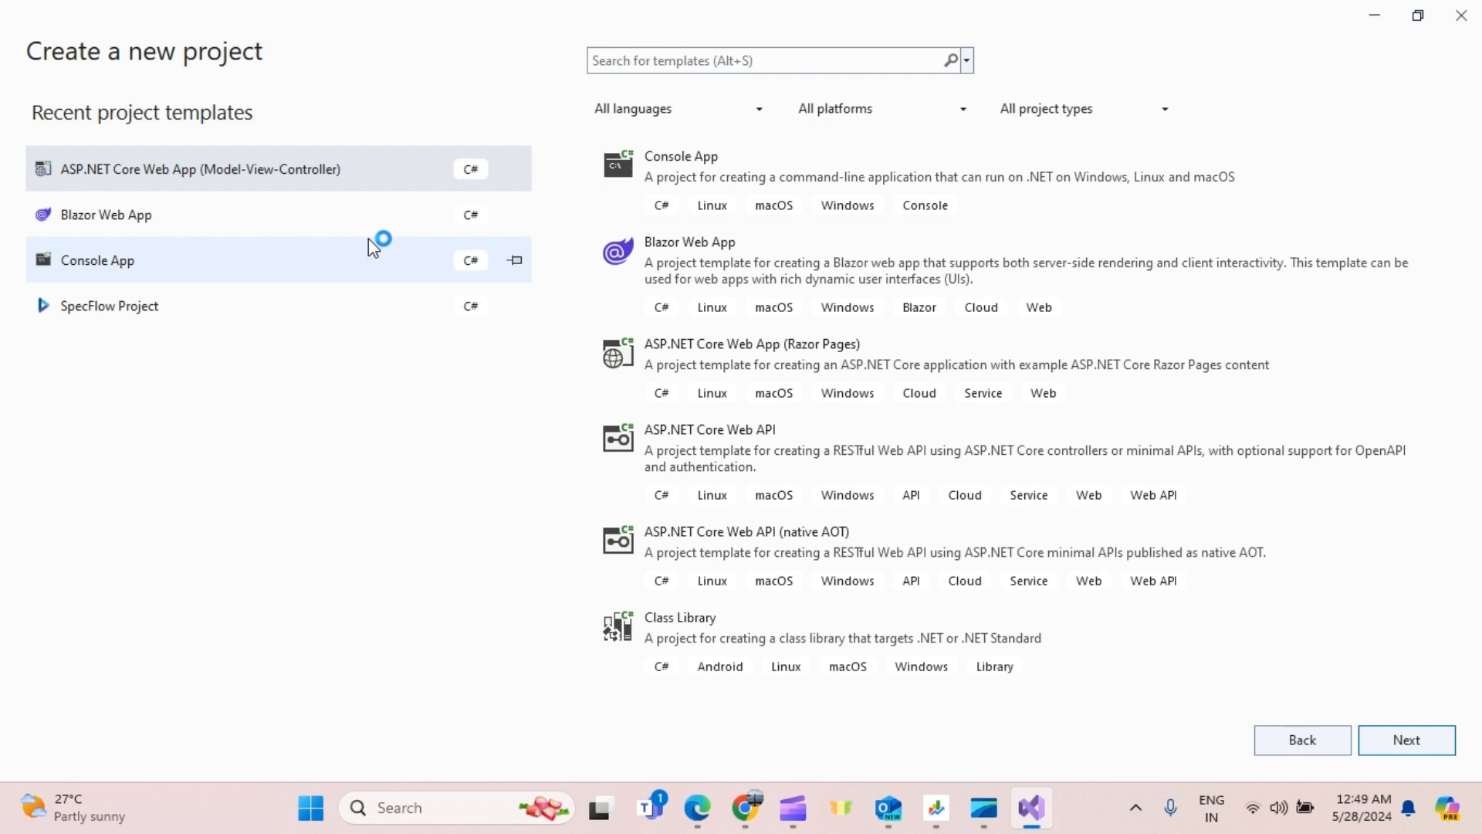
pyautogui.click(775, 60)
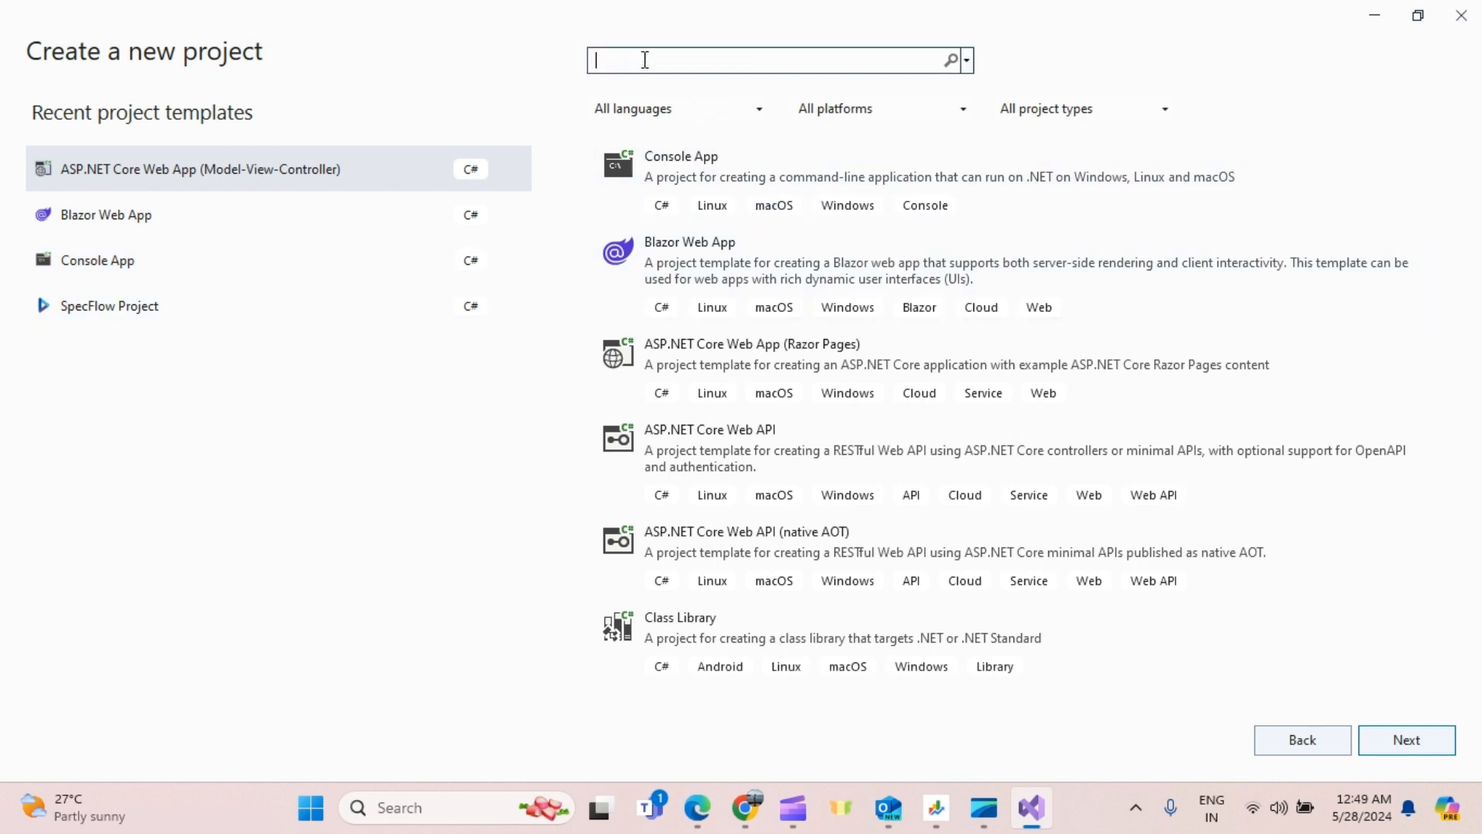
pyautogui.write('MVC')
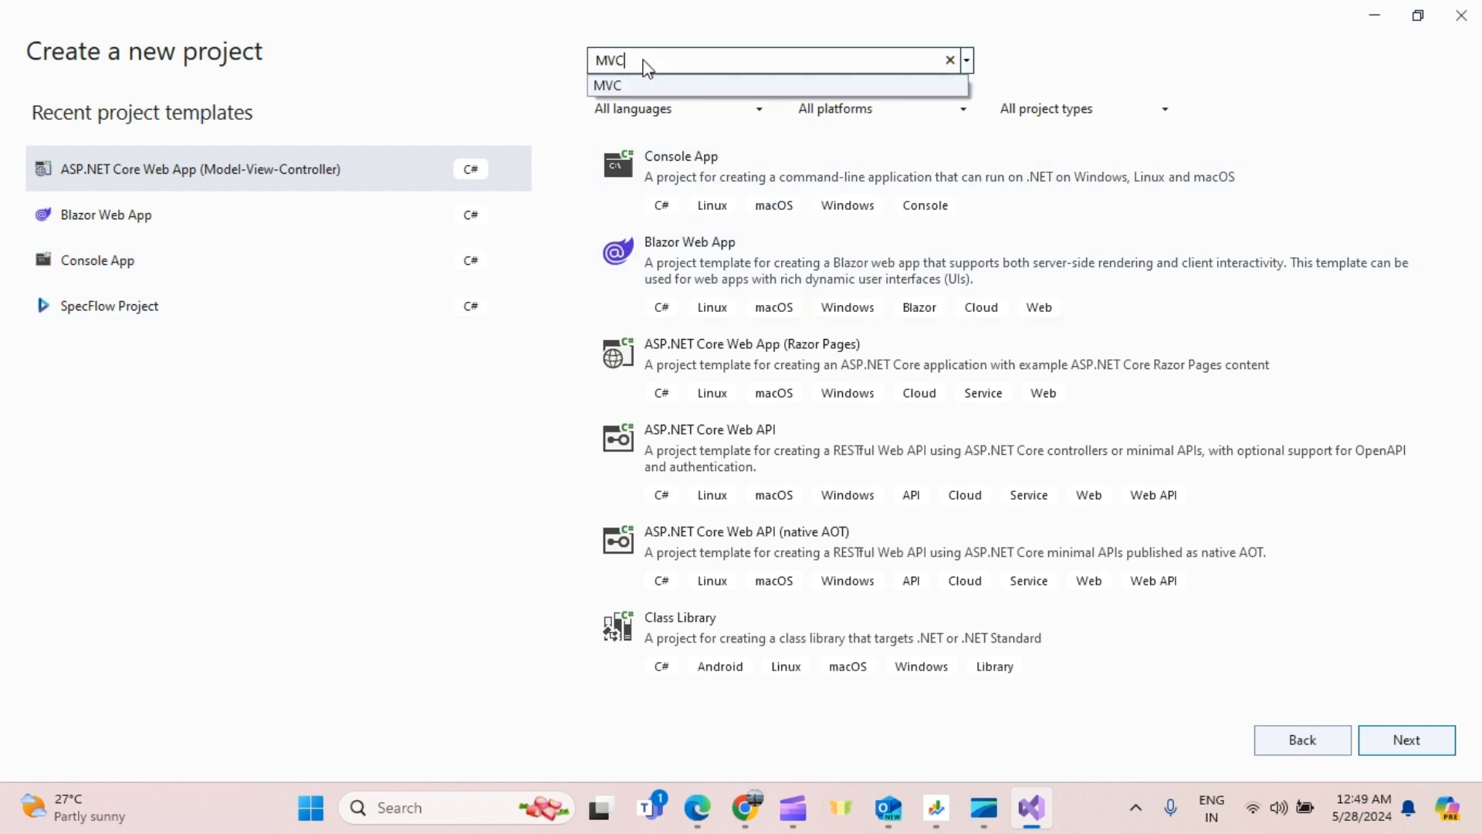
pyautogui.click(607, 85)
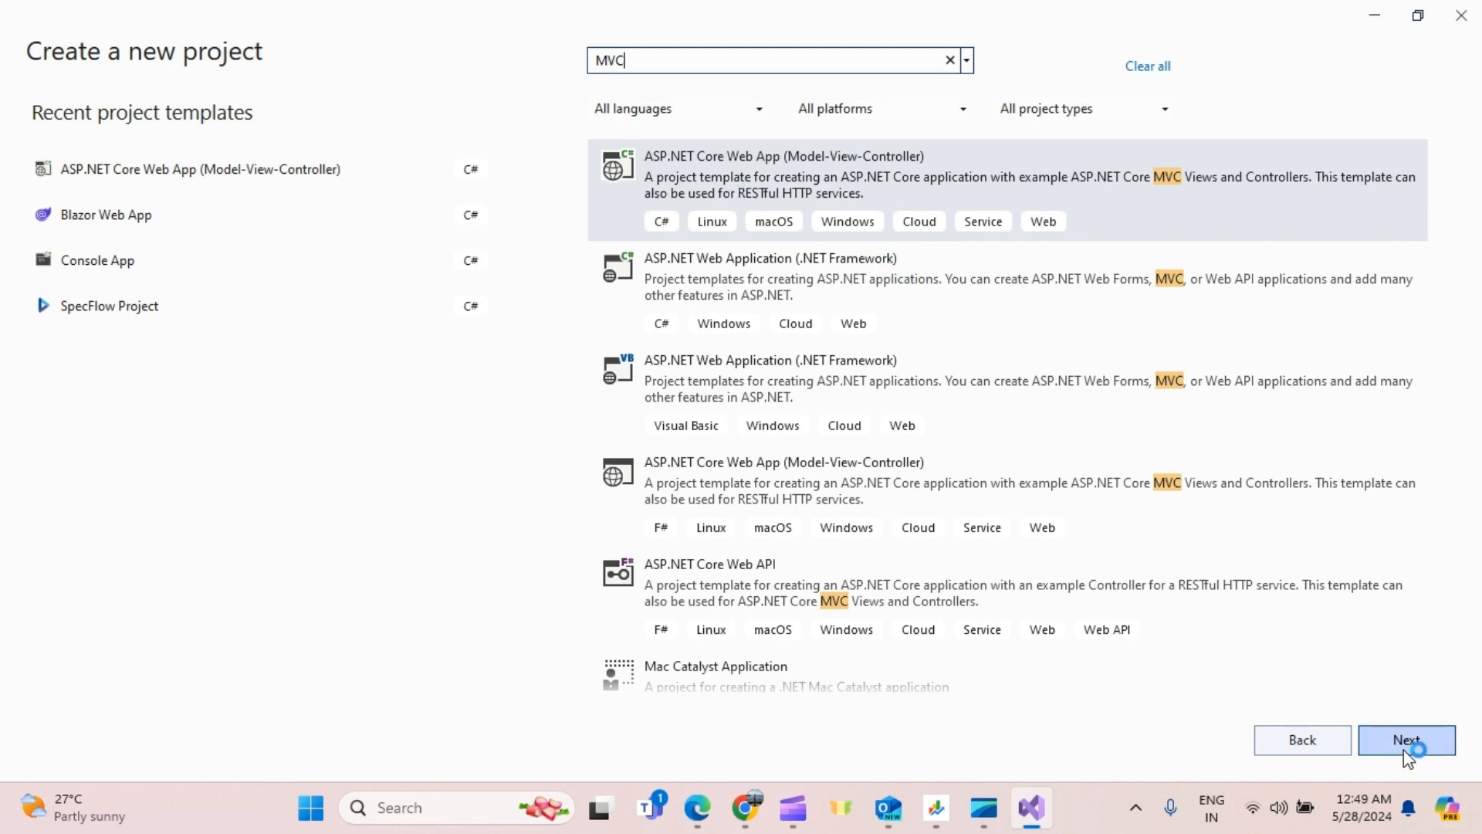
pyautogui.click(1405, 739)
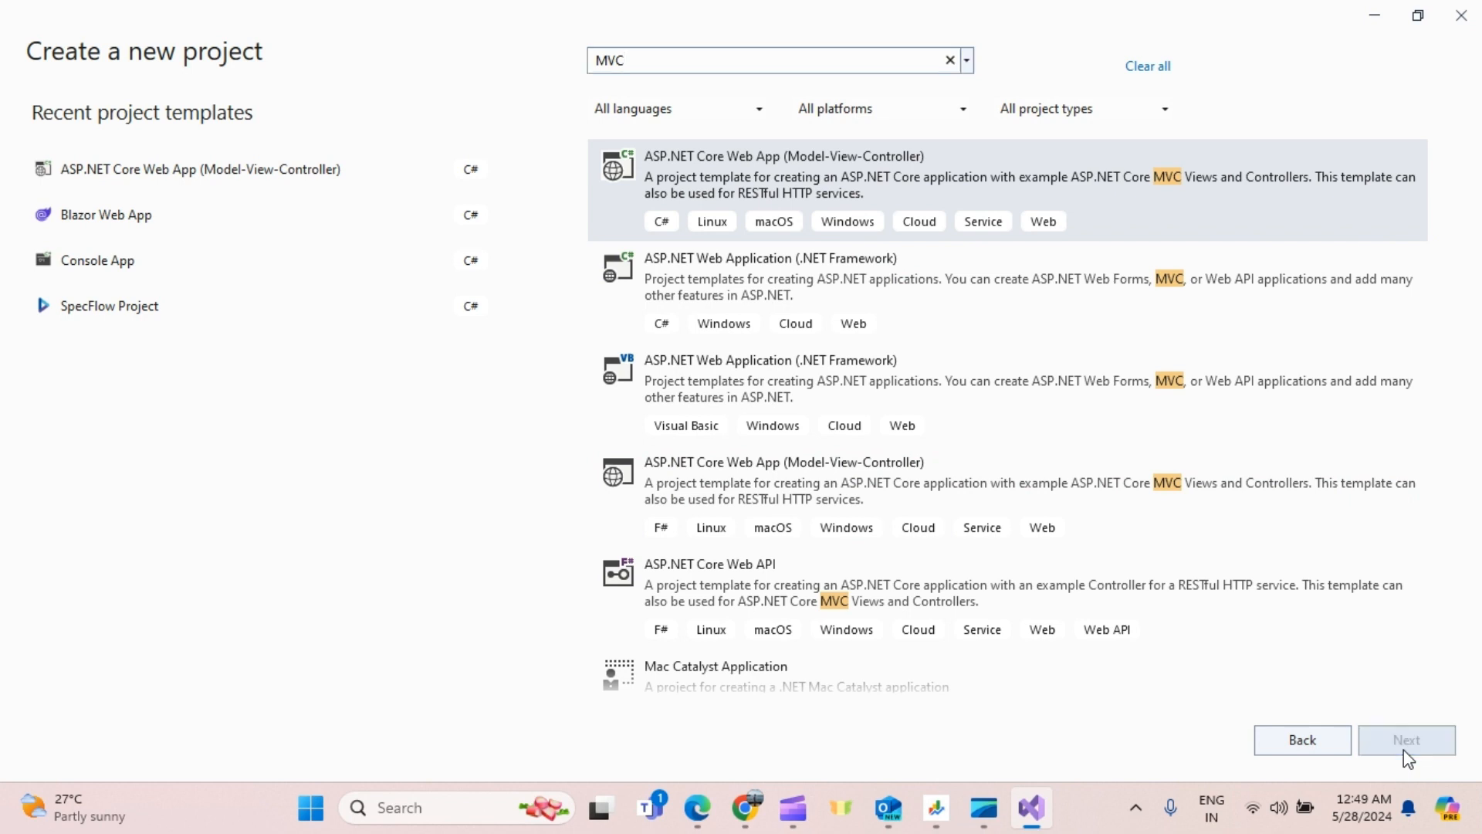
pyautogui.click(1405, 739)
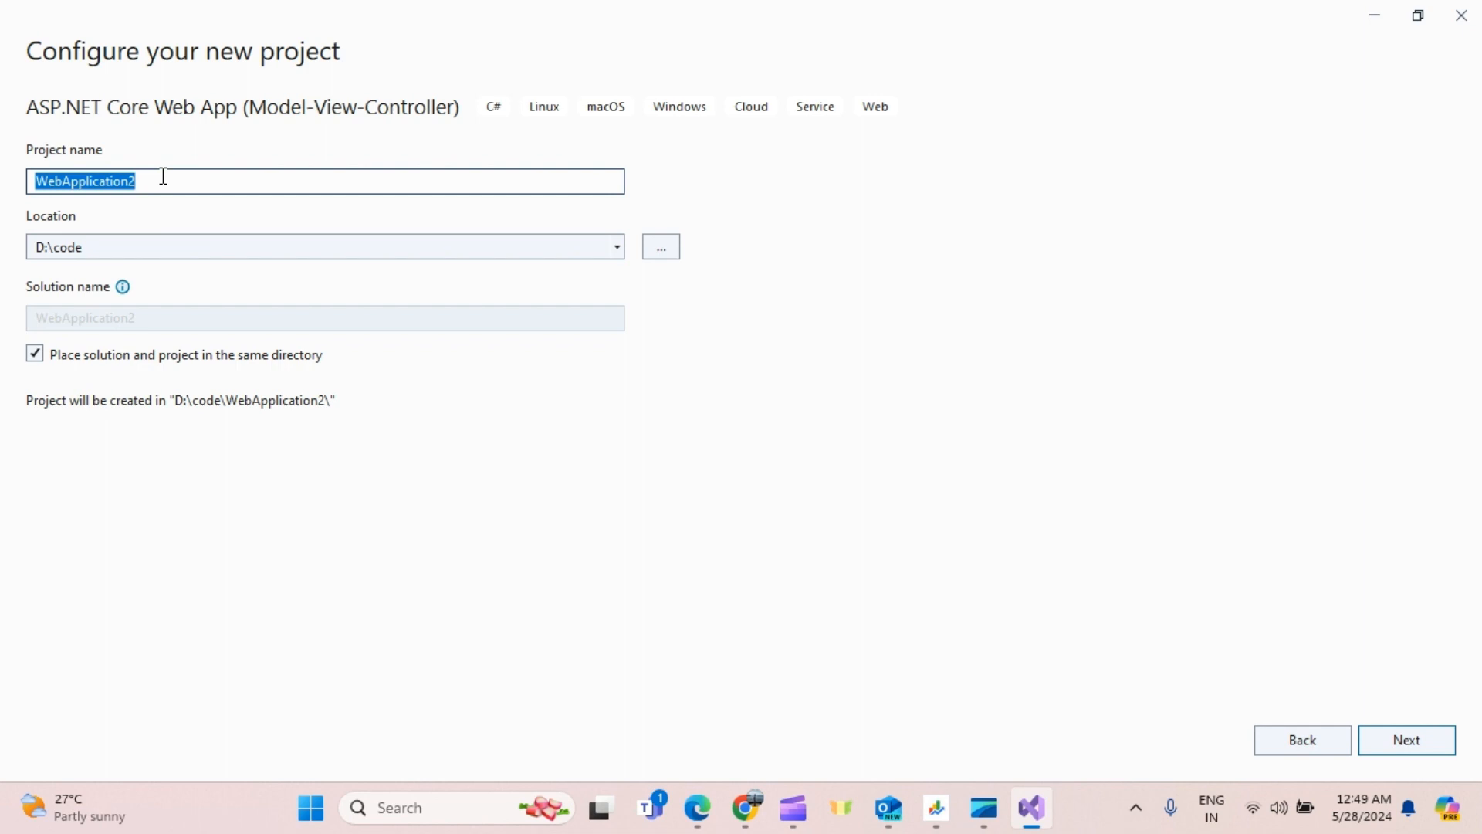
# Name the project AzureFreeSandBoxTestApp in D:\code and create it on .NET 8.0 with no authentication.
pyautogui.write('AzureFree')
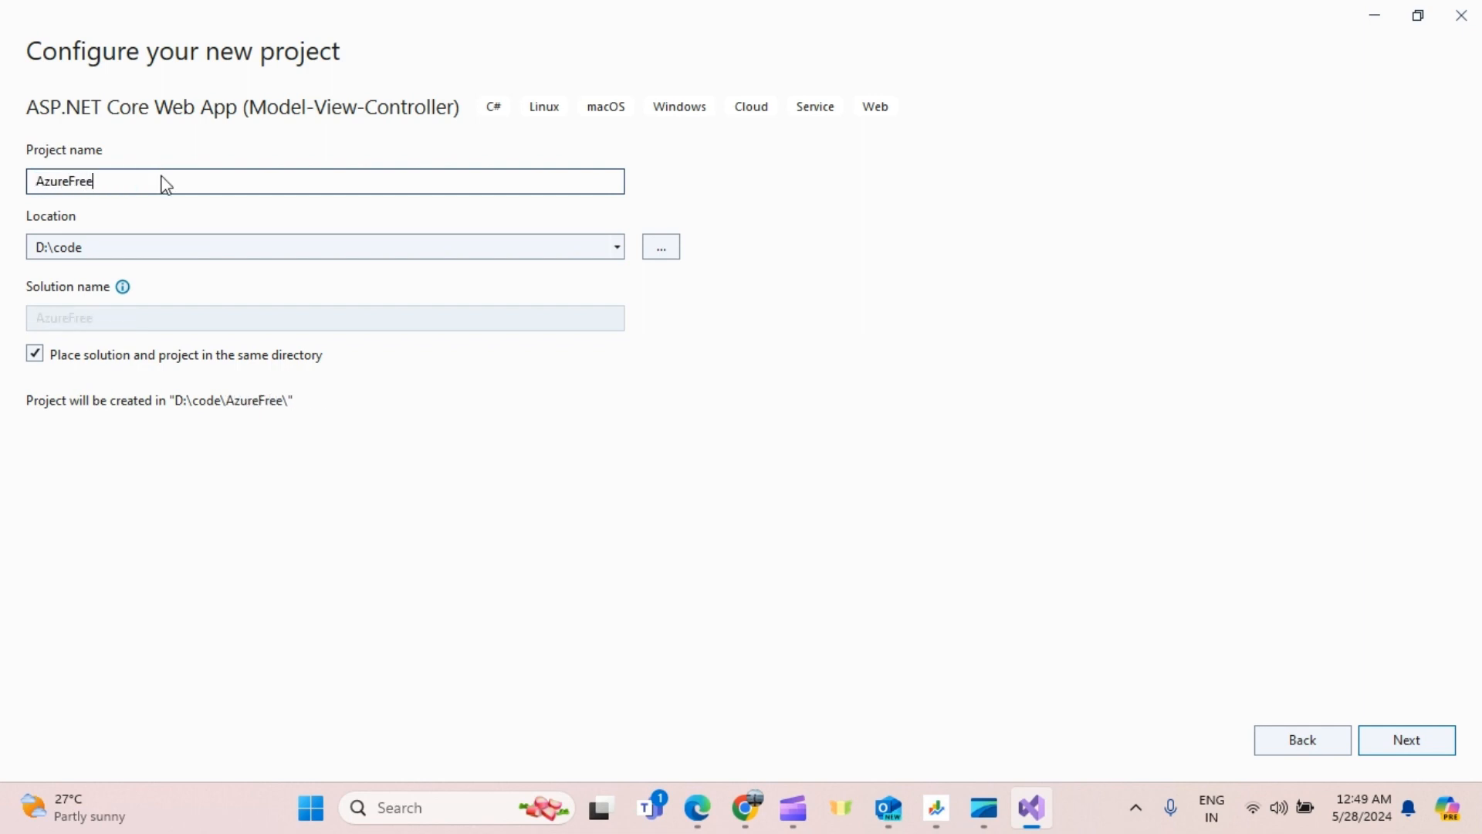
pyautogui.write('SandBoxTestA')
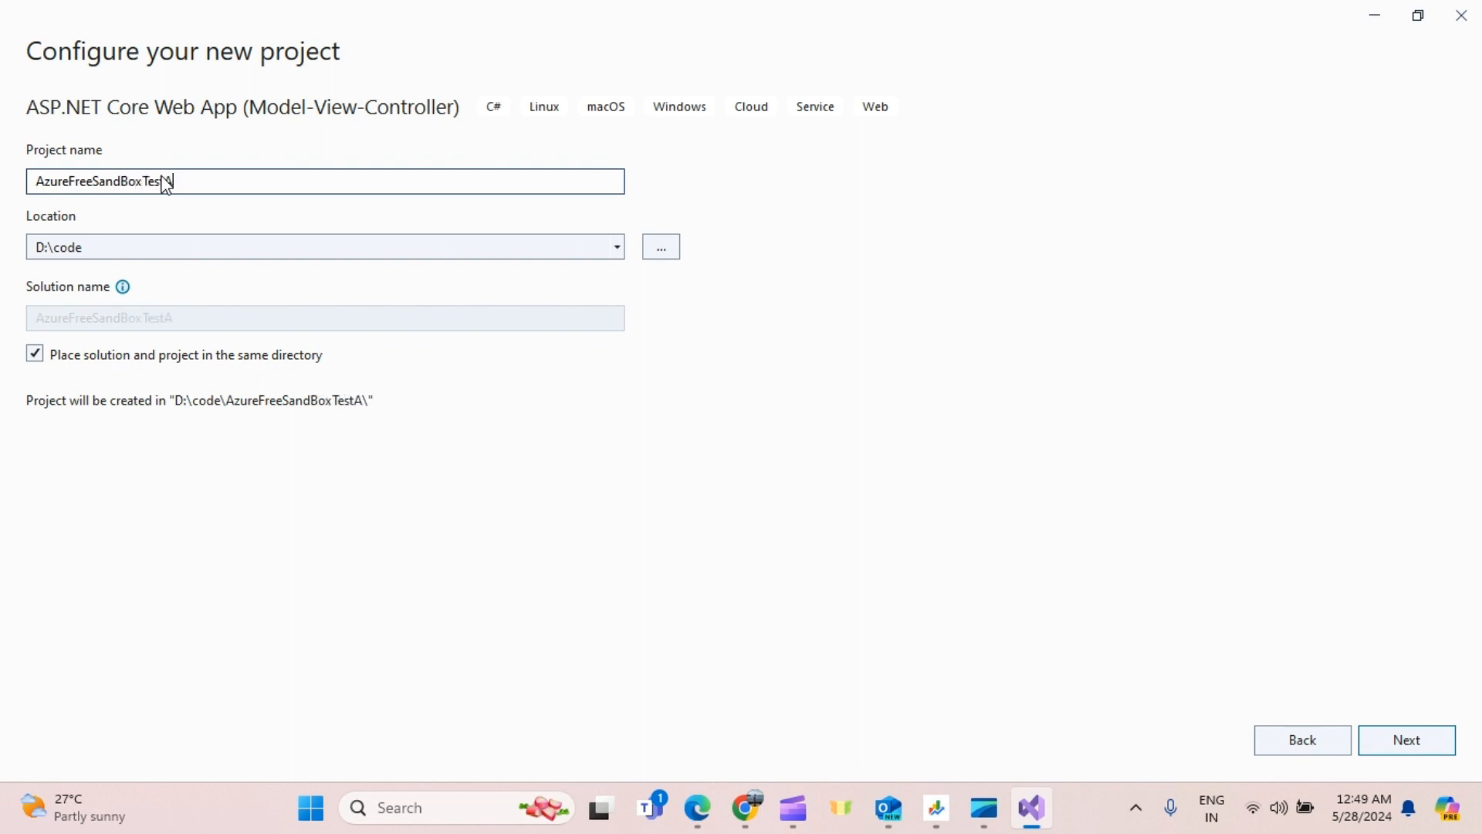
pyautogui.write('pp')
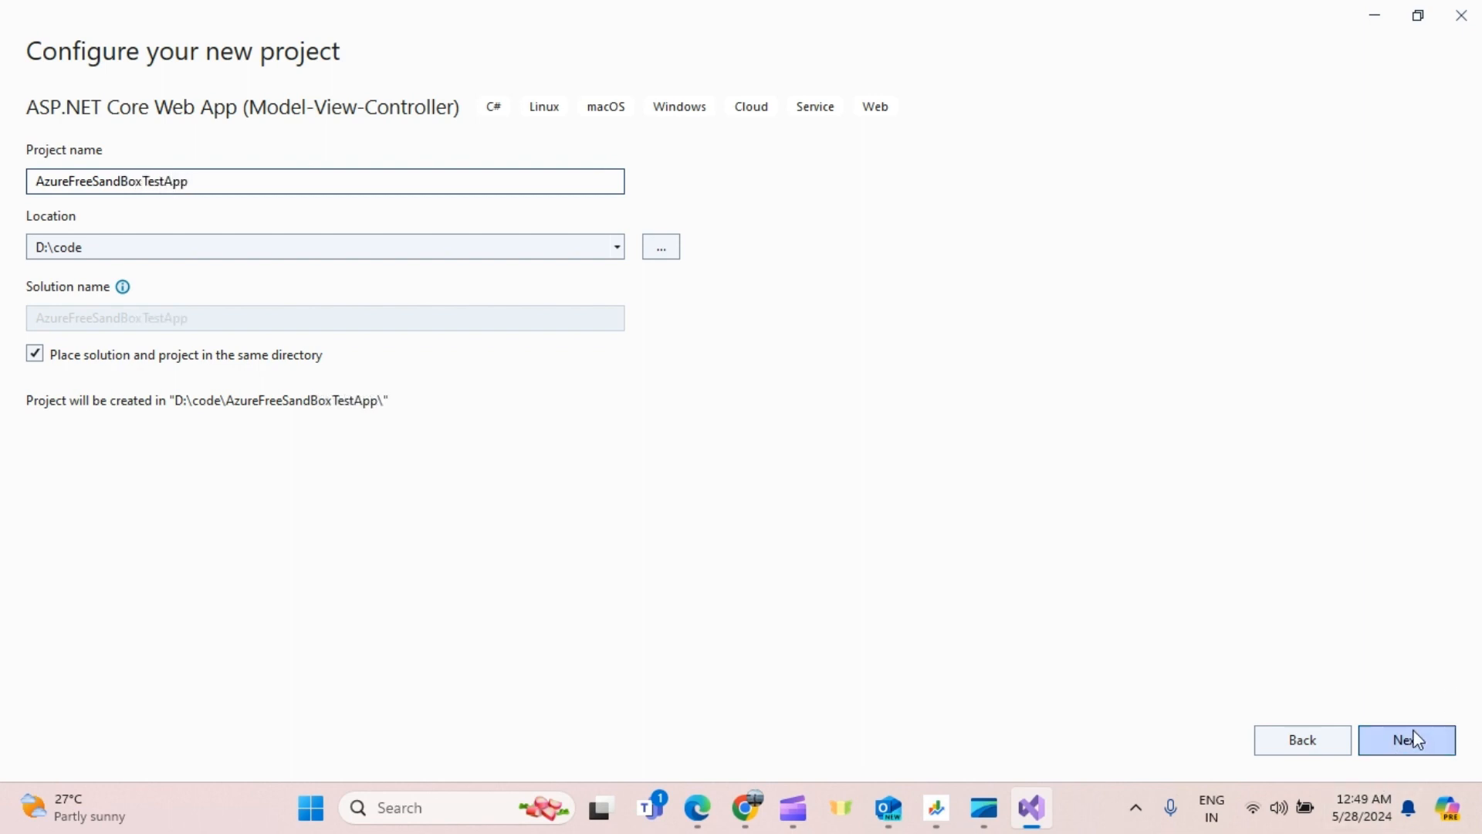
pyautogui.click(1405, 740)
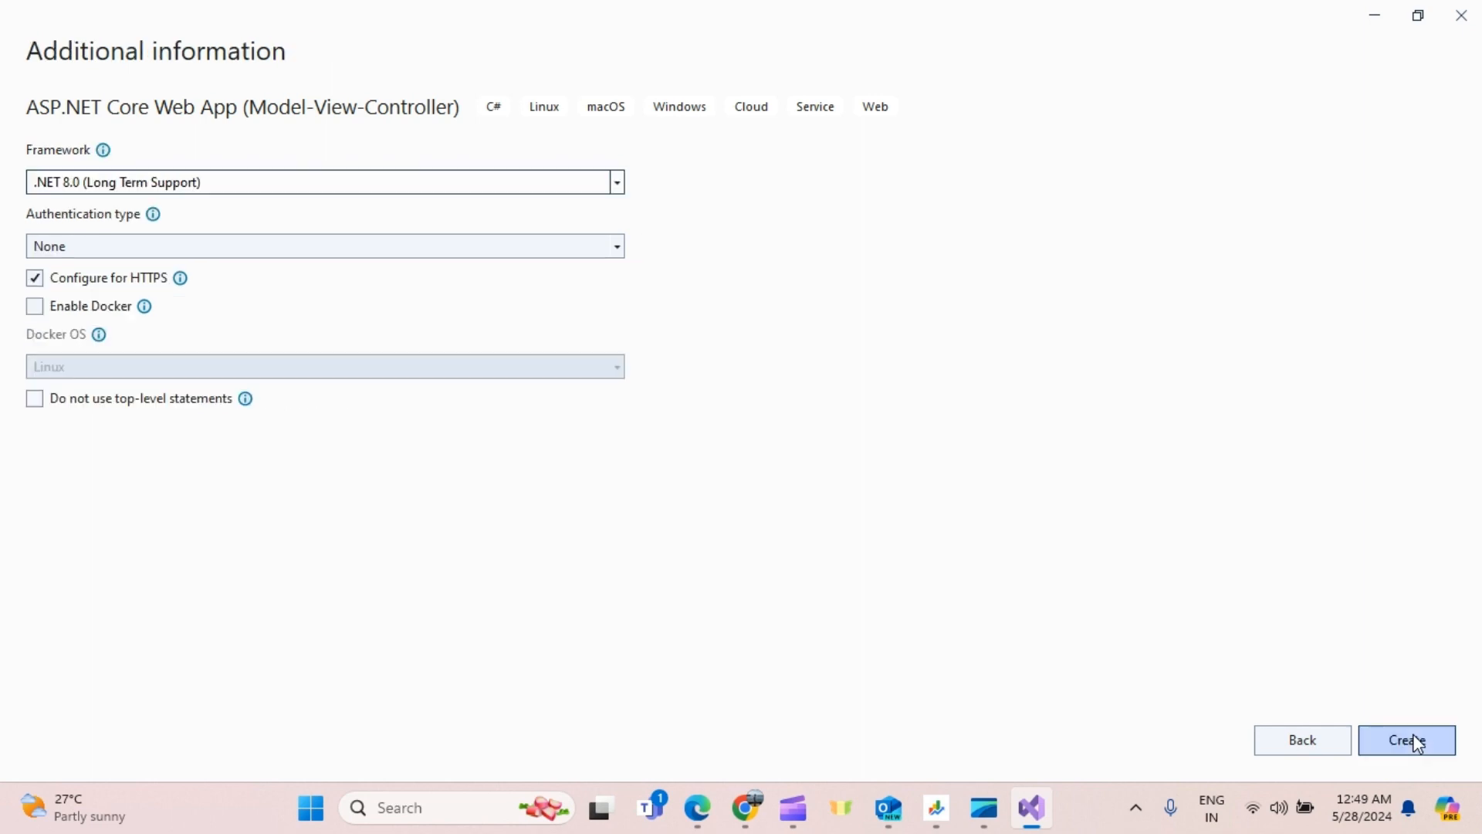
pyautogui.moveTo(129, 366)
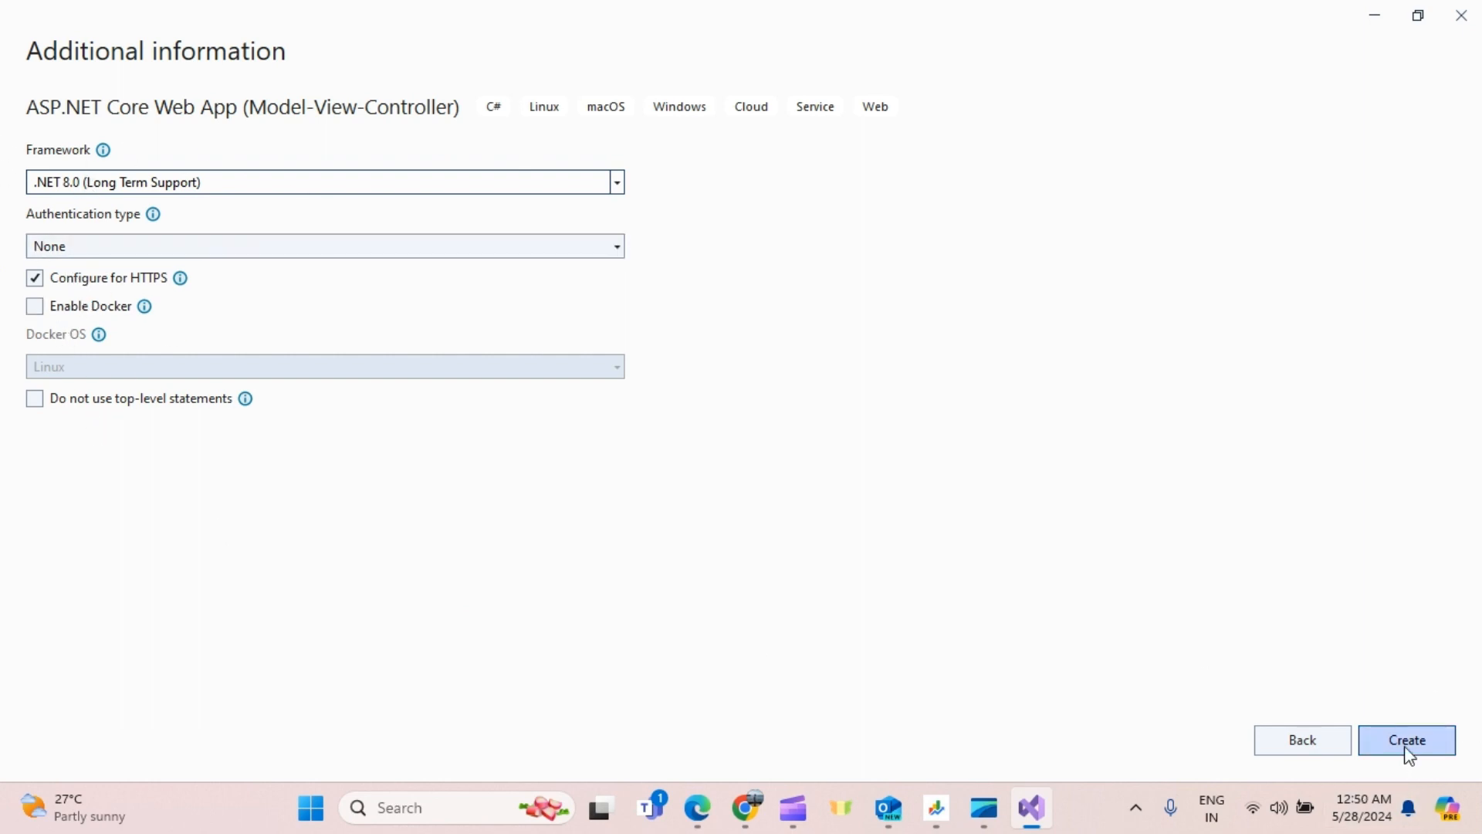
pyautogui.click(1405, 740)
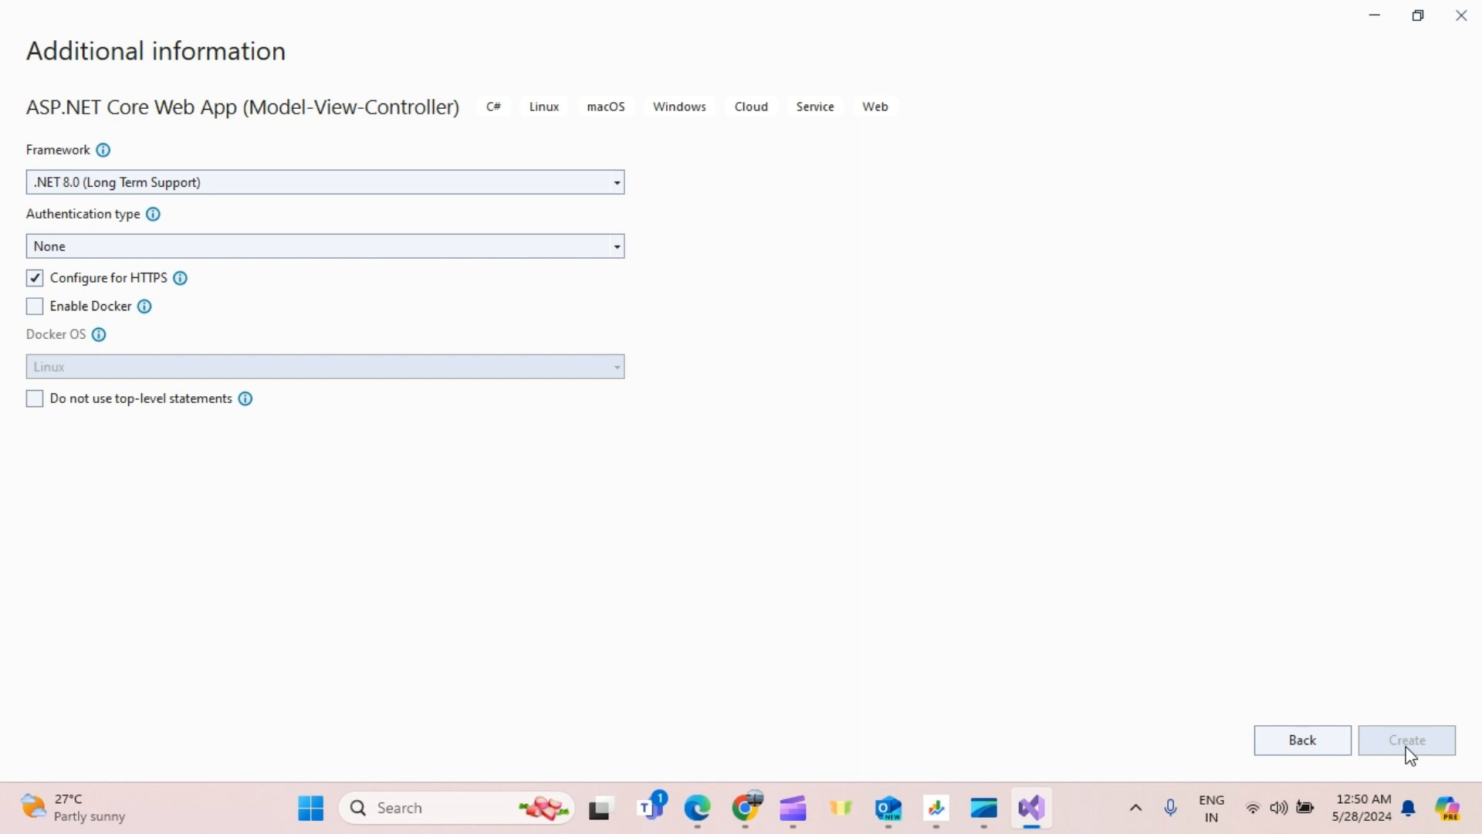
pyautogui.click(1406, 739)
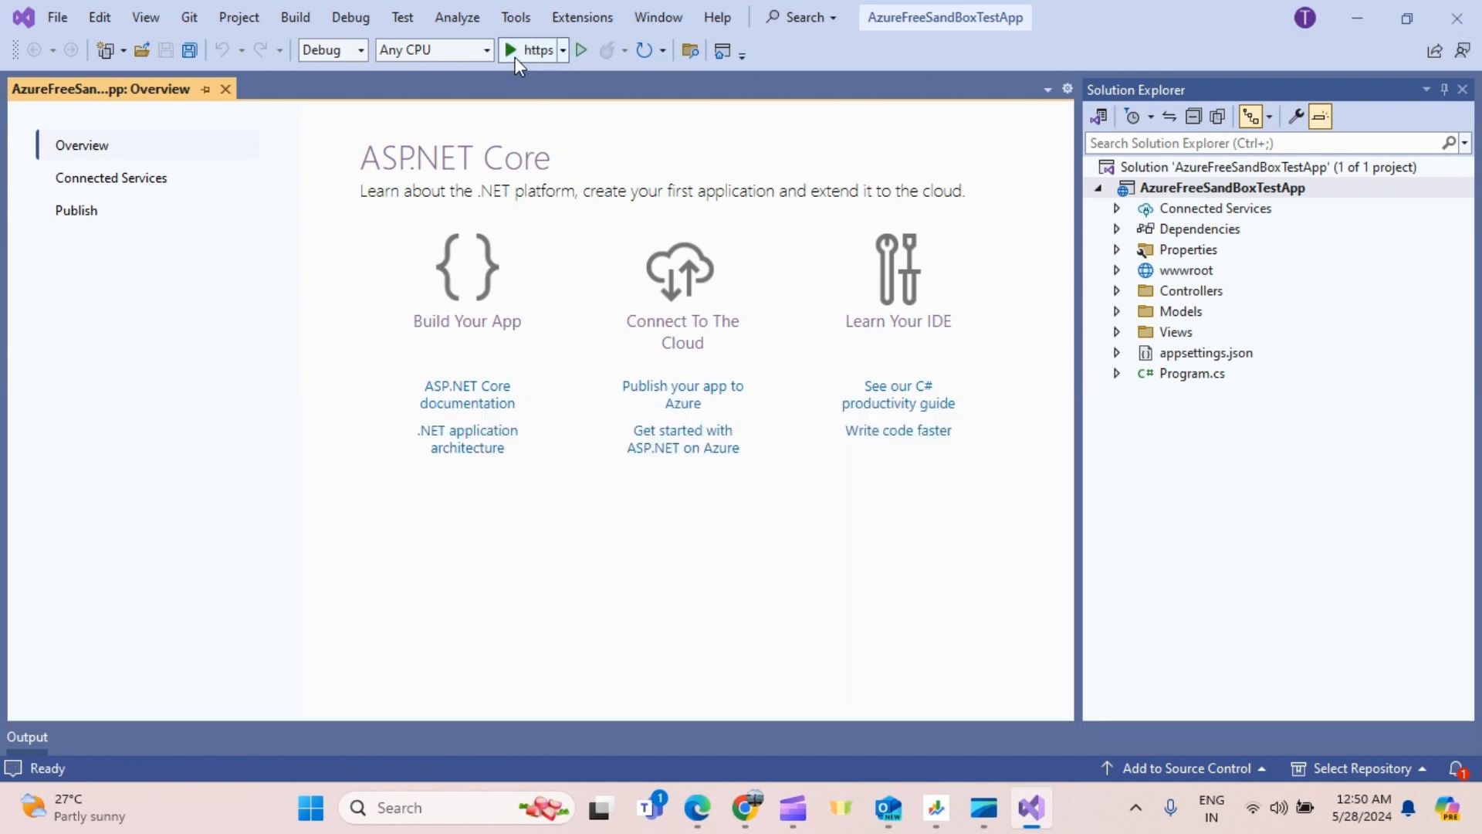
# Build and run AzureFreeSandBoxTestApp locally with the https profile.
pyautogui.click(580, 49)
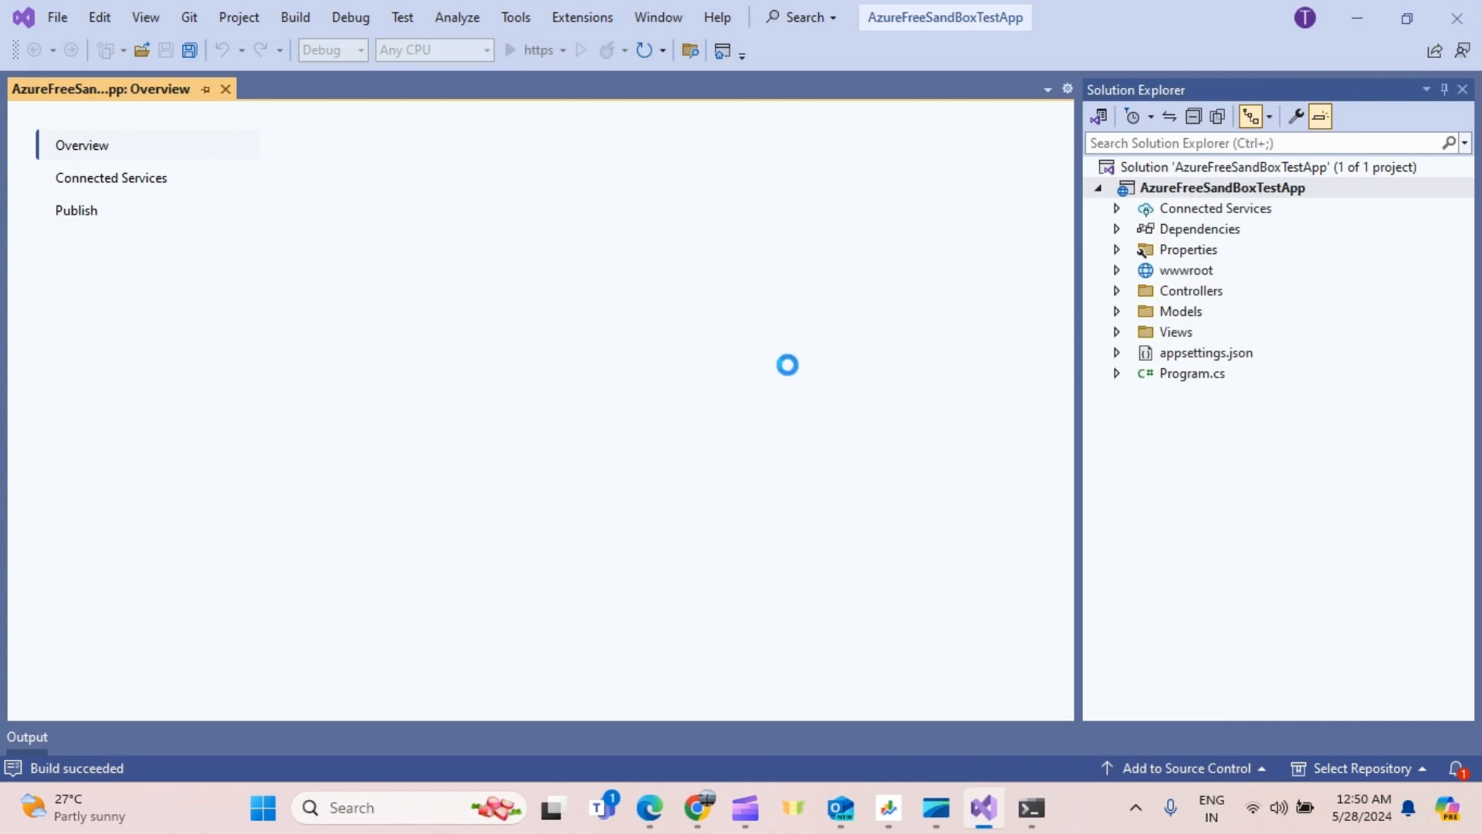
pyautogui.click(508, 50)
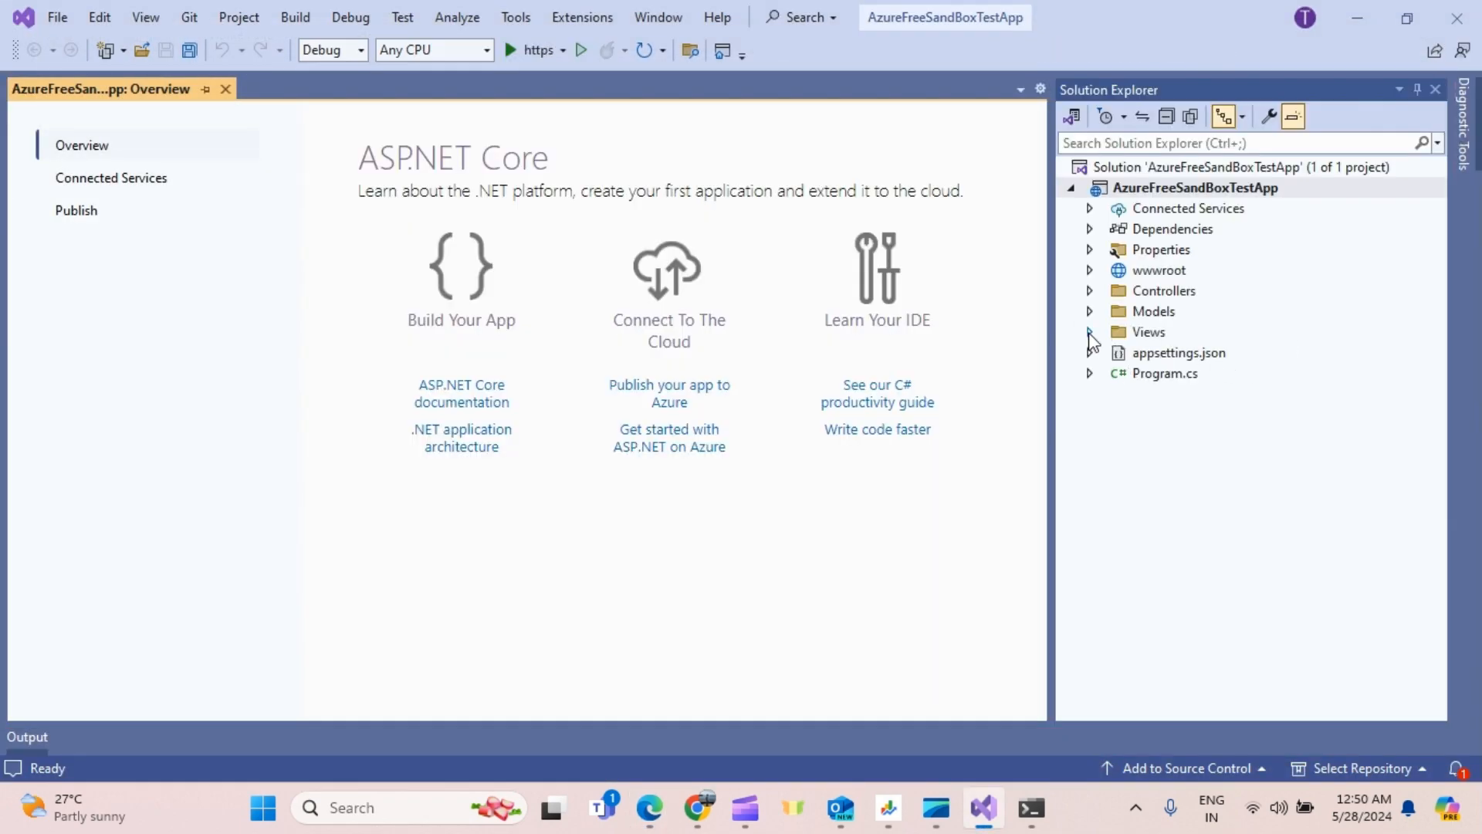
# Edit Index.cshtml to link to 'building Web apps with ASP.NET Core & deploying to Azure sandbox'.
pyautogui.click(1090, 332)
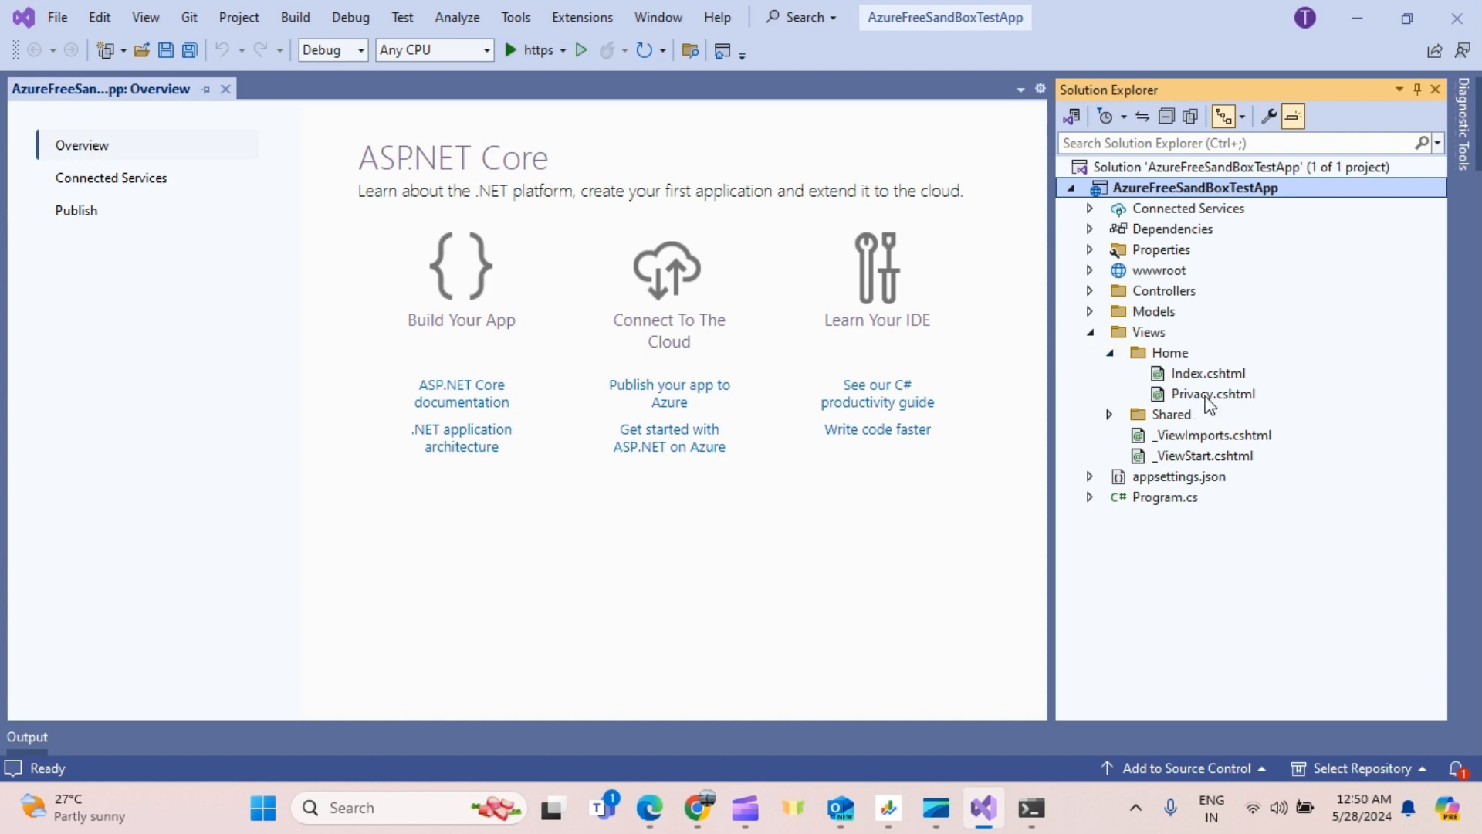
pyautogui.click(1206, 372)
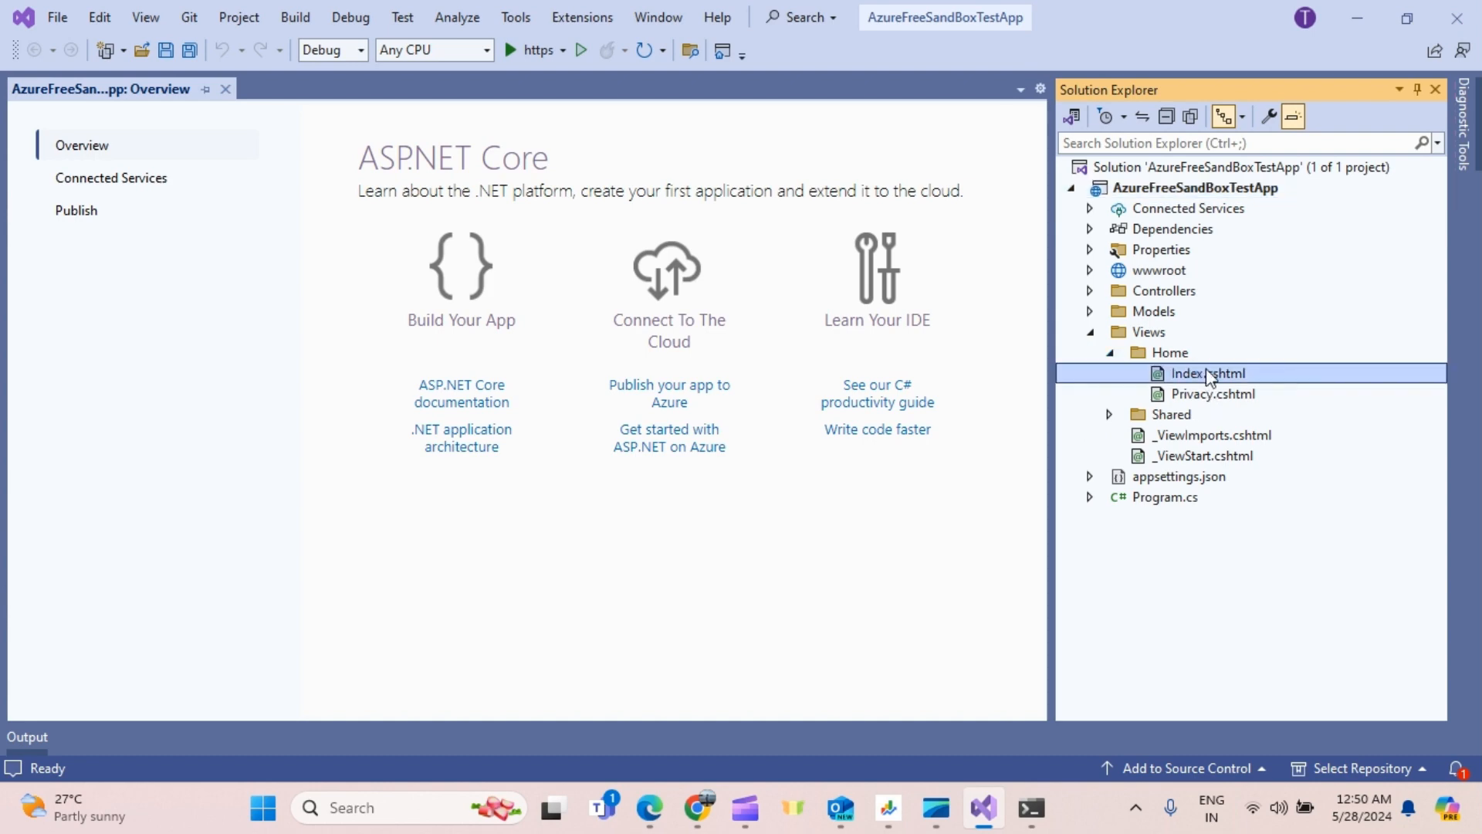
pyautogui.doubleClick(1206, 372)
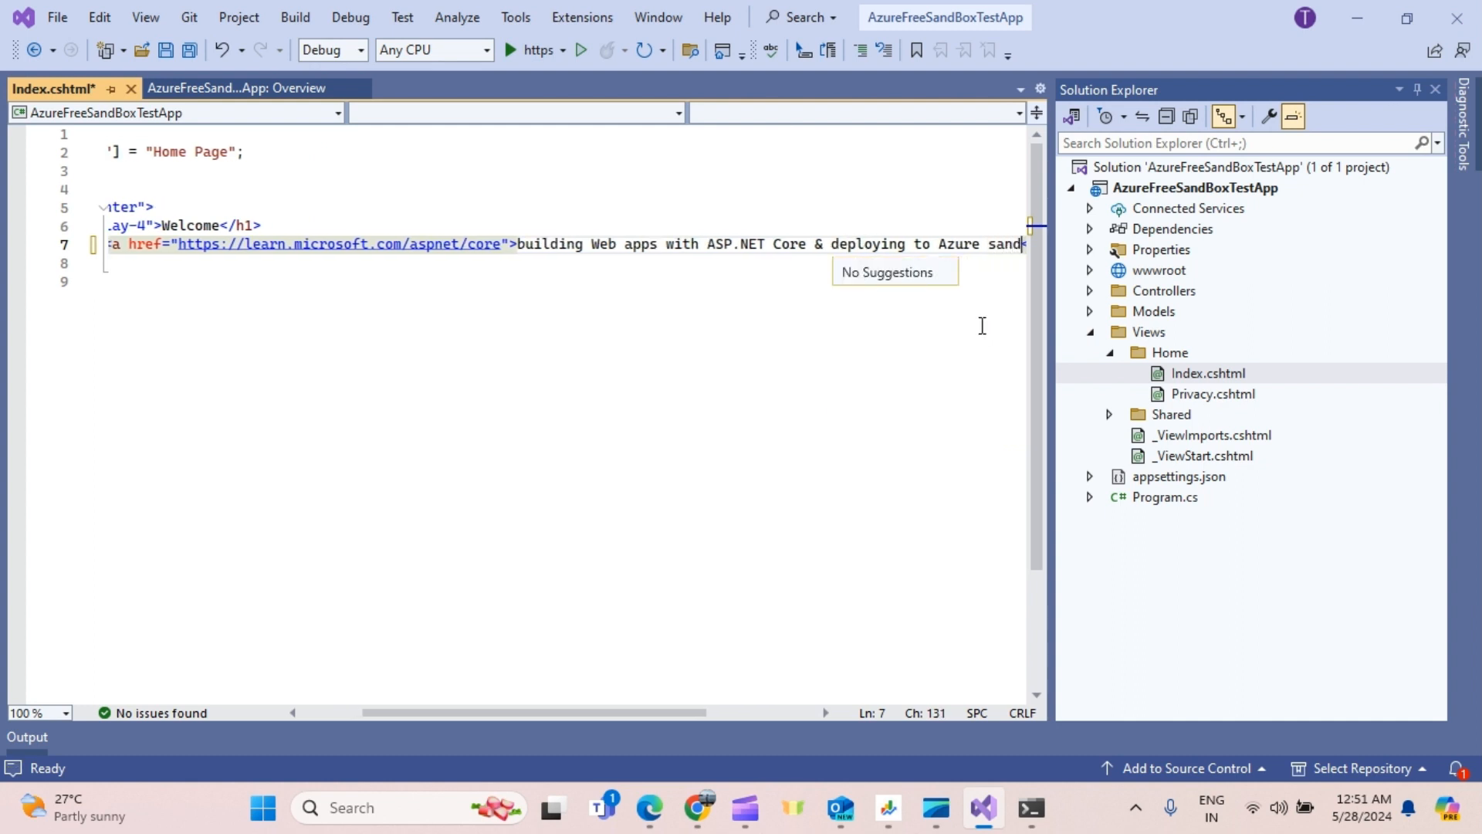
pyautogui.write('box')
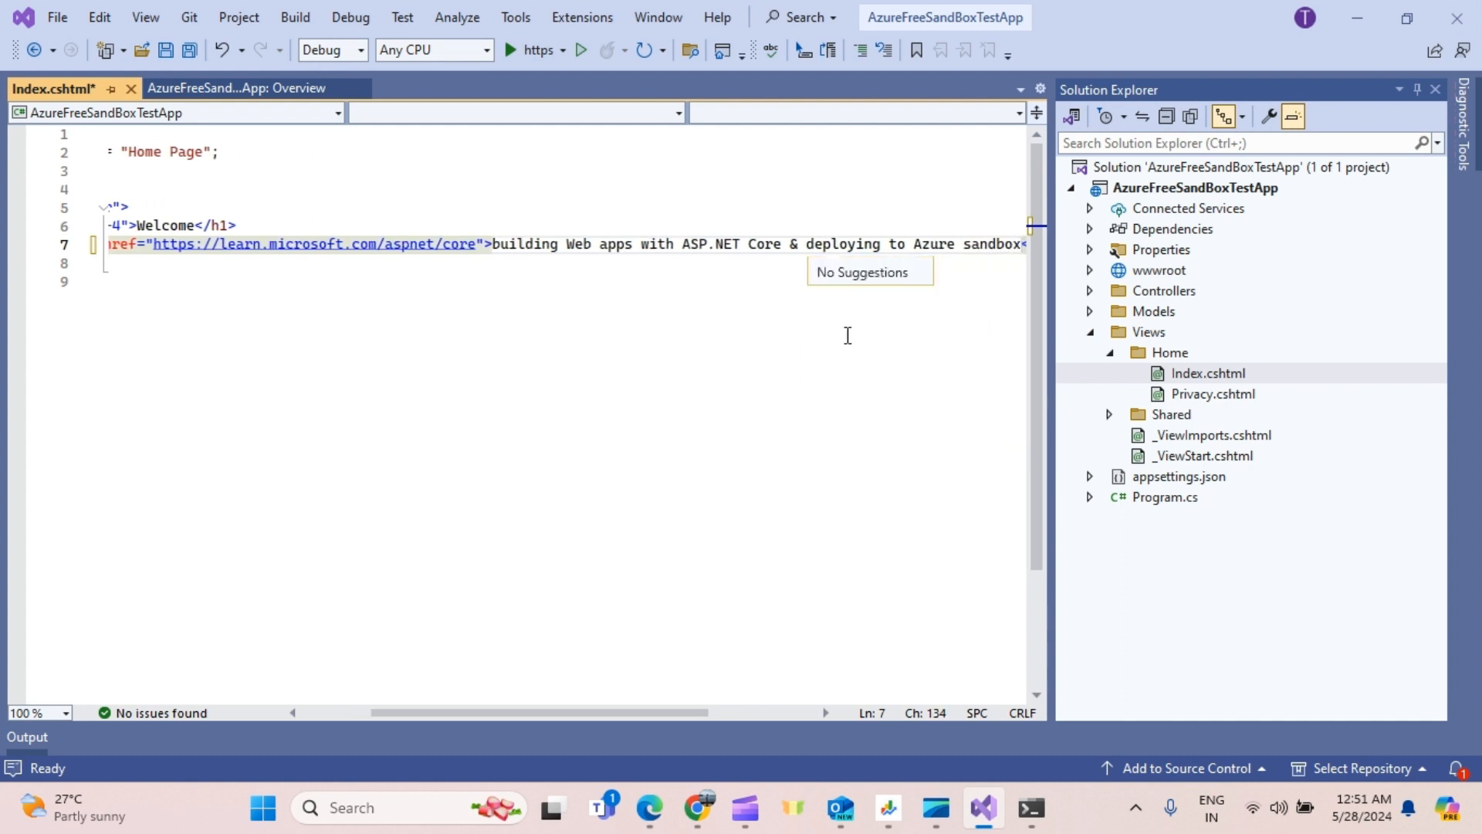
# Build the app and start it running locally with the https Run button.
pyautogui.click(510, 50)
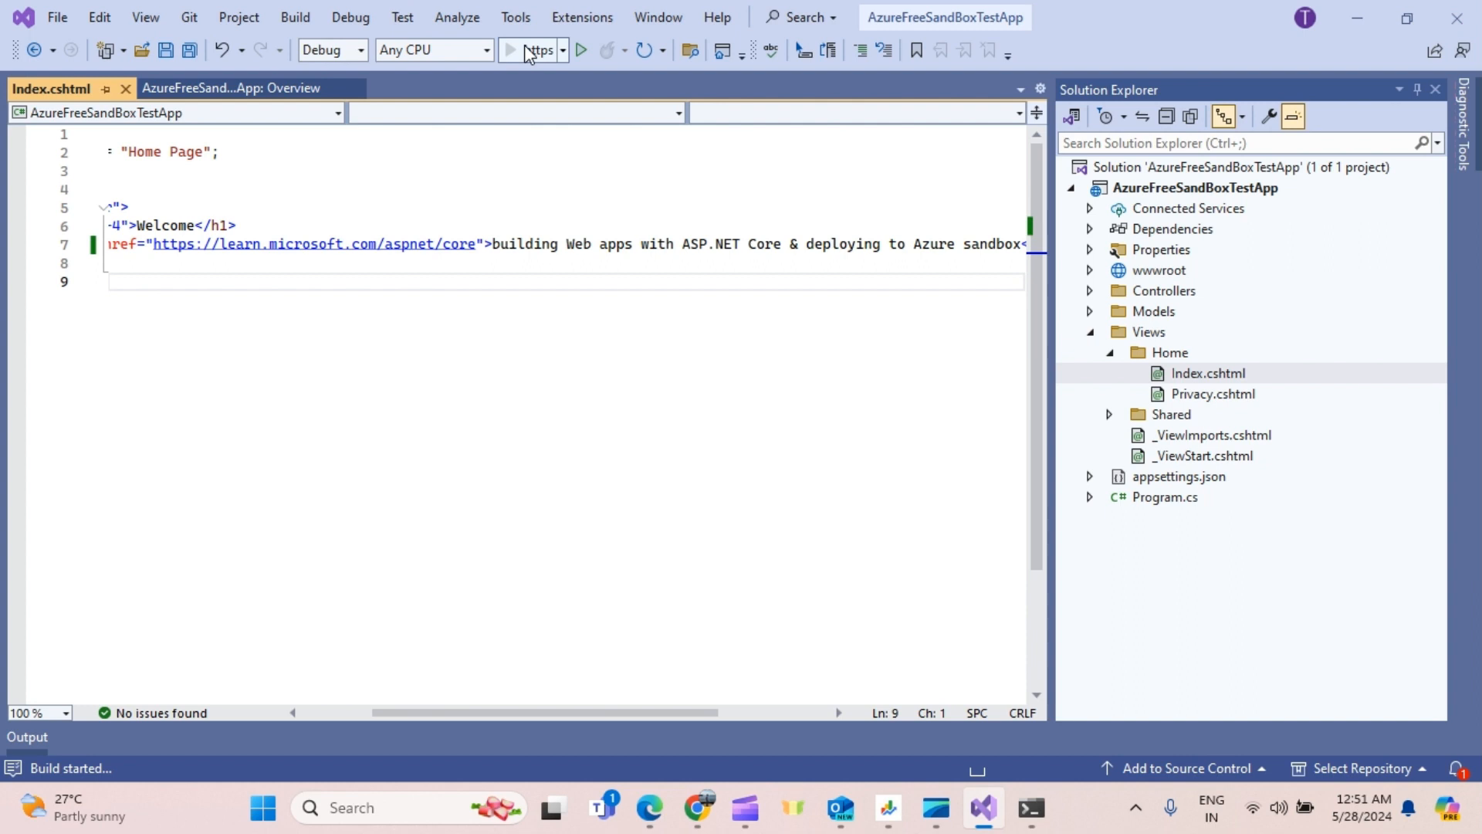
pyautogui.click(530, 49)
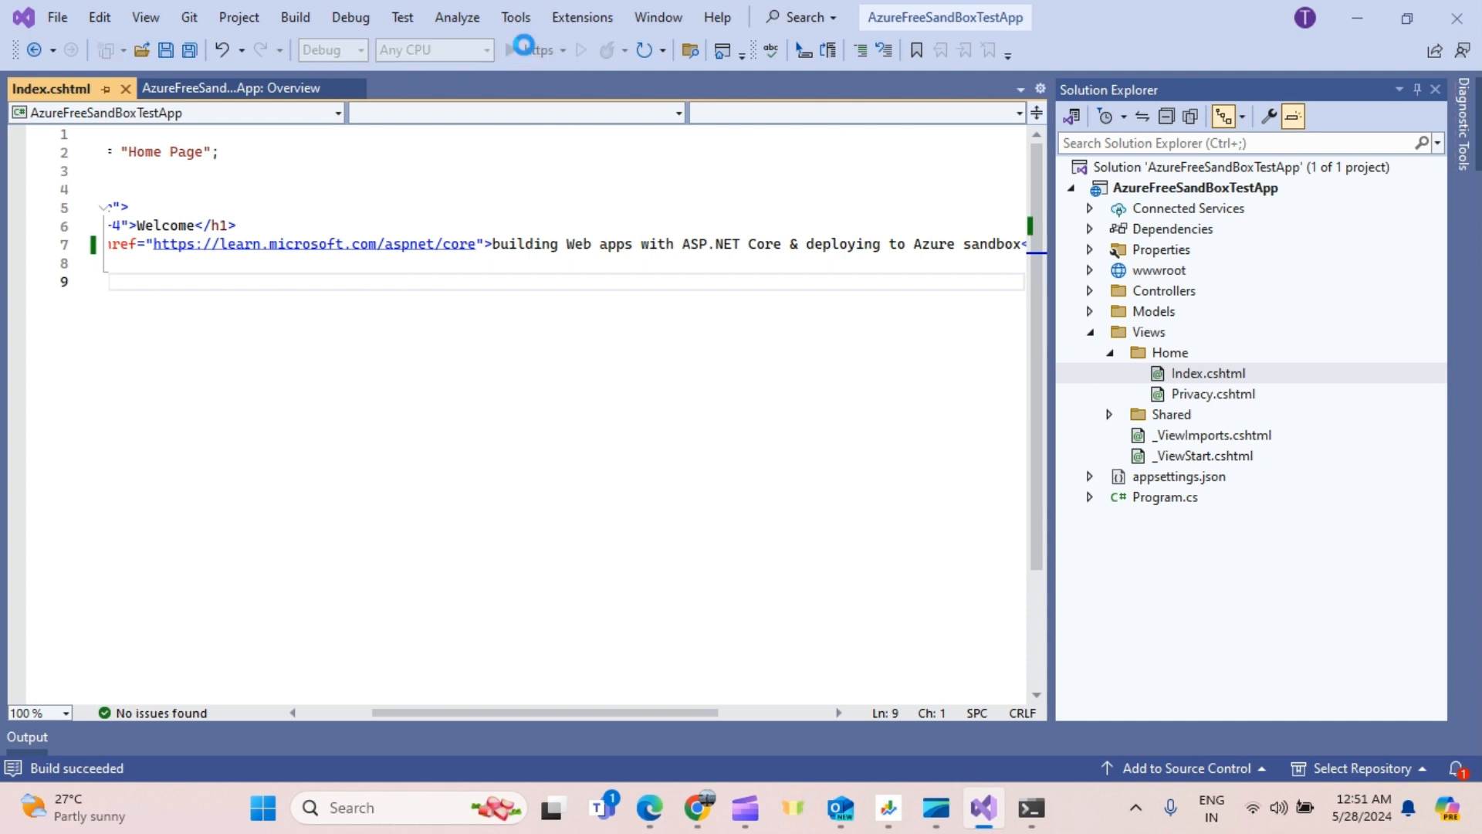
pyautogui.click(519, 49)
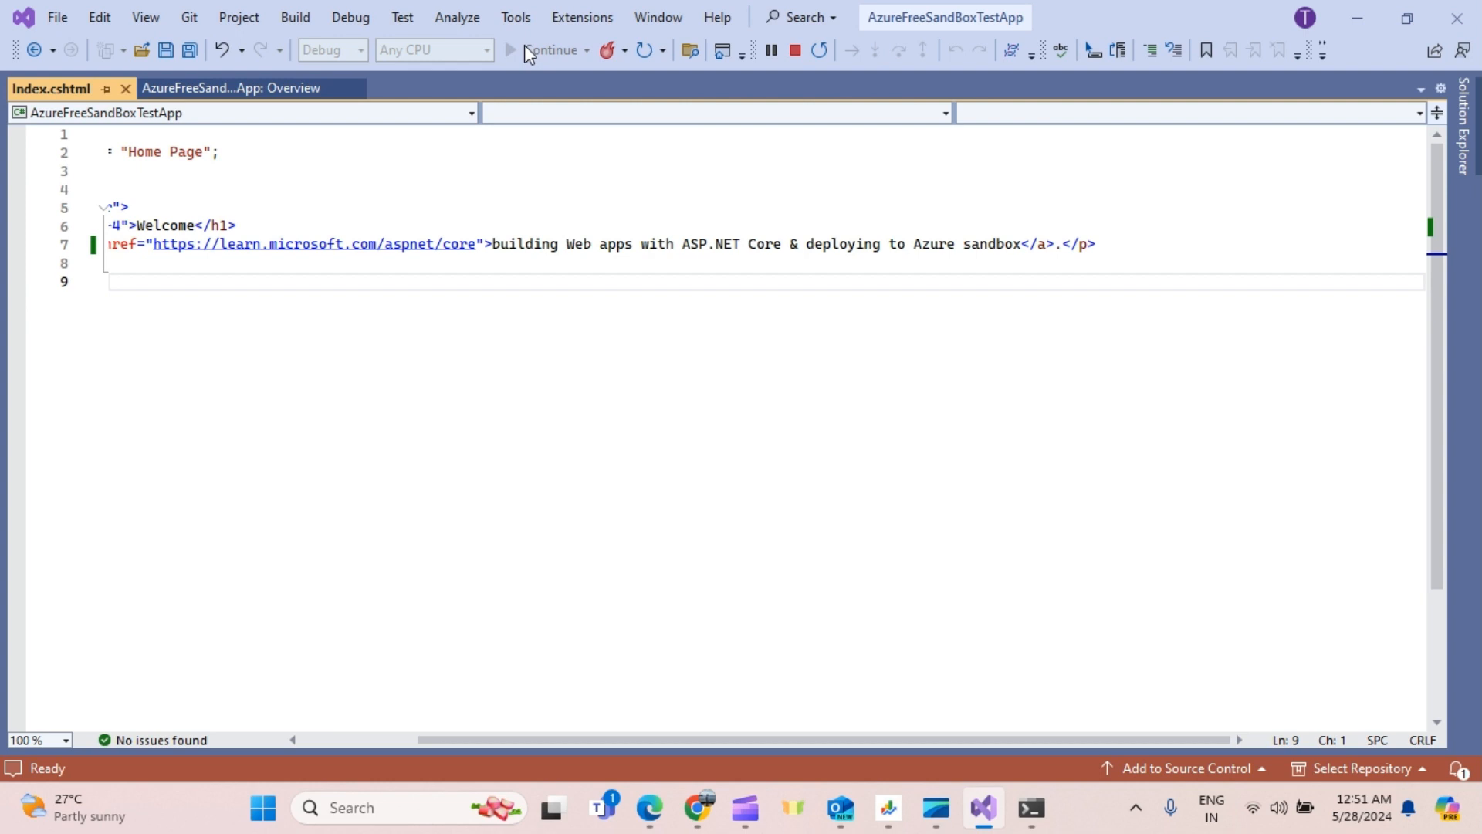
# Check the local Welcome page's new Azure sandbox link in Edge.
pyautogui.click(549, 49)
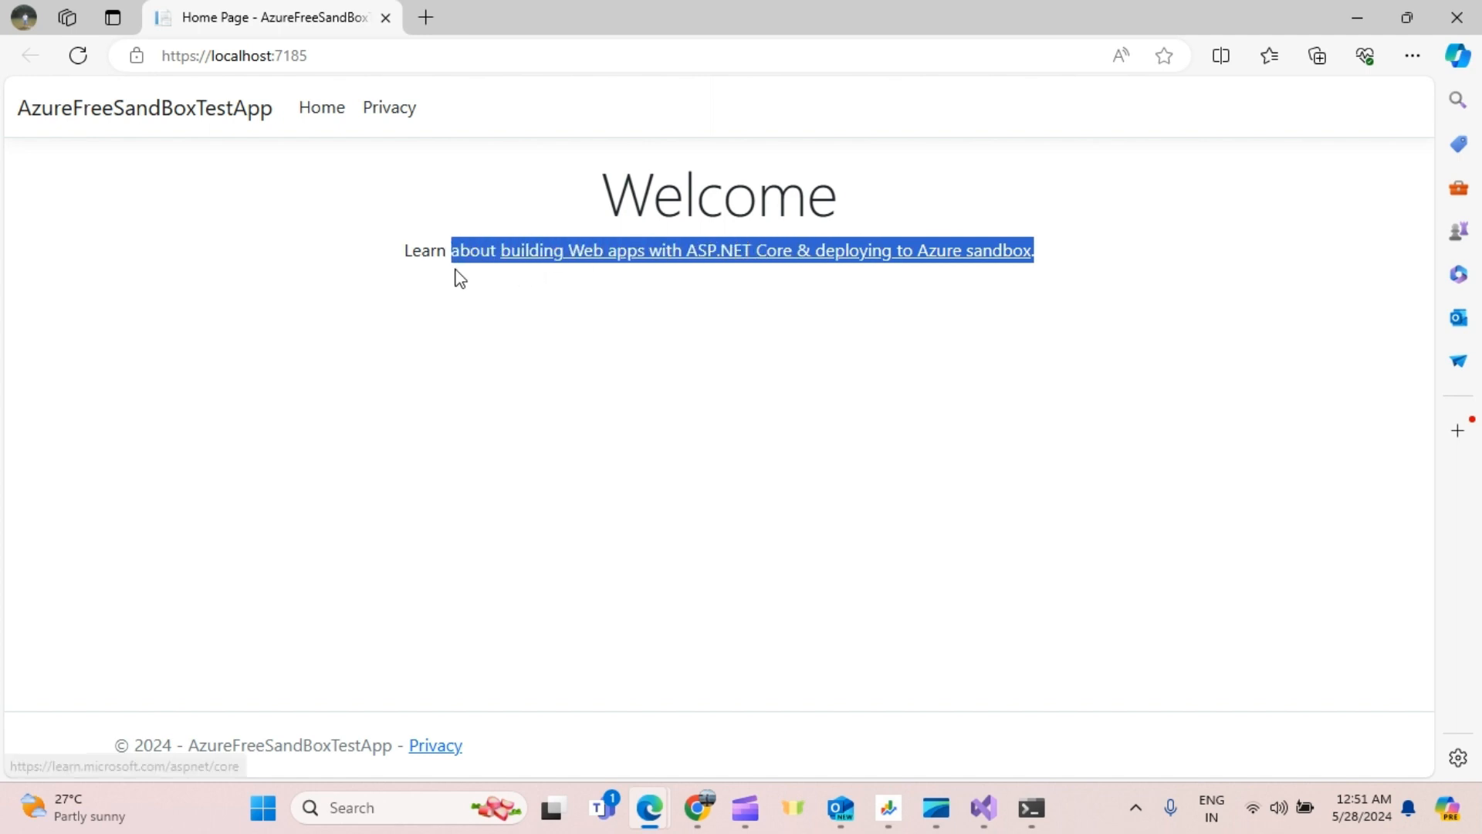
pyautogui.moveTo(698, 807)
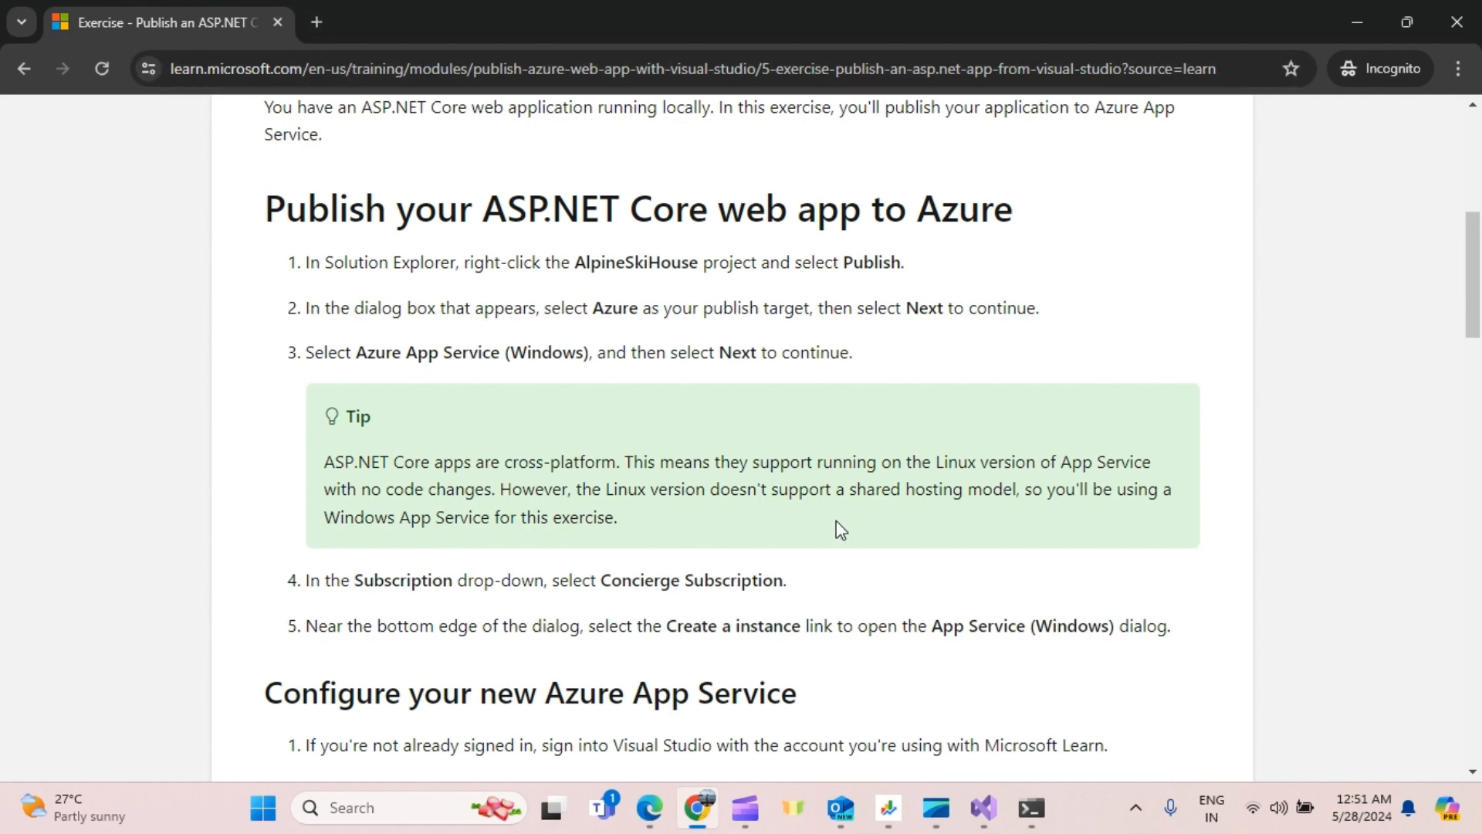
# Go to portal.azure.com in a new incognito tab.
pyautogui.scroll(3)
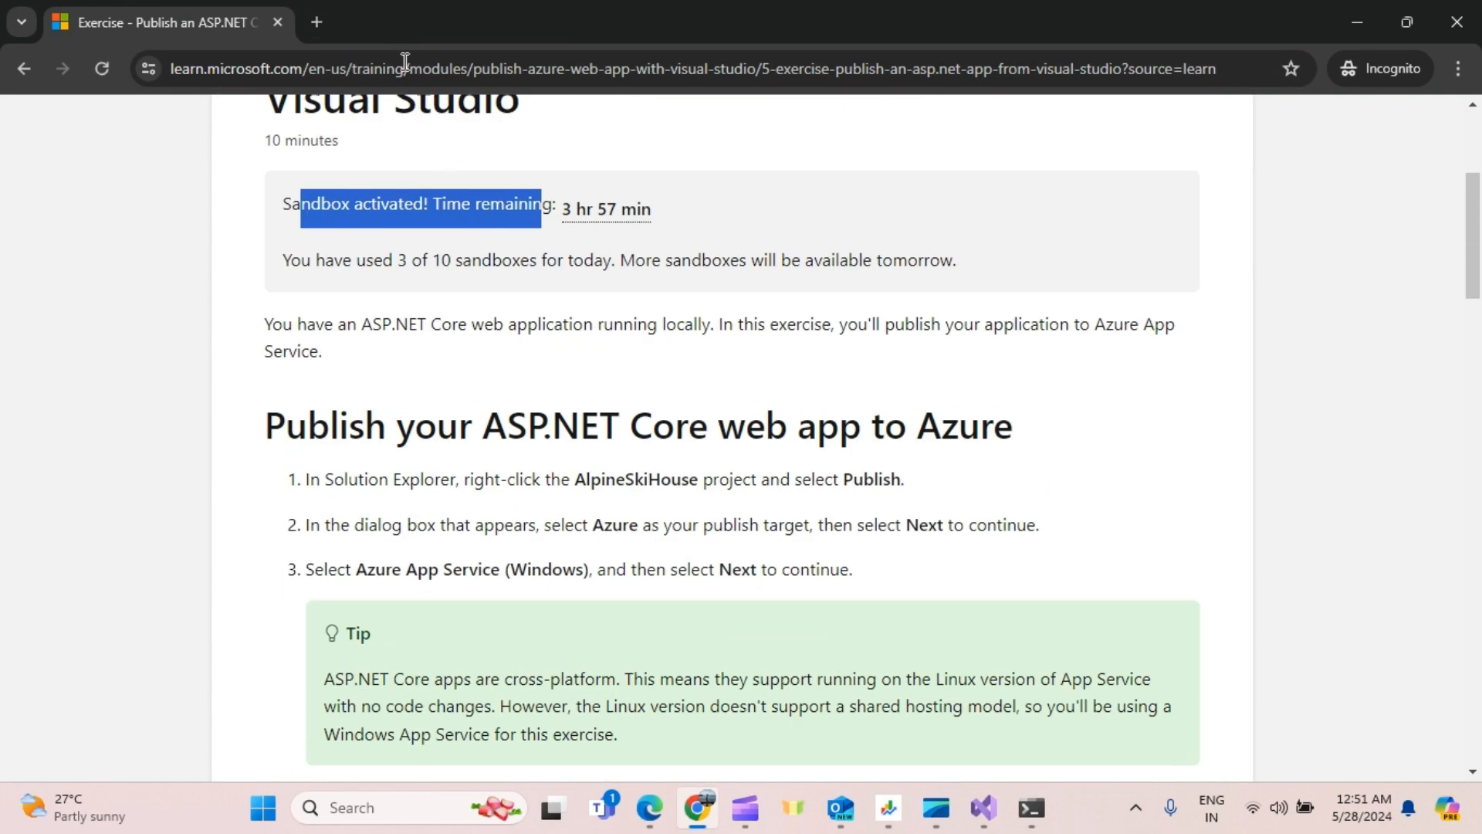
pyautogui.click(316, 21)
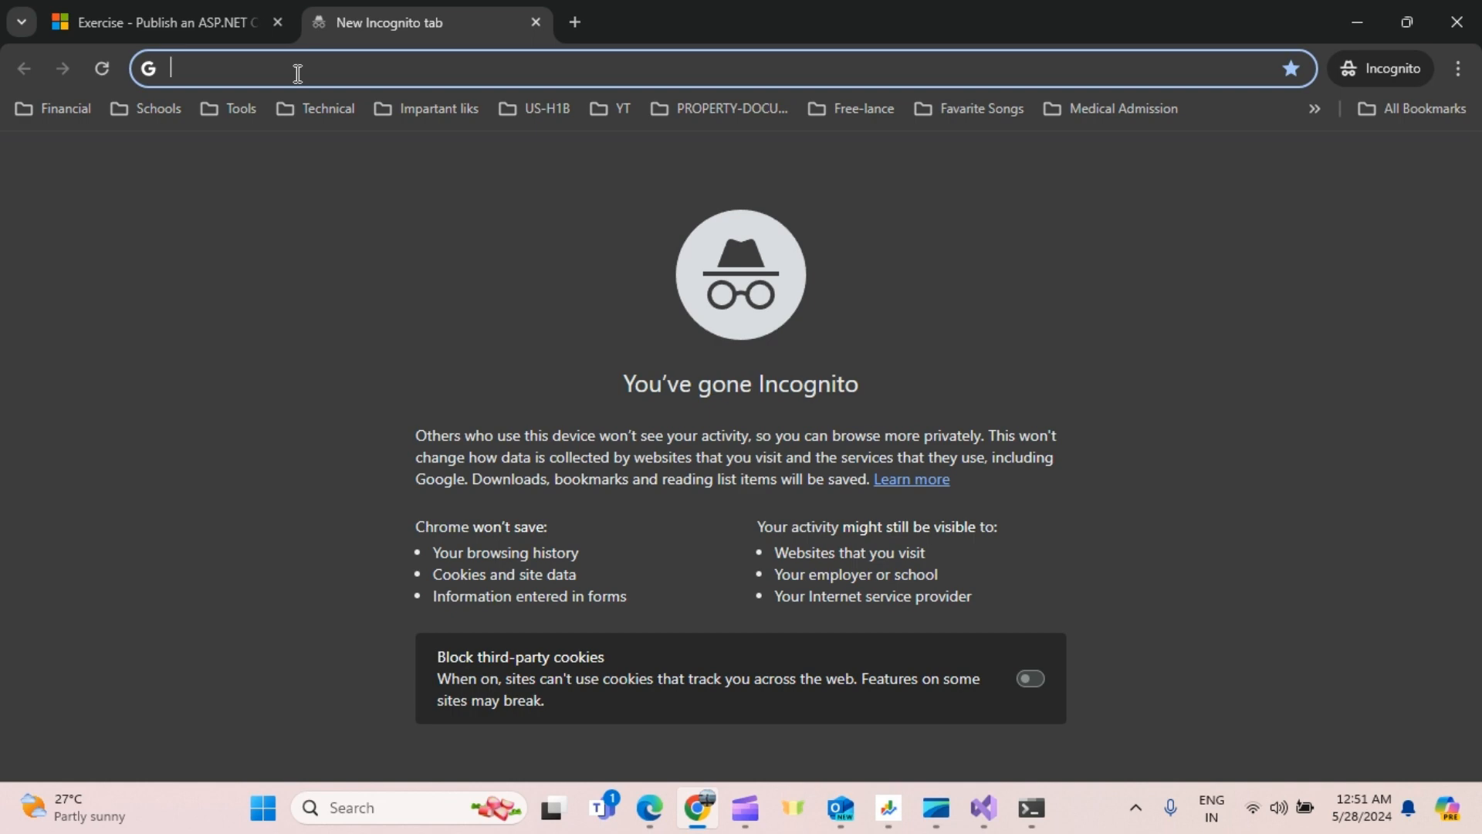
pyautogui.write('por')
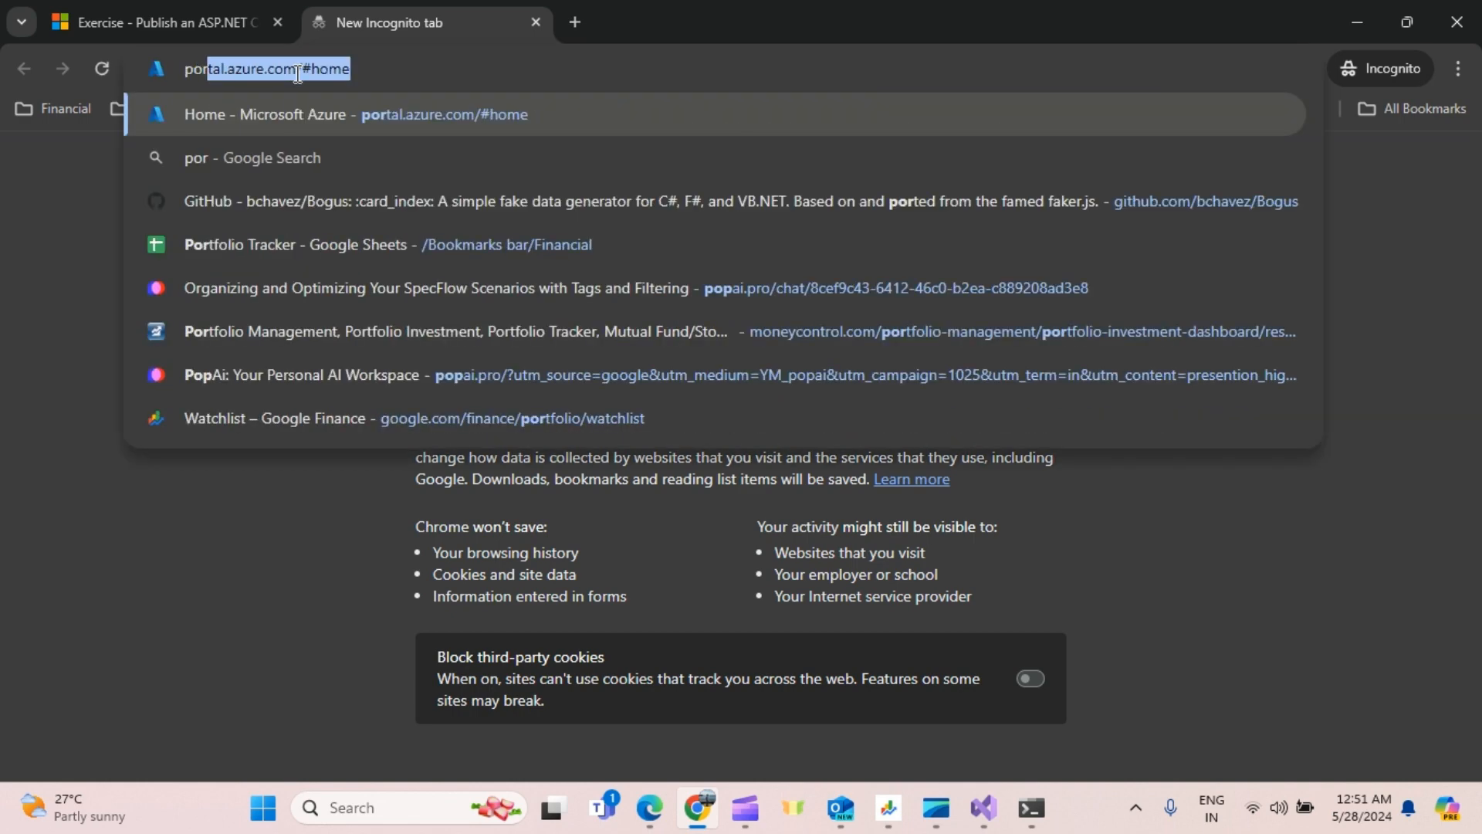
pyautogui.press('Enter')
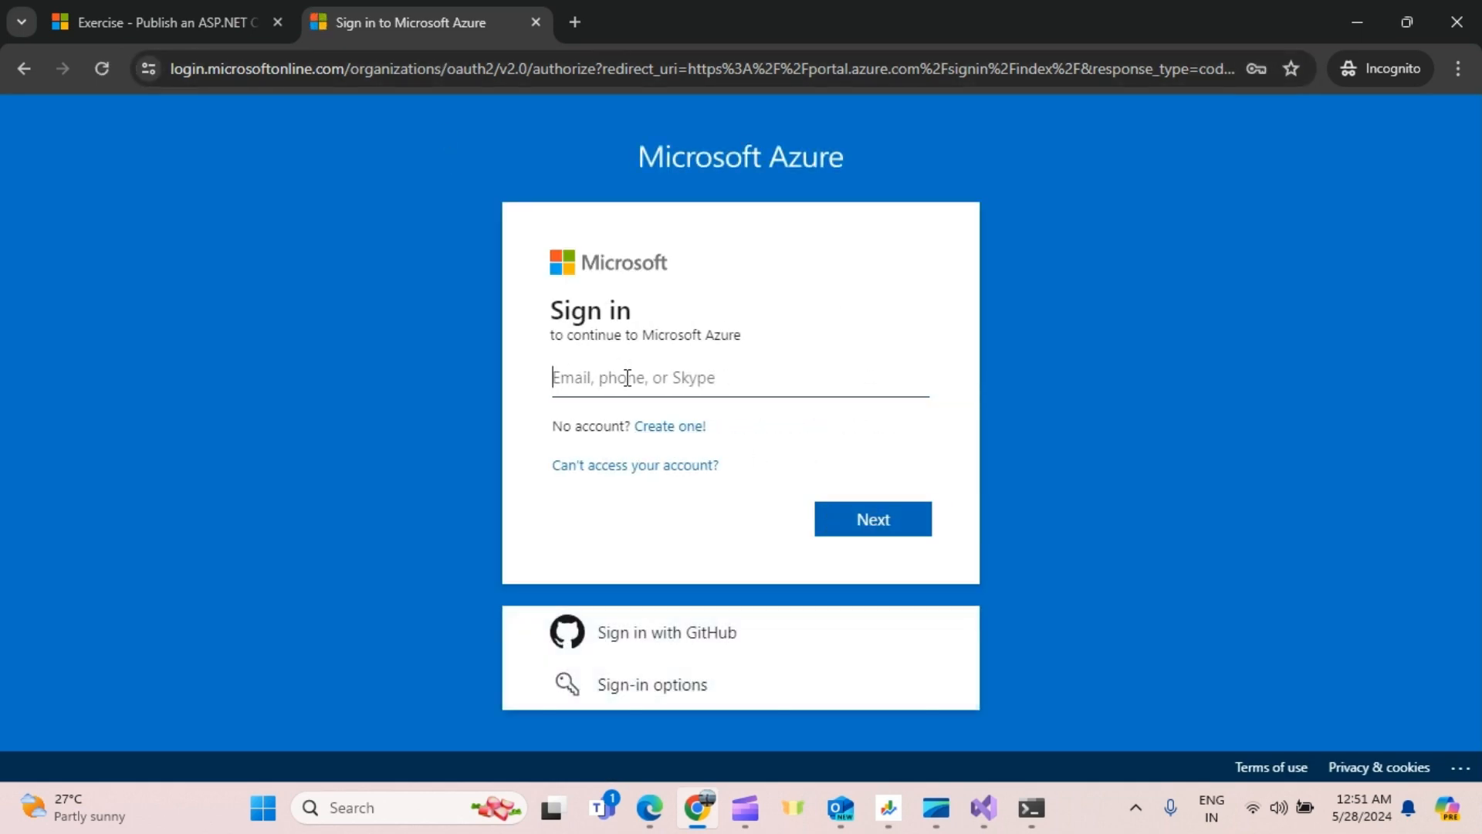
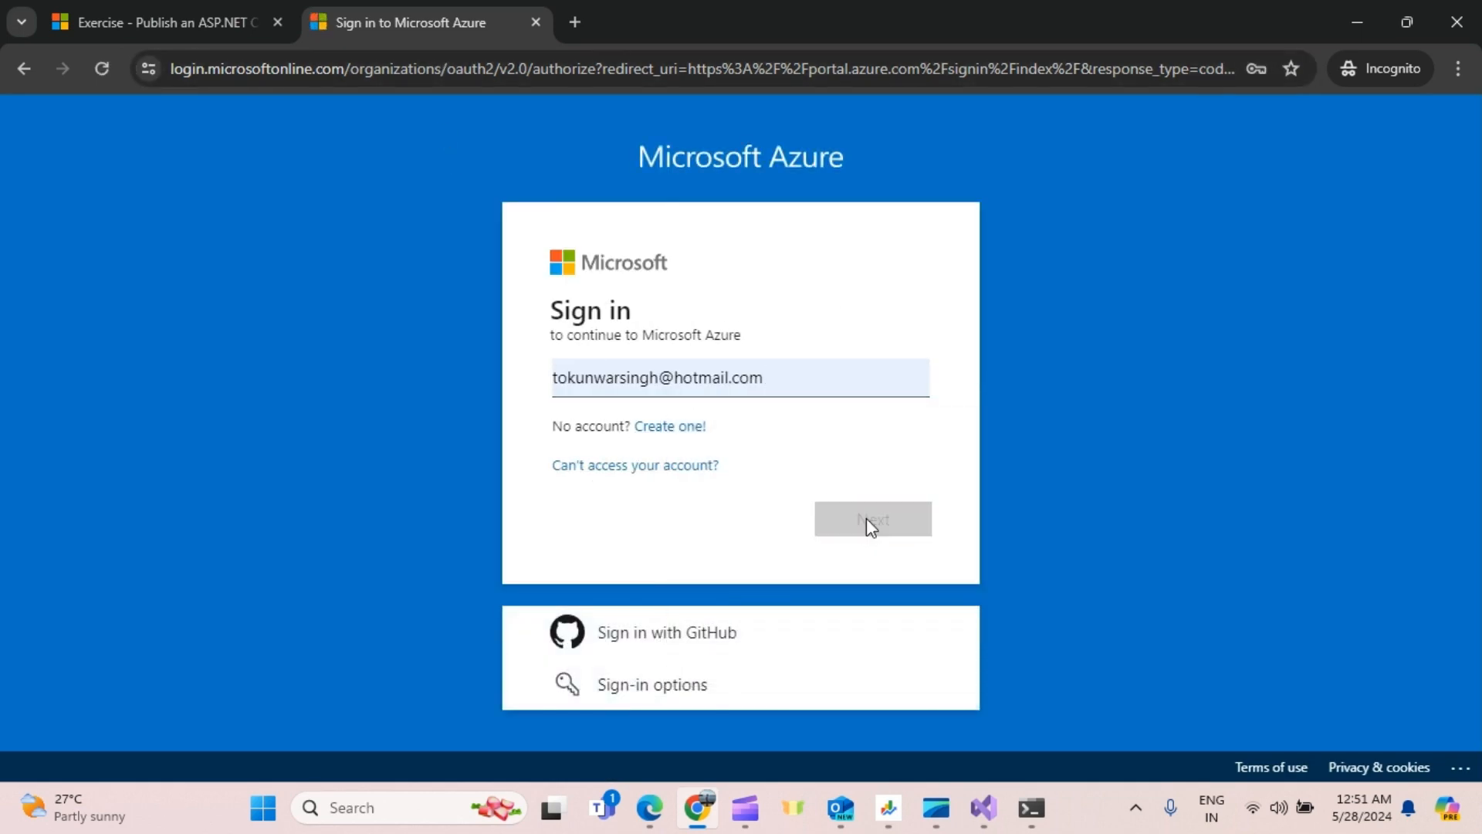
pyautogui.click(871, 519)
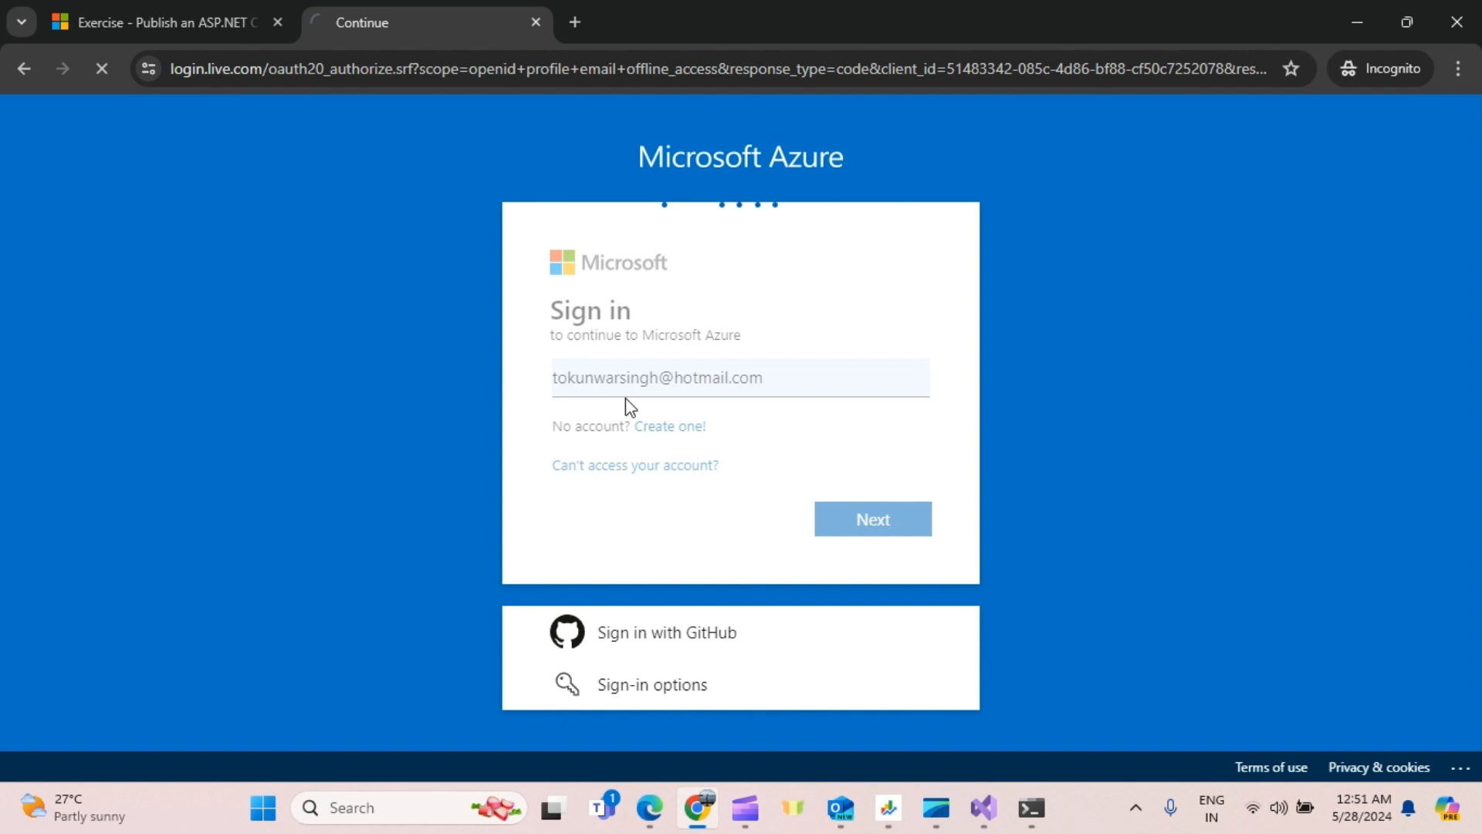
pyautogui.click(871, 518)
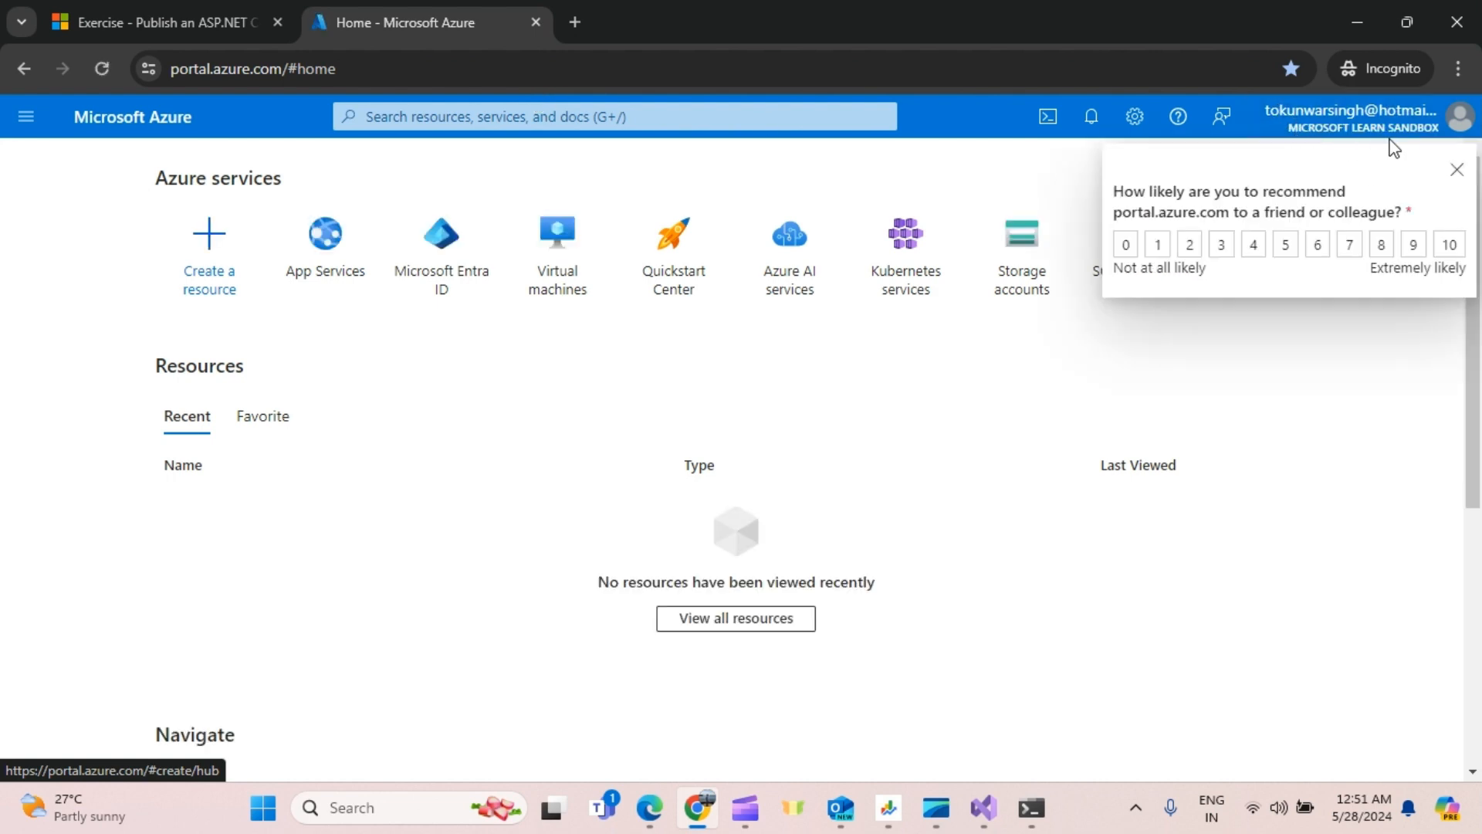
pyautogui.click(1458, 170)
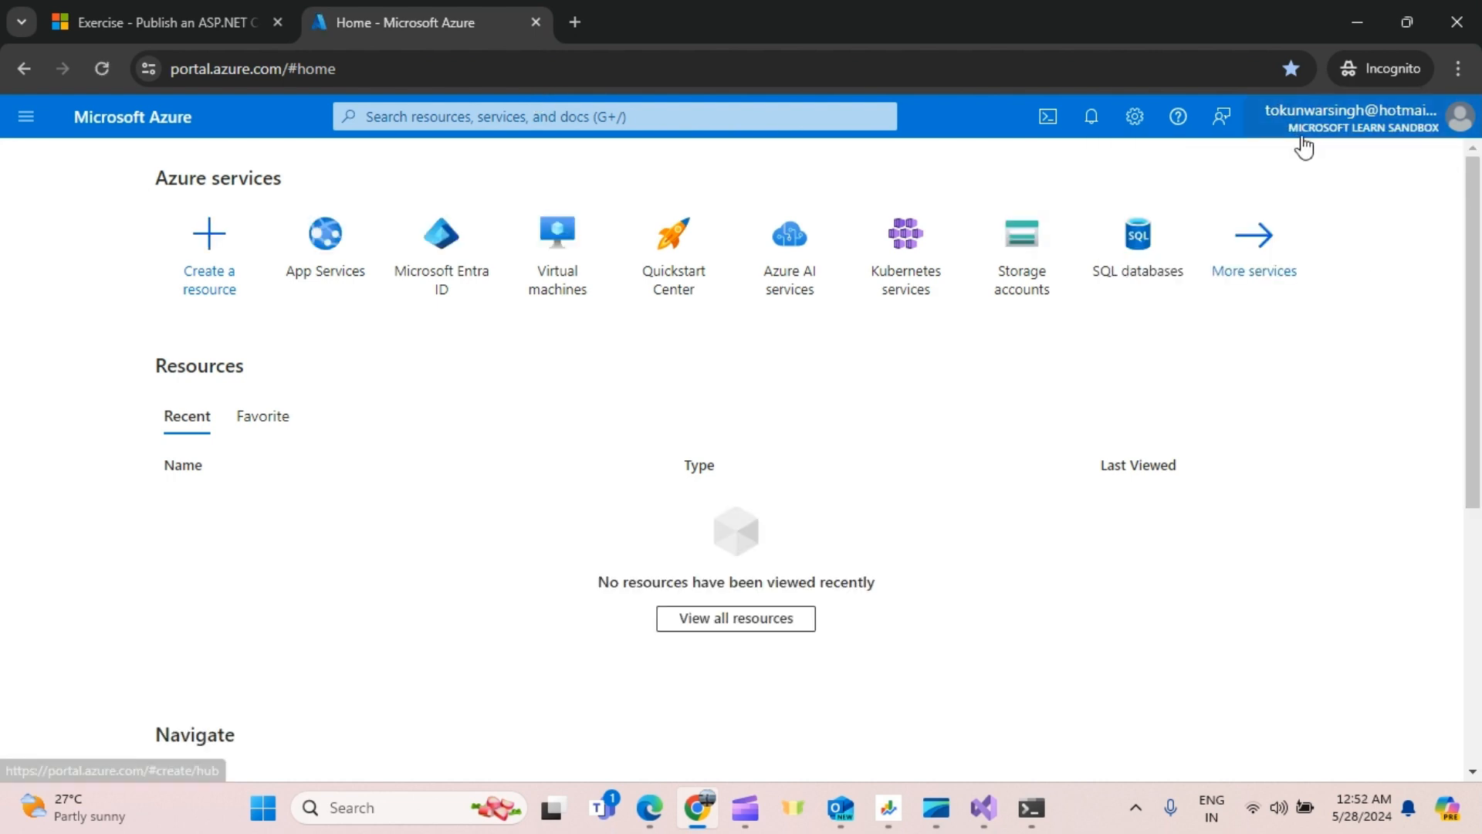
pyautogui.moveTo(1417, 128)
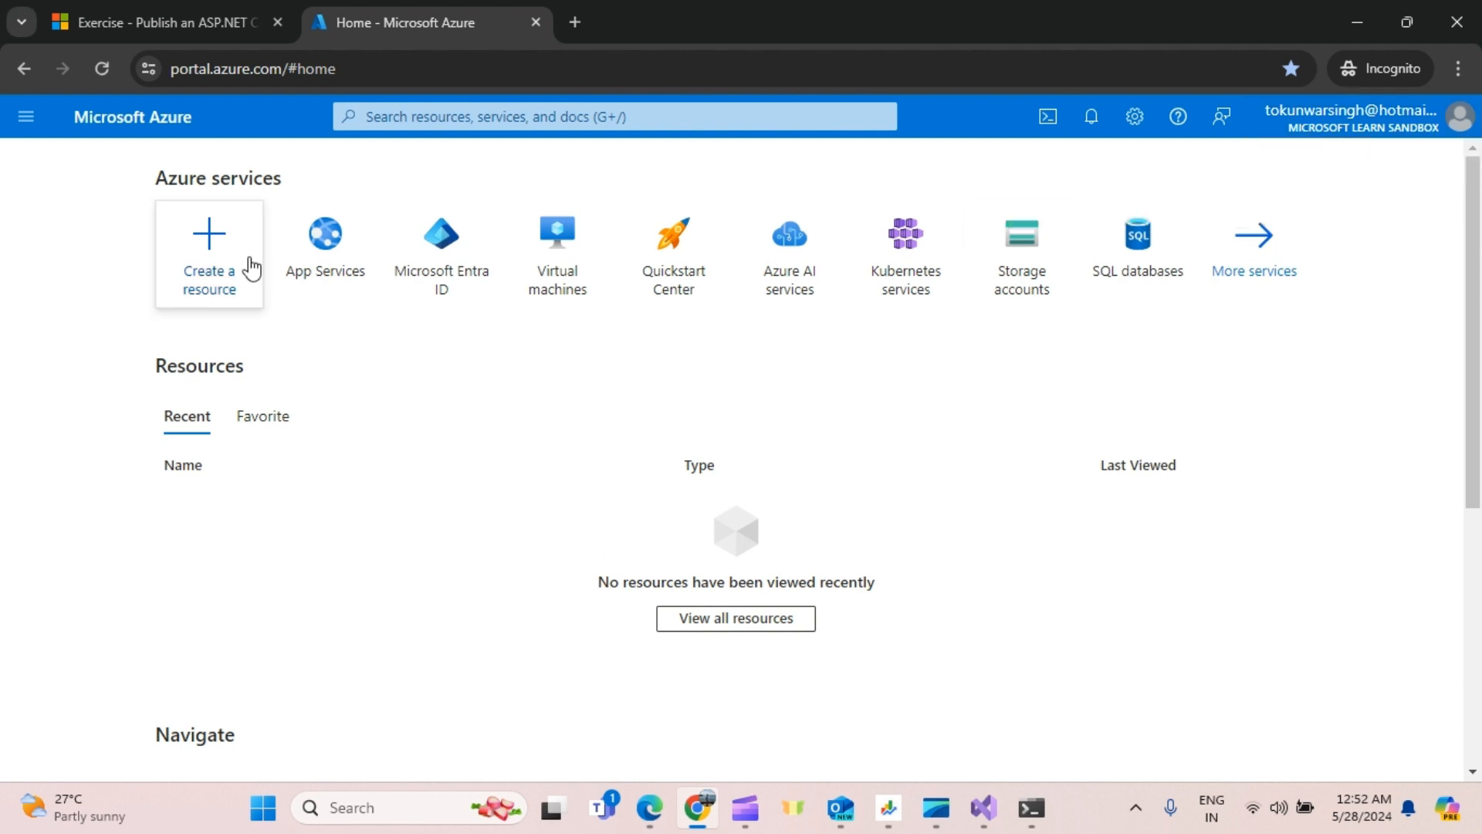
pyautogui.click(324, 235)
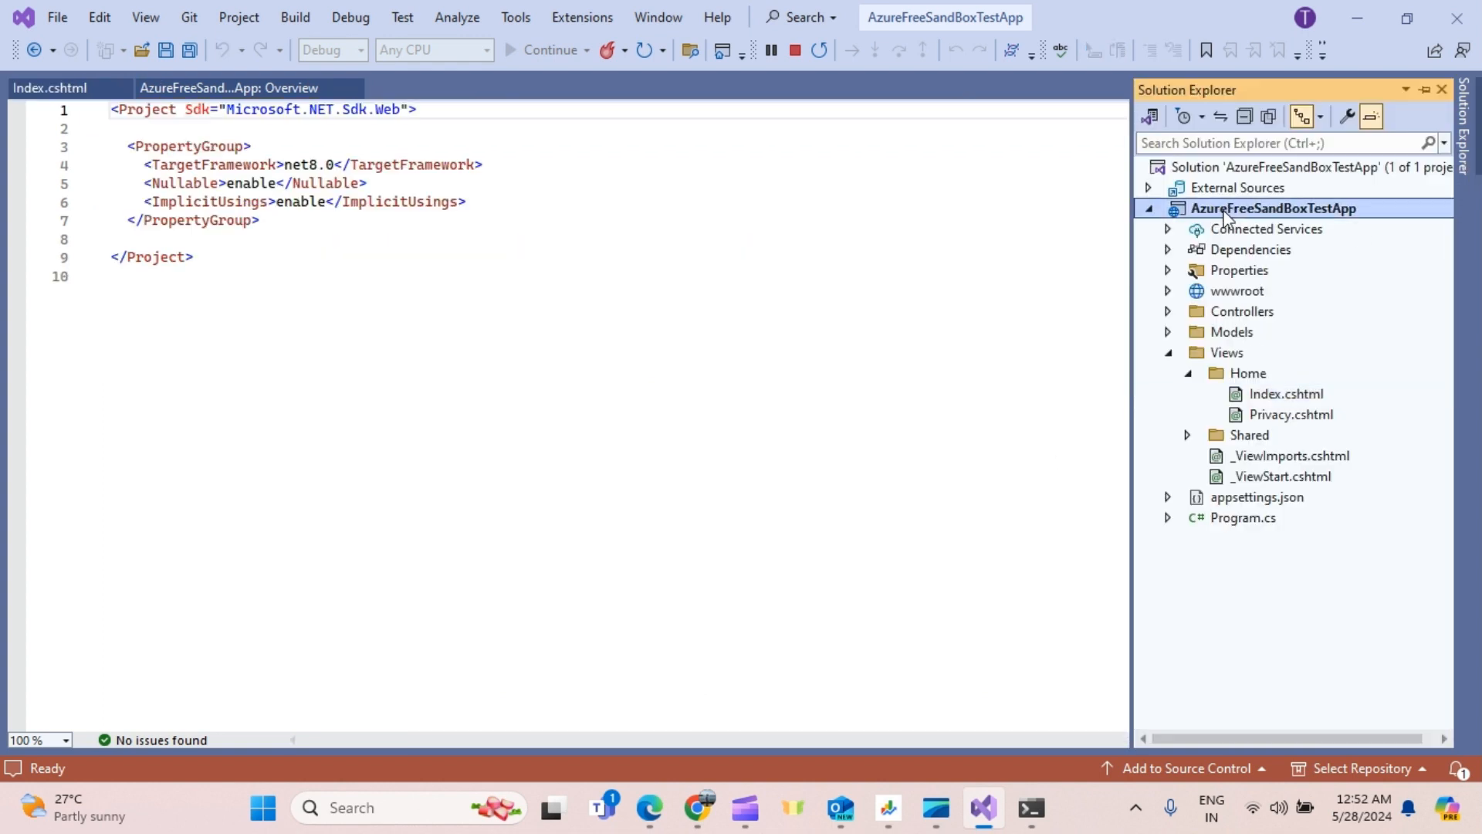
# Start publishing the project, targeting Azure App Service (Windows) under the Concierge Subscription.
pyautogui.rightClick(1235, 208)
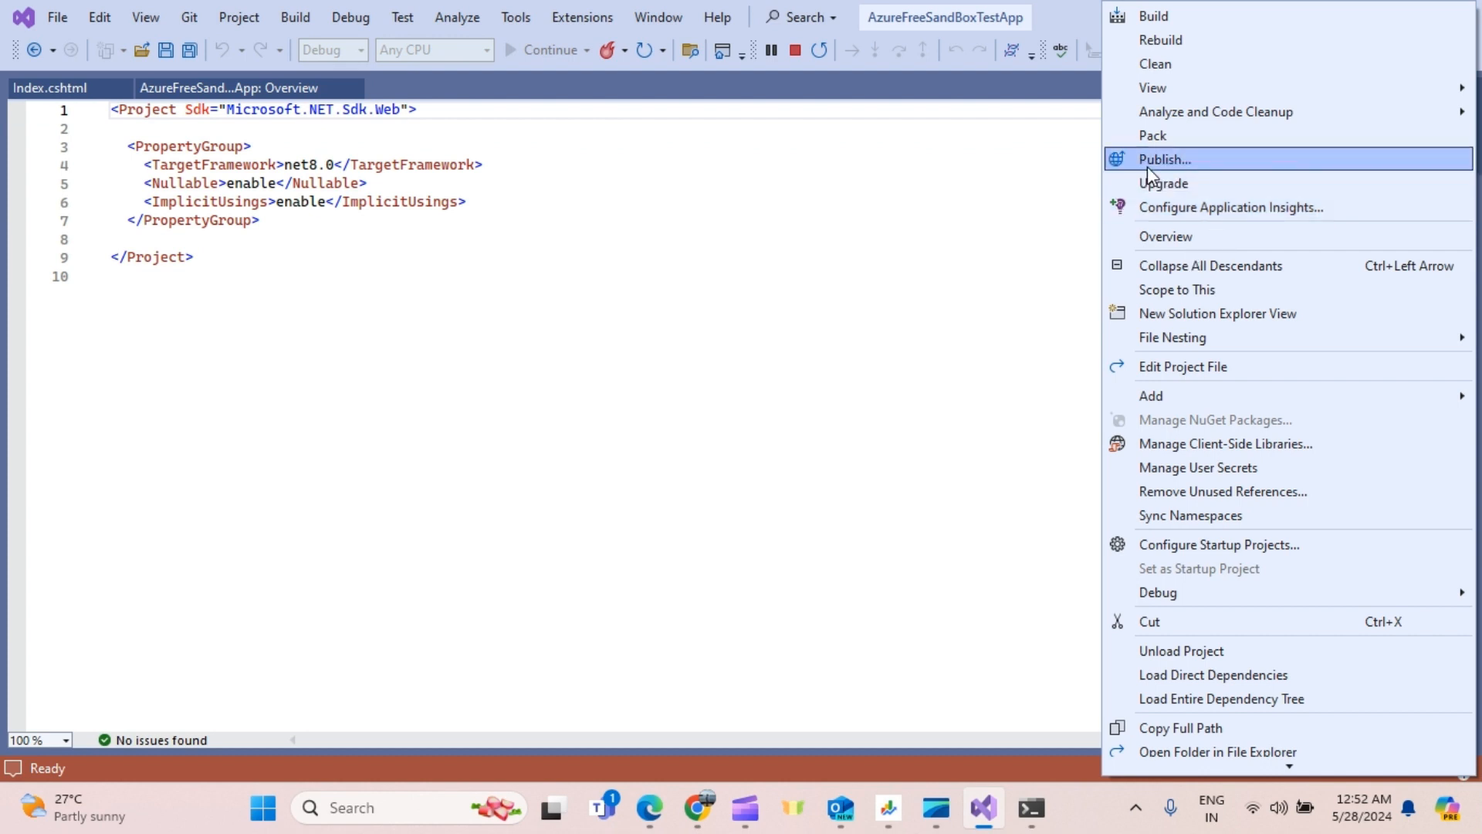
pyautogui.click(1163, 159)
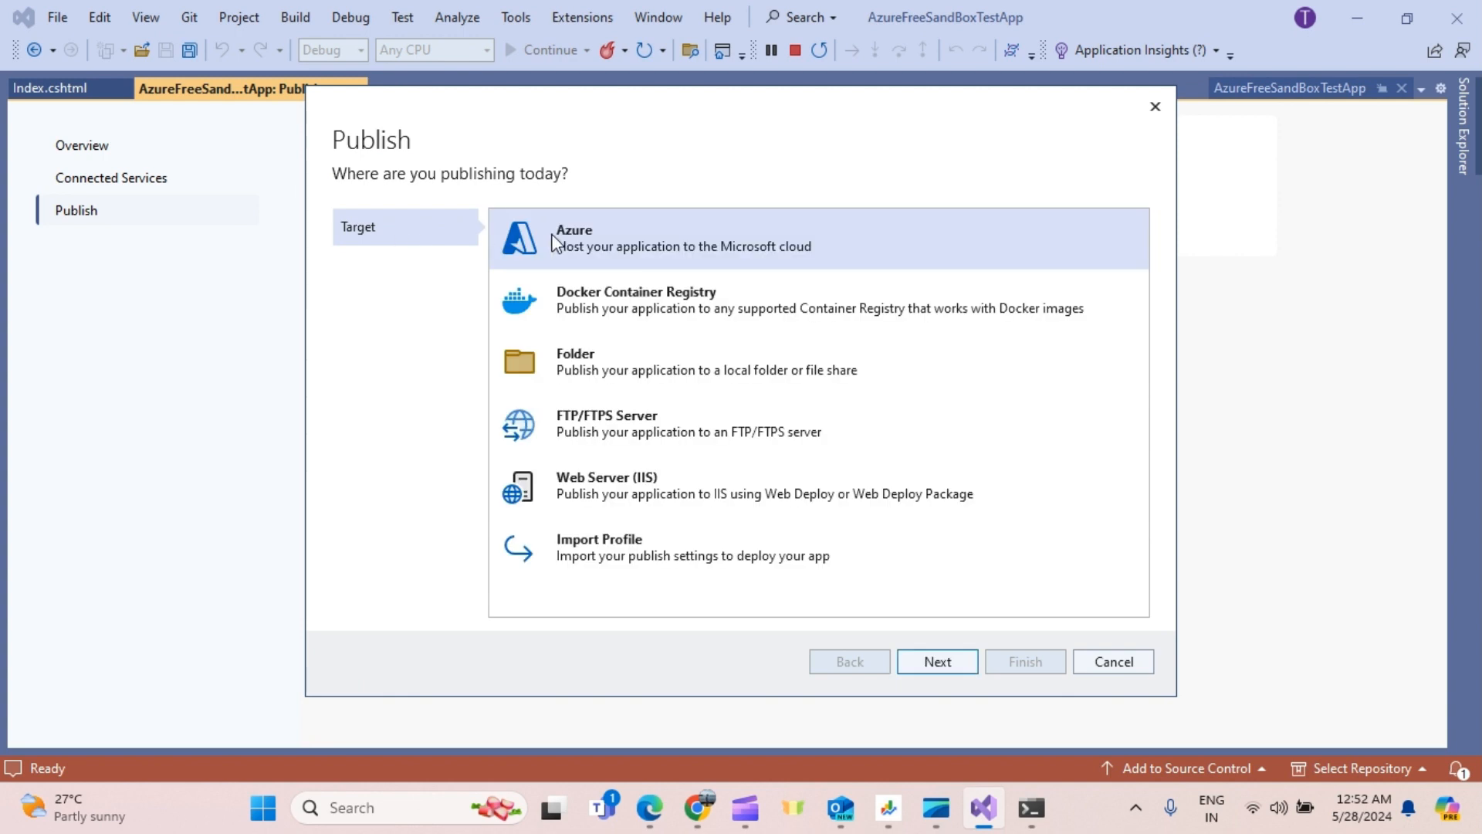
pyautogui.moveTo(663, 256)
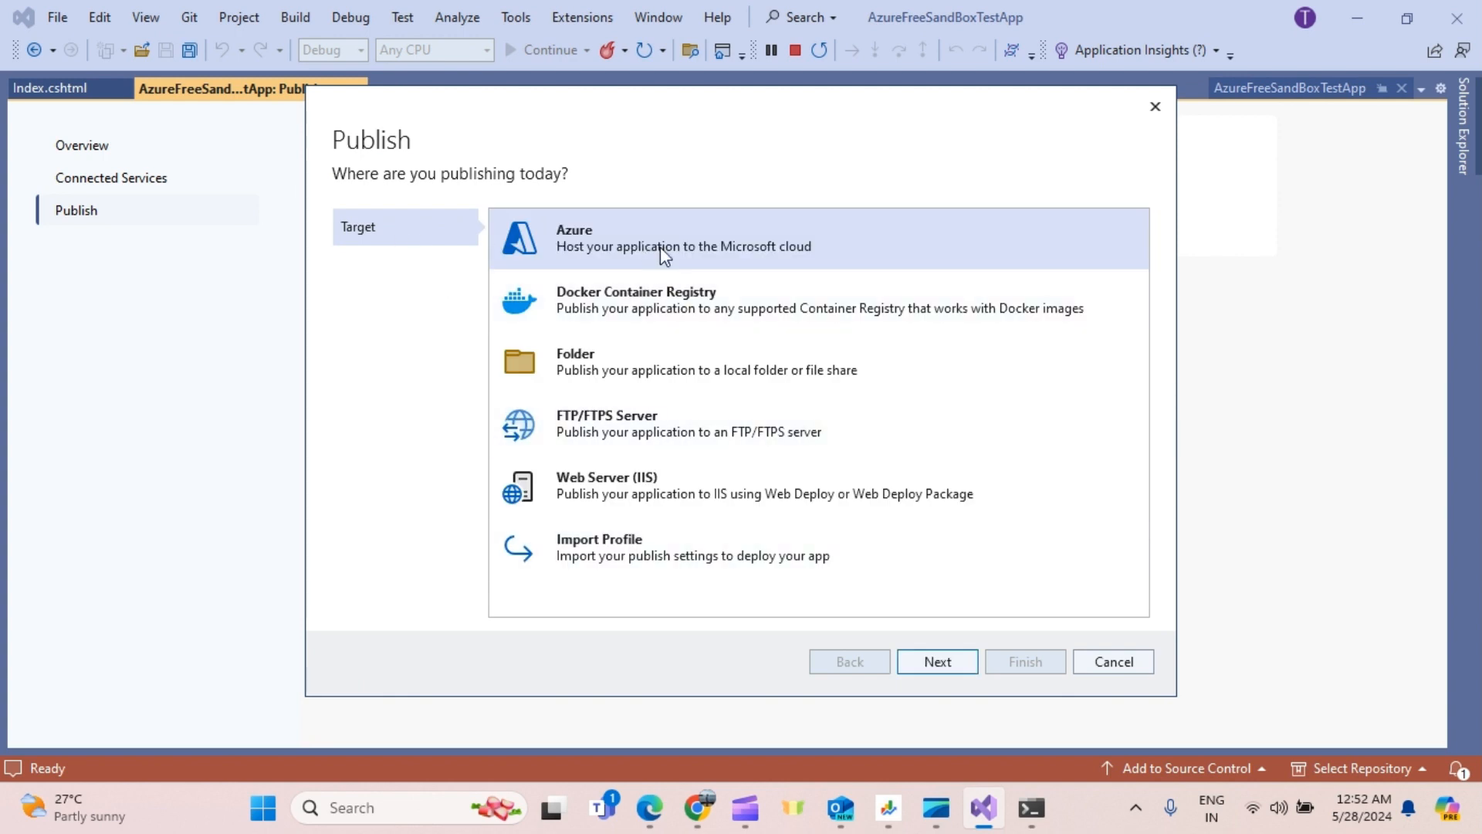
pyautogui.click(935, 661)
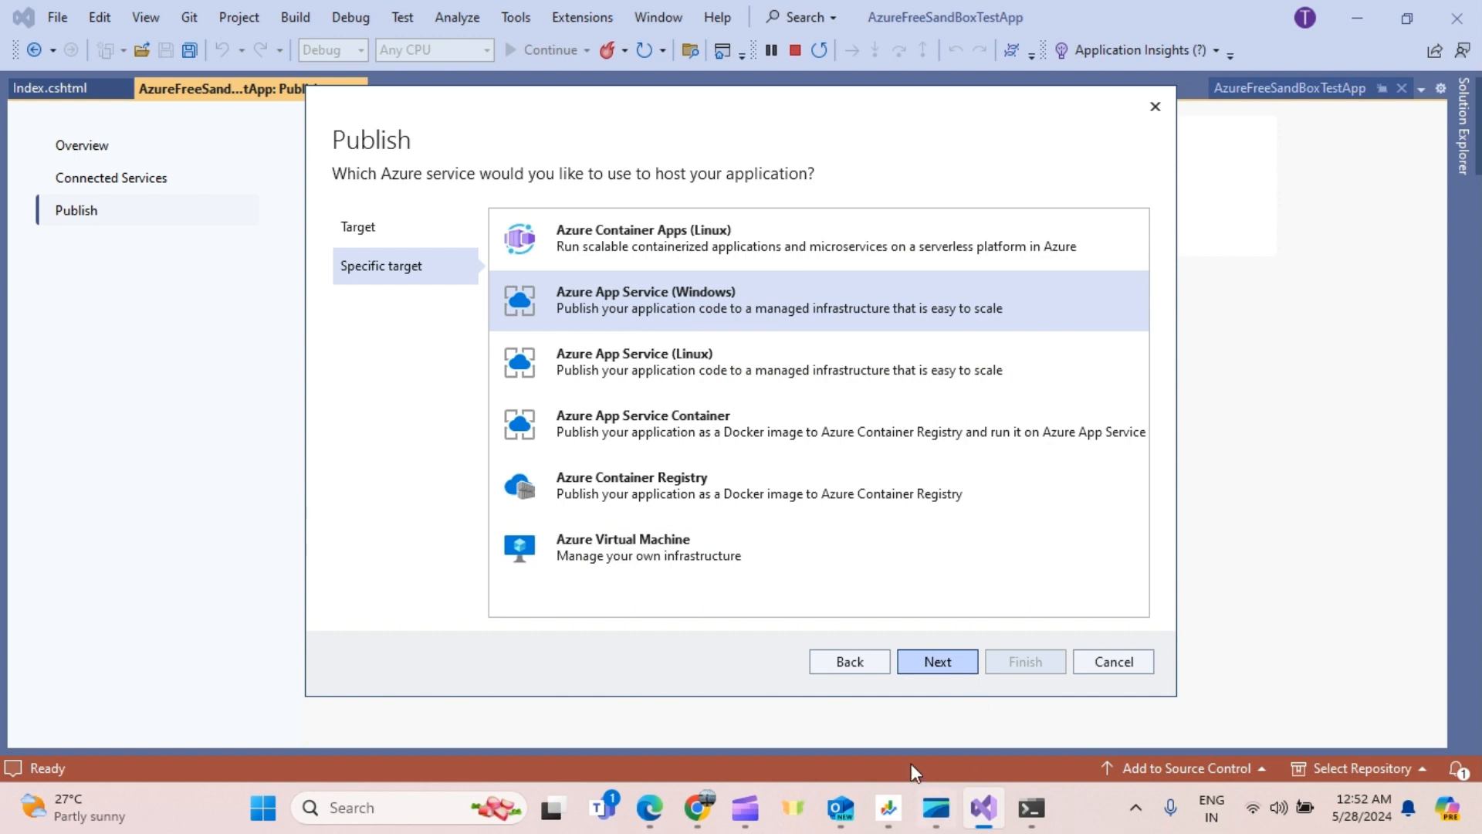
pyautogui.click(935, 661)
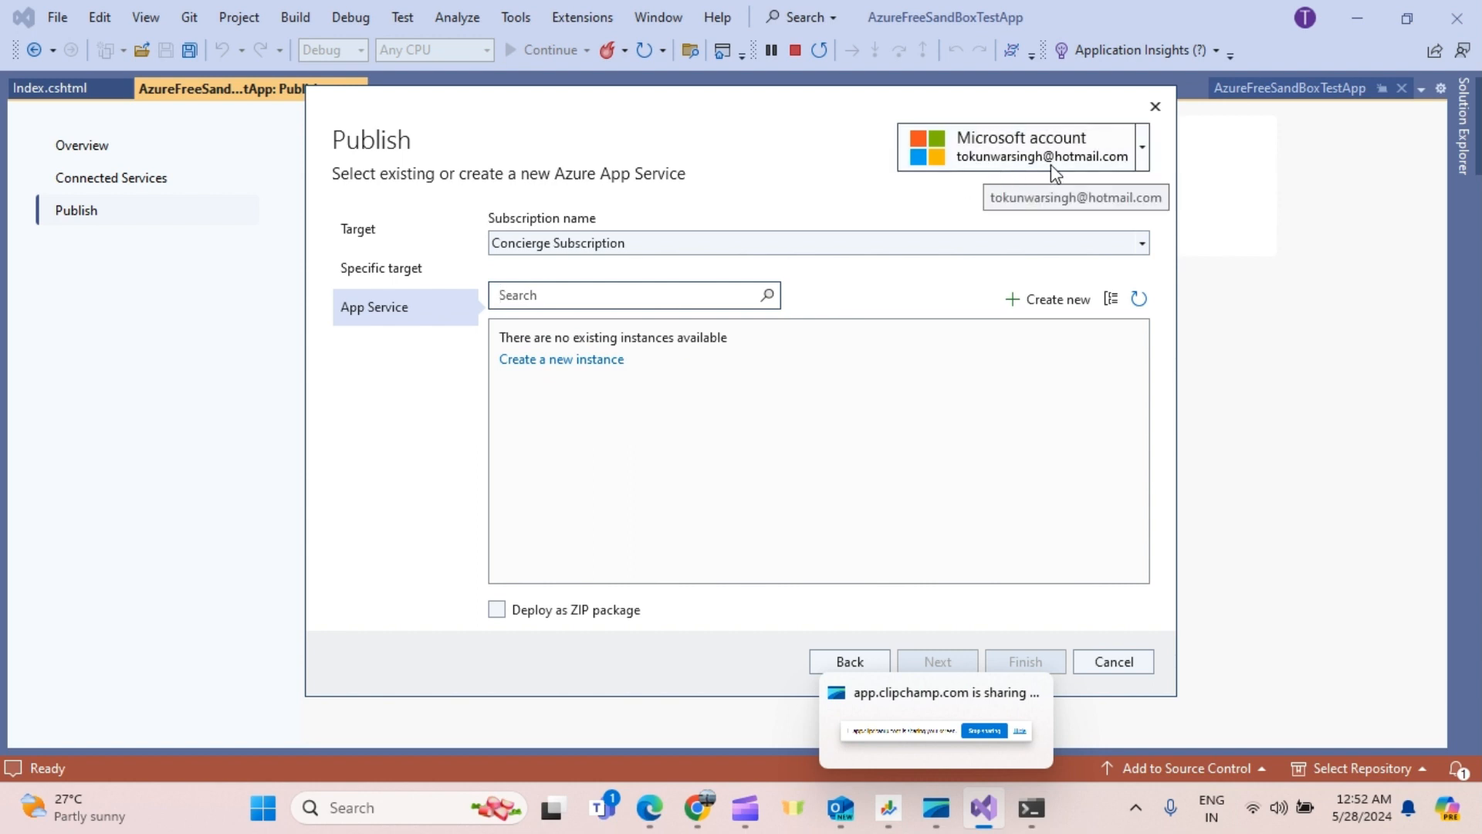
pyautogui.moveTo(576, 369)
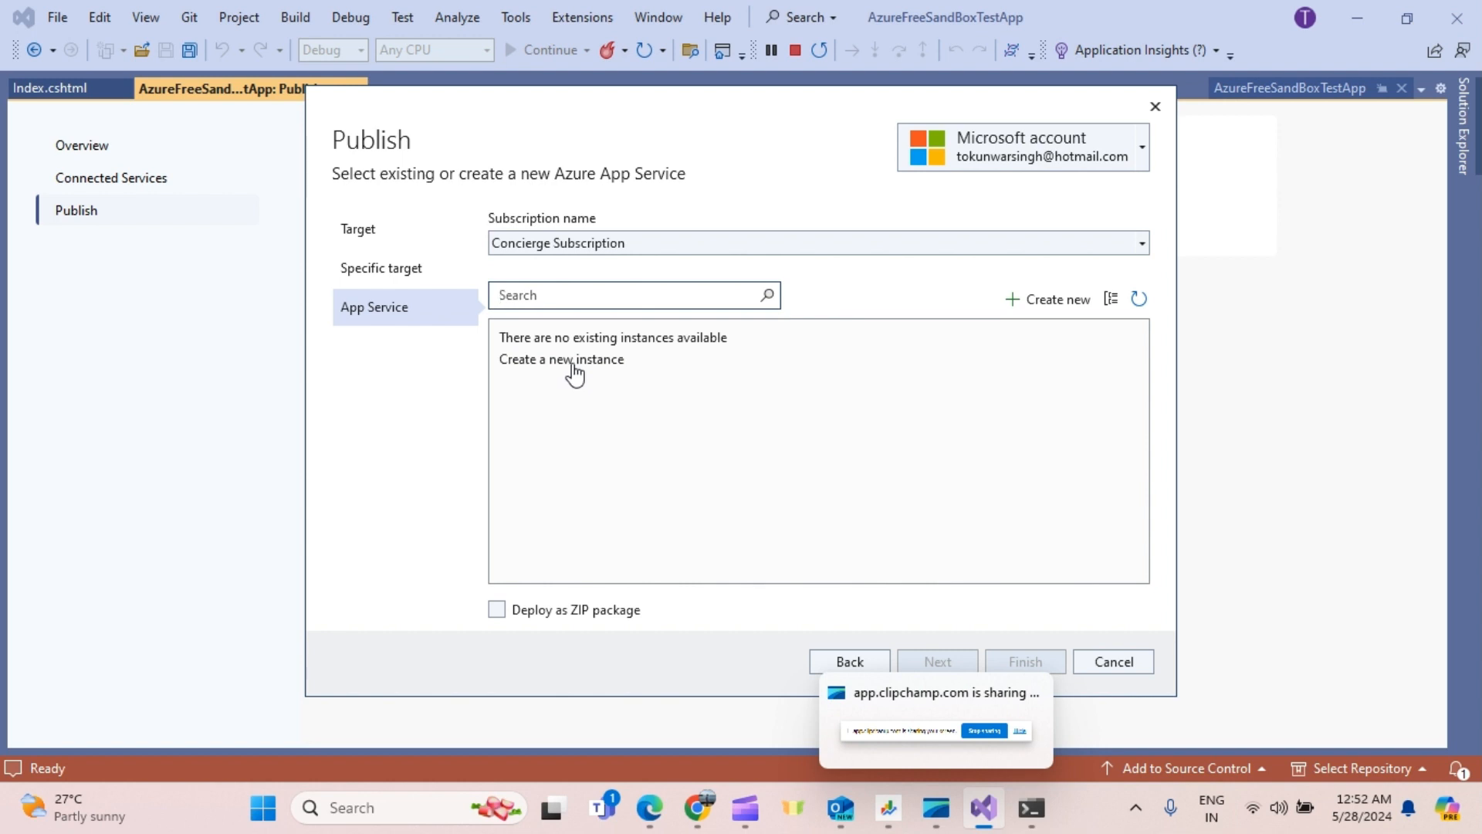
# Create a new AzureFreeSandBoxTestApp App Service with the default resource group and free F1 East US hosting plan.
pyautogui.click(559, 358)
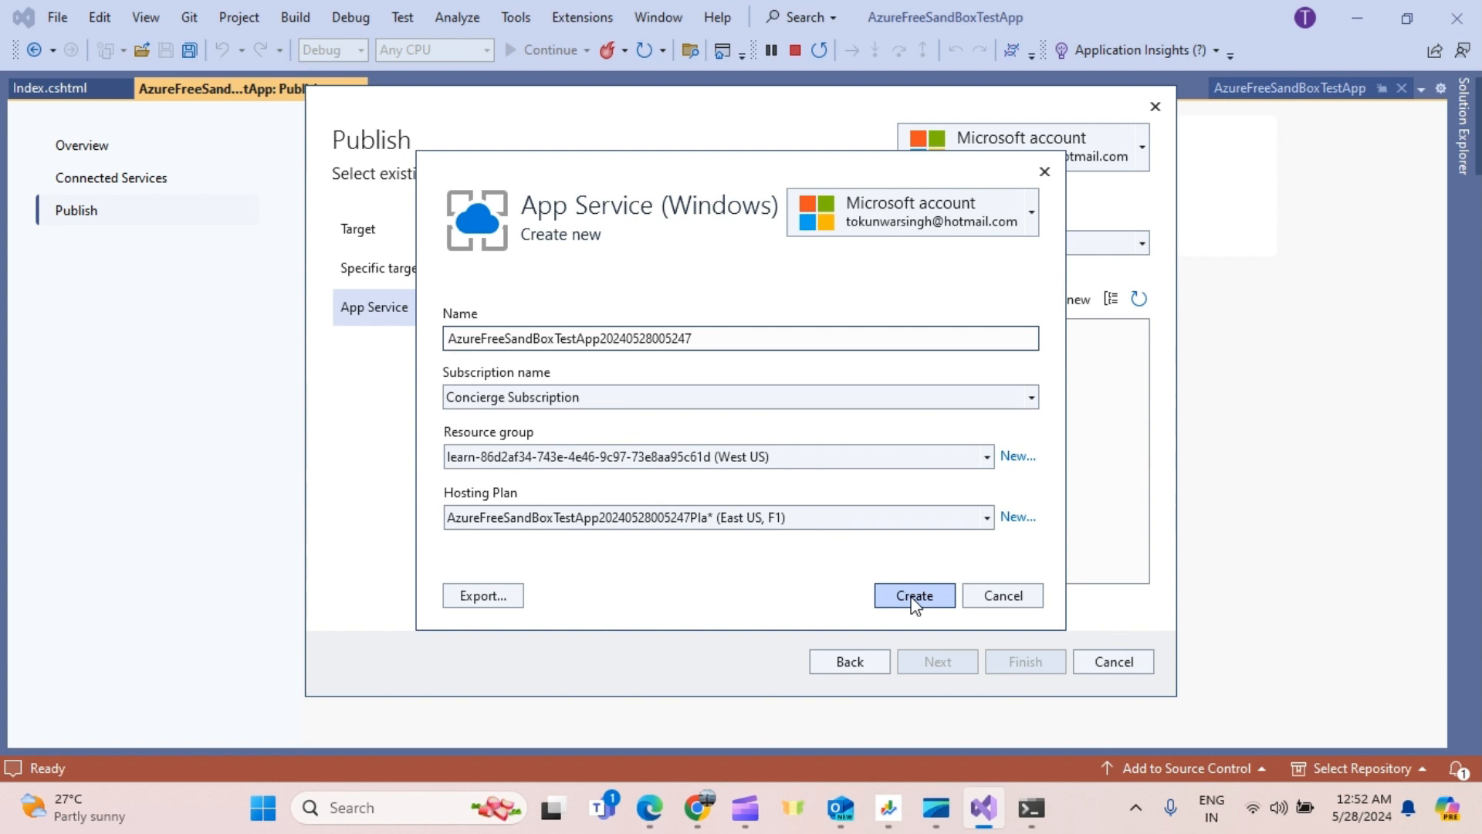
pyautogui.click(913, 596)
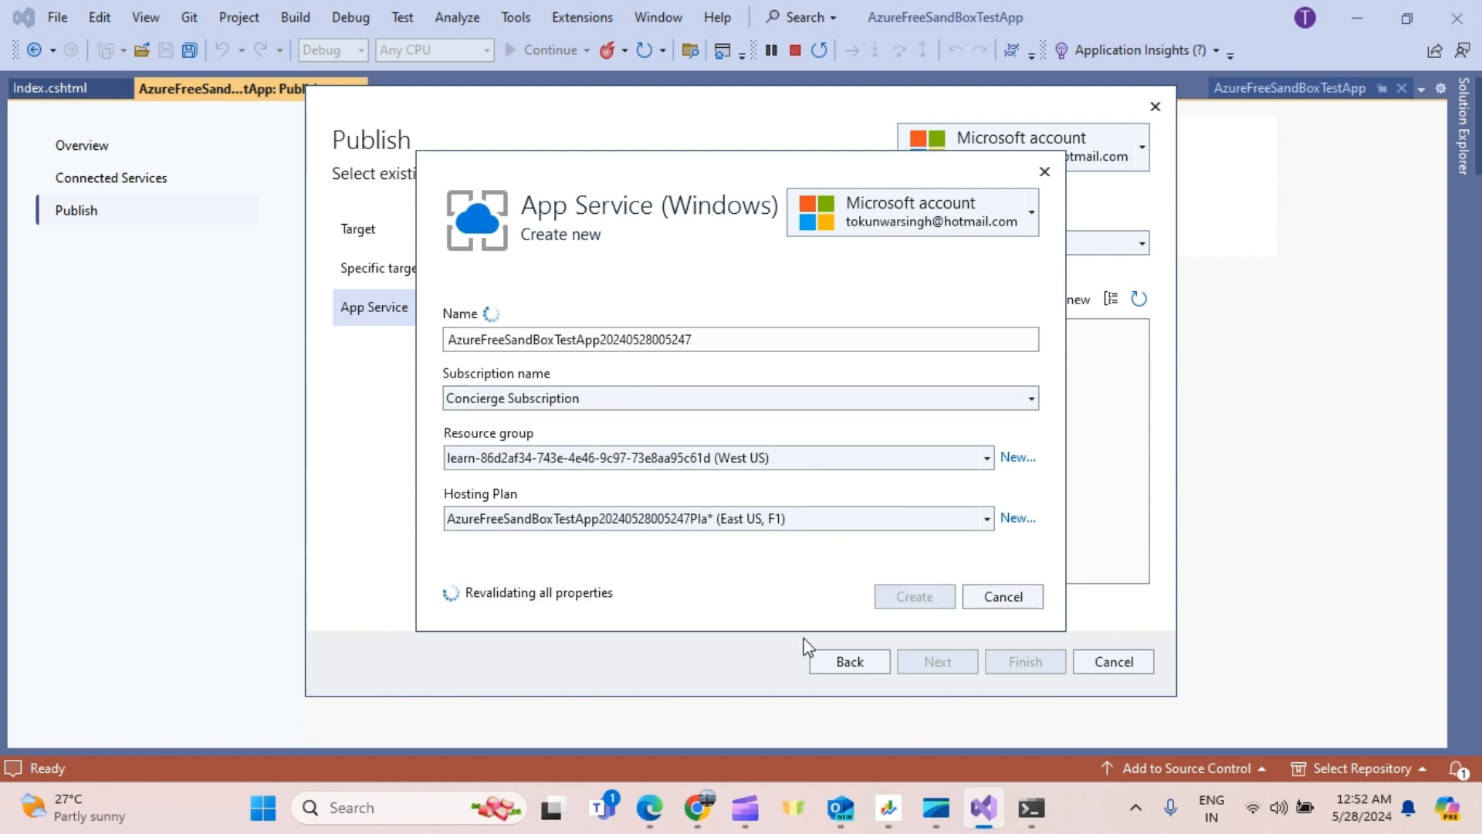
pyautogui.click(913, 596)
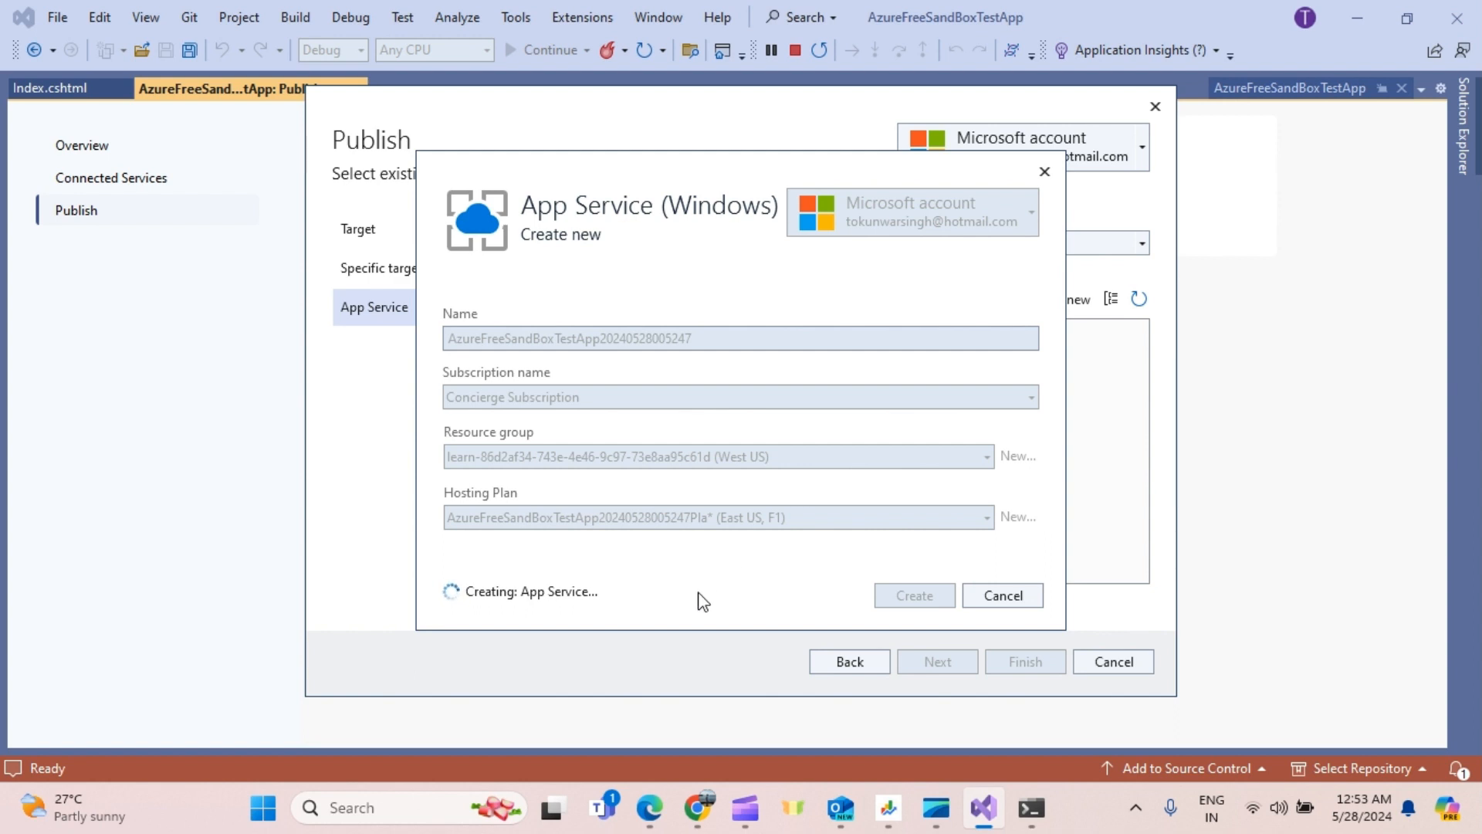
pyautogui.moveTo(687, 521)
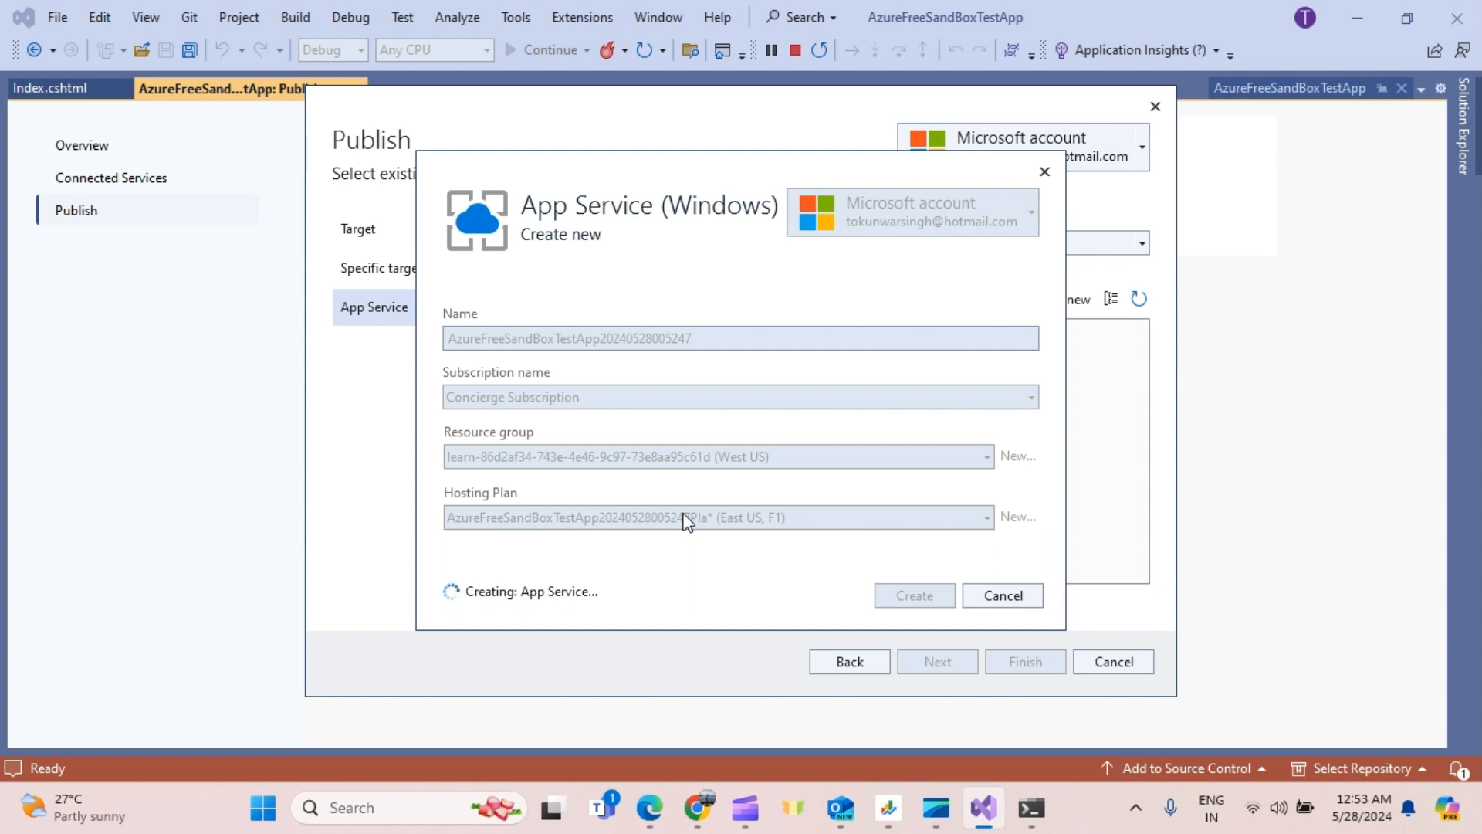
pyautogui.moveTo(746, 525)
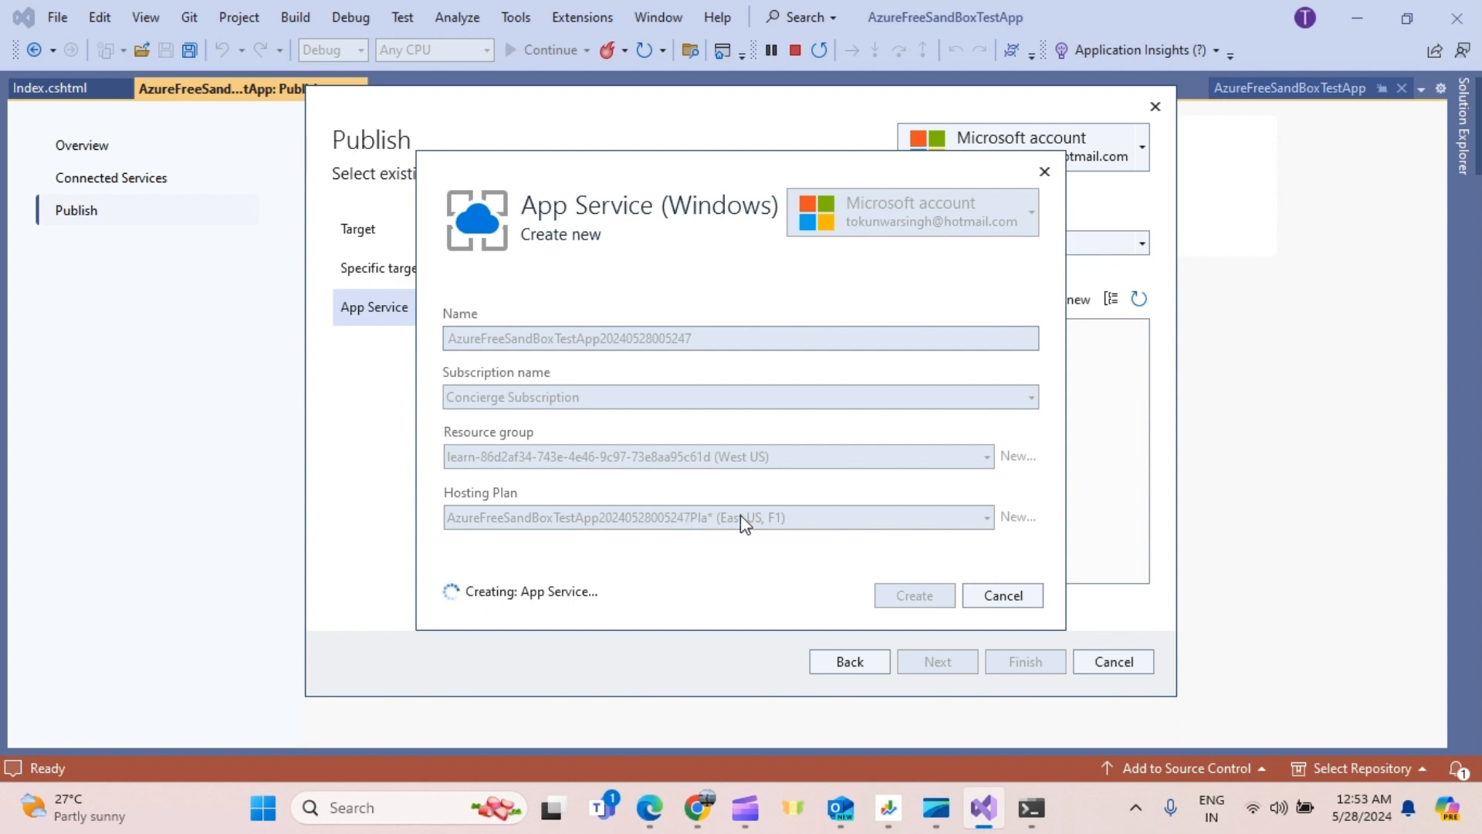
pyautogui.moveTo(659, 572)
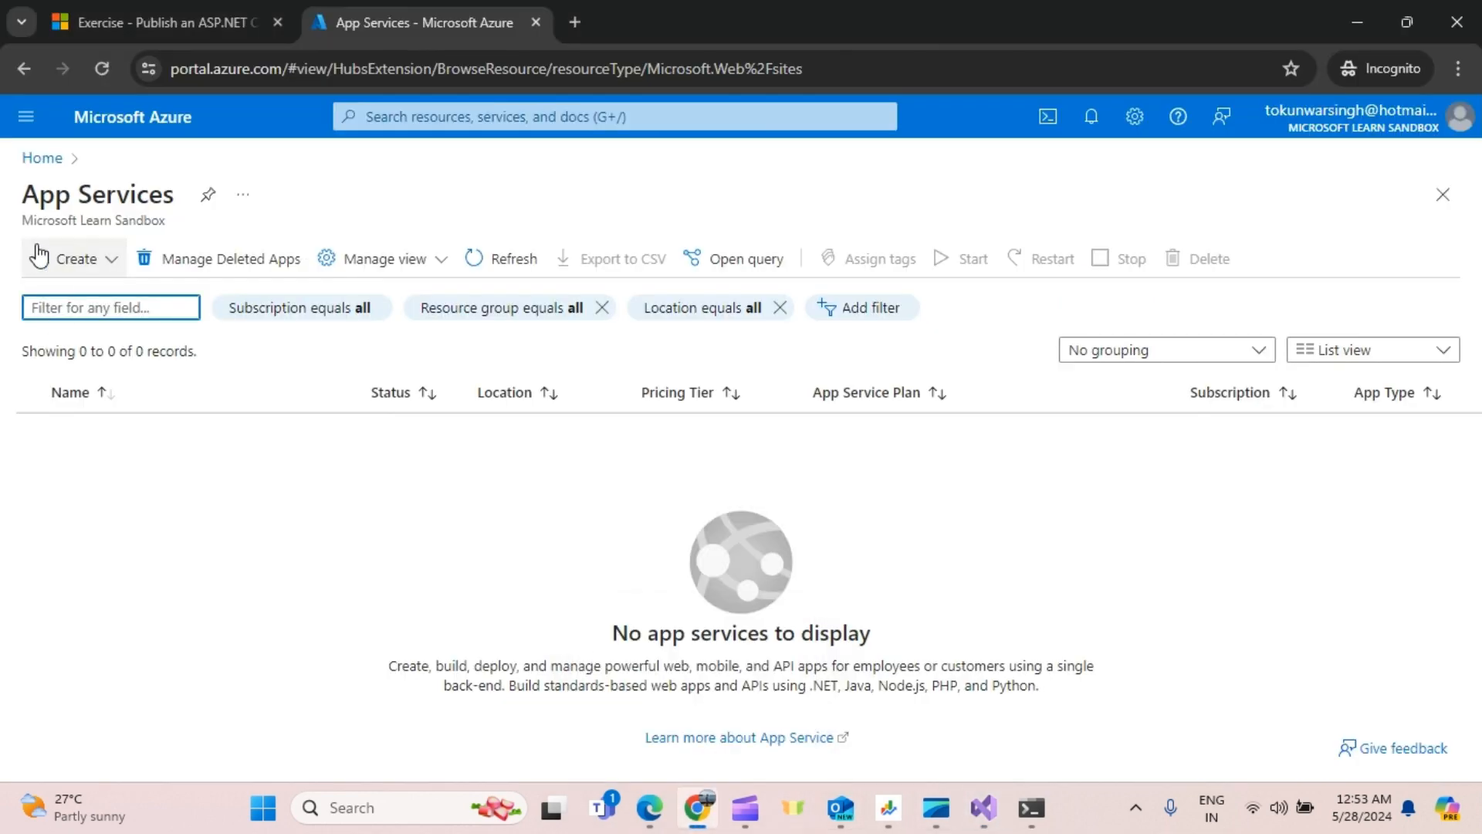
# Confirm the Azure portal App Services list is still empty, then return to the Visual Studio publish window.
pyautogui.click(67, 258)
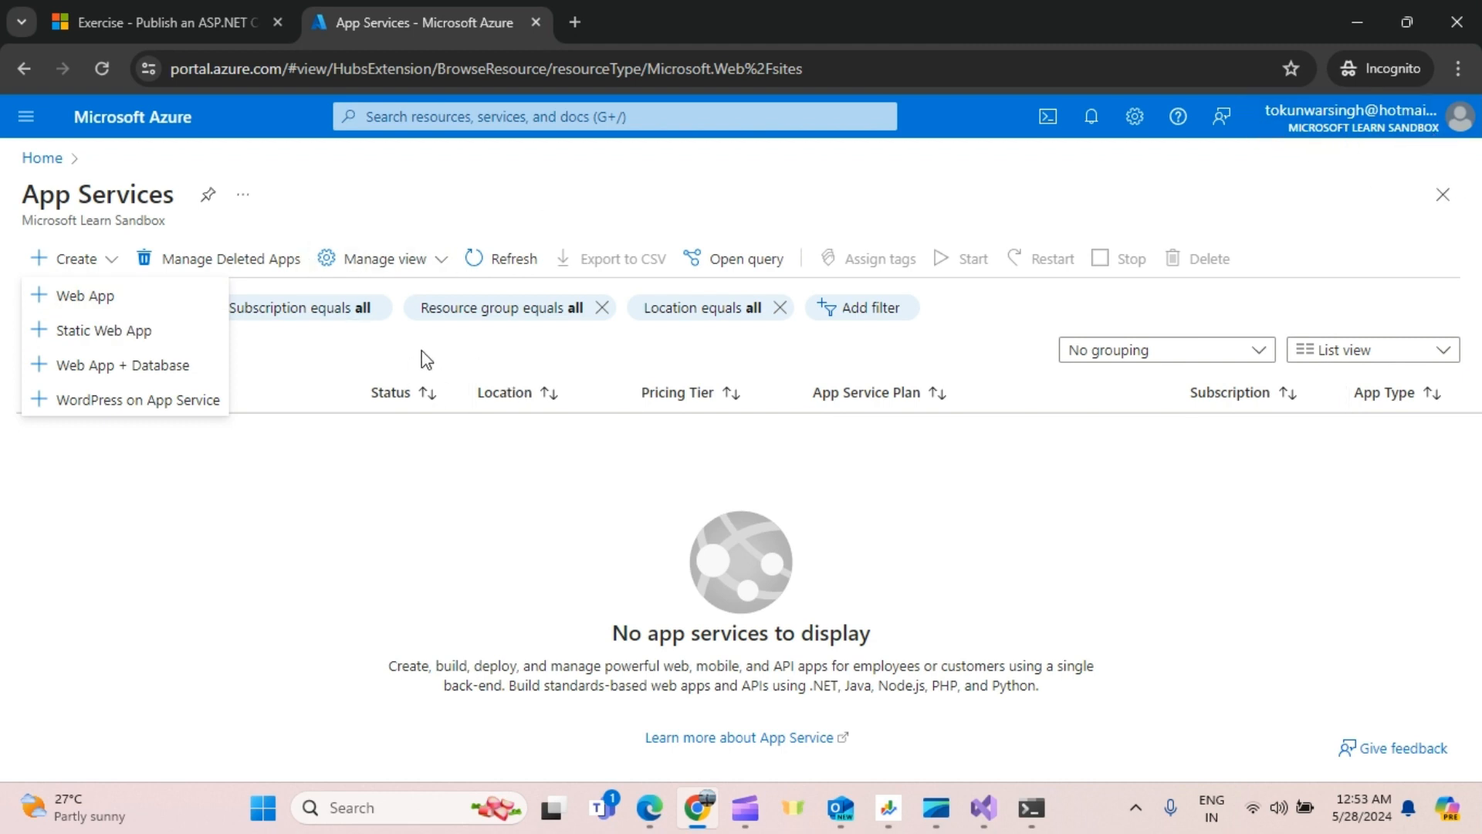
pyautogui.moveTo(548, 332)
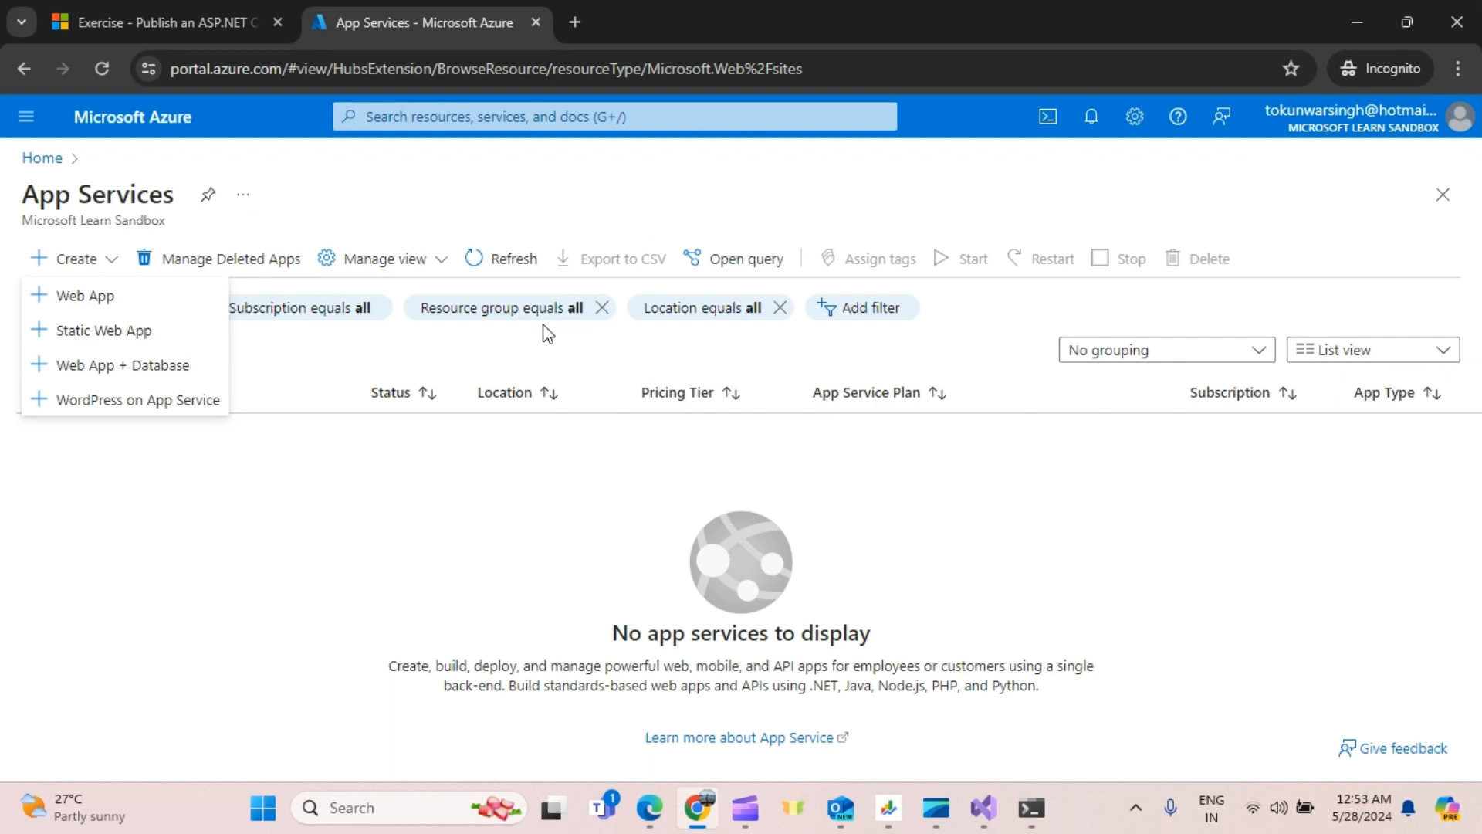
pyautogui.moveTo(332, 307)
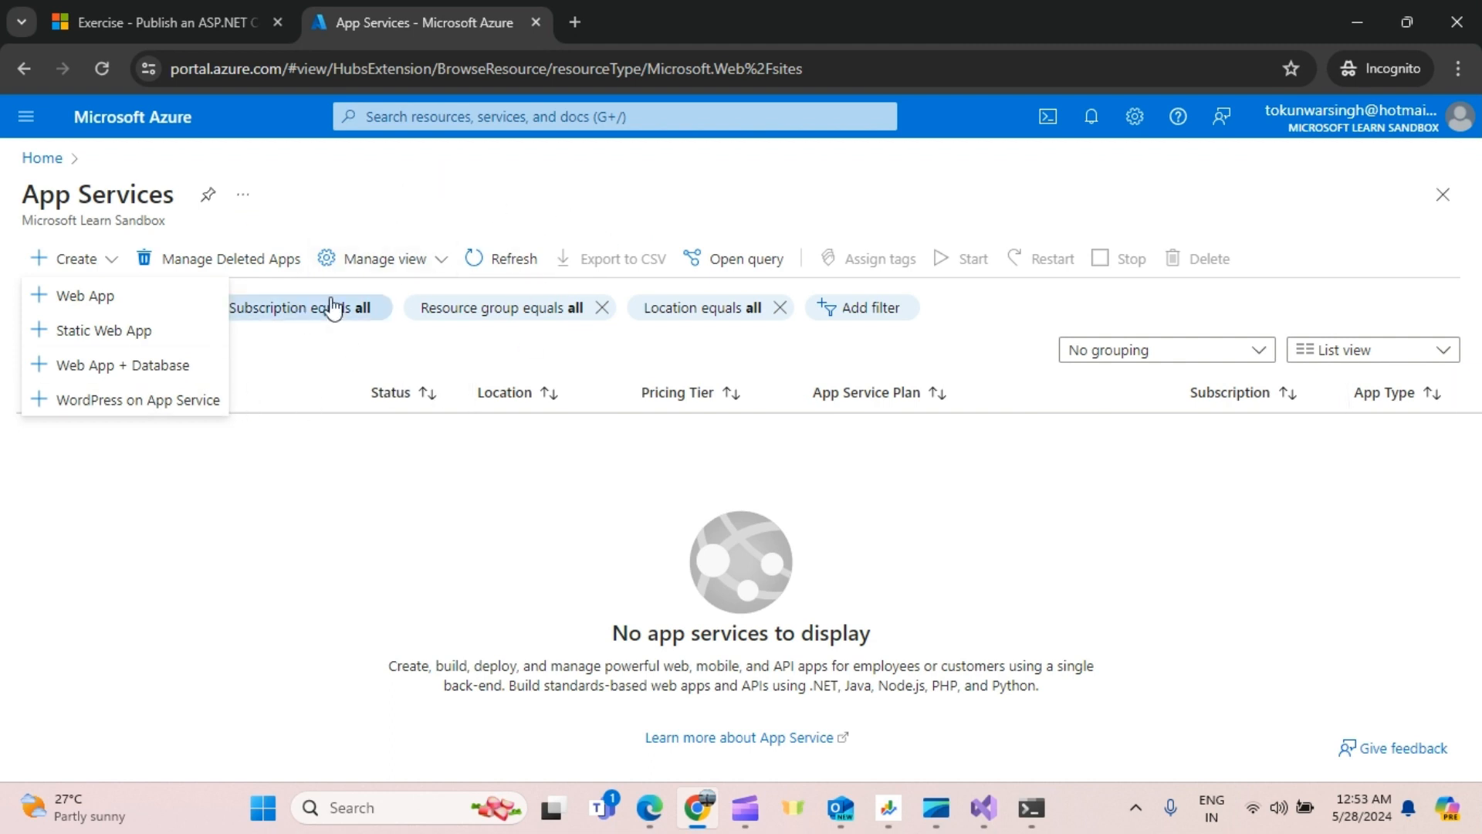
pyautogui.moveTo(384, 258)
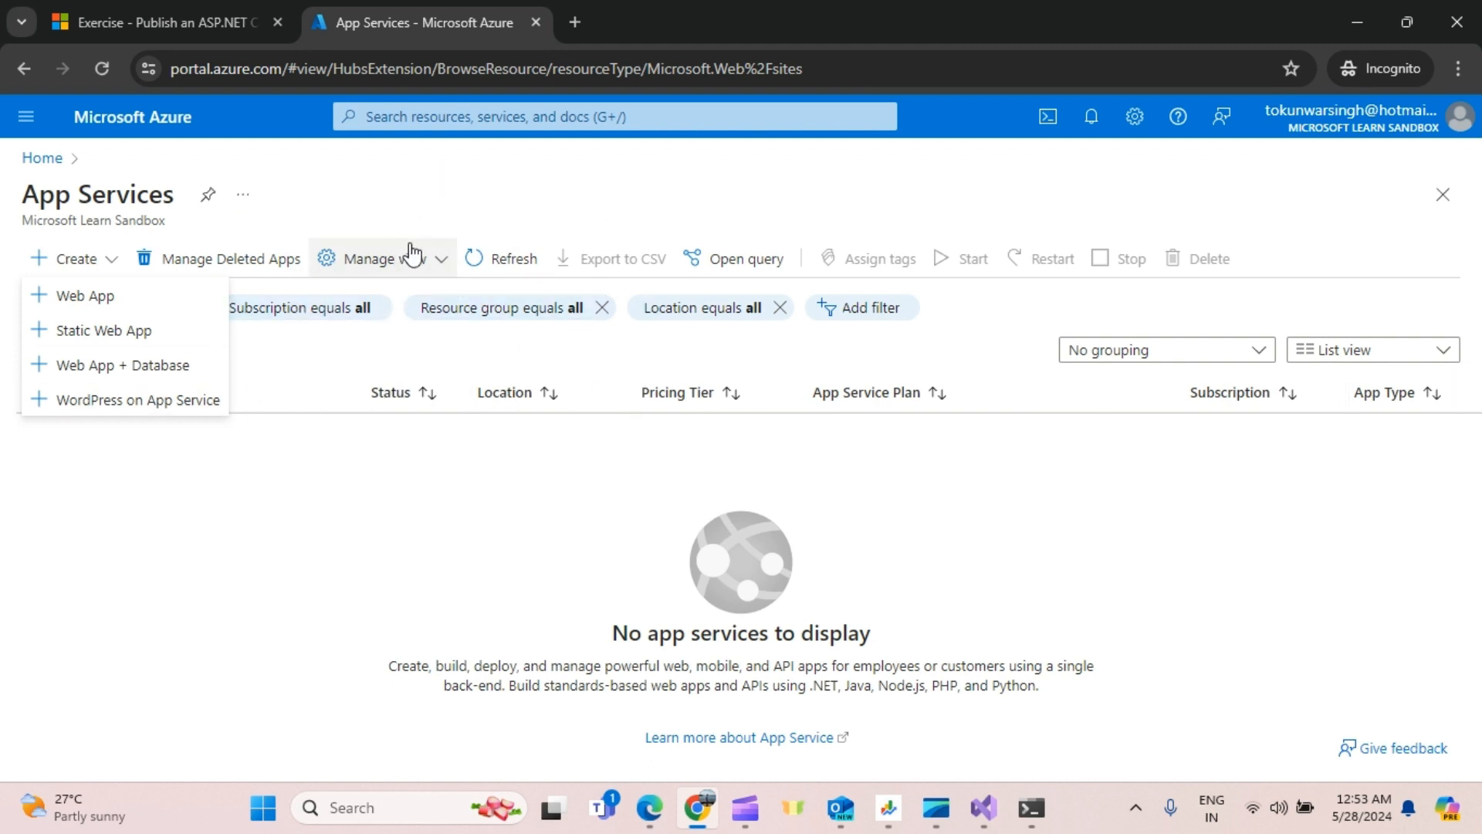
pyautogui.moveTo(293, 369)
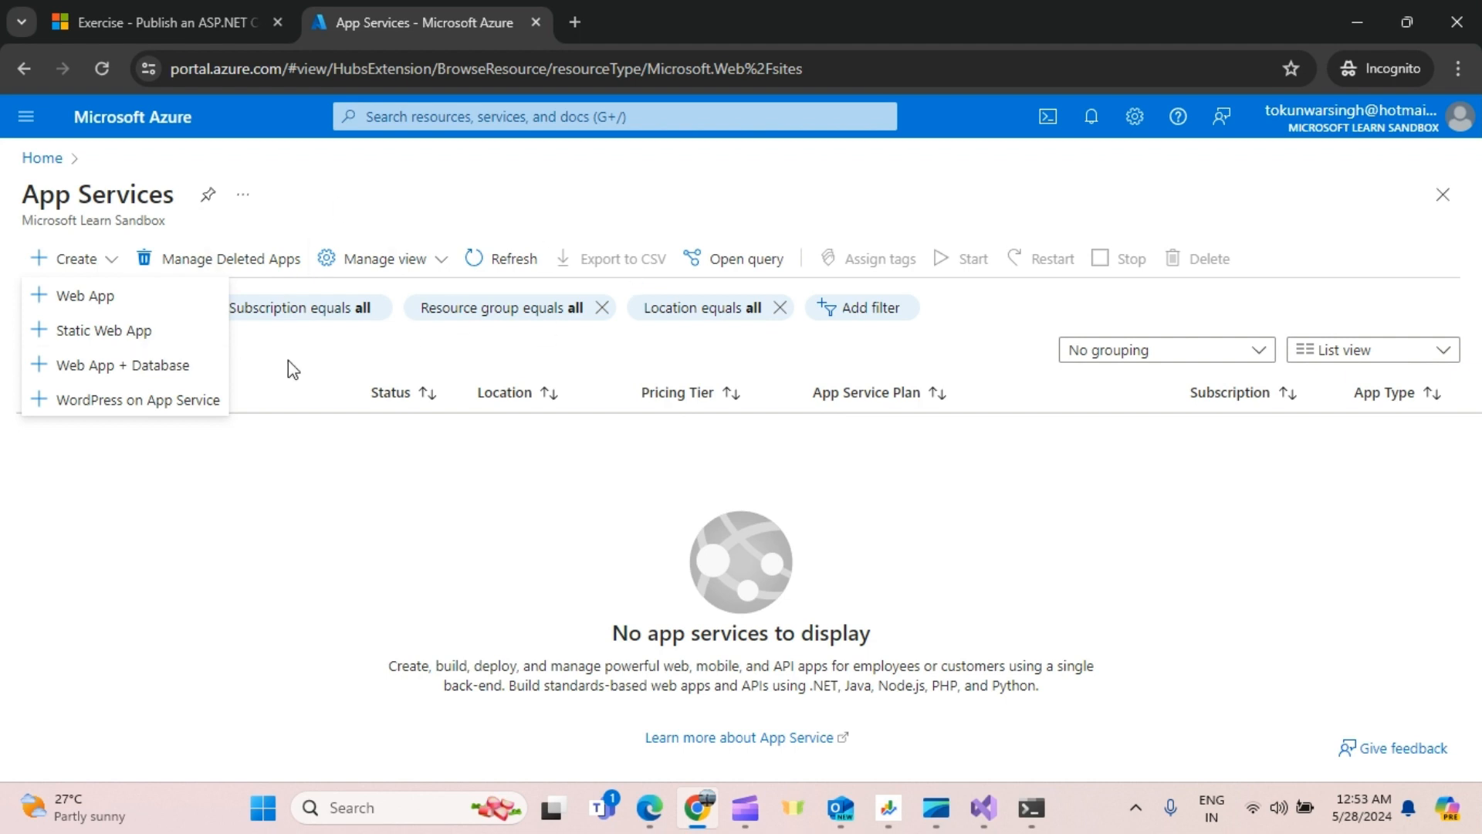
pyautogui.moveTo(342, 253)
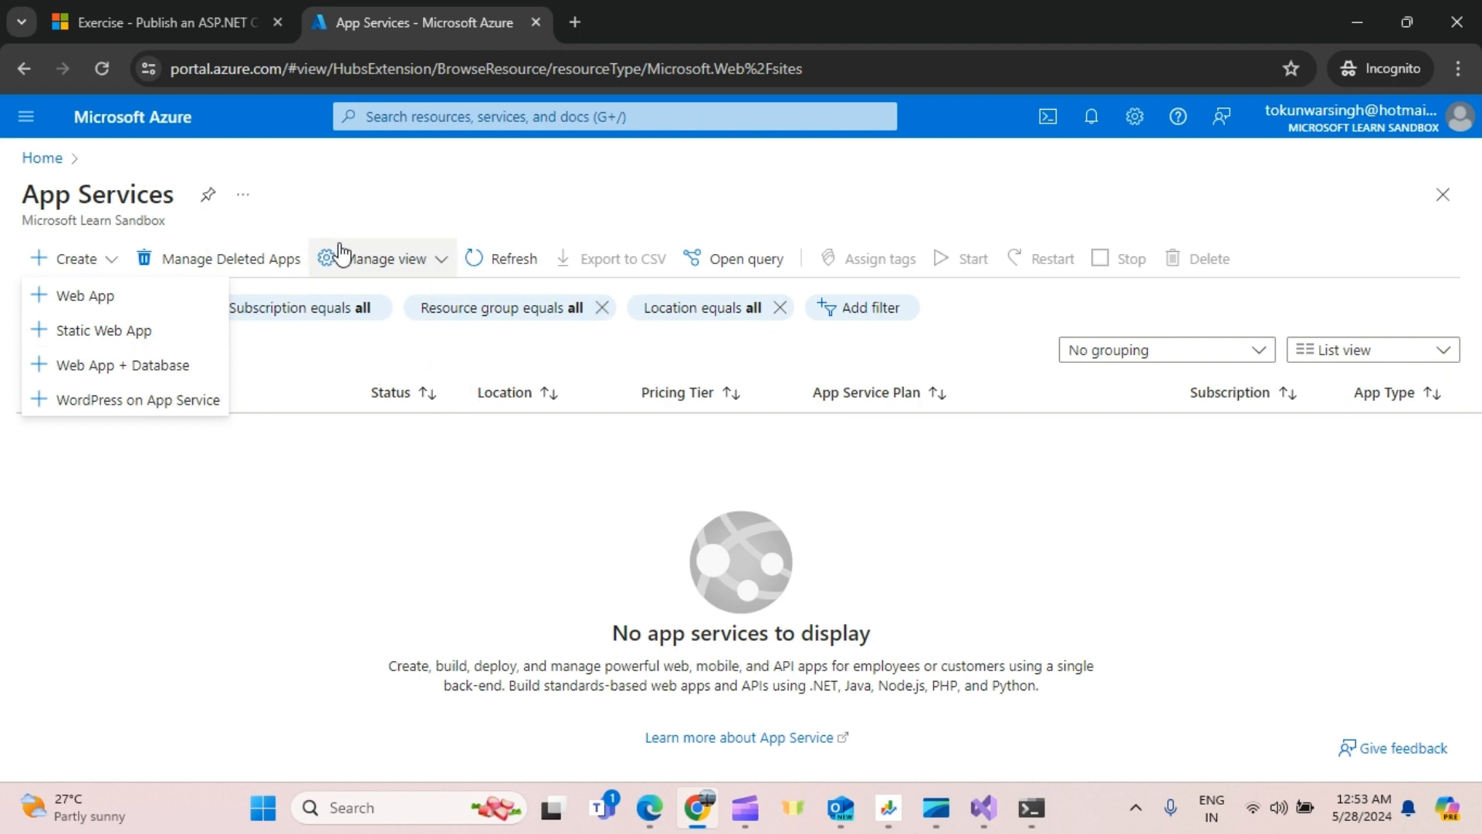
pyautogui.moveTo(318, 360)
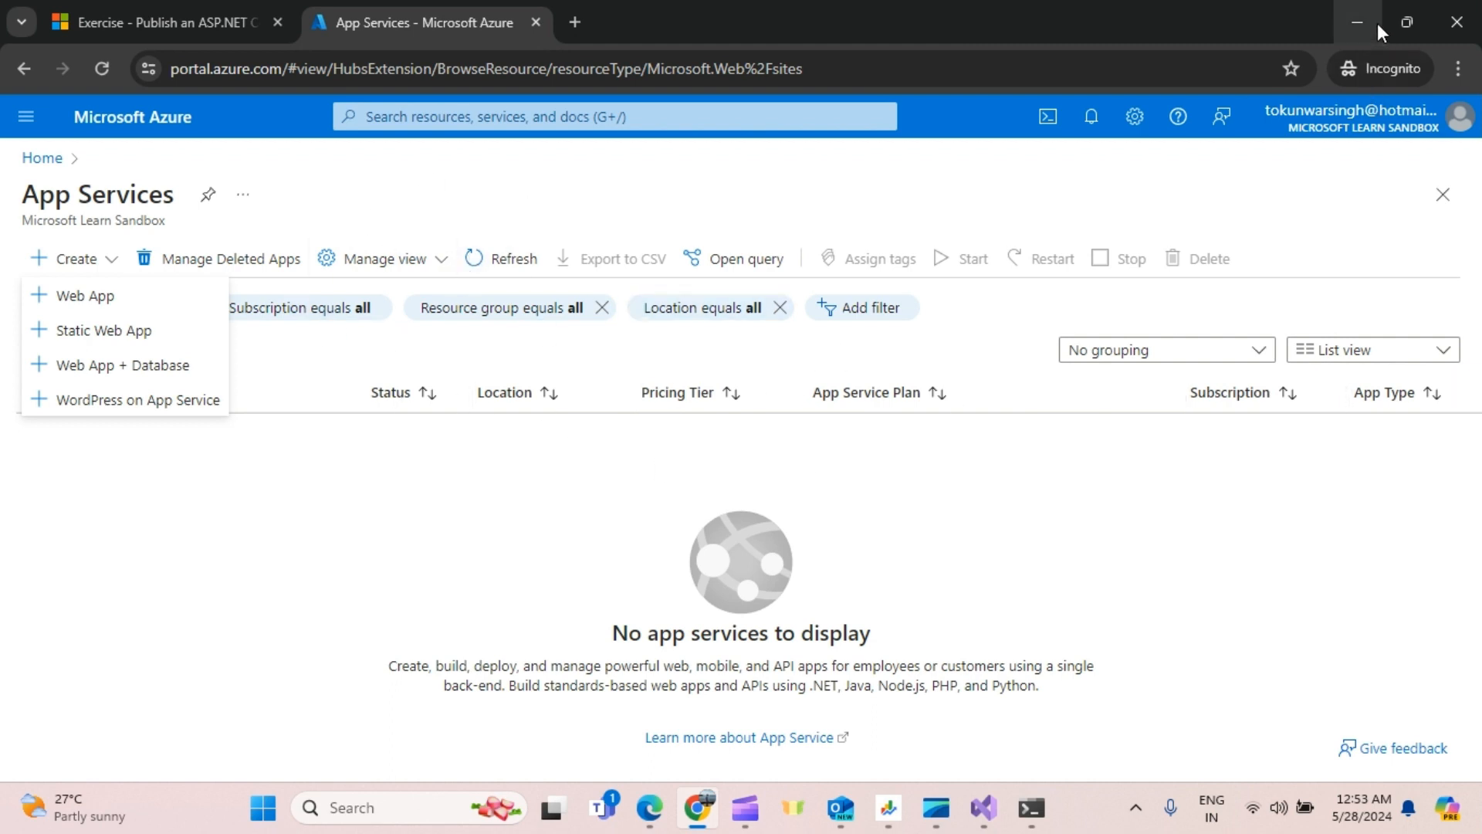
pyautogui.moveTo(1031, 810)
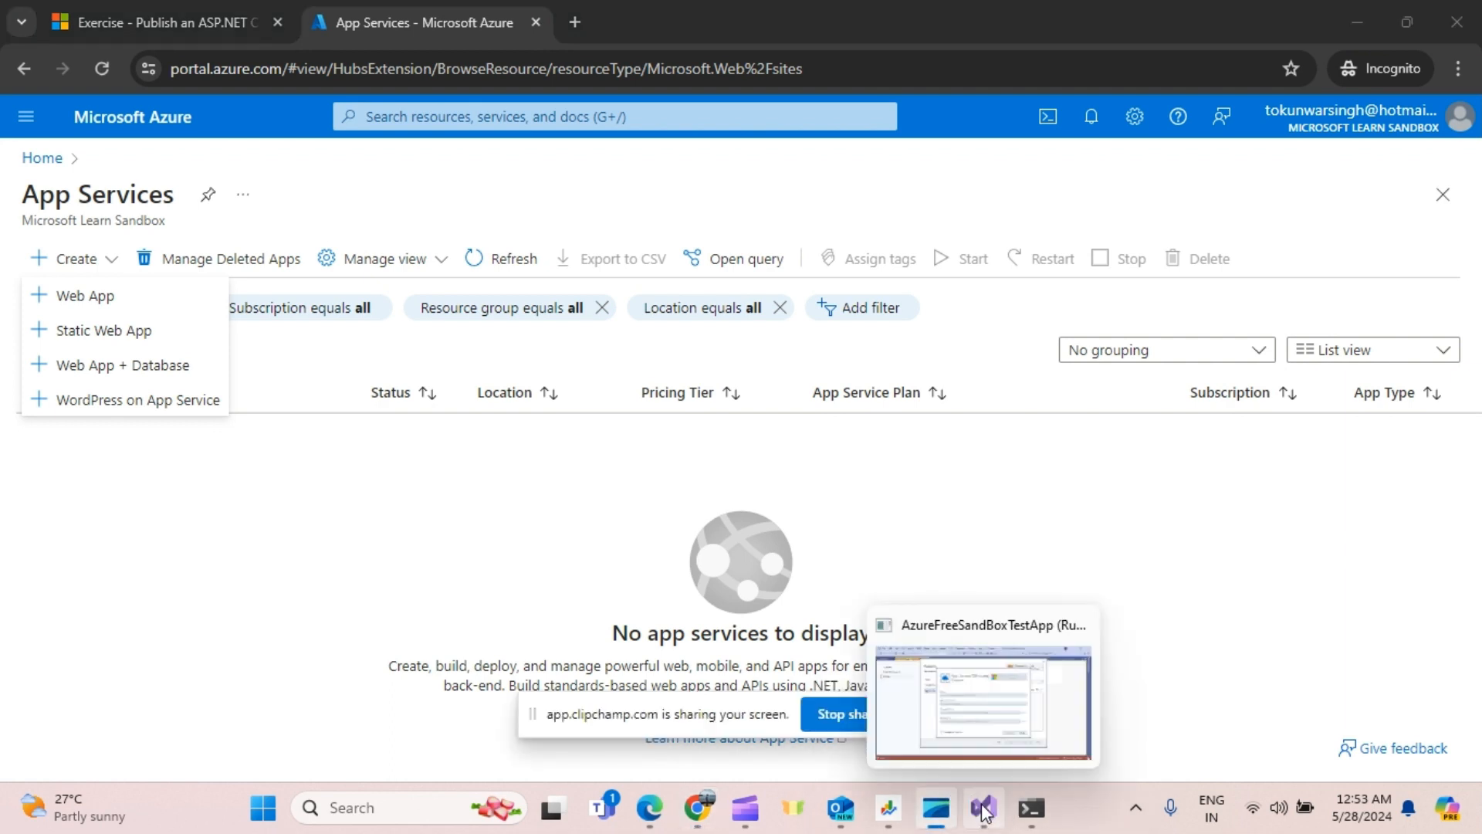
pyautogui.click(984, 811)
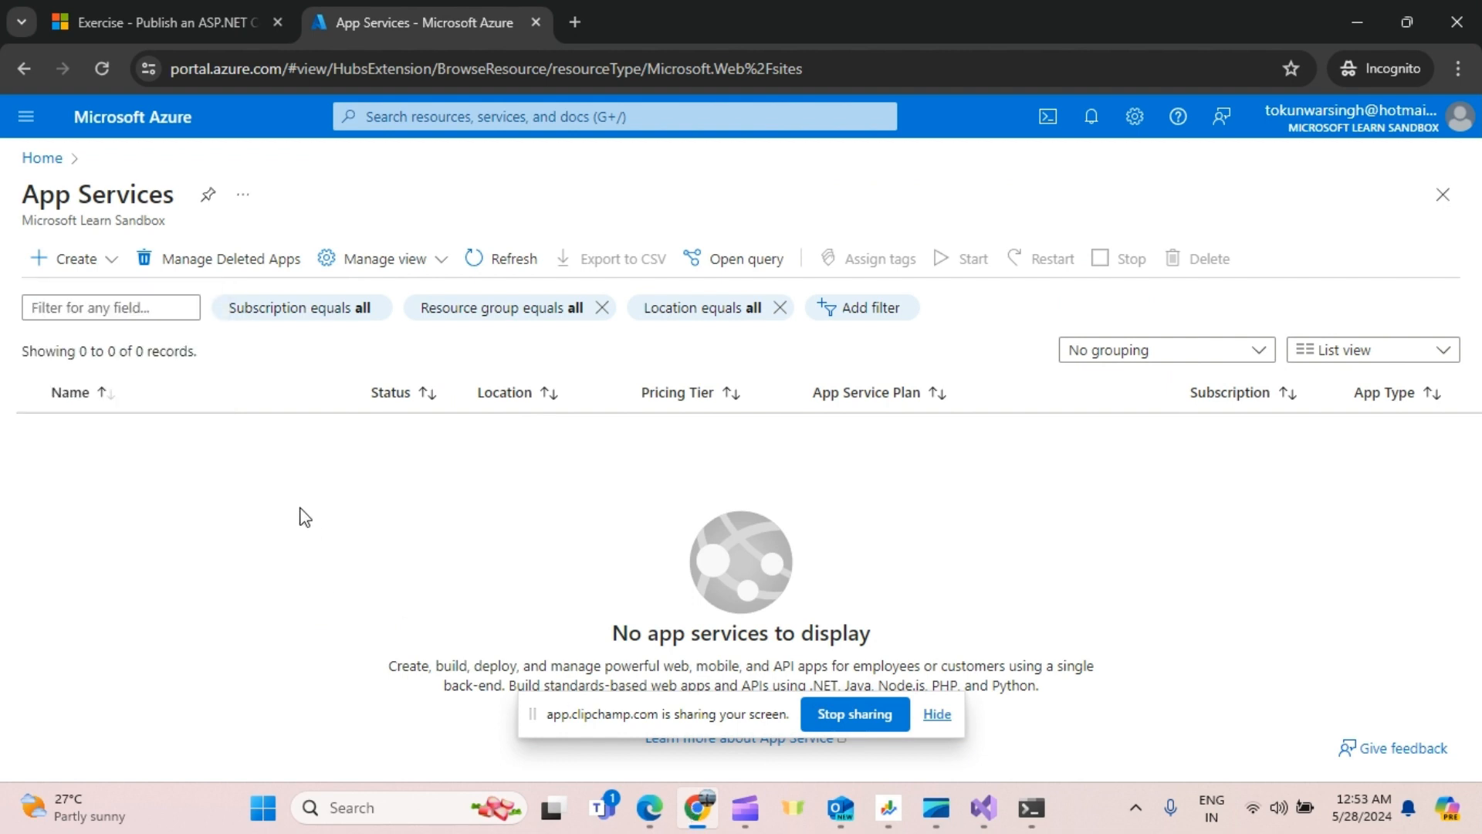
pyautogui.moveTo(146, 433)
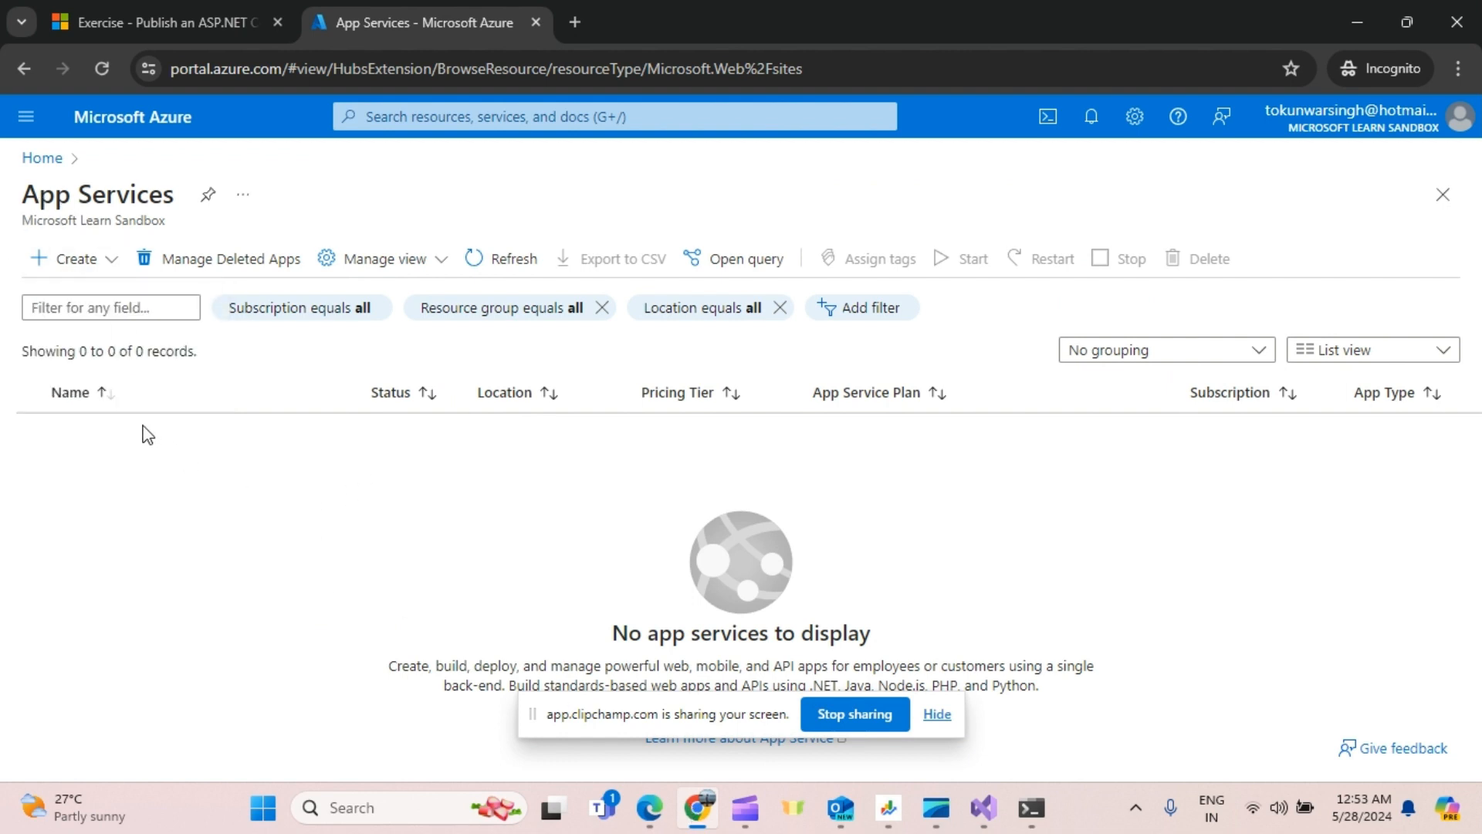
pyautogui.click(108, 307)
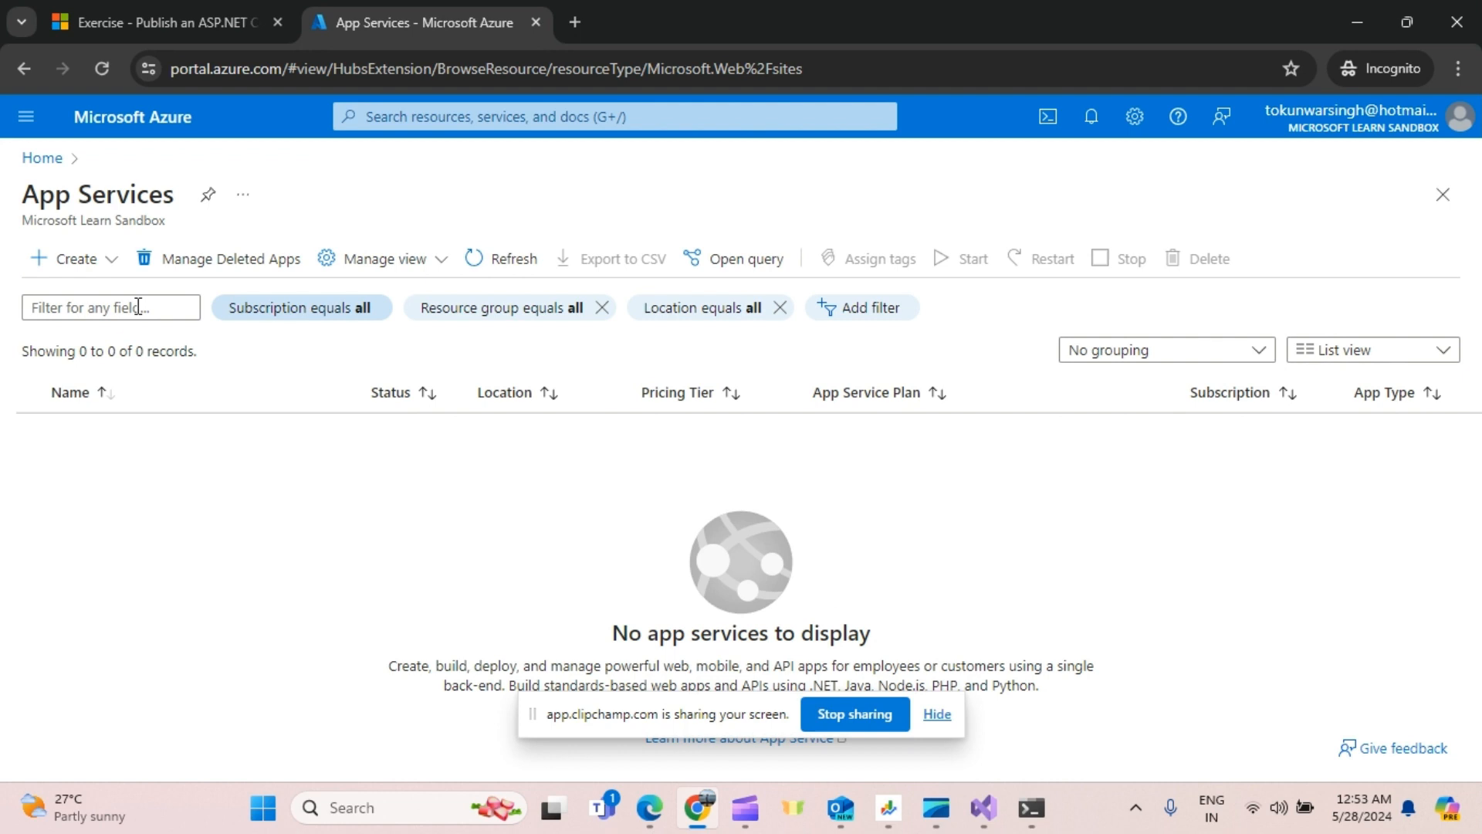
pyautogui.moveTo(567, 659)
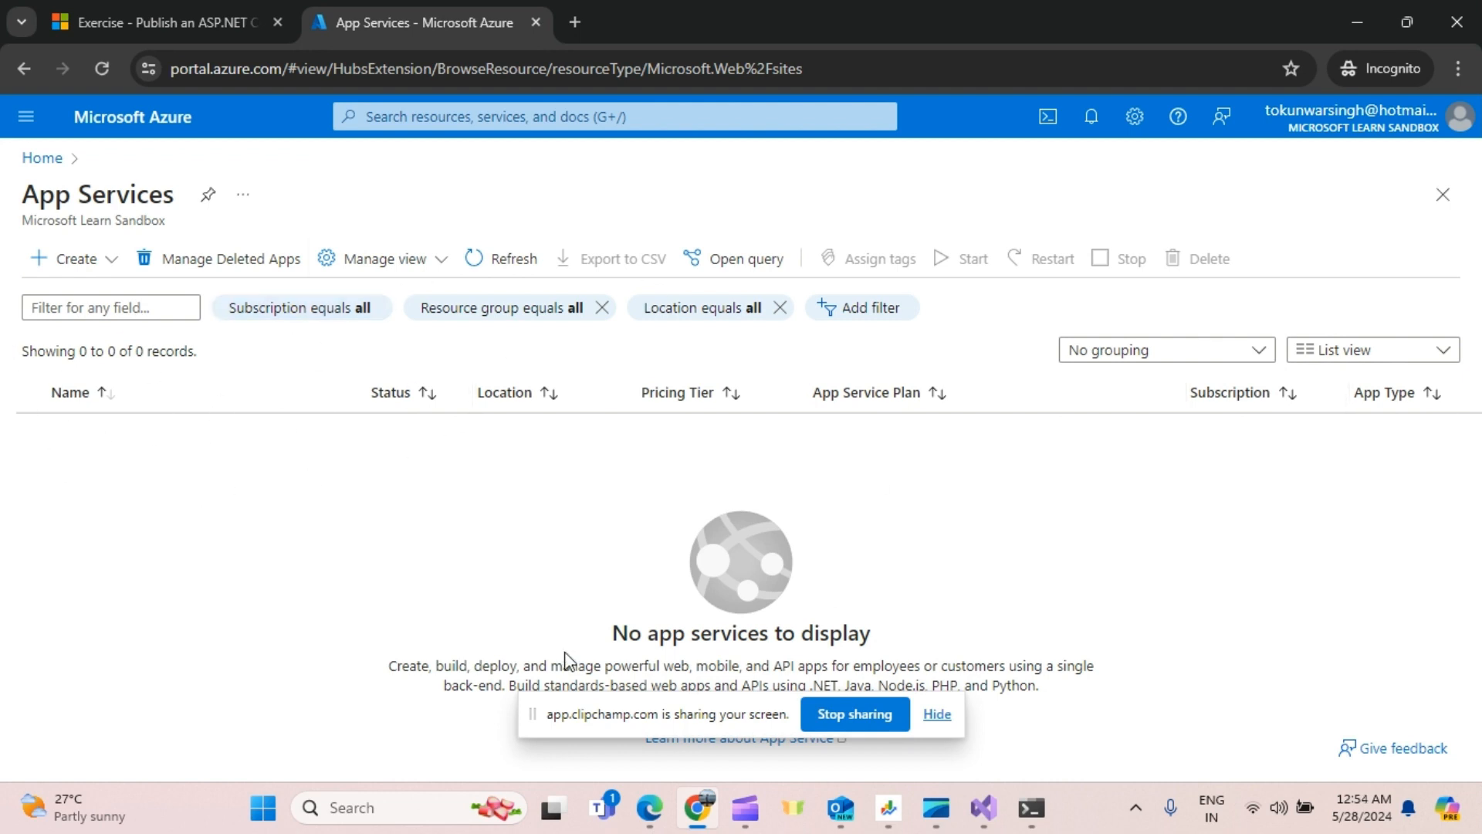
pyautogui.moveTo(376, 703)
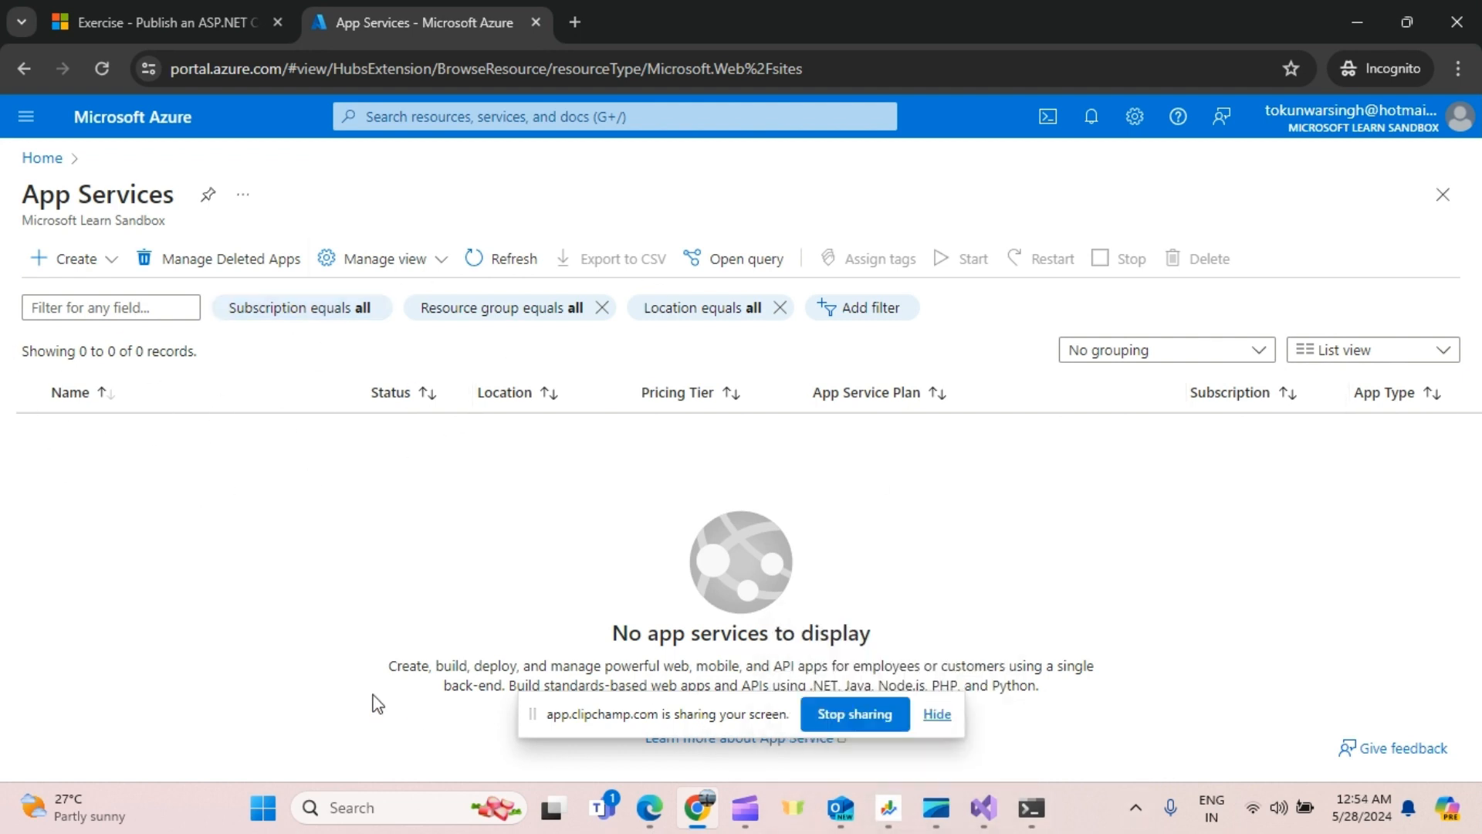
pyautogui.click(983, 807)
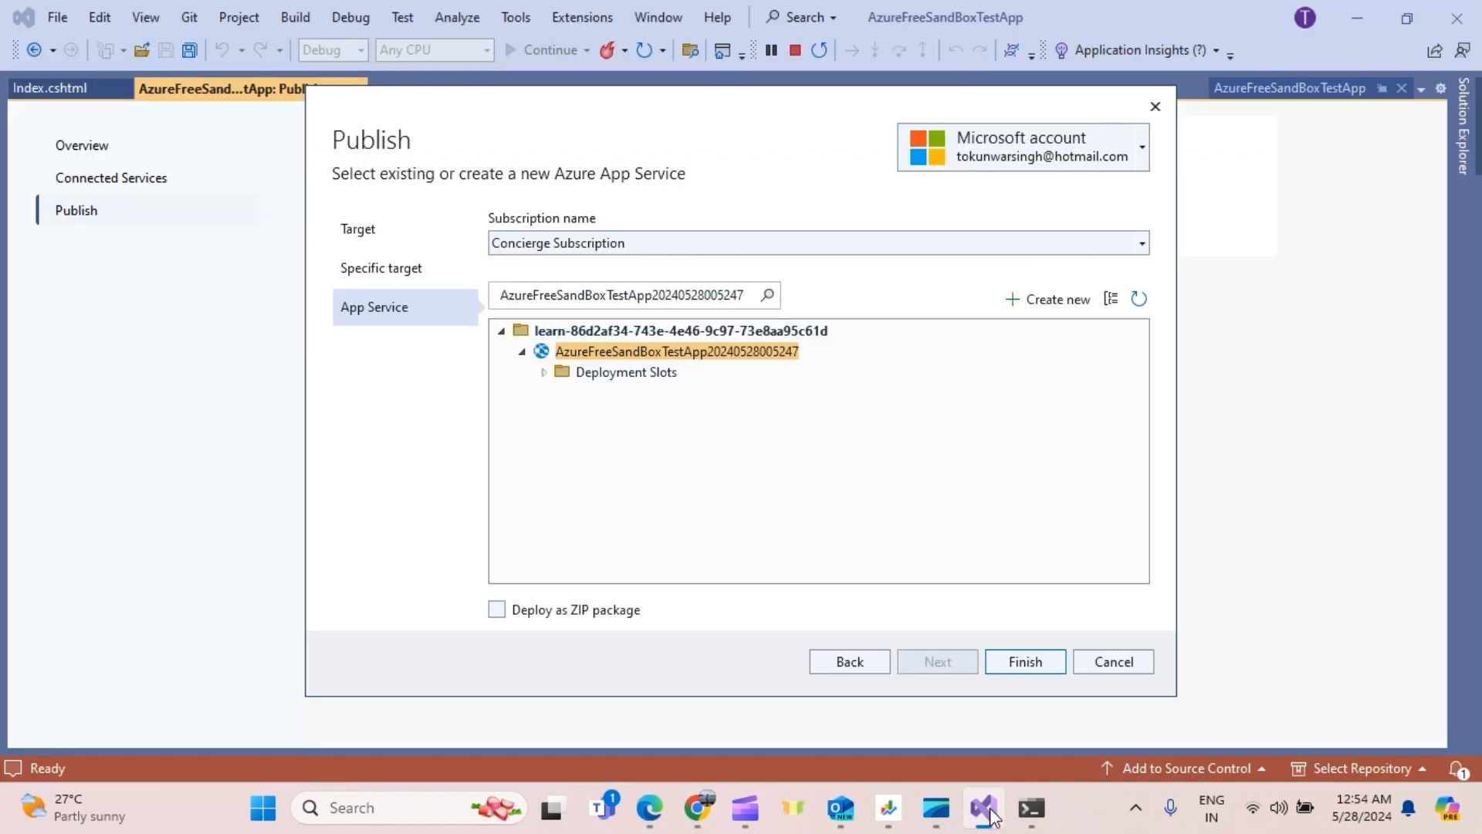
pyautogui.moveTo(561, 352)
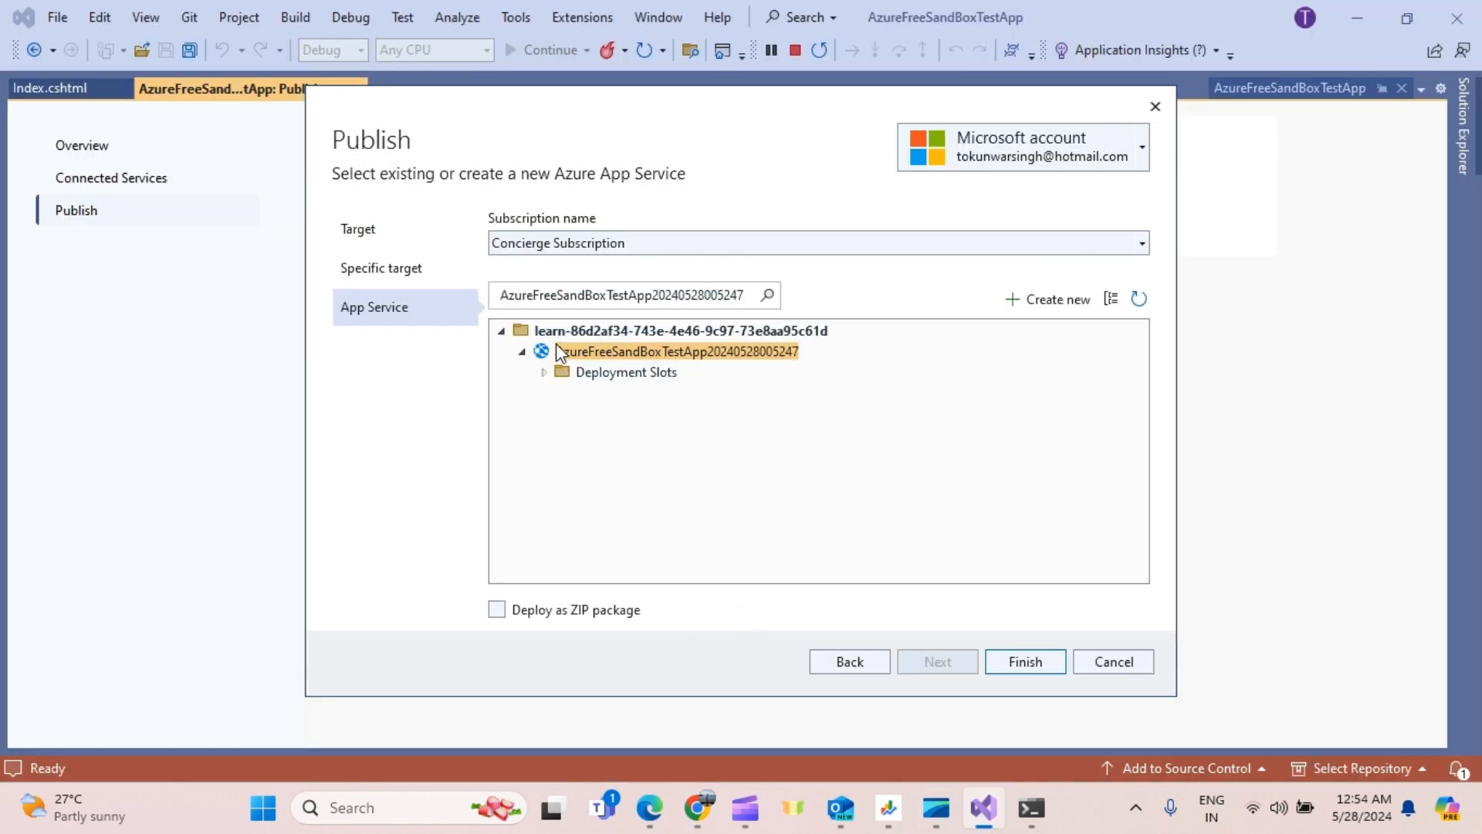
pyautogui.click(1024, 660)
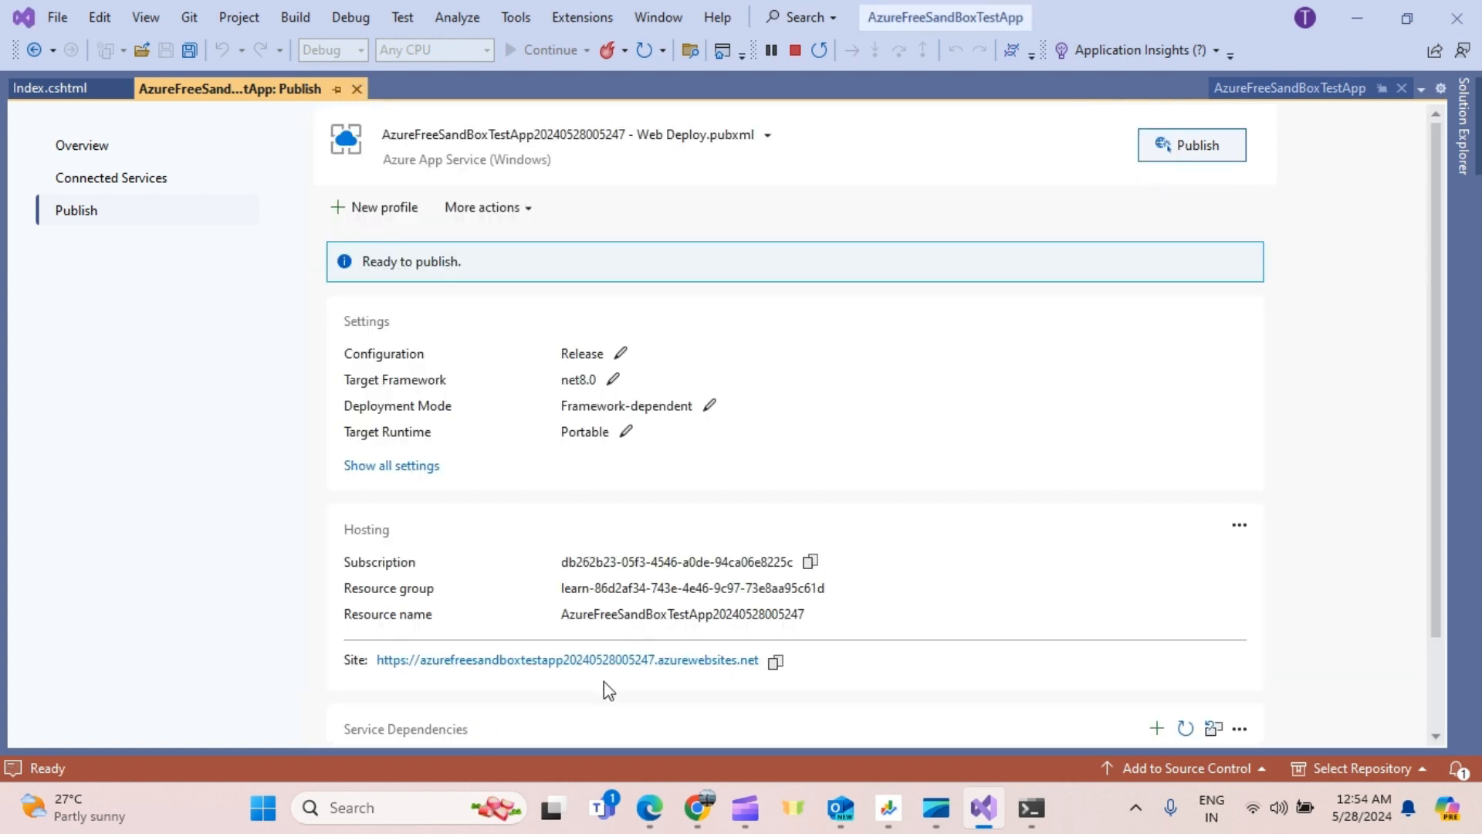
pyautogui.click(1190, 145)
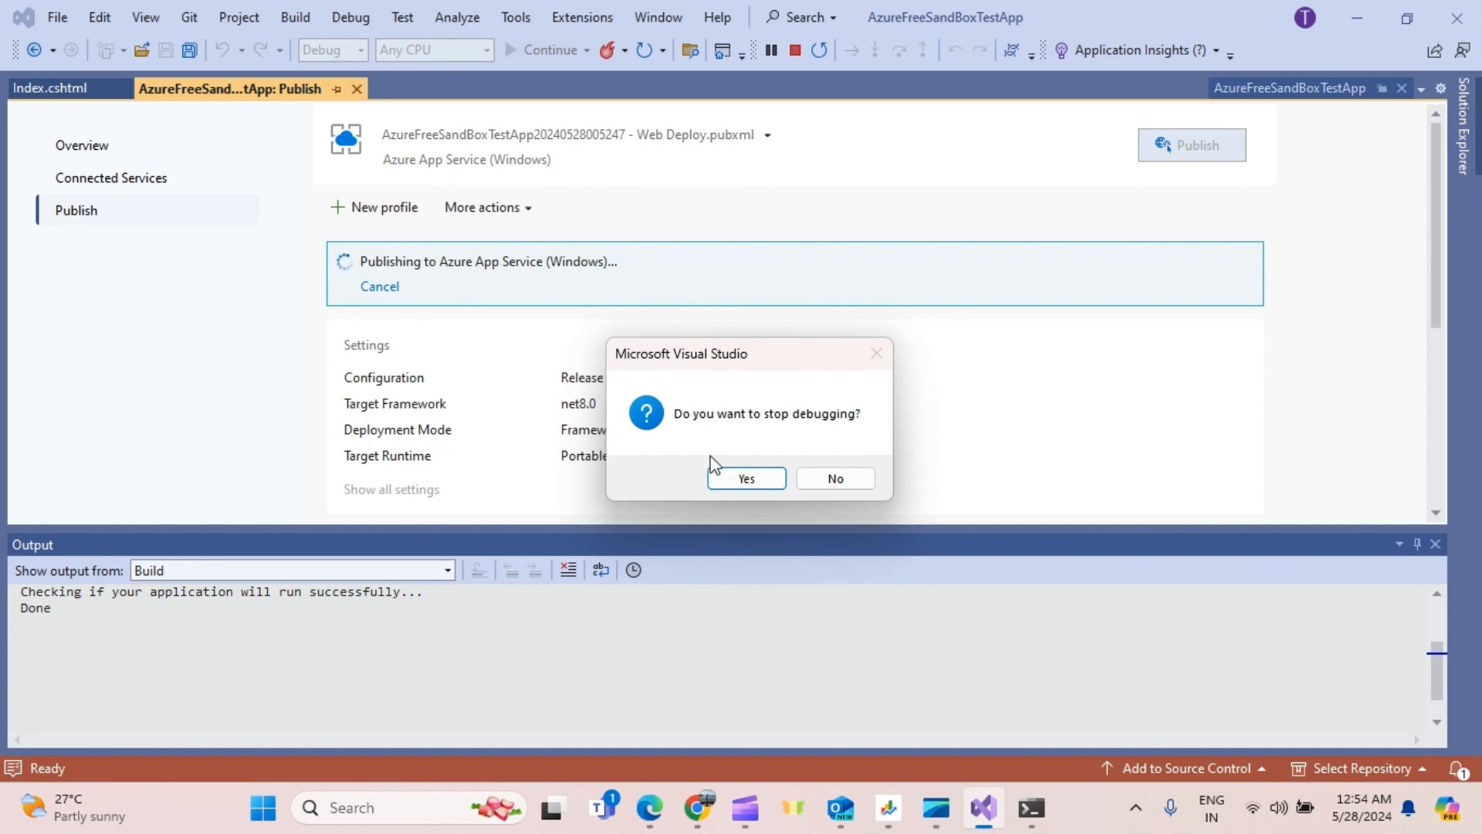
# Stop debugging so deployment continues, then reload the Azure portal App Services page.
pyautogui.click(744, 477)
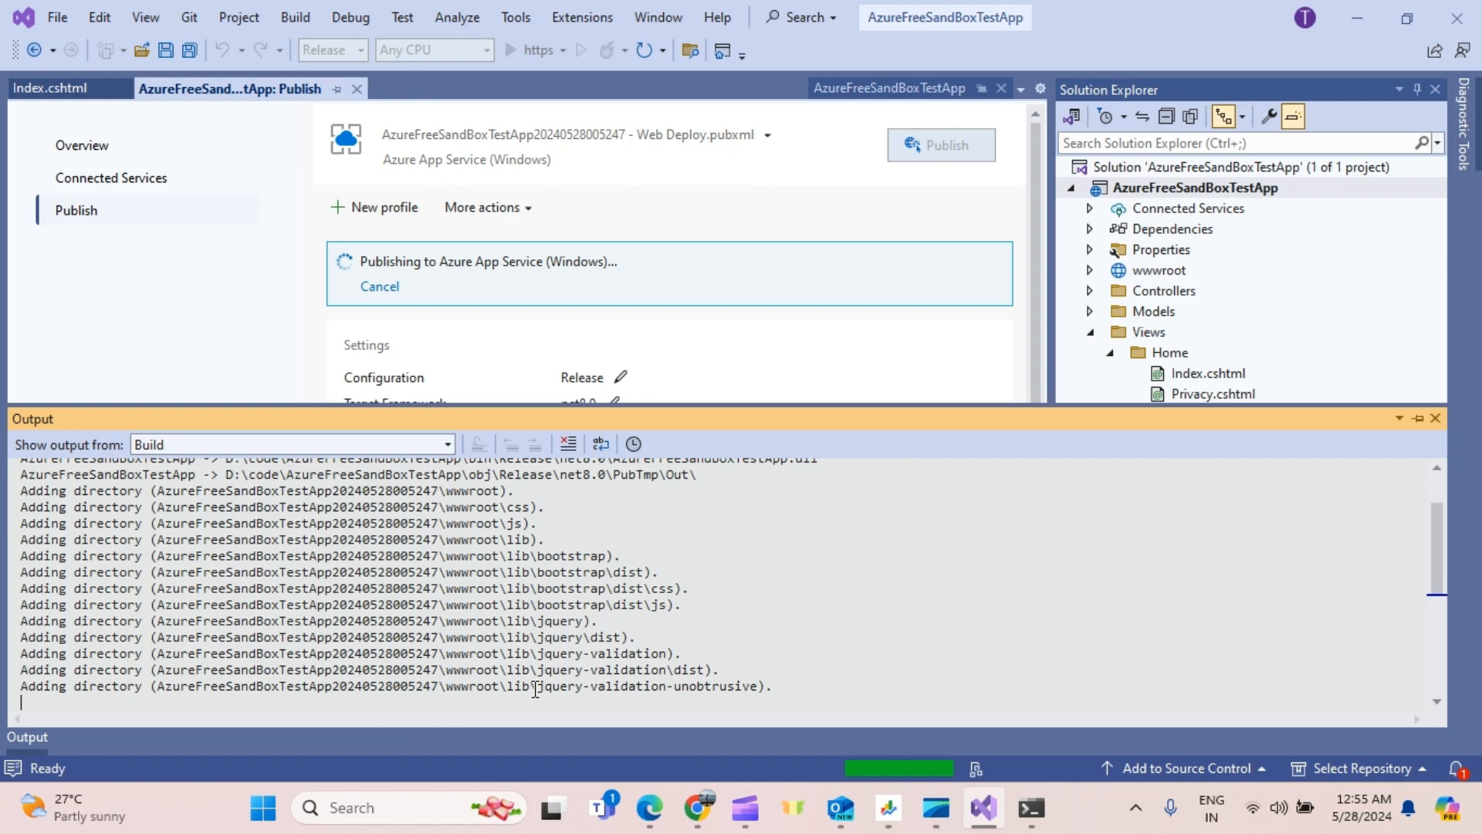
pyautogui.moveTo(722, 537)
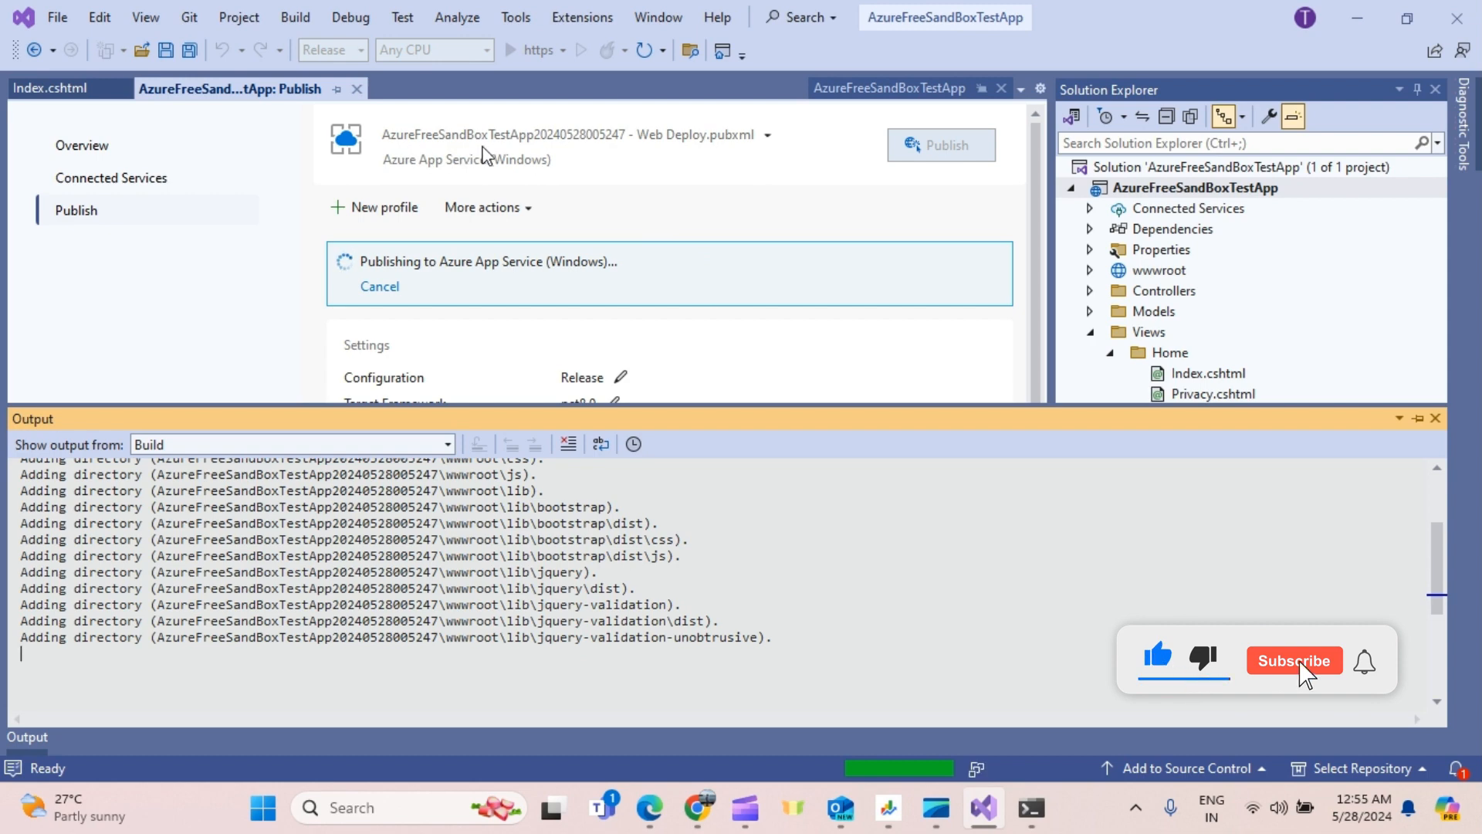
pyautogui.click(1294, 659)
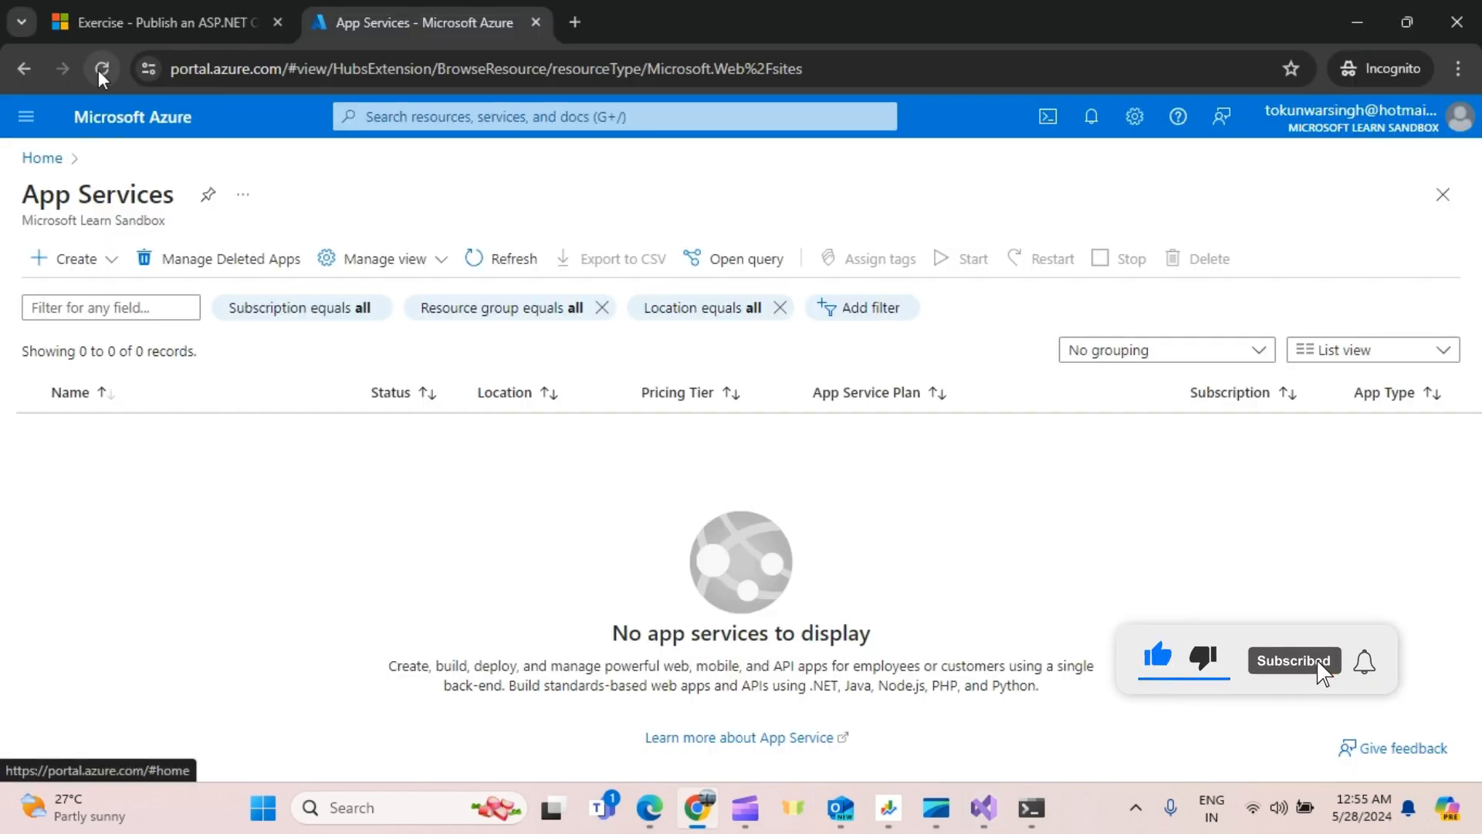
pyautogui.click(102, 67)
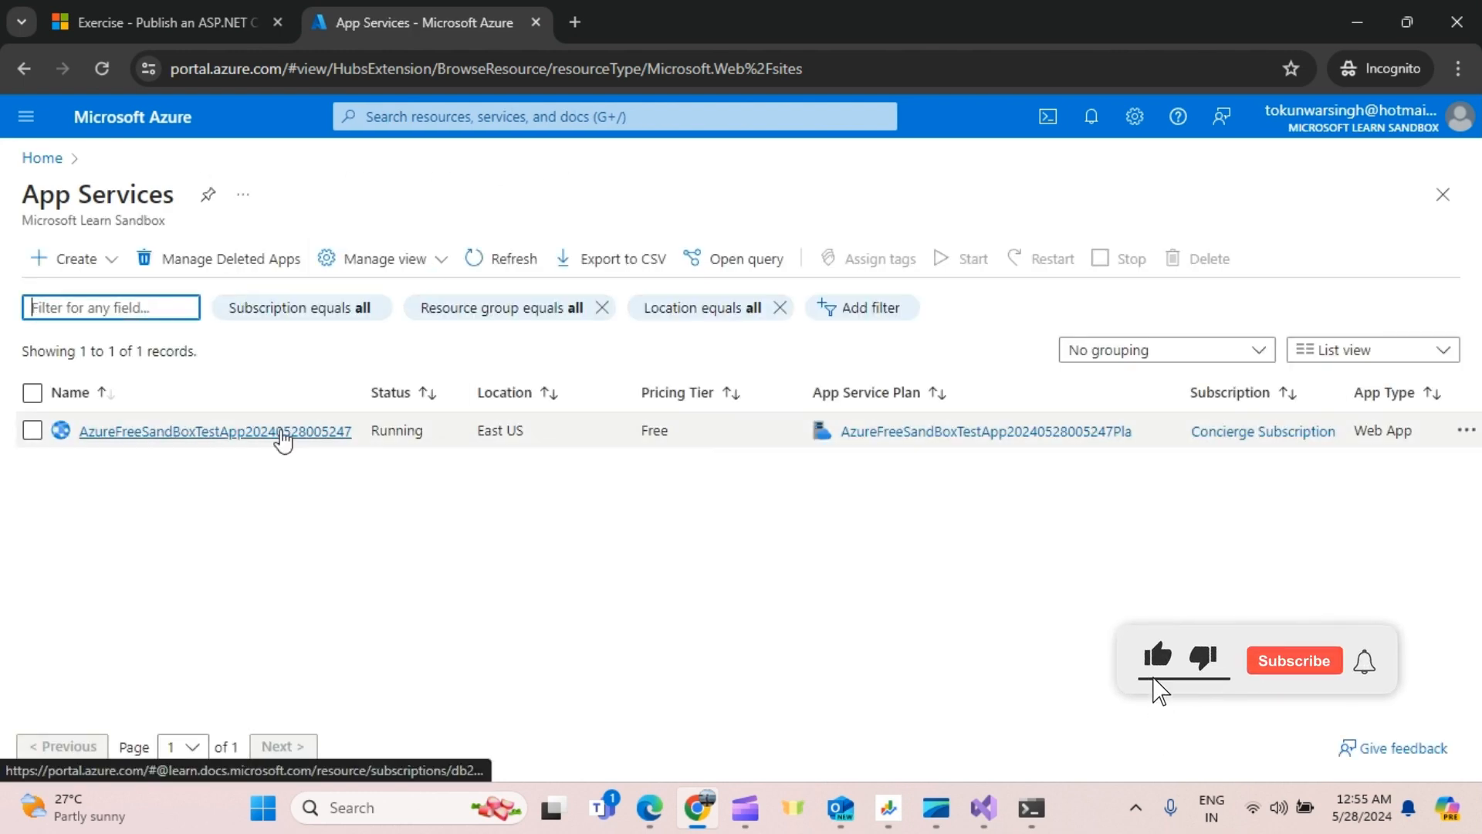
pyautogui.click(1294, 659)
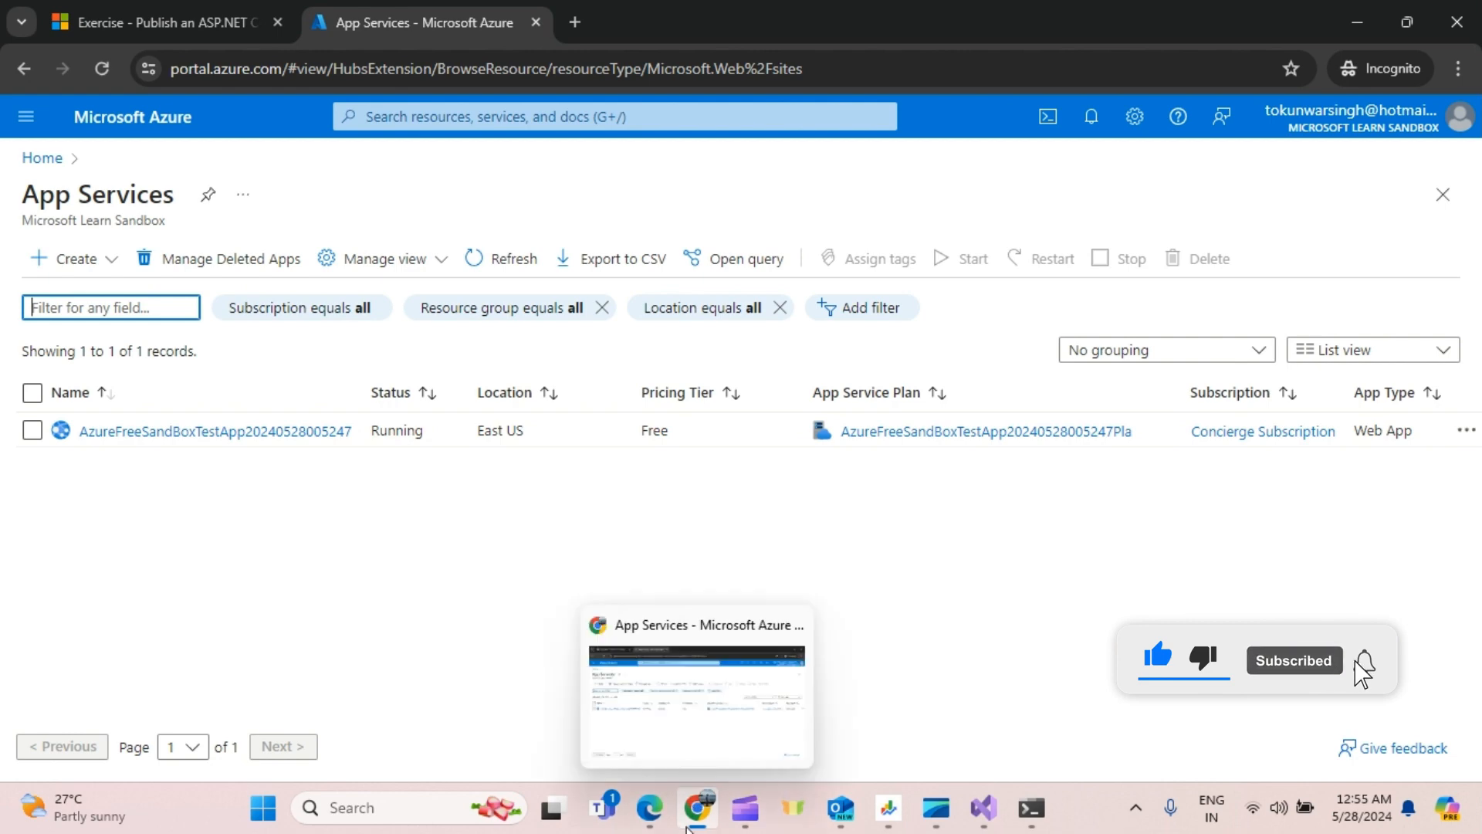
pyautogui.click(650, 810)
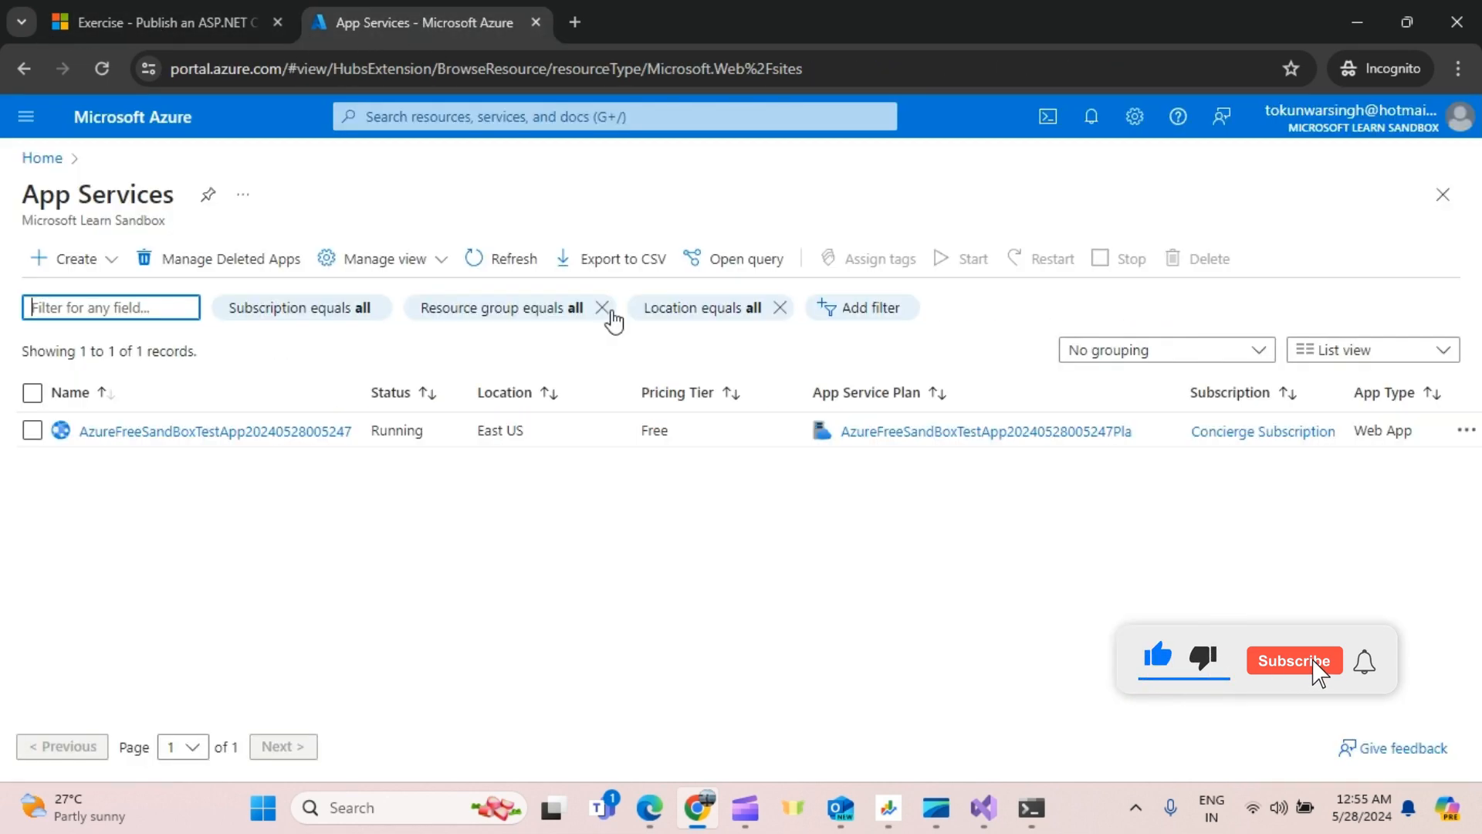
pyautogui.click(1294, 660)
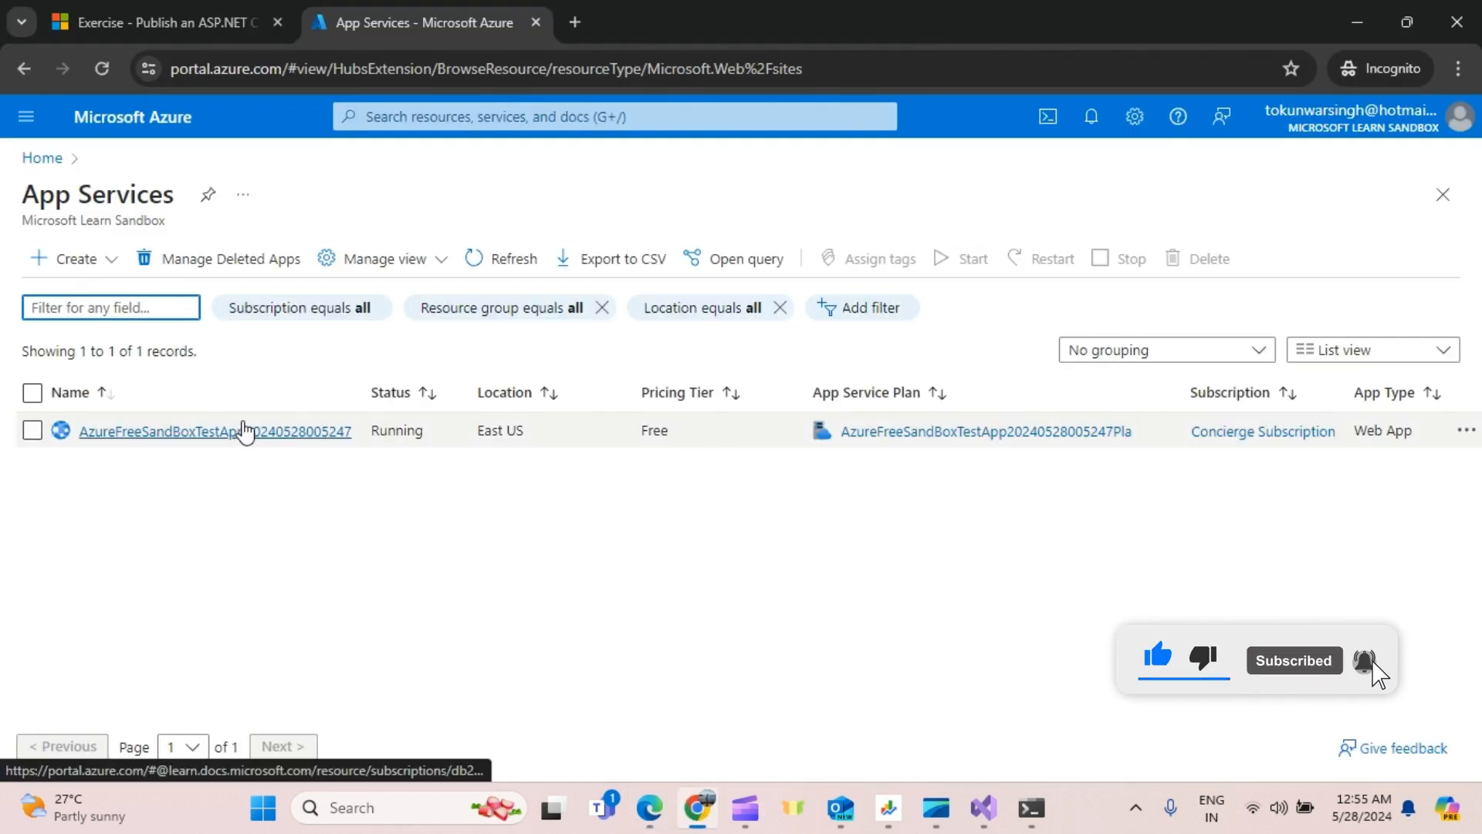
pyautogui.click(214, 431)
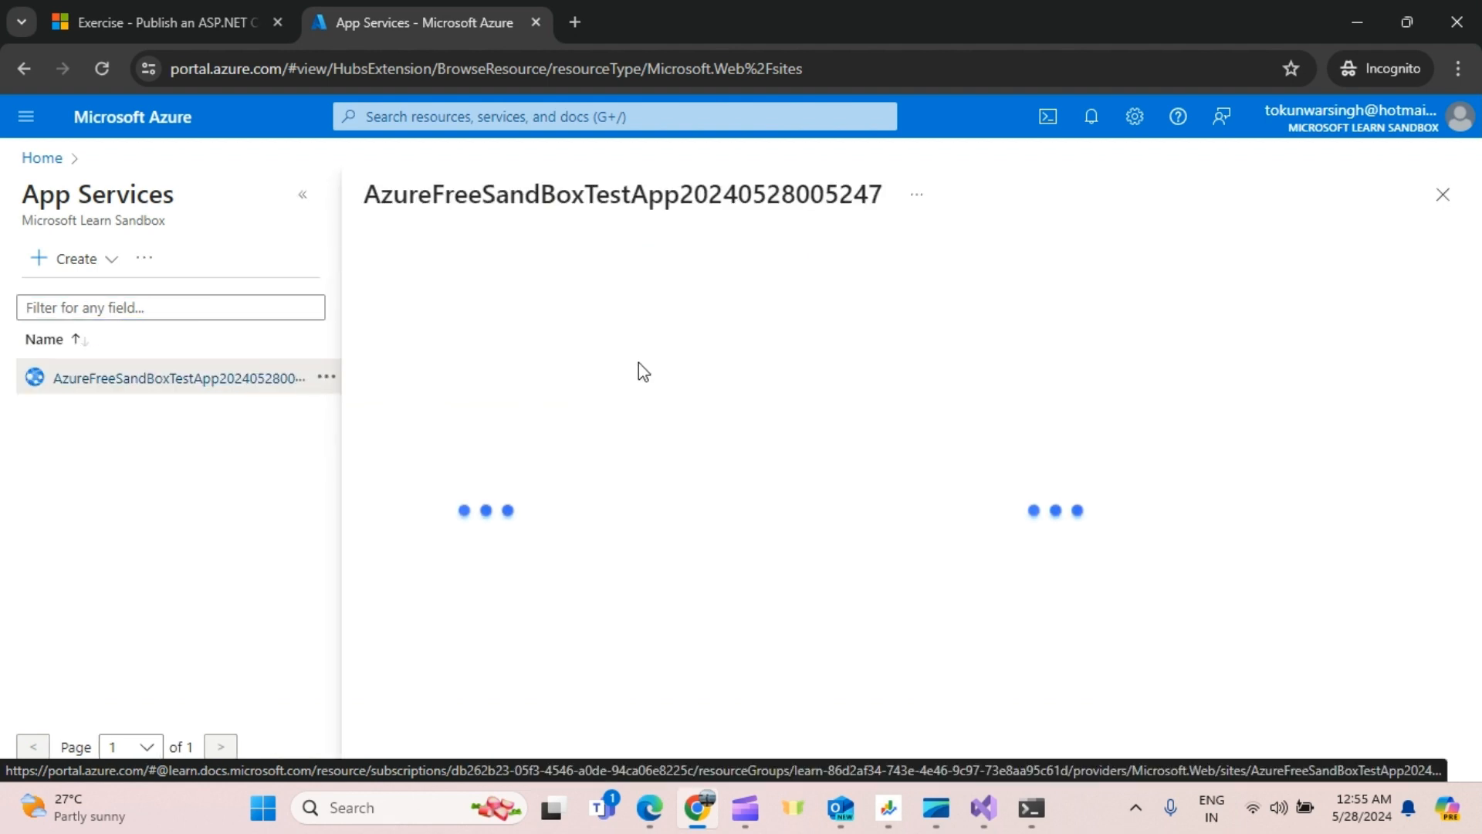
pyautogui.click(167, 377)
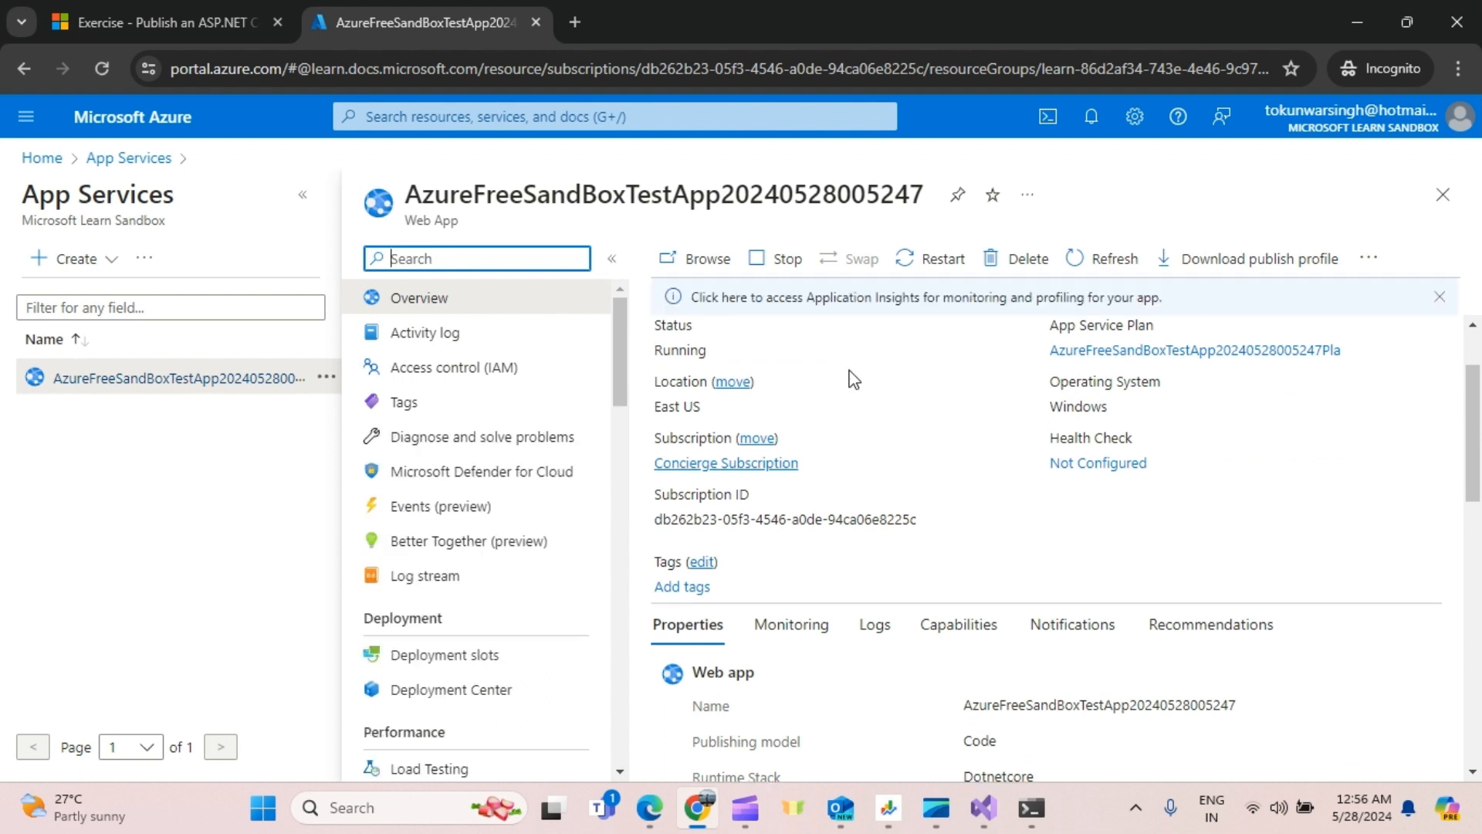
pyautogui.moveTo(856, 281)
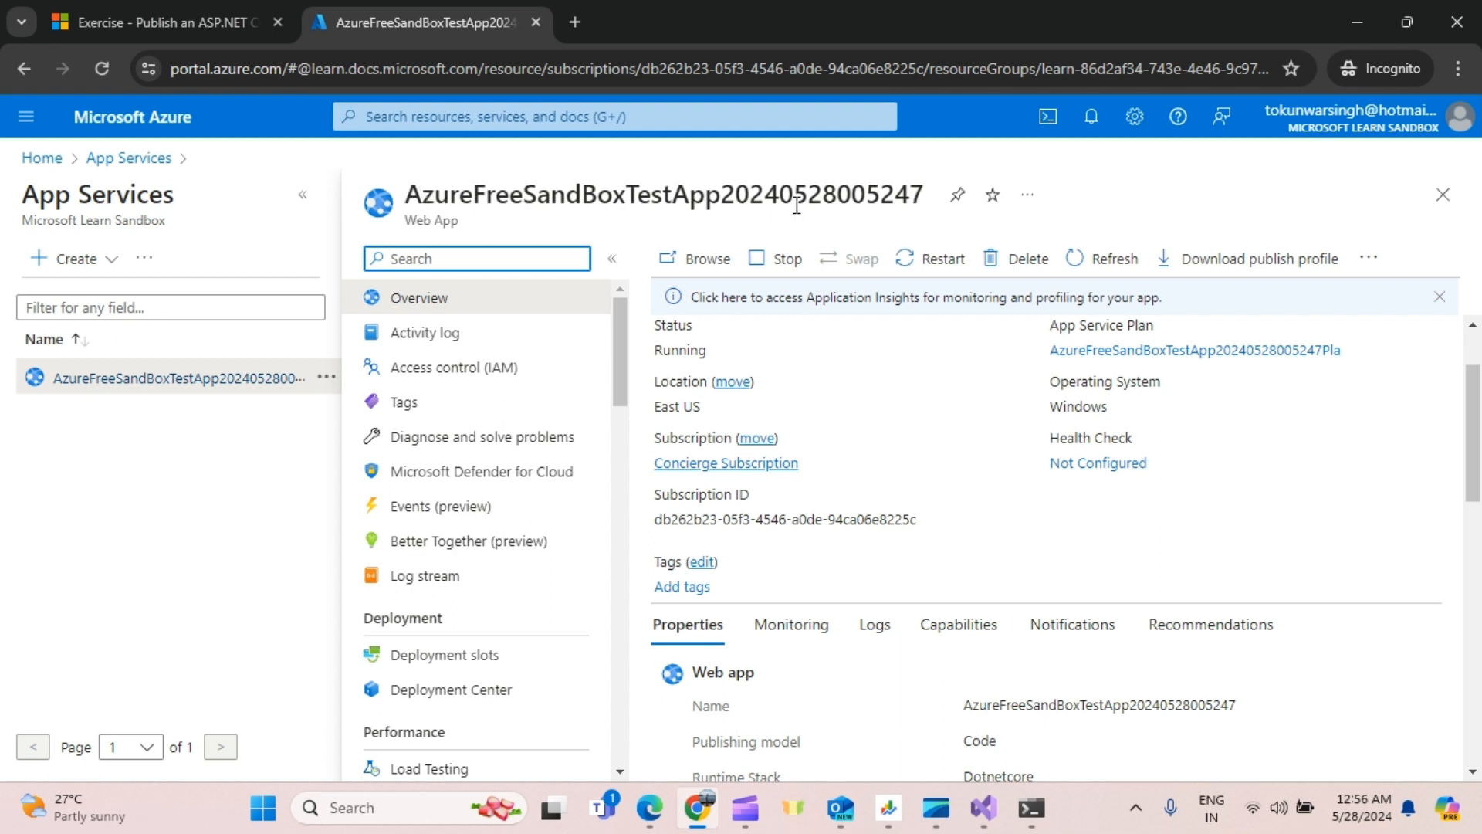
pyautogui.moveTo(1028, 789)
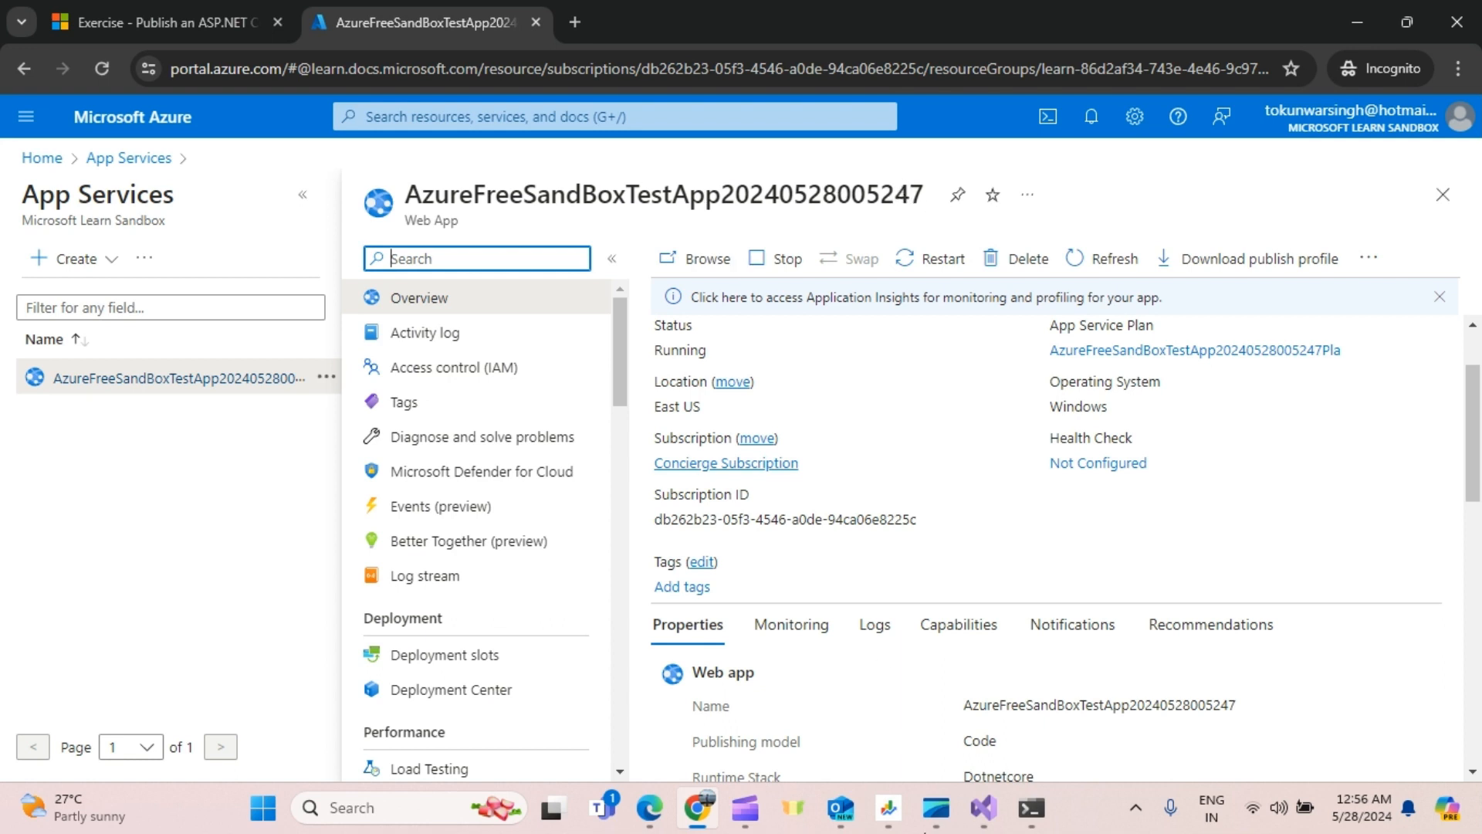
pyautogui.click(744, 807)
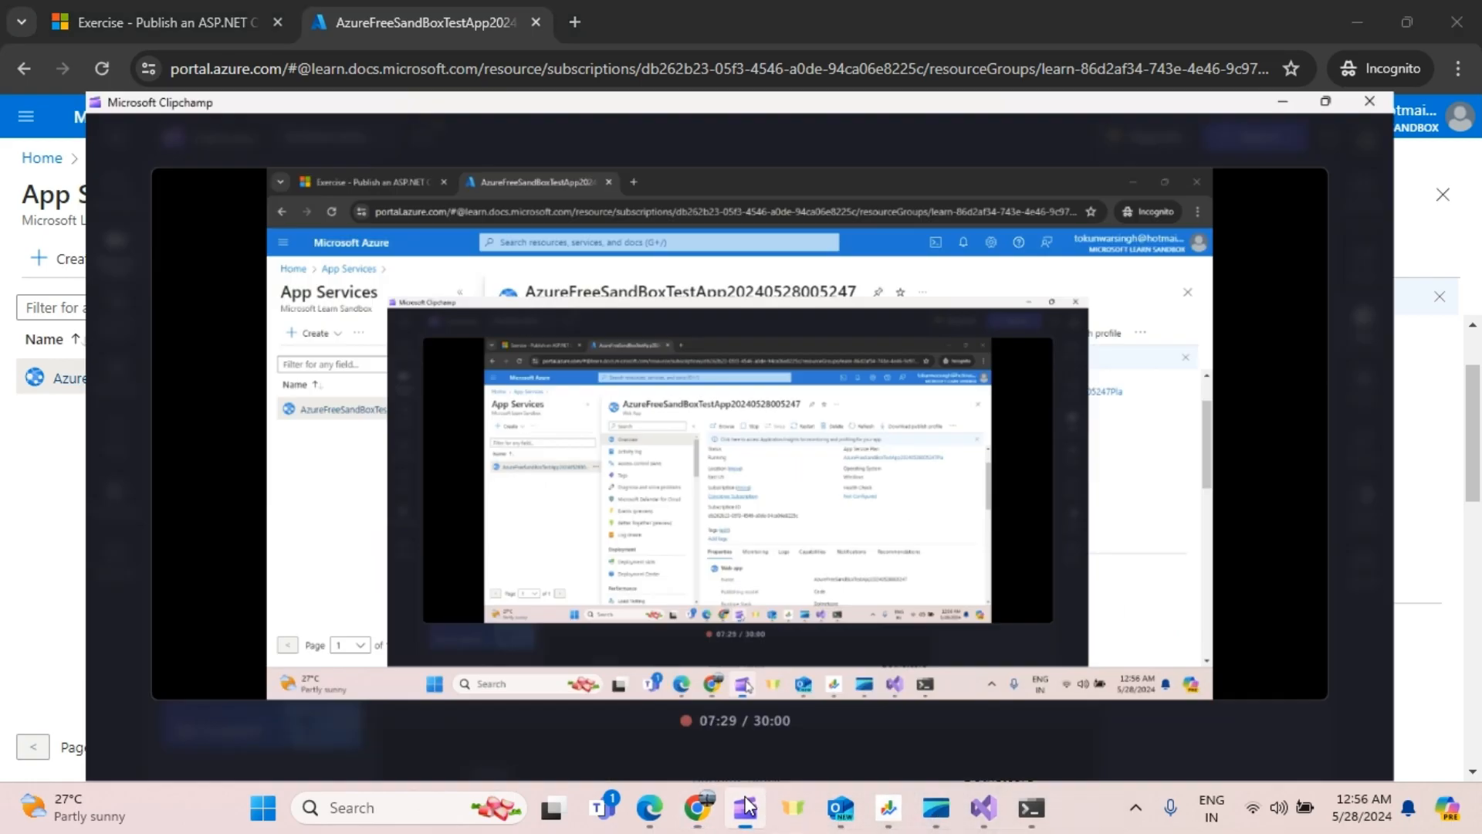